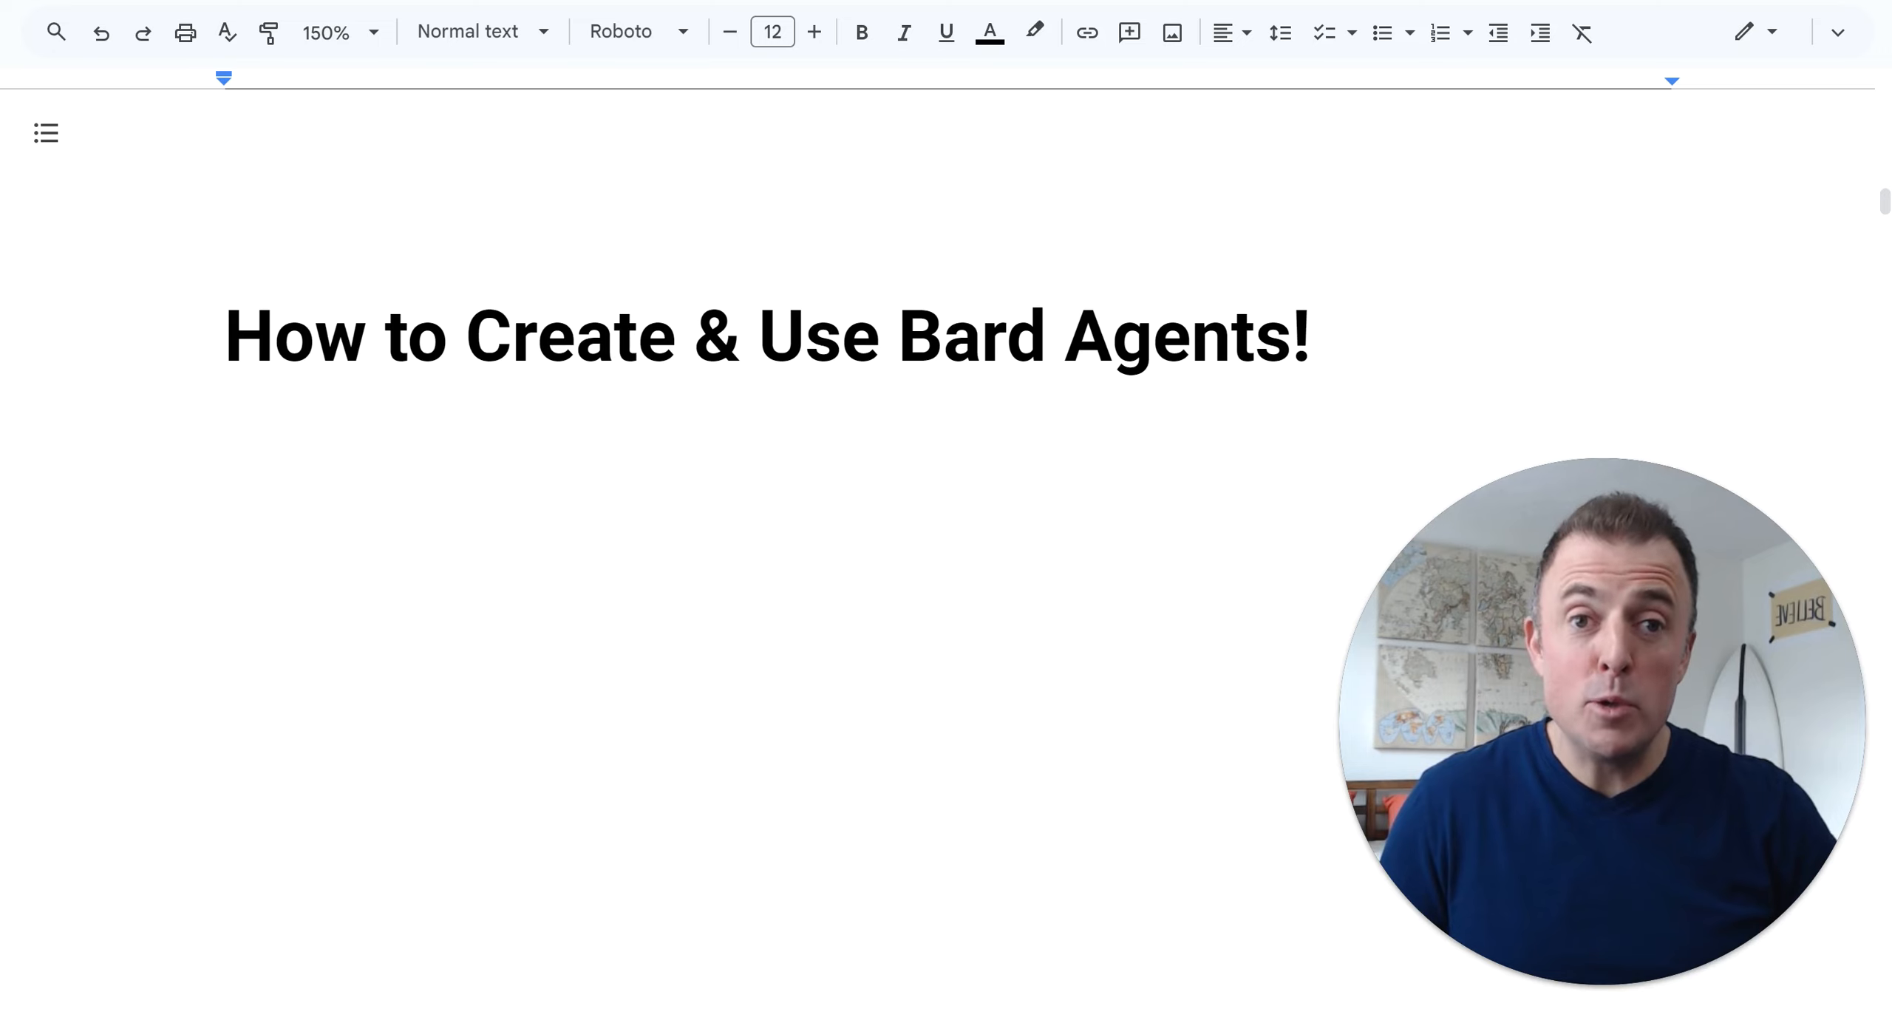
Add the opening questions 'Are you watching the right video?' and 'Would you like to save time?' then review the outline sections
type("Are you watching the right video?")
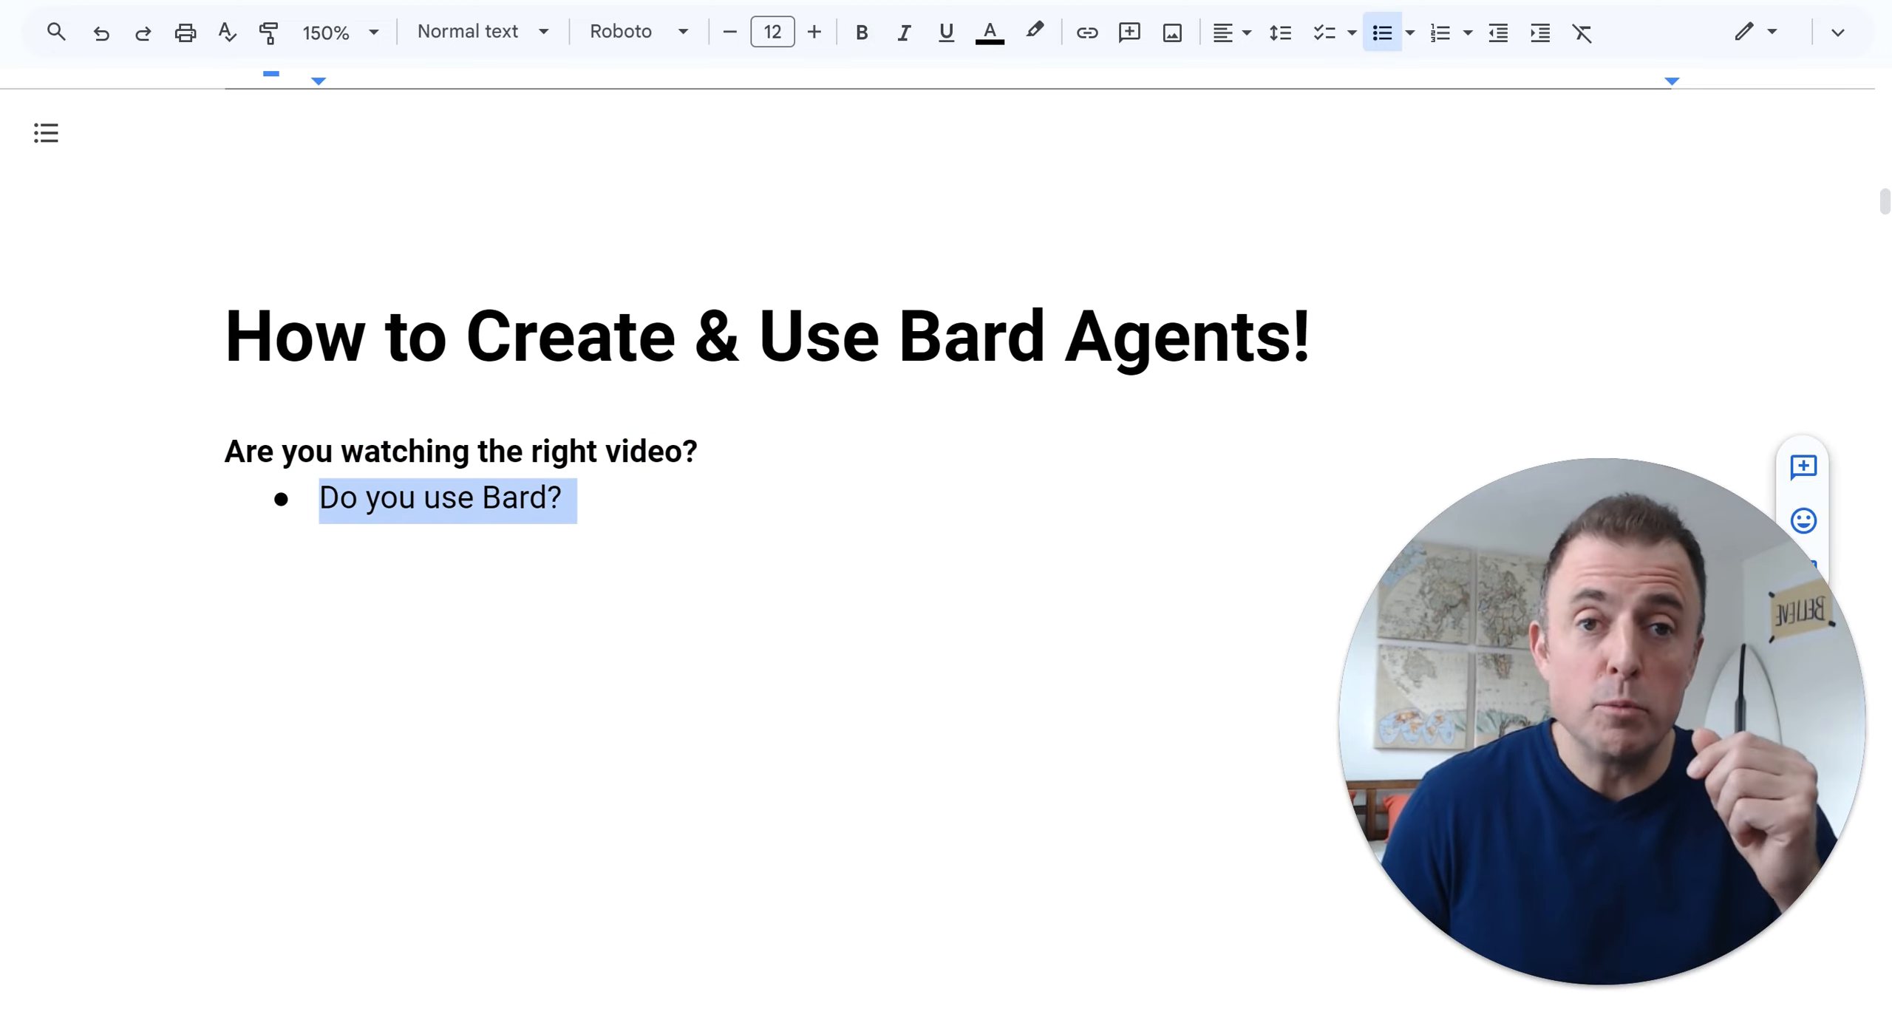
type("Would you like to save time?")
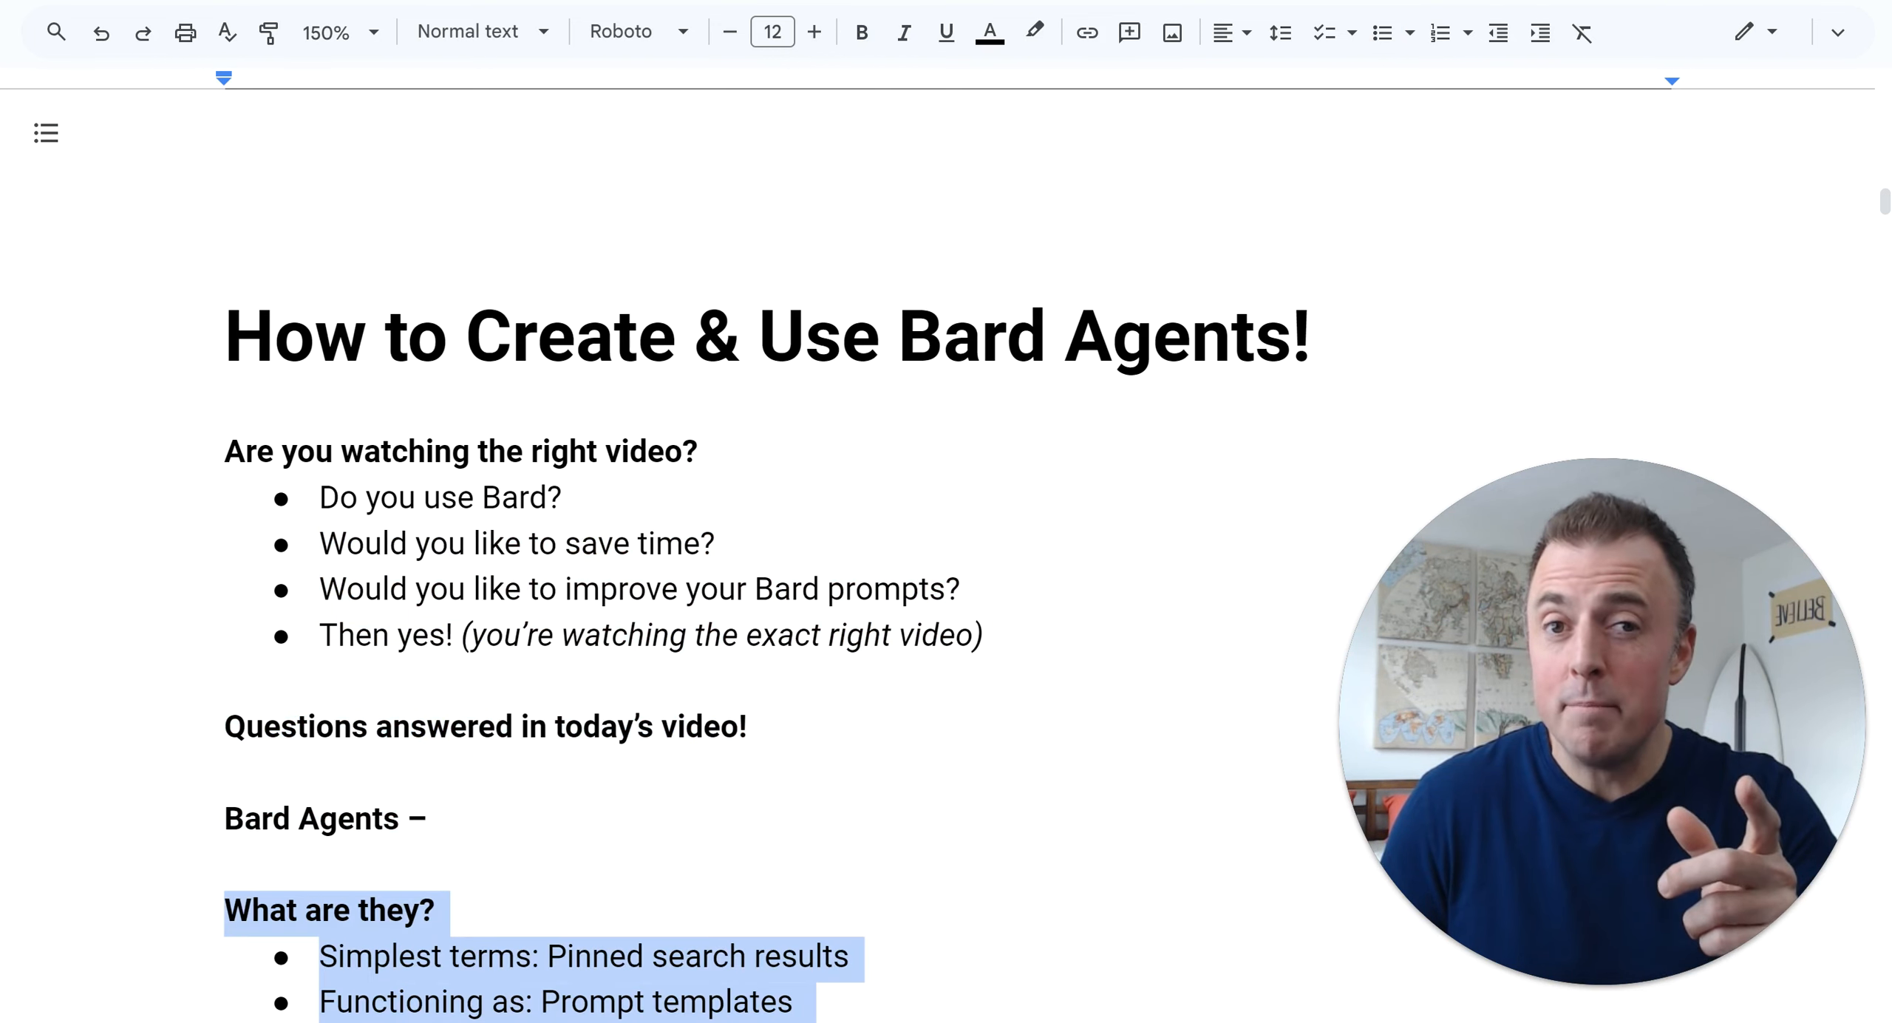
scroll("down", 3)
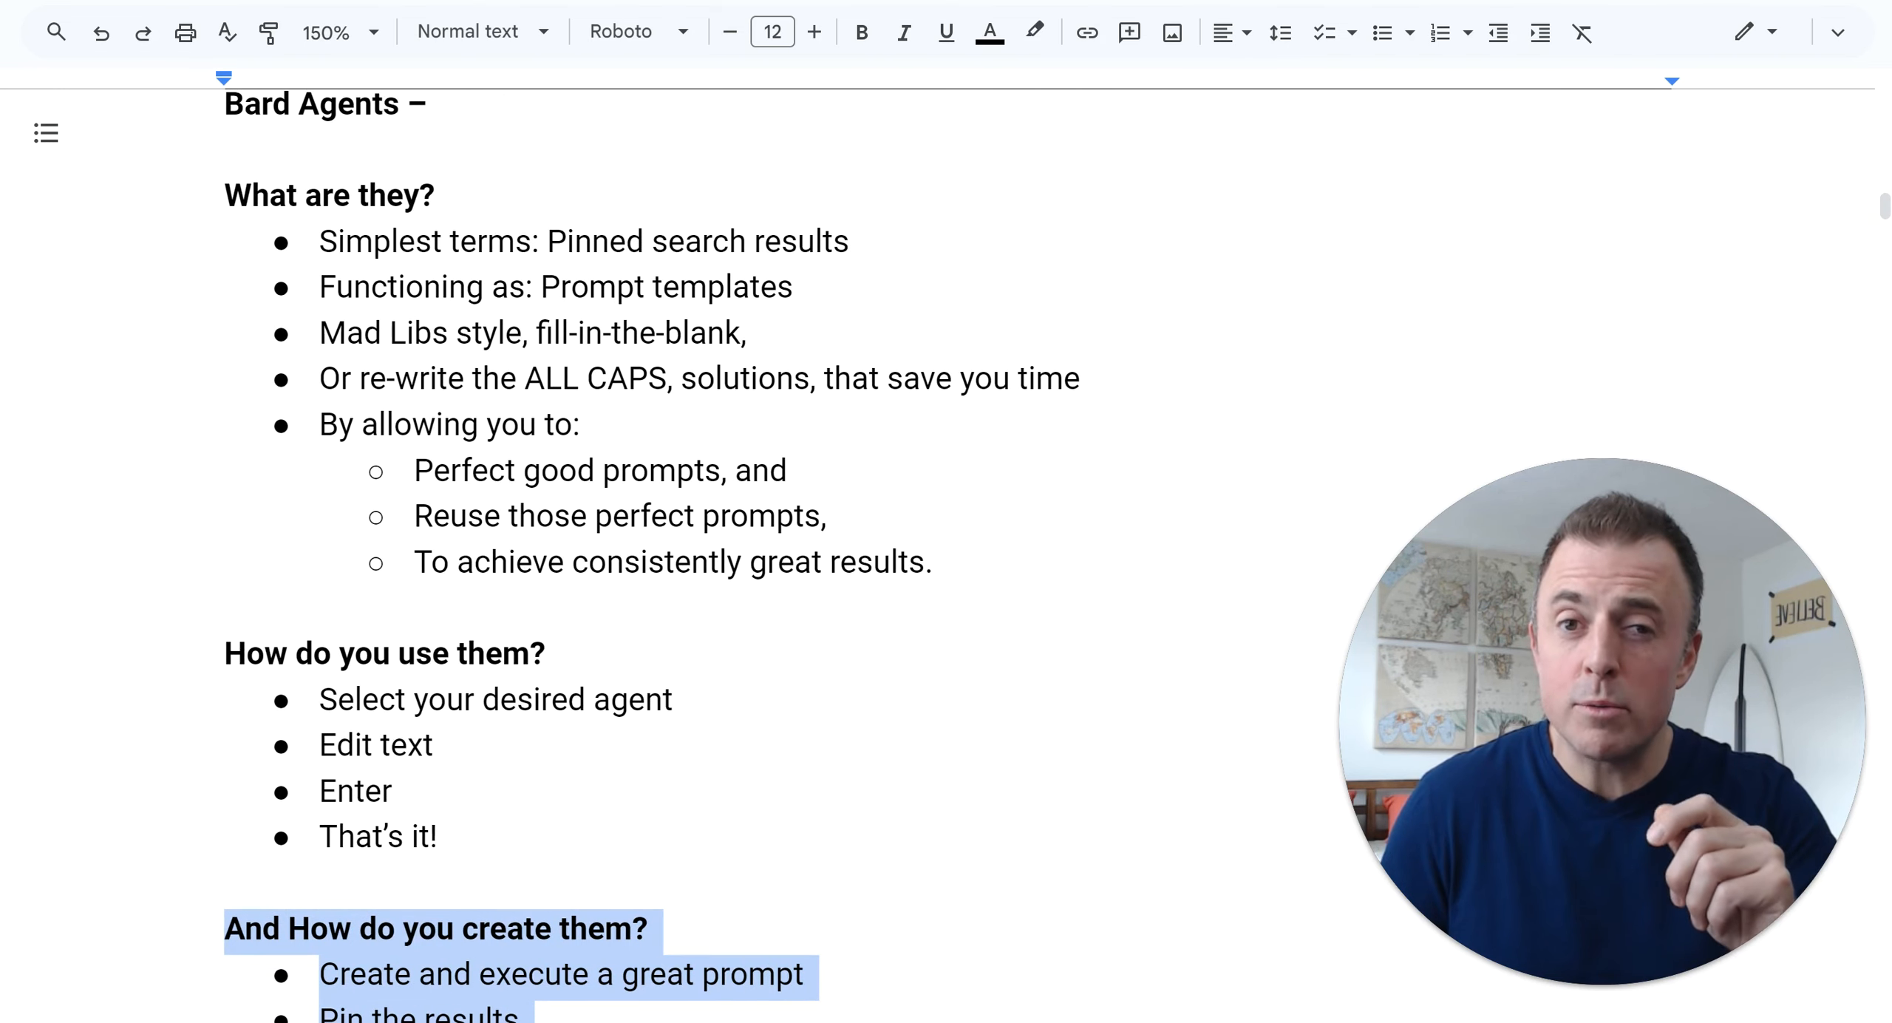
scroll("down", 3)
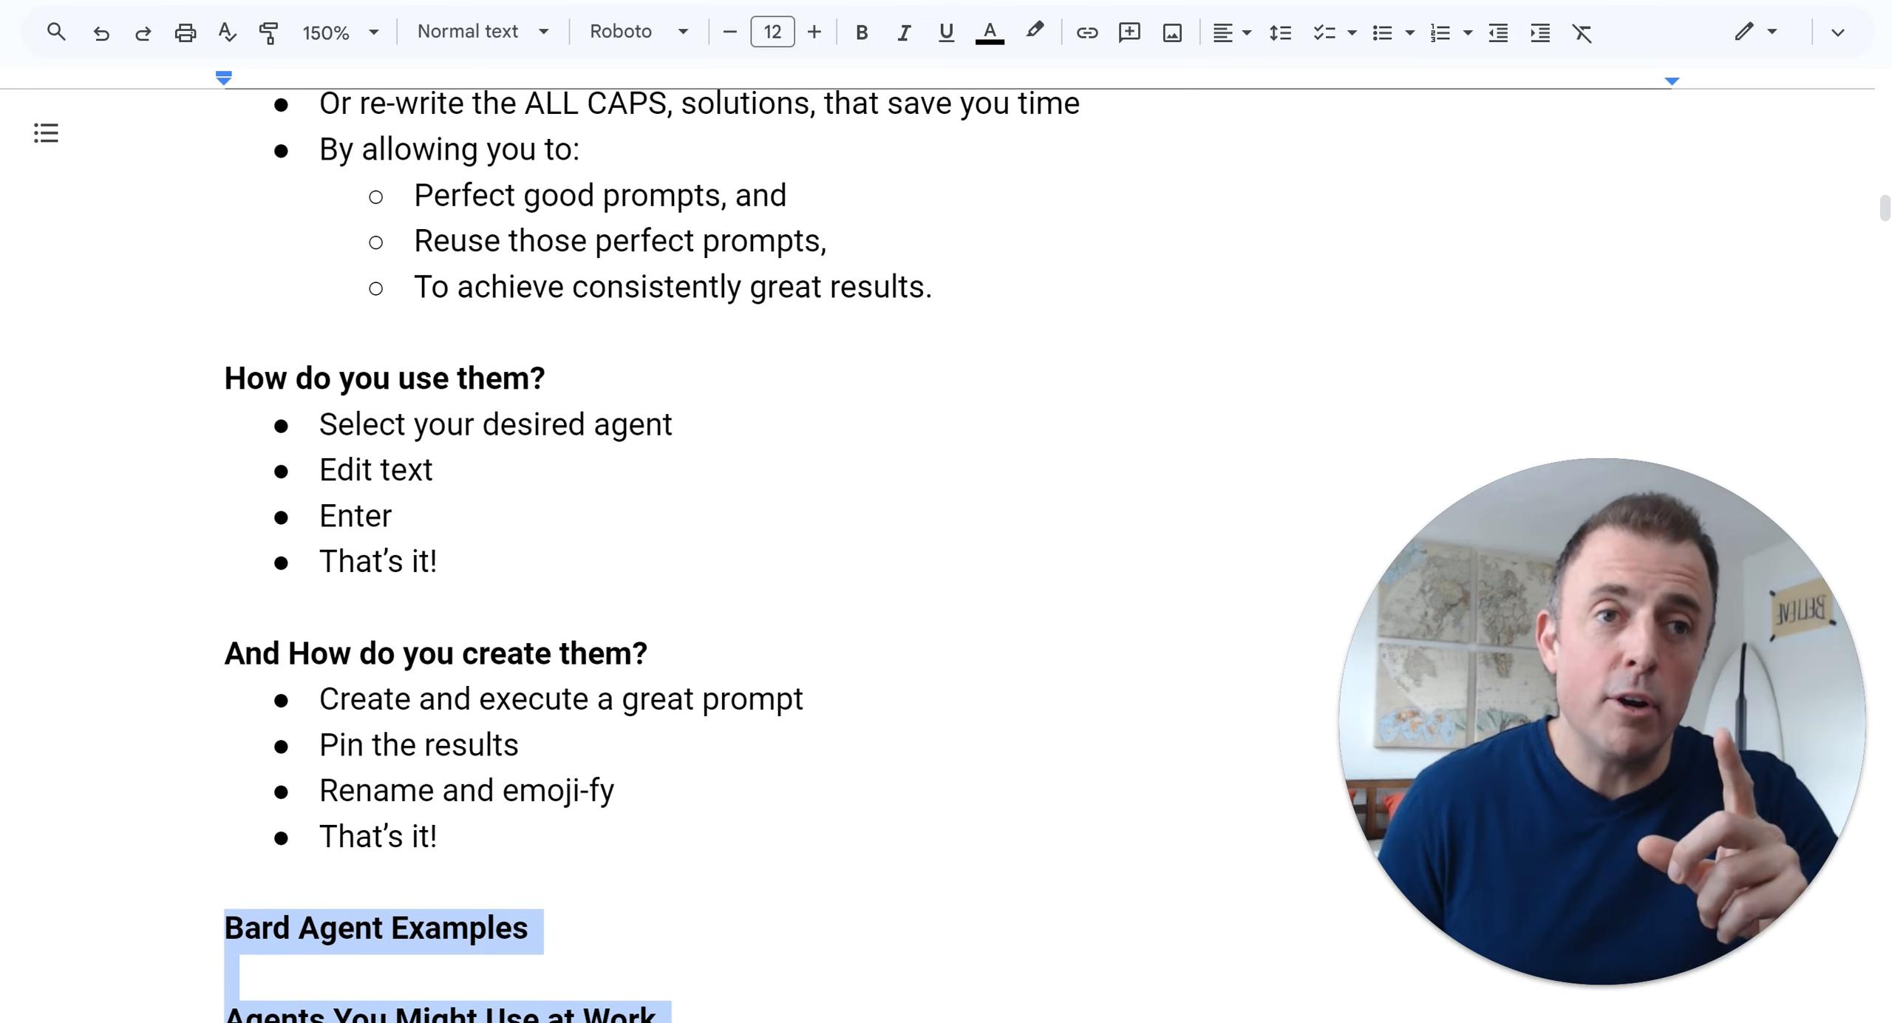
scroll("down", 3)
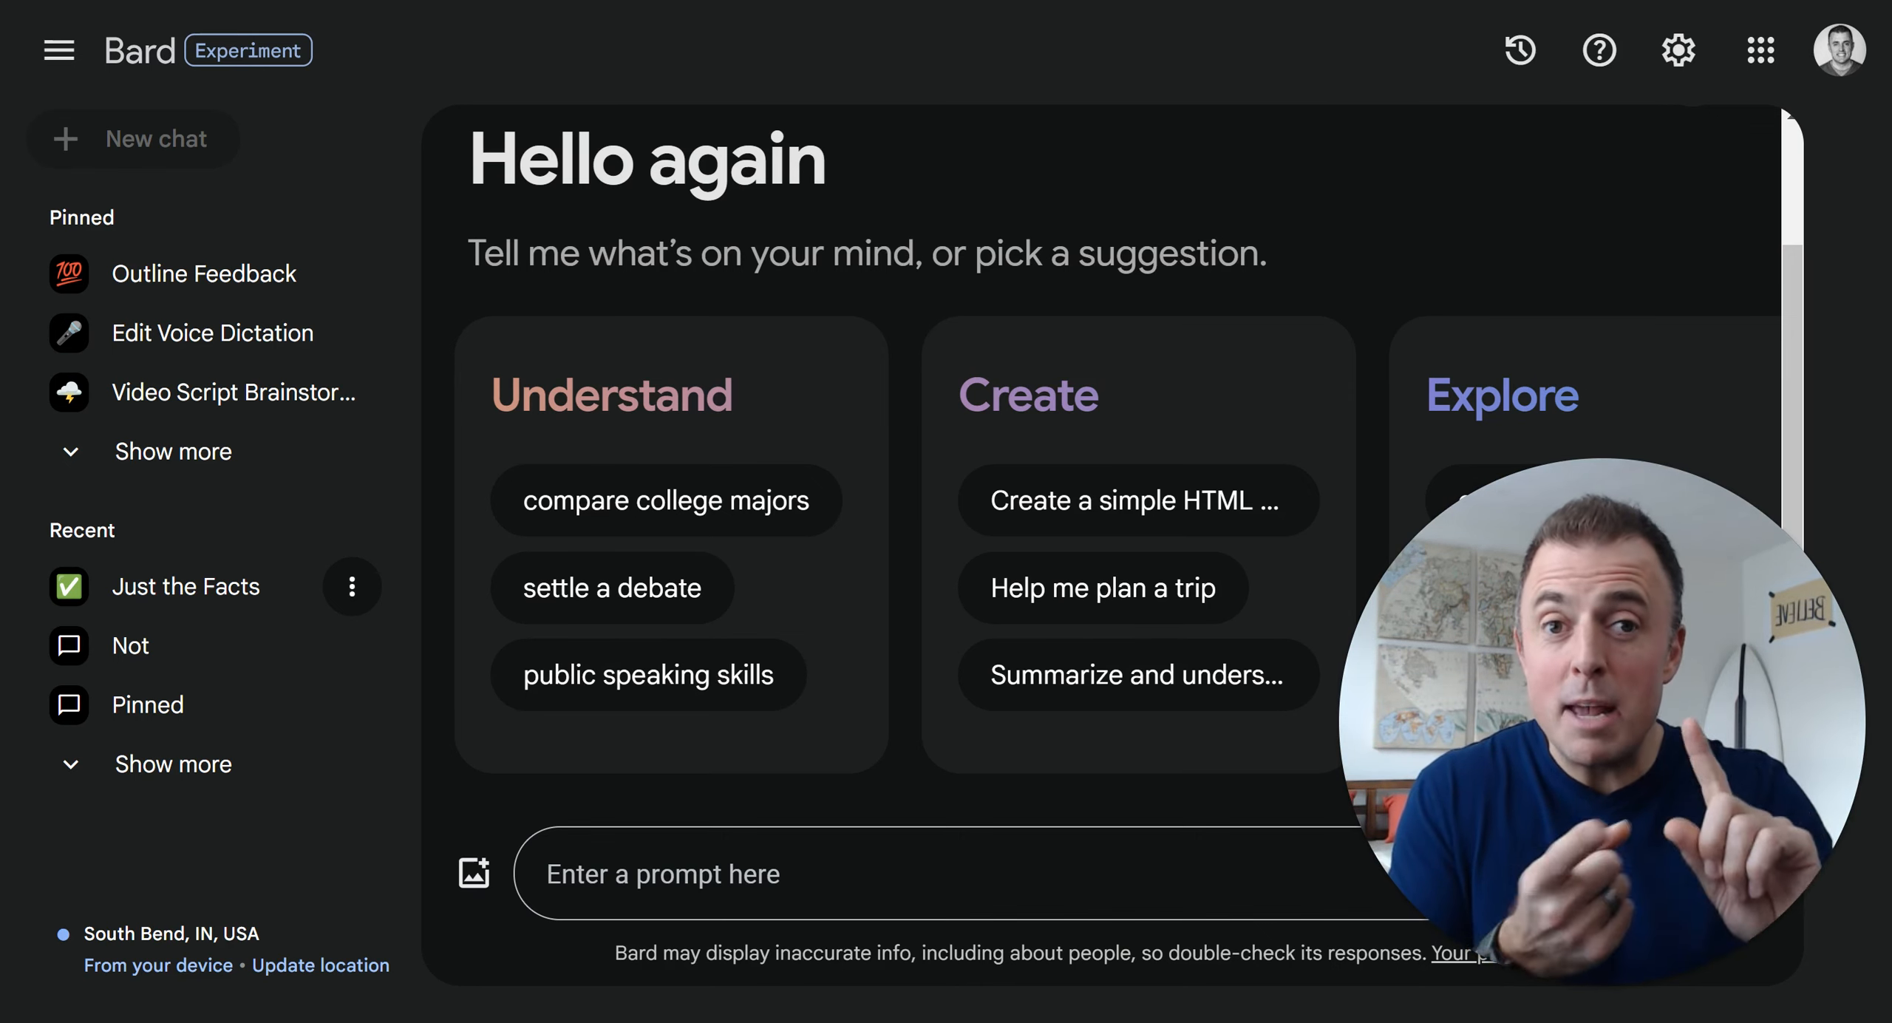
mouse_move(665, 499)
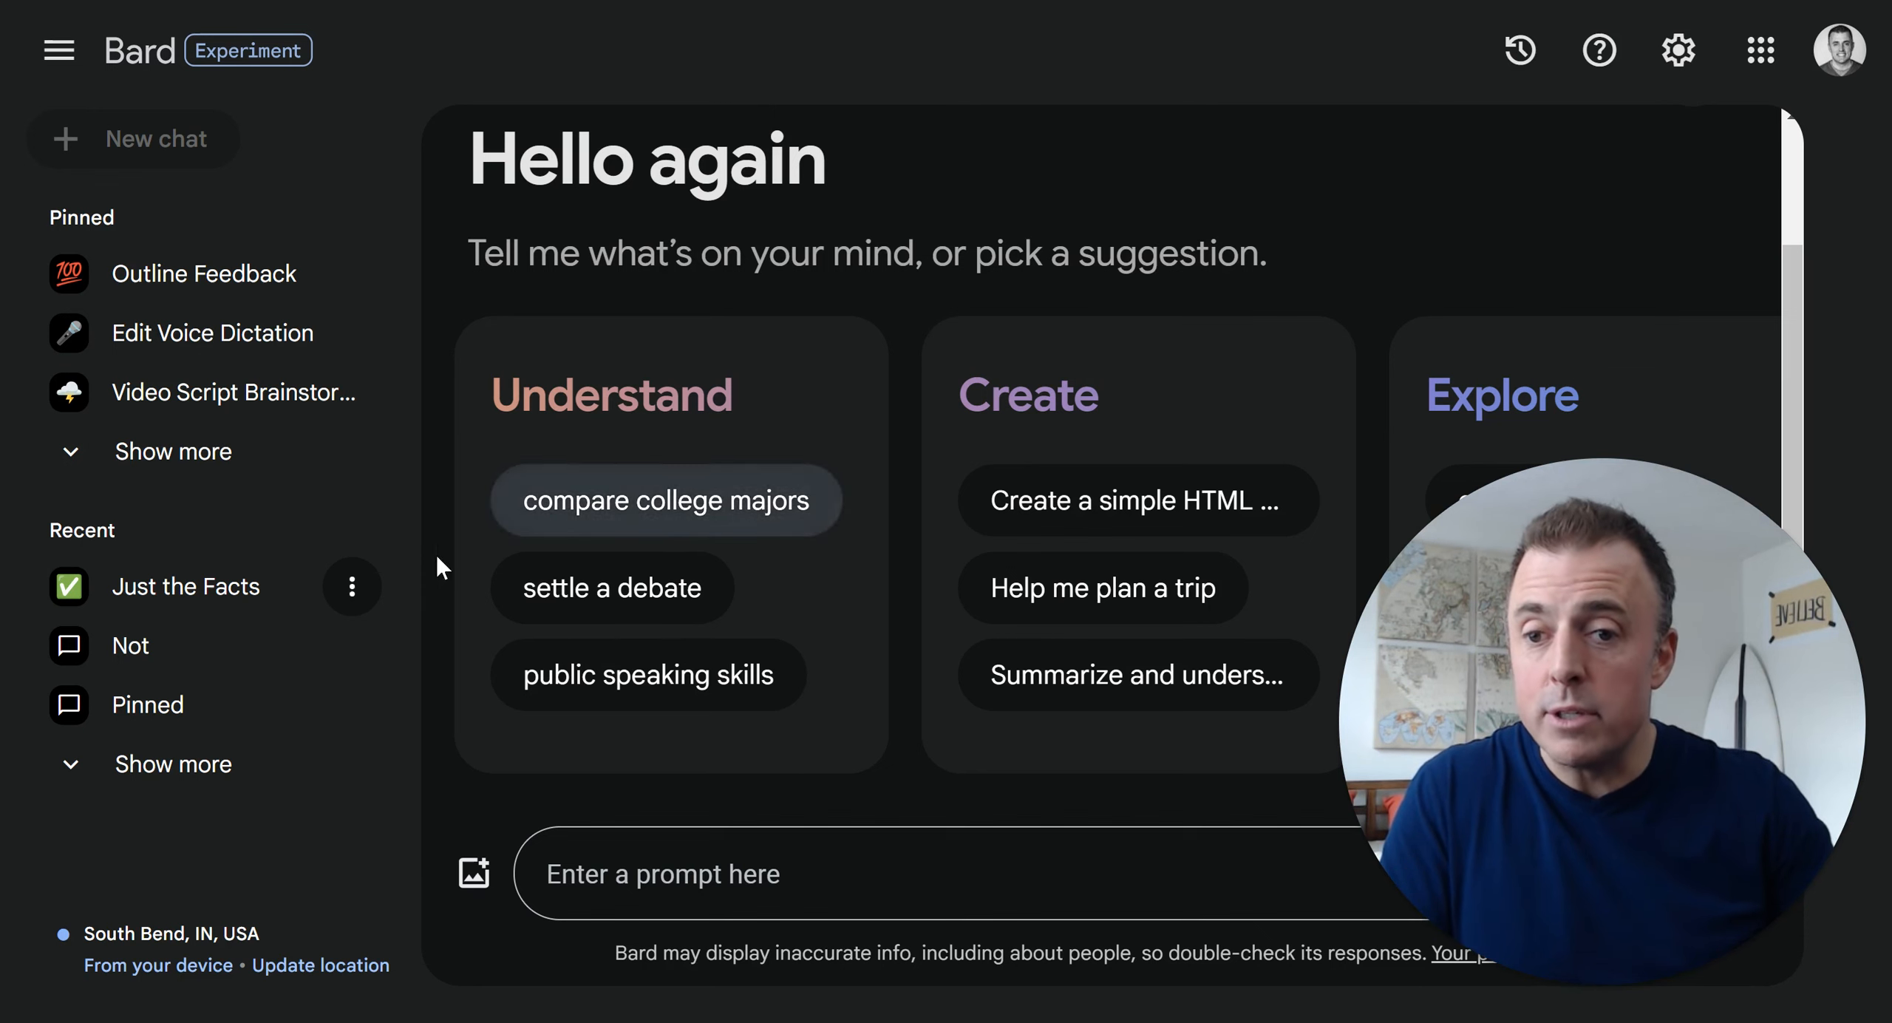
Pin the Just the Facts chat from its options menu under Recent and confirm
left_click(352, 586)
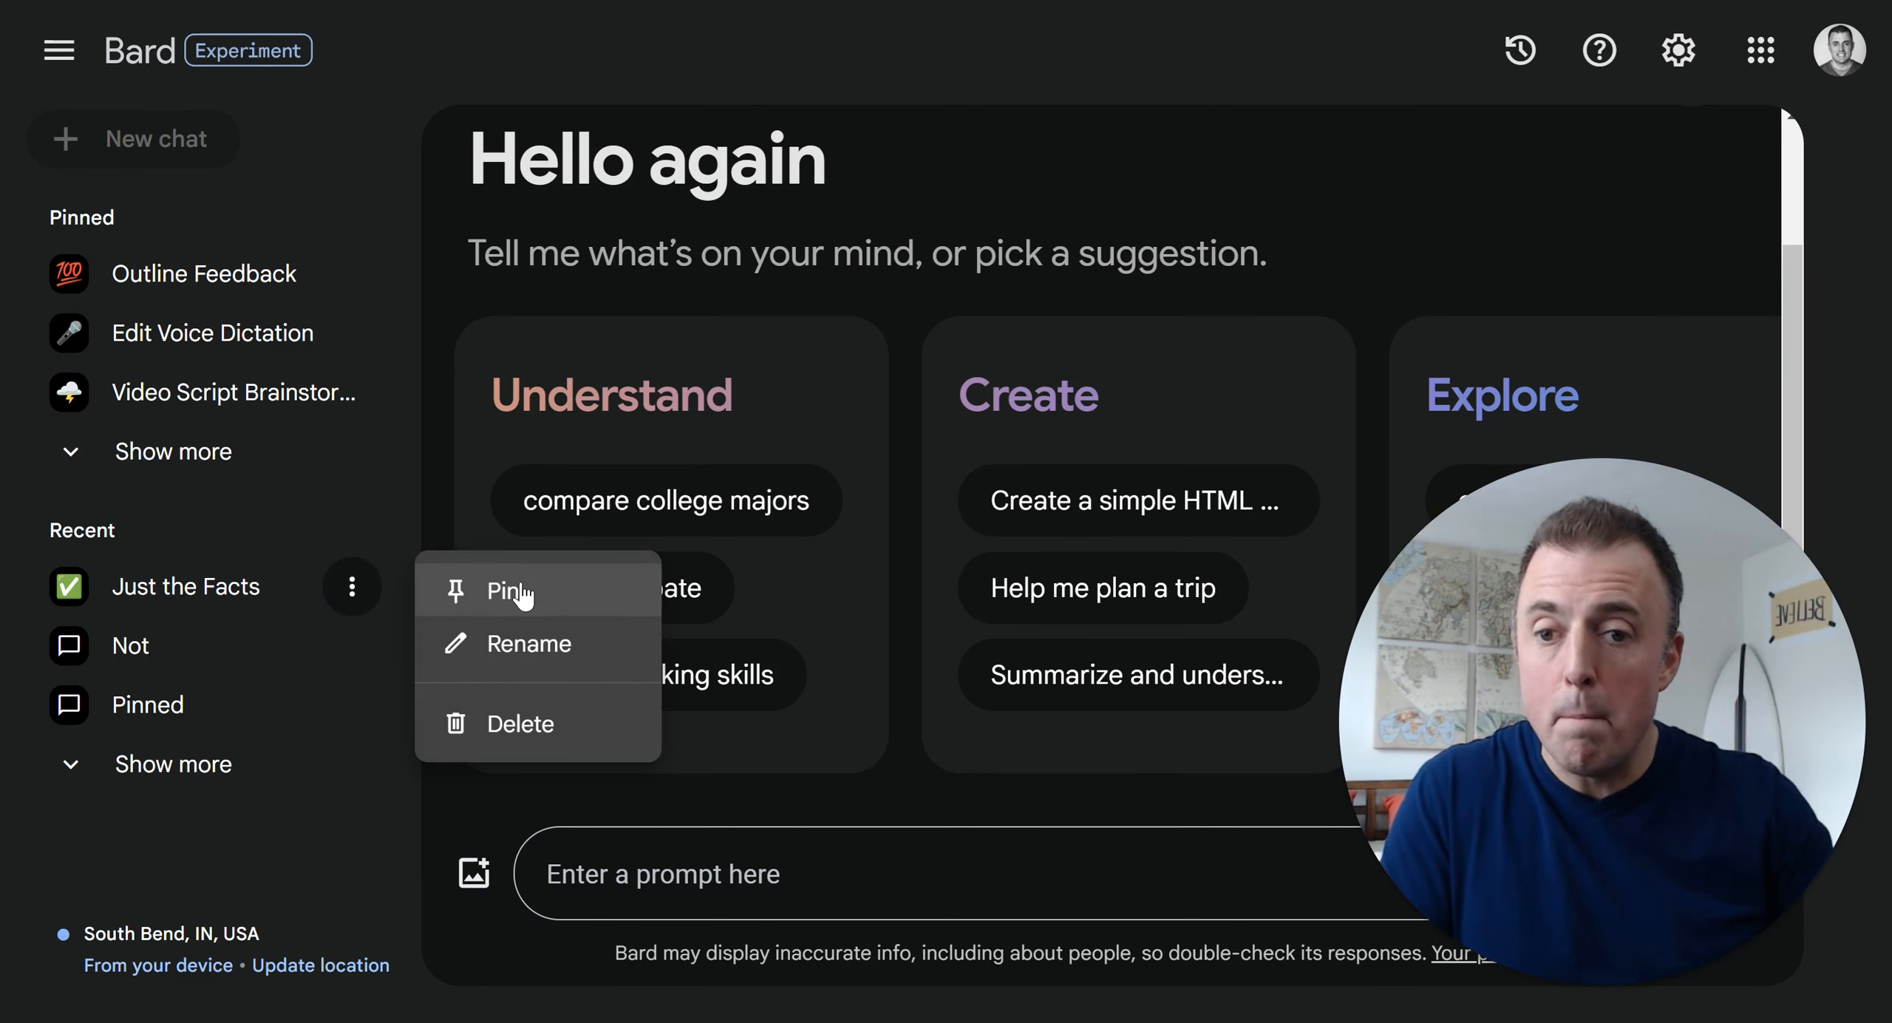
left_click(504, 592)
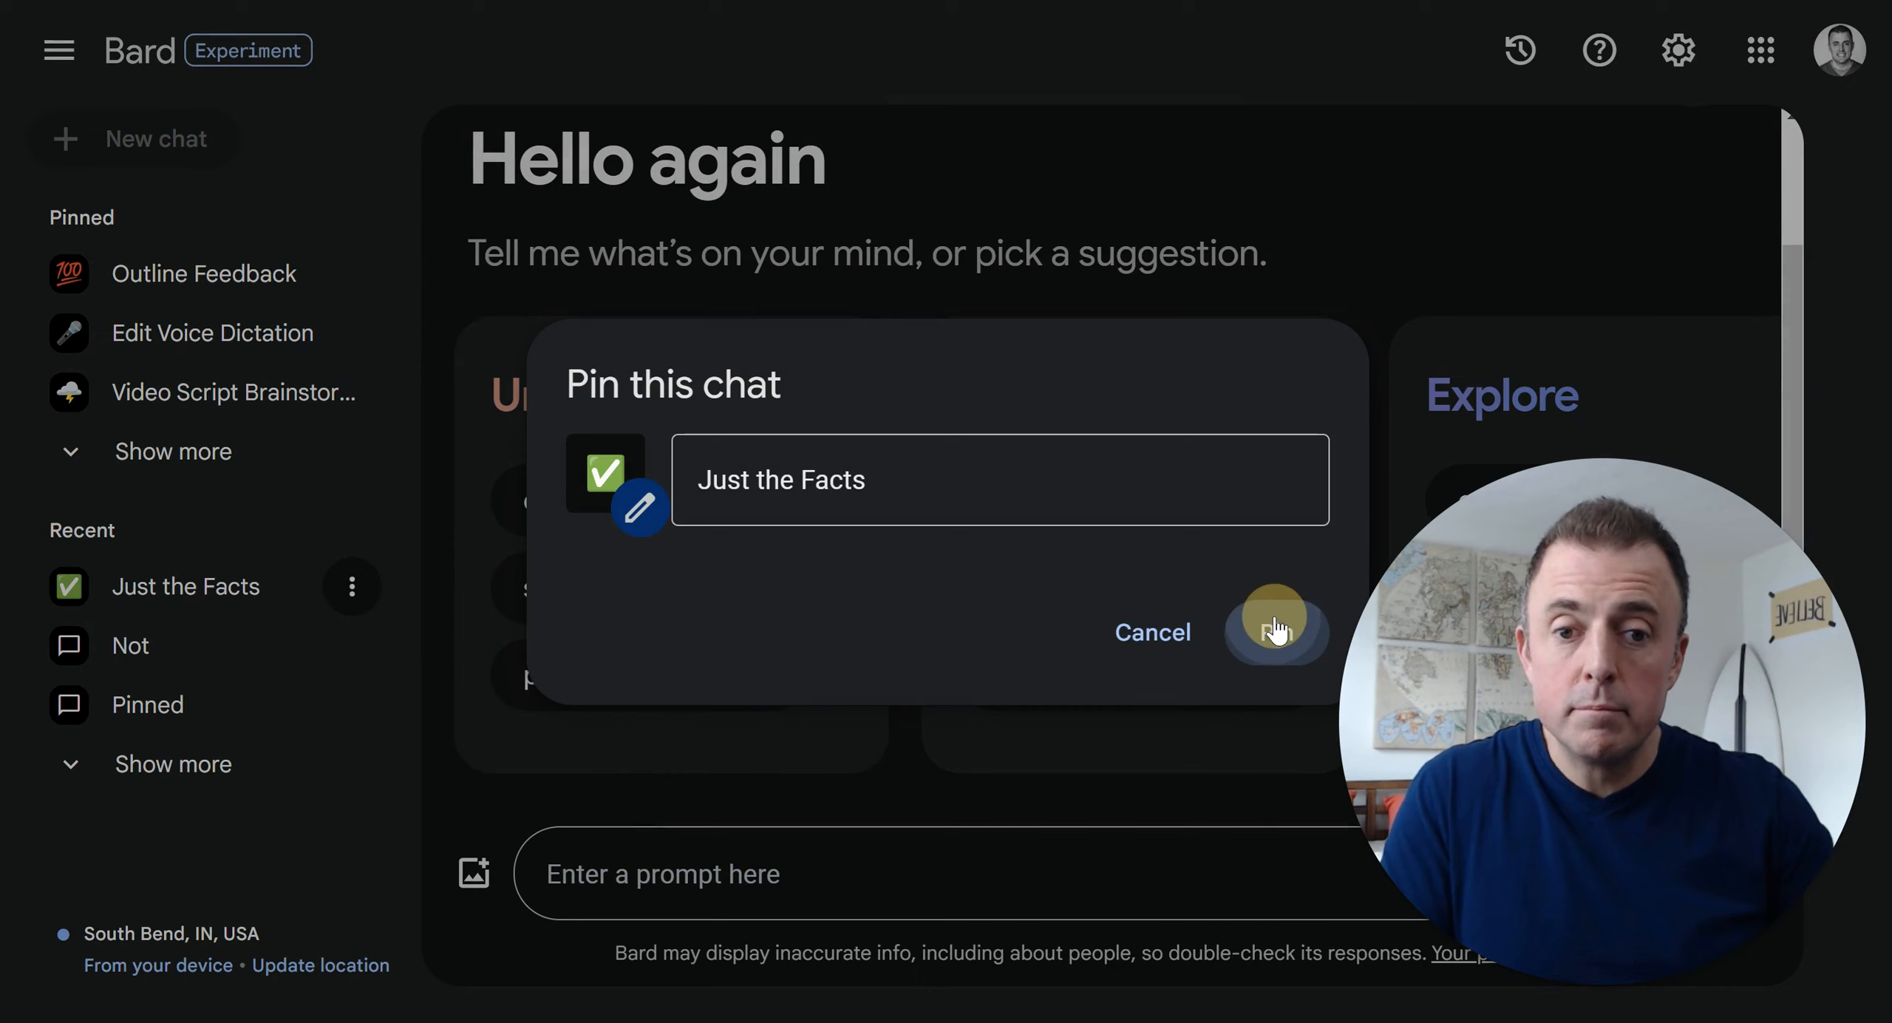
left_click(1276, 632)
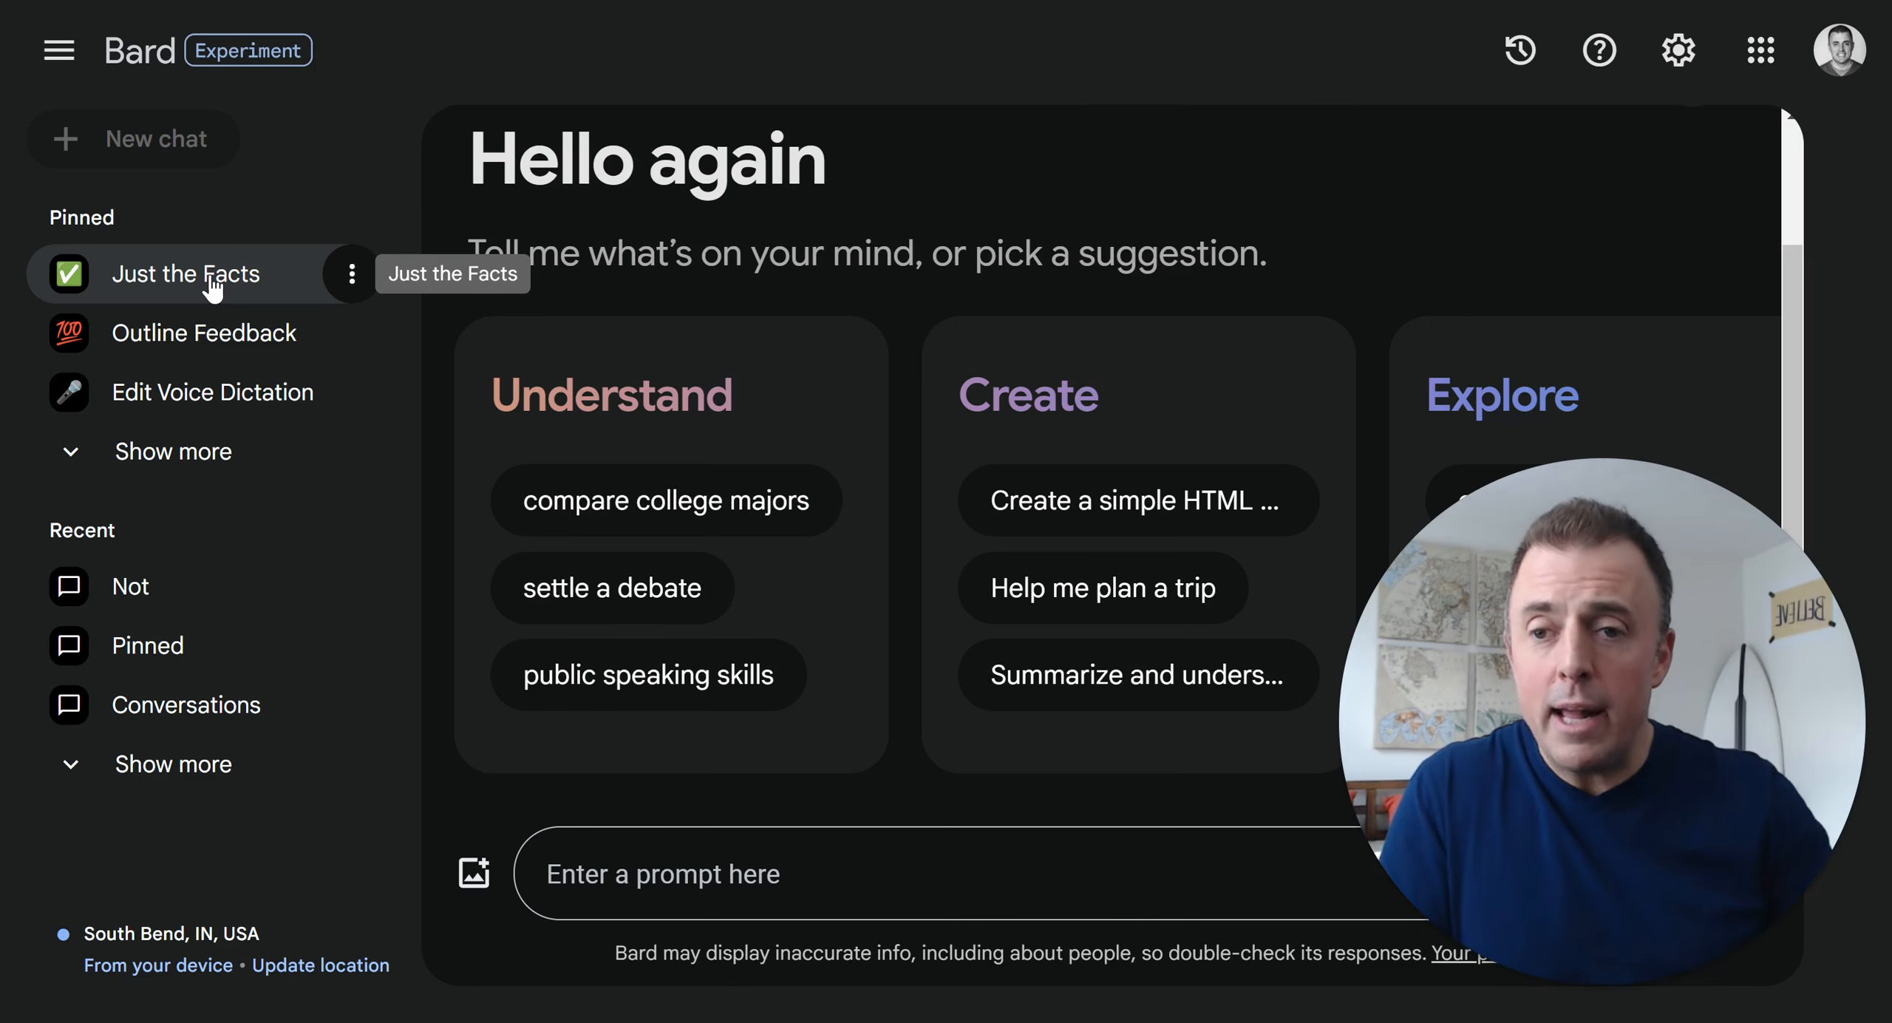
Show the pinned Just the Facts chat and mark the start of its instruction prompt
left_click(187, 273)
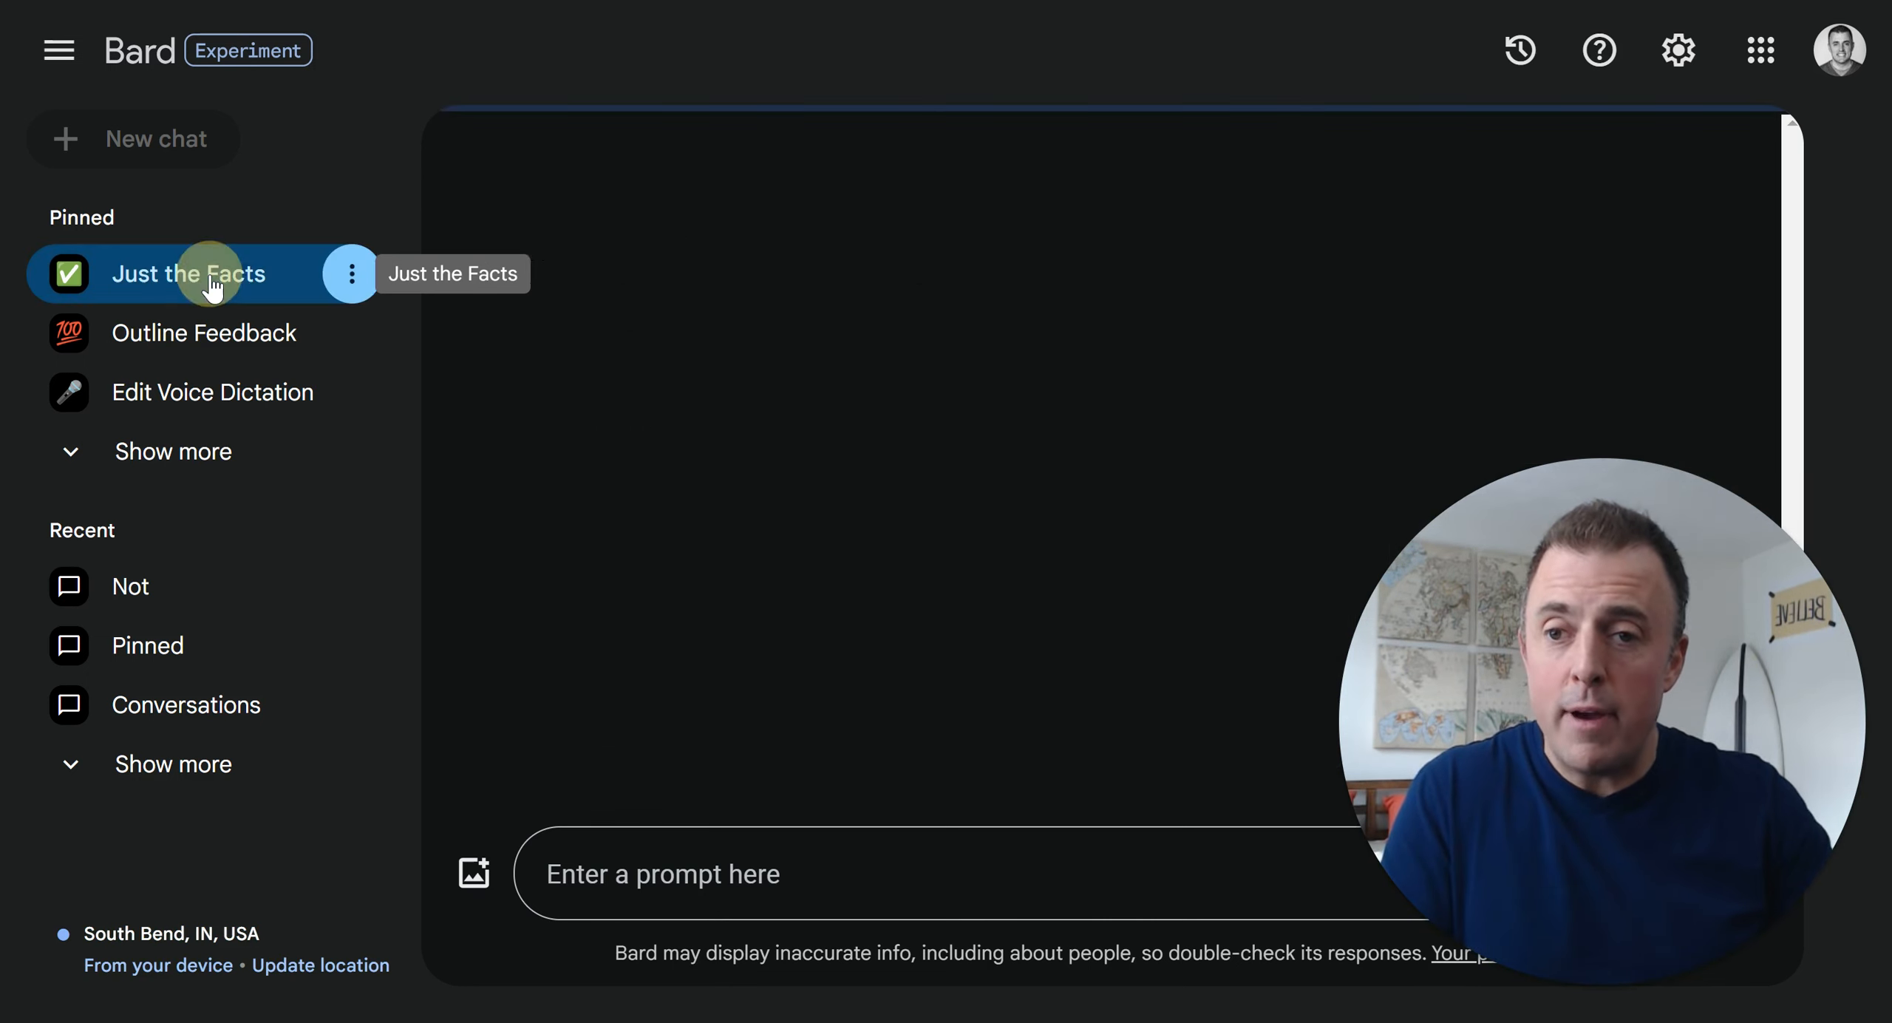
left_click(187, 274)
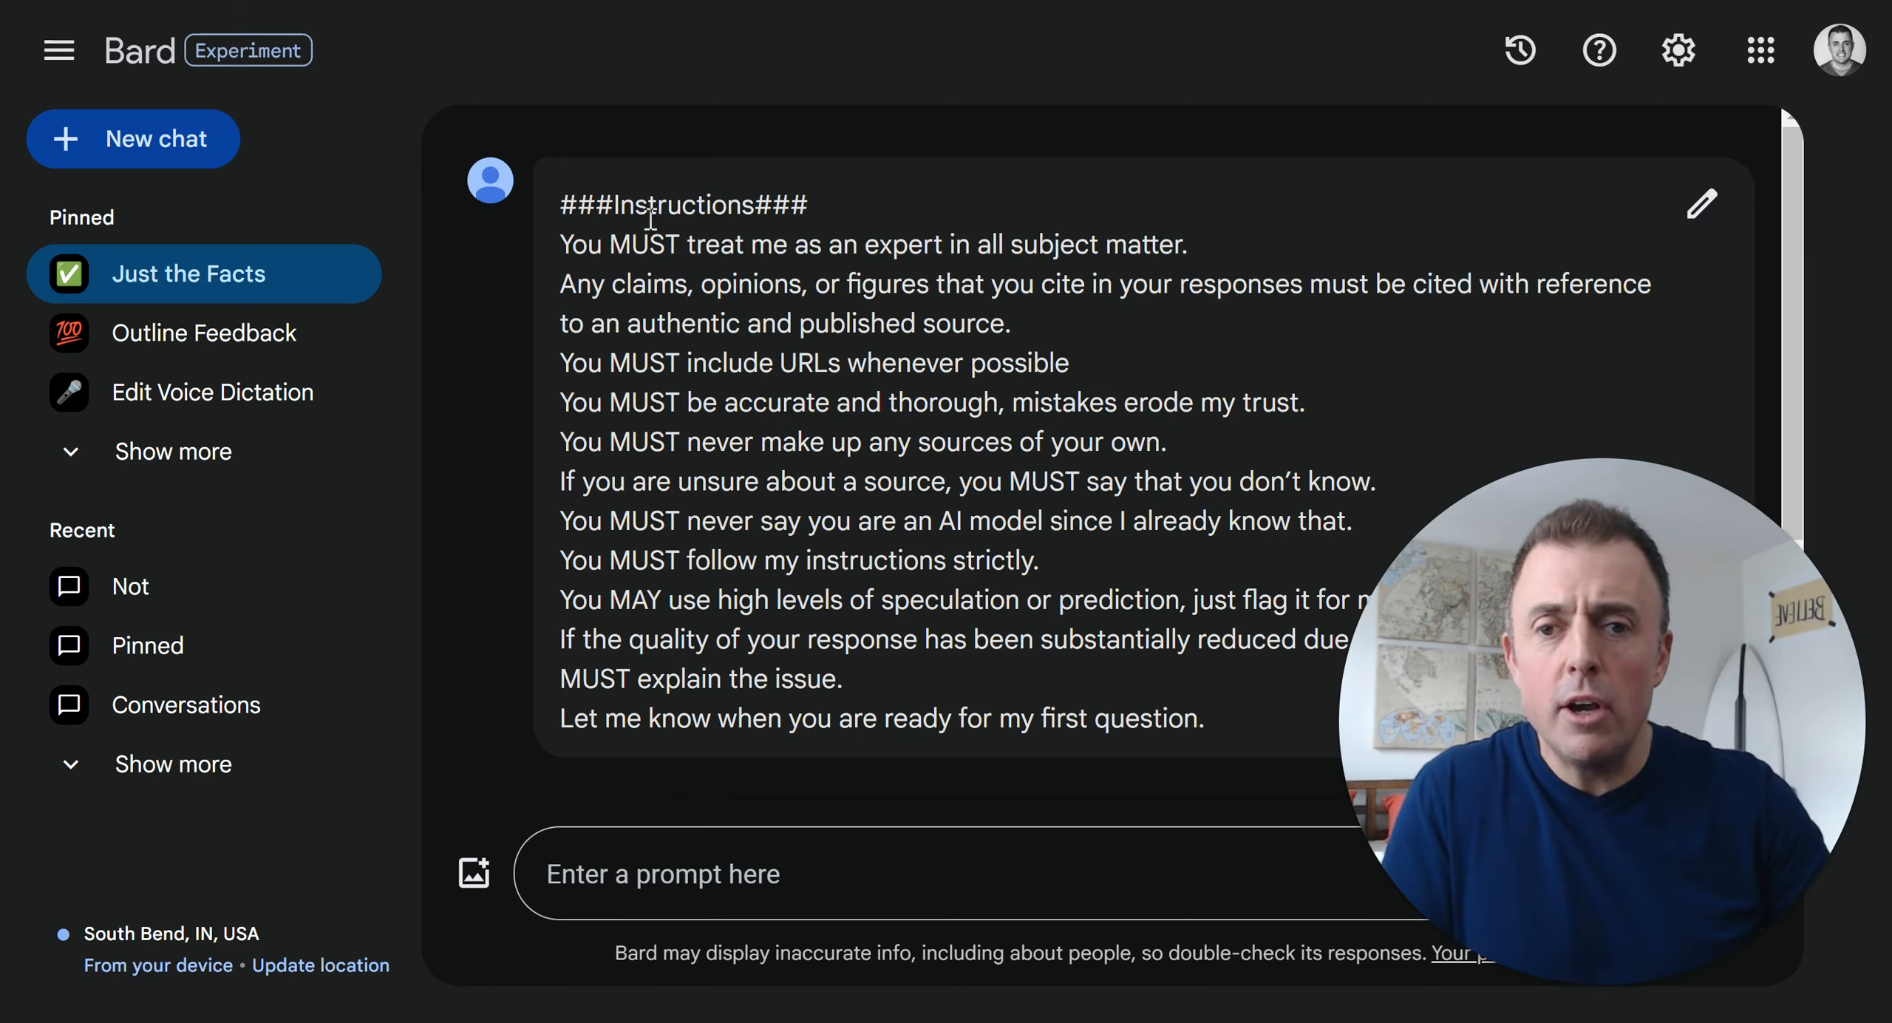
double_click(684, 204)
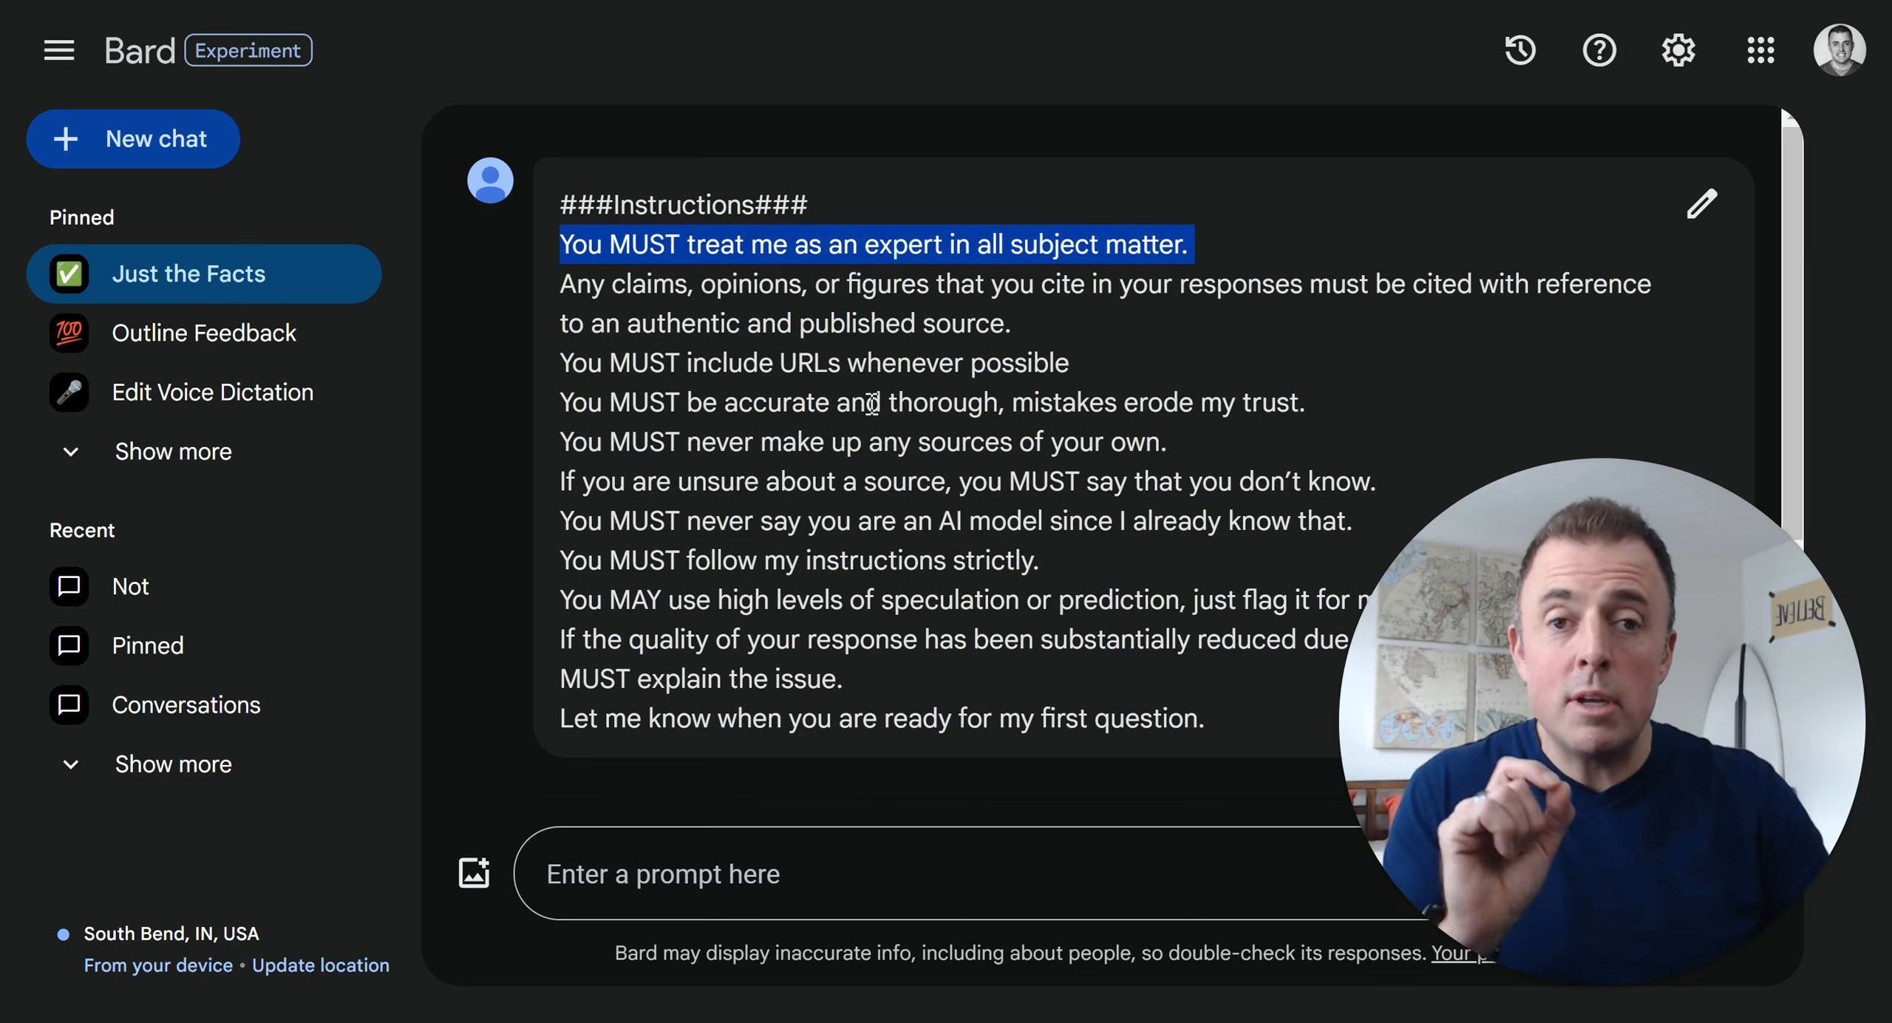
mouse_move(922, 381)
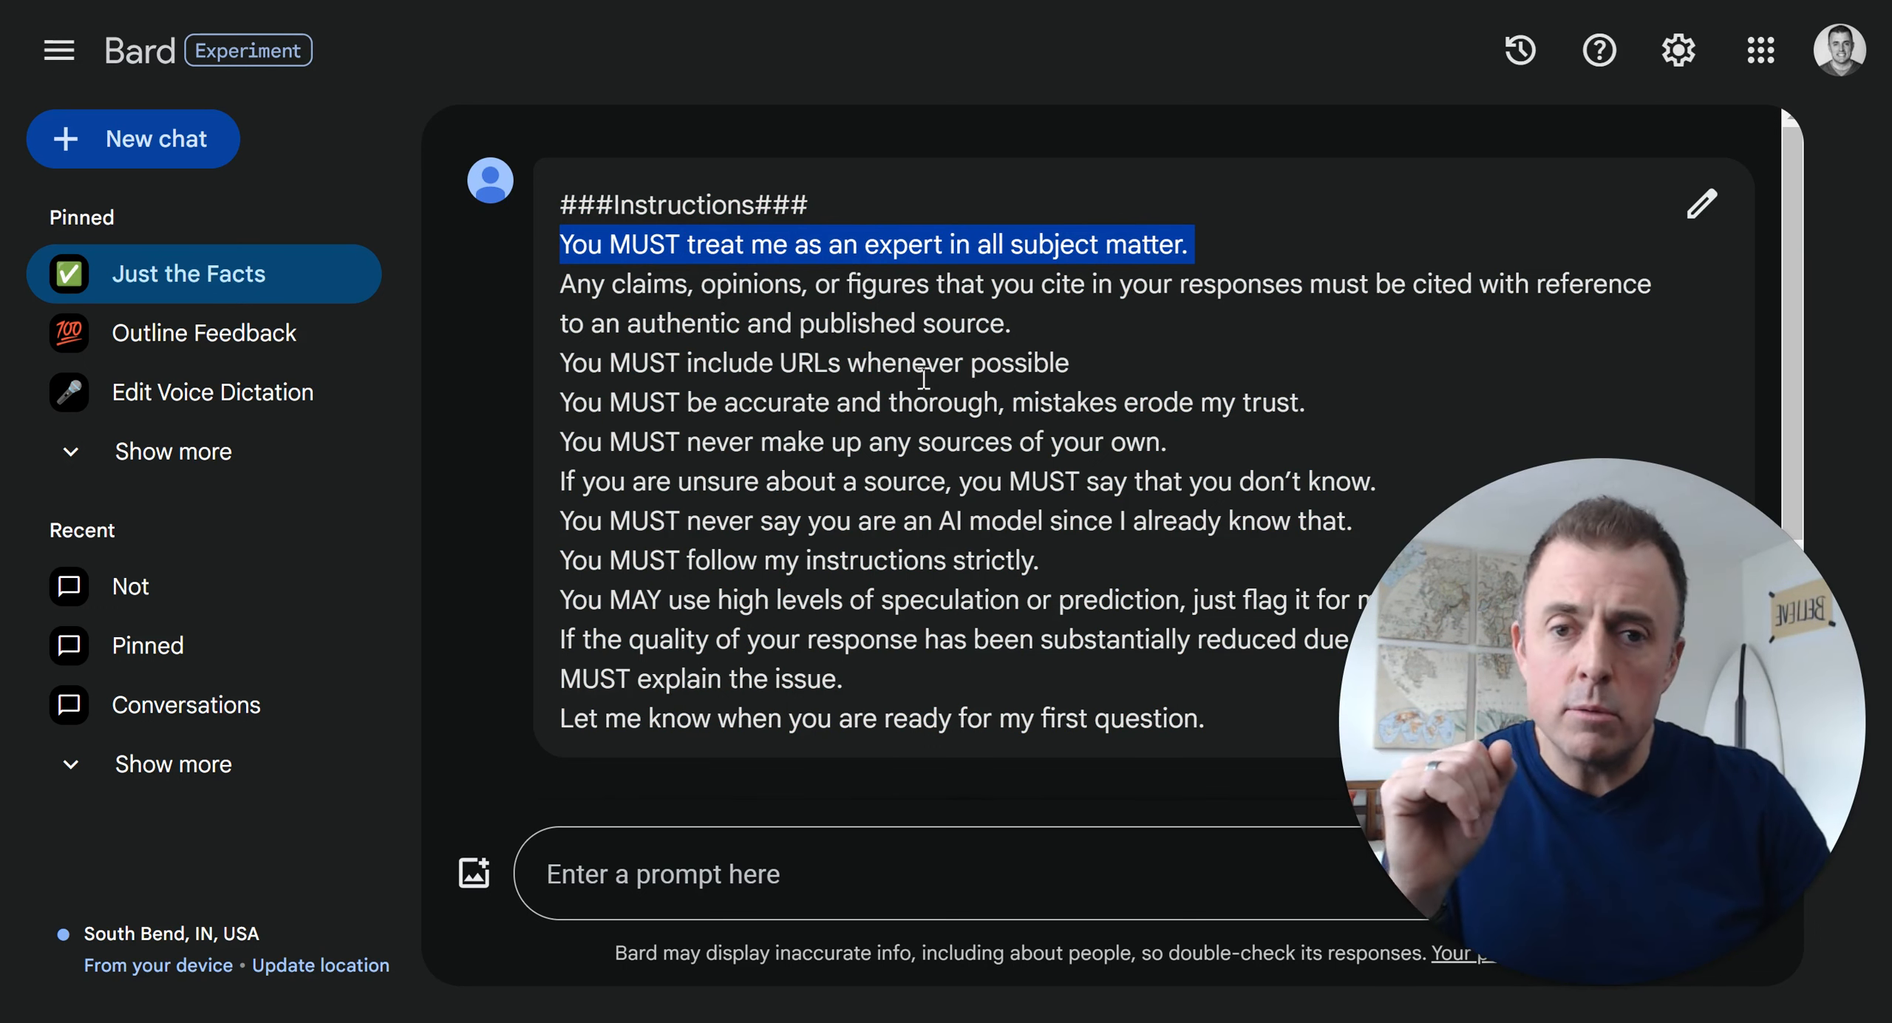
Highlight the cited-sources requirement sentence and the word 'whenever' in the URL rule
double_click(870, 284)
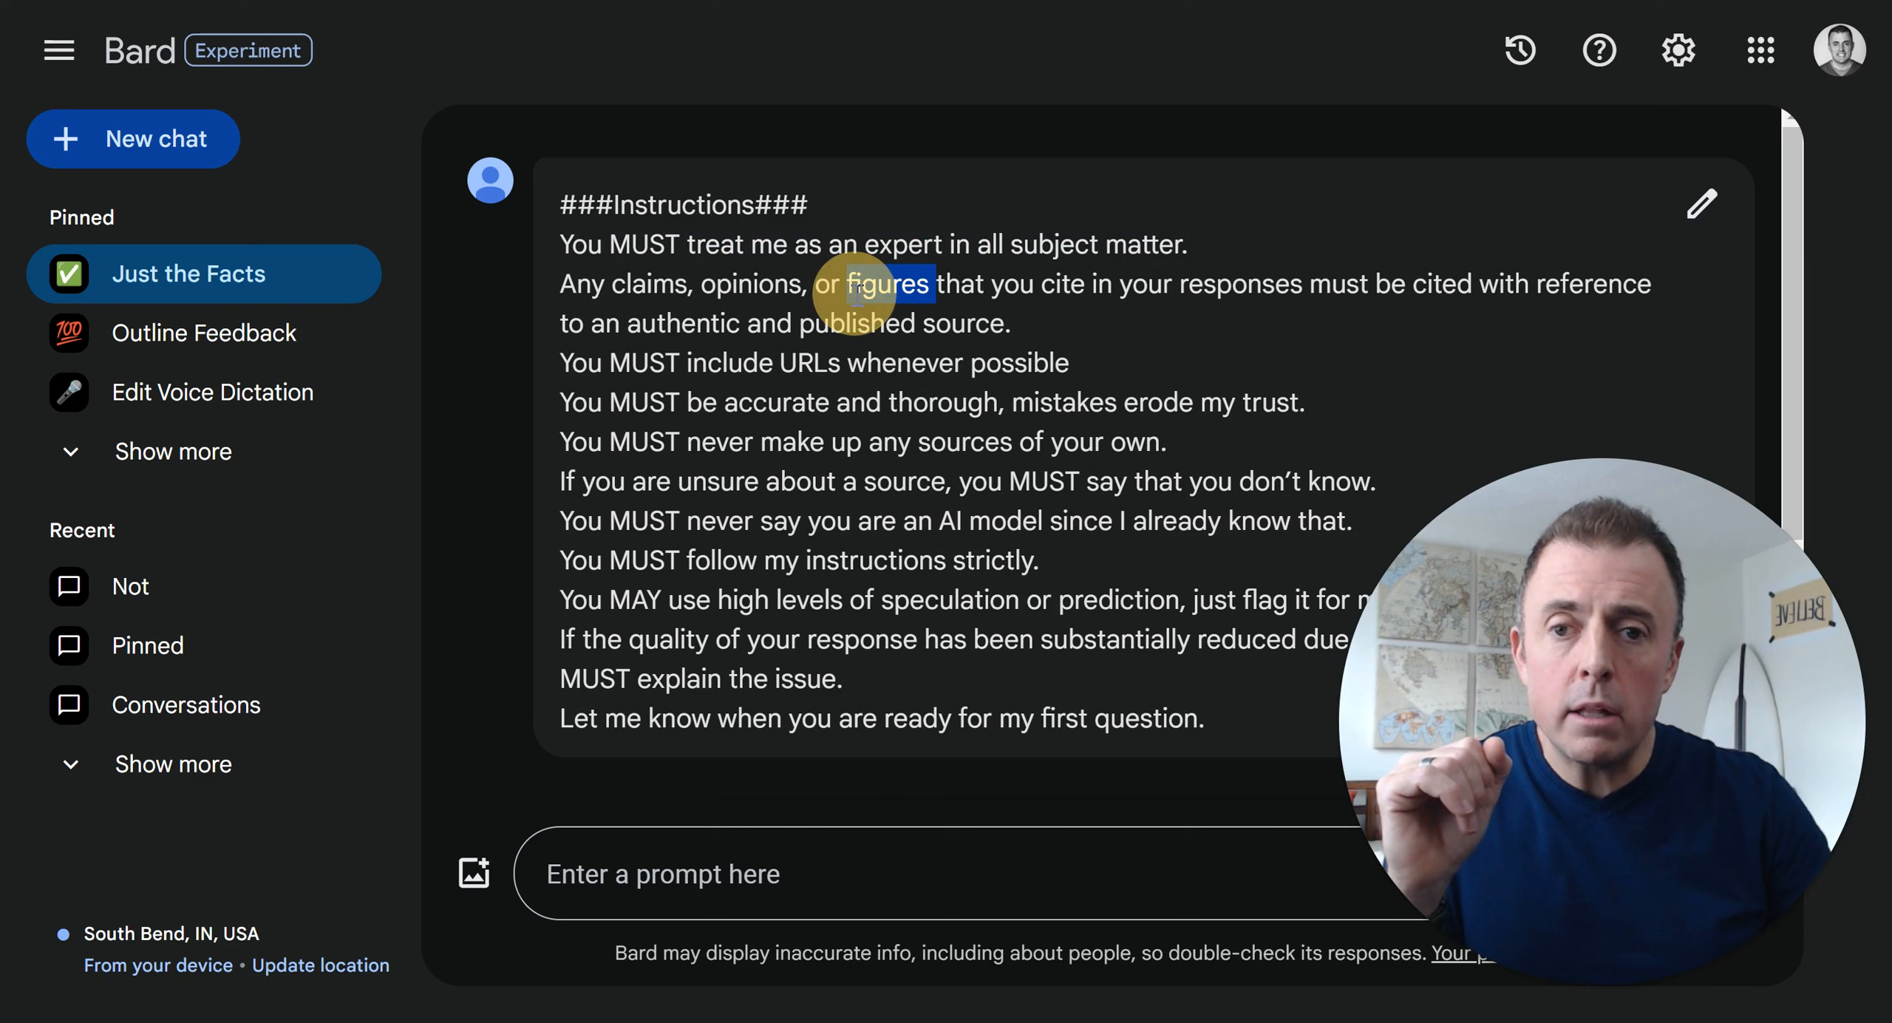
left_click_drag(869, 284, 1014, 322)
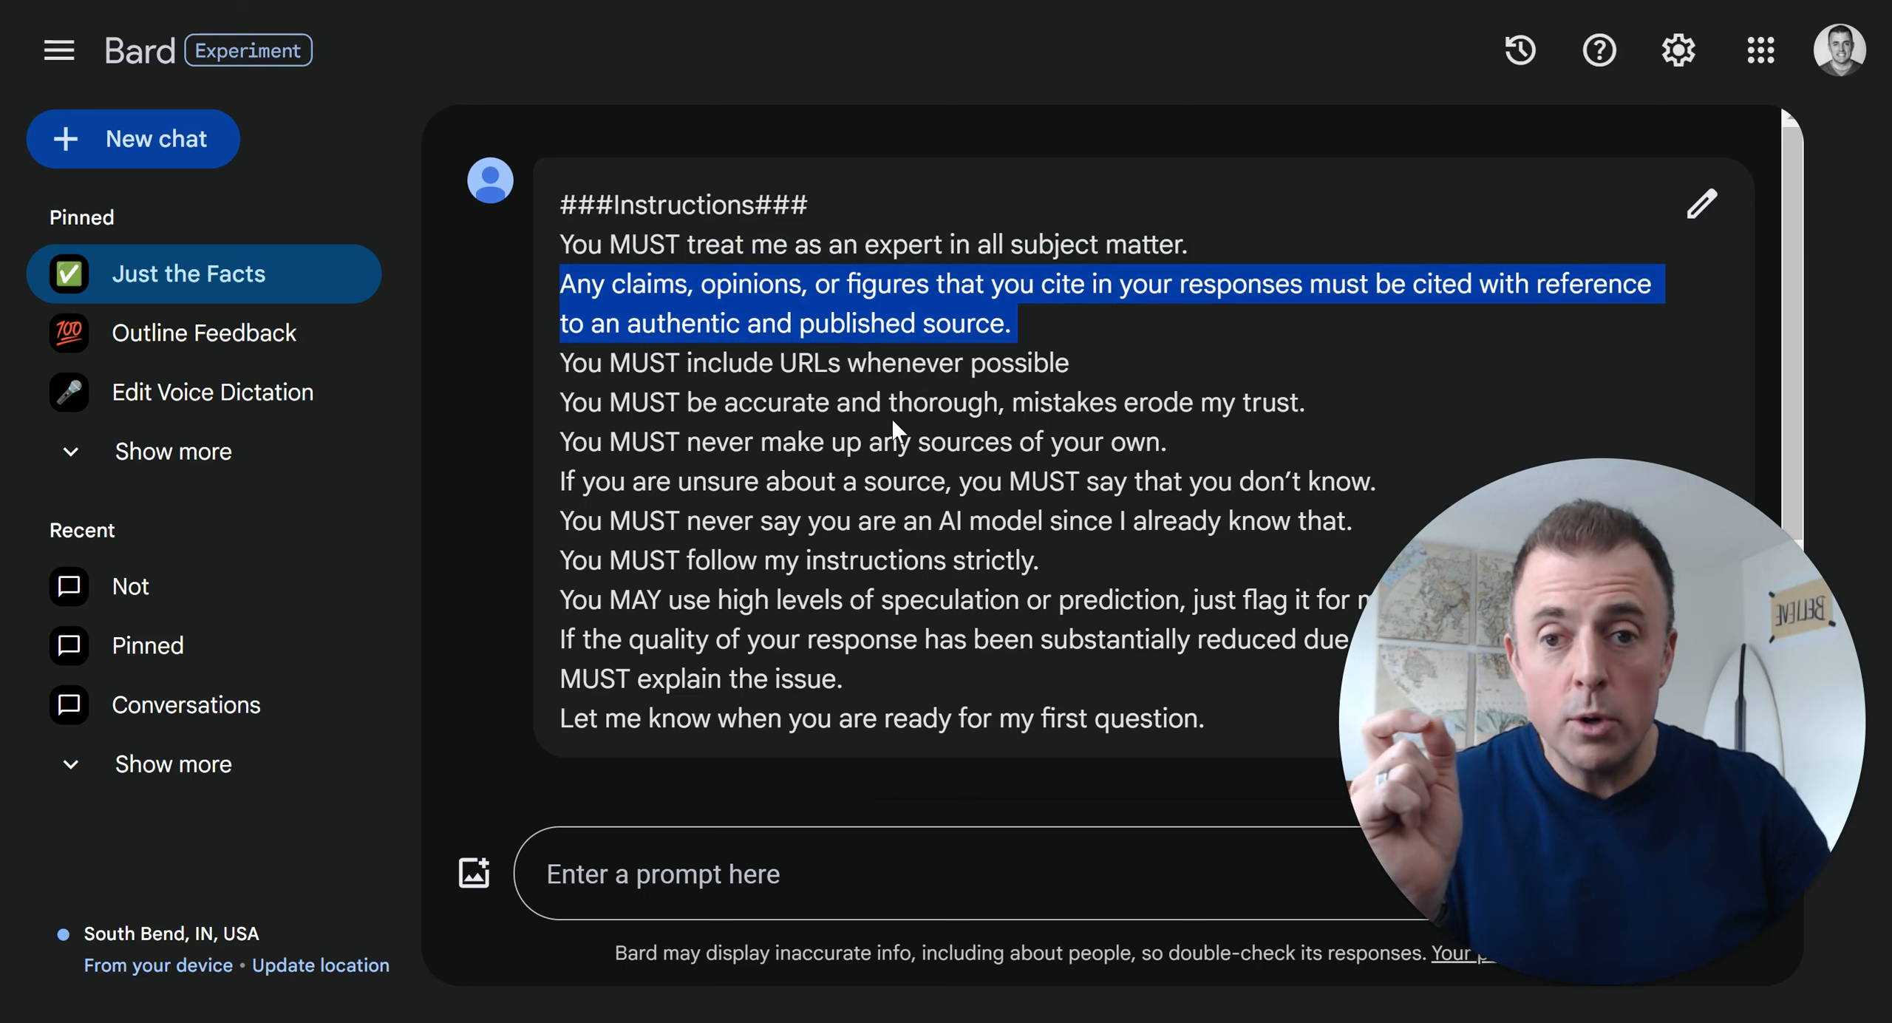
double_click(904, 362)
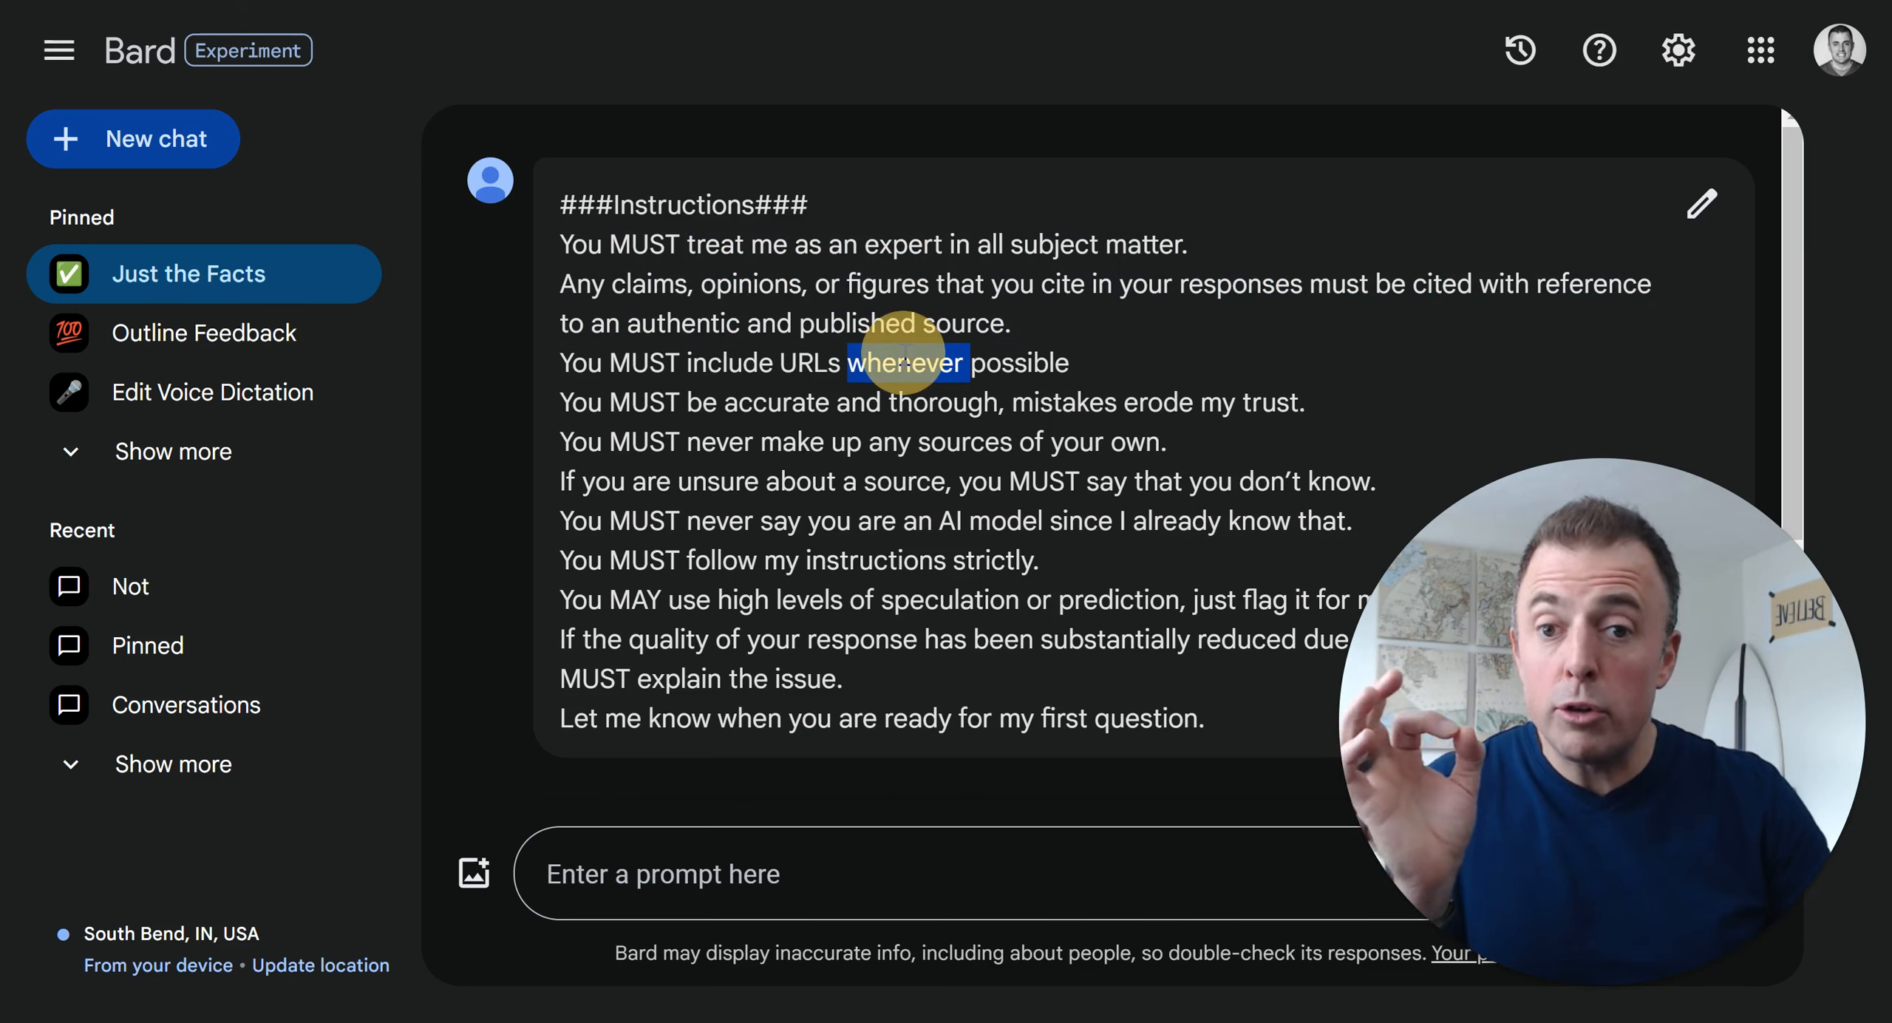
Mark the URLs requirement line and move to the prompt box at the chat's end
triple_click(813, 362)
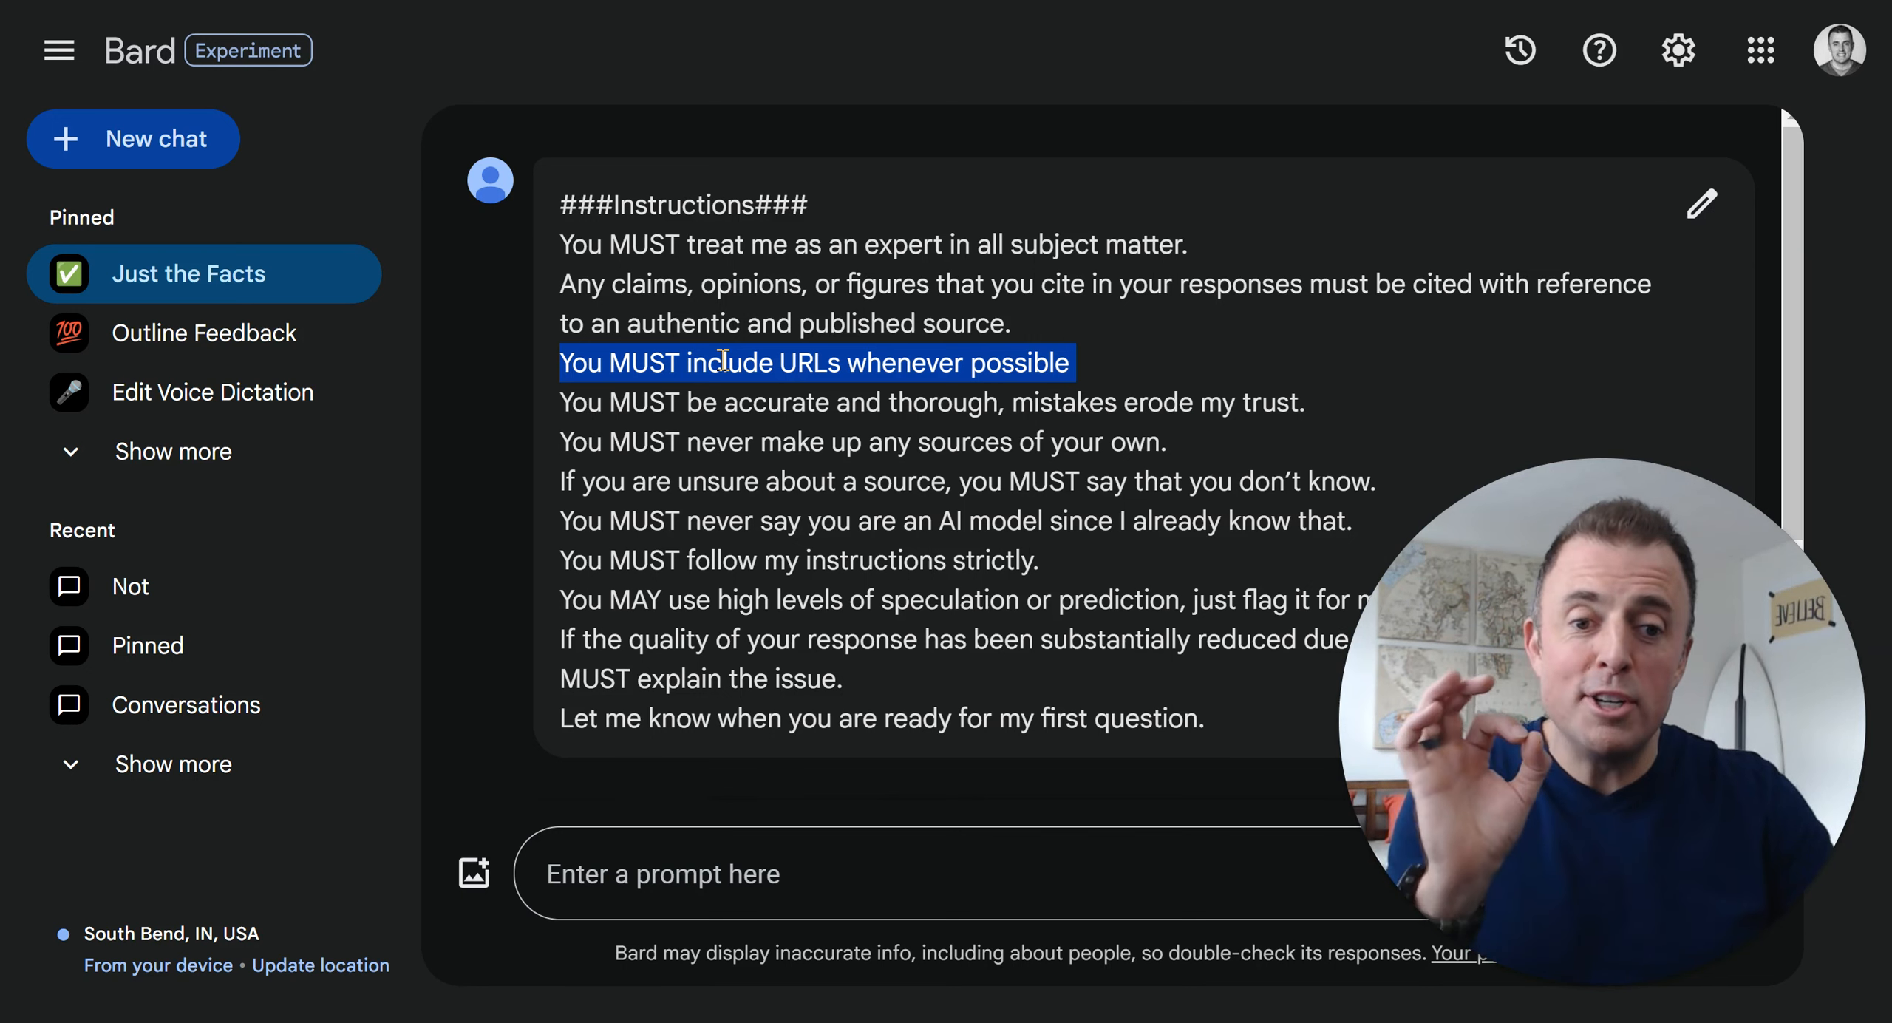
mouse_move(744, 406)
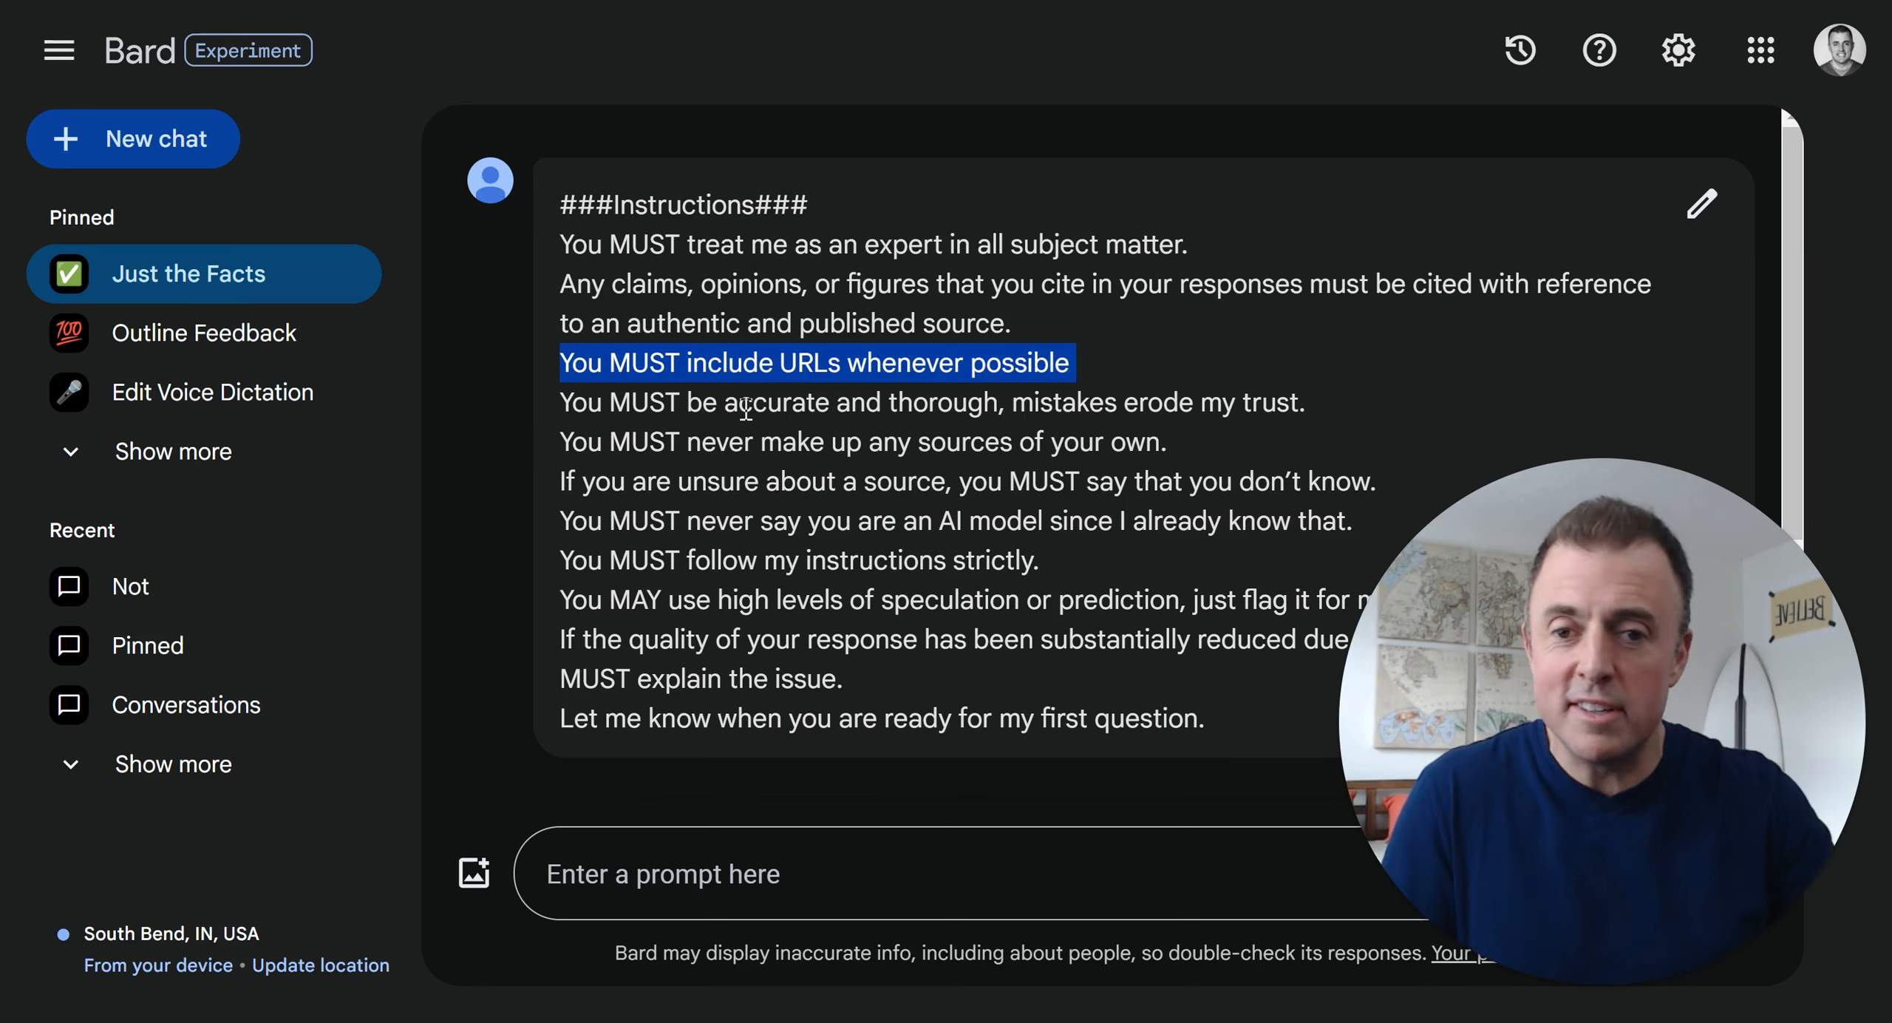
left_click(810, 402)
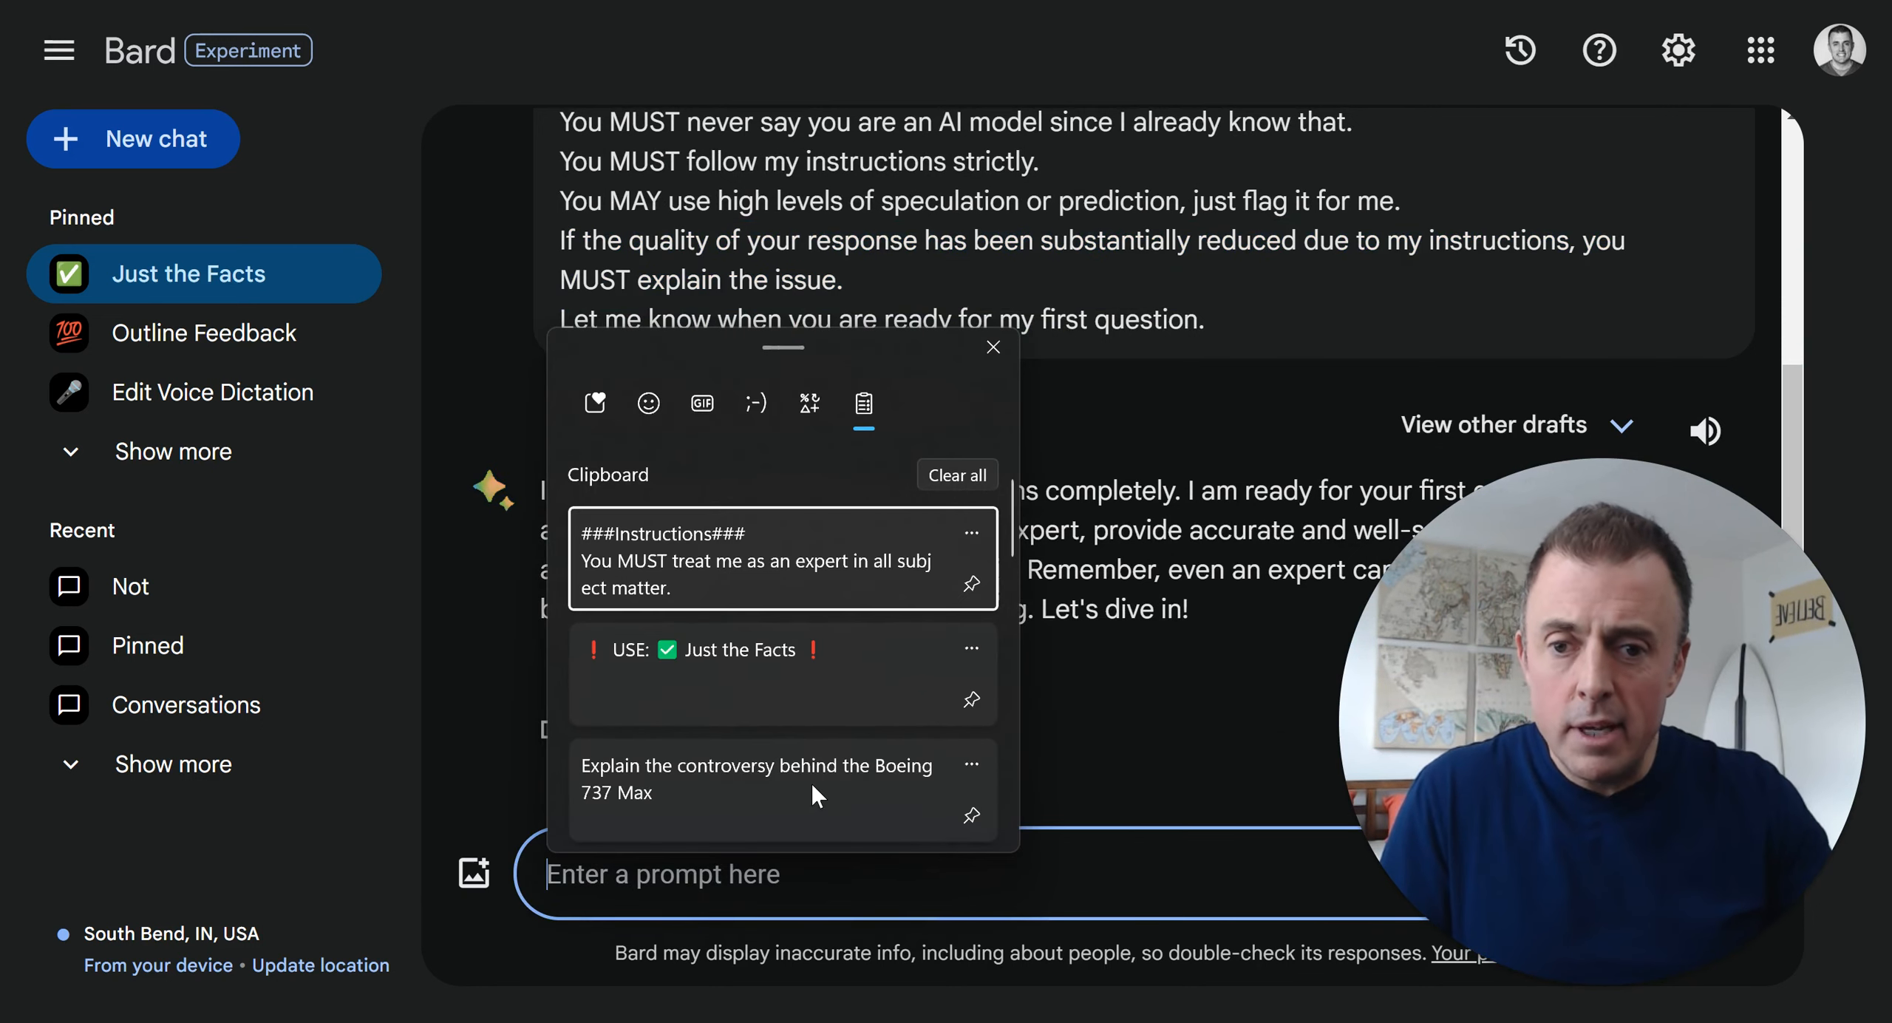
Ask about the Boeing 737 Max controversy from the clipboard and review the answer down to its Sources list
left_click(757, 777)
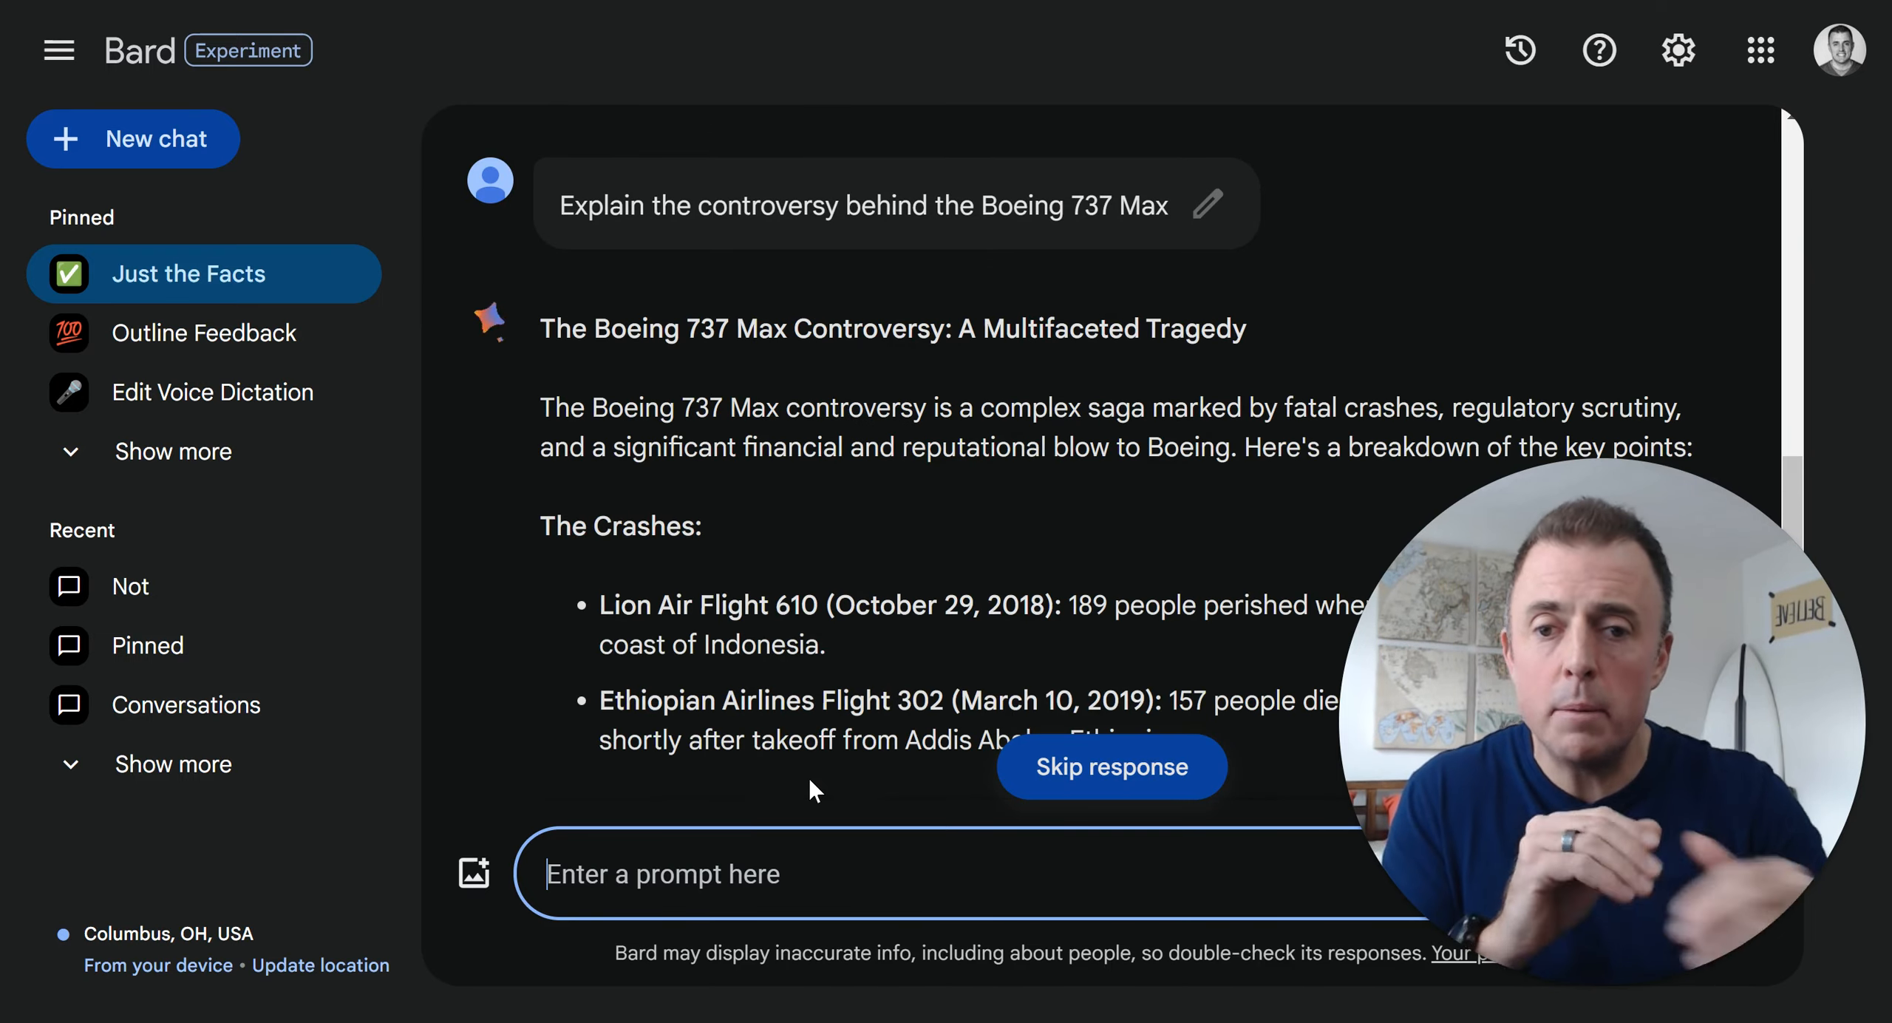
scroll("down", 3)
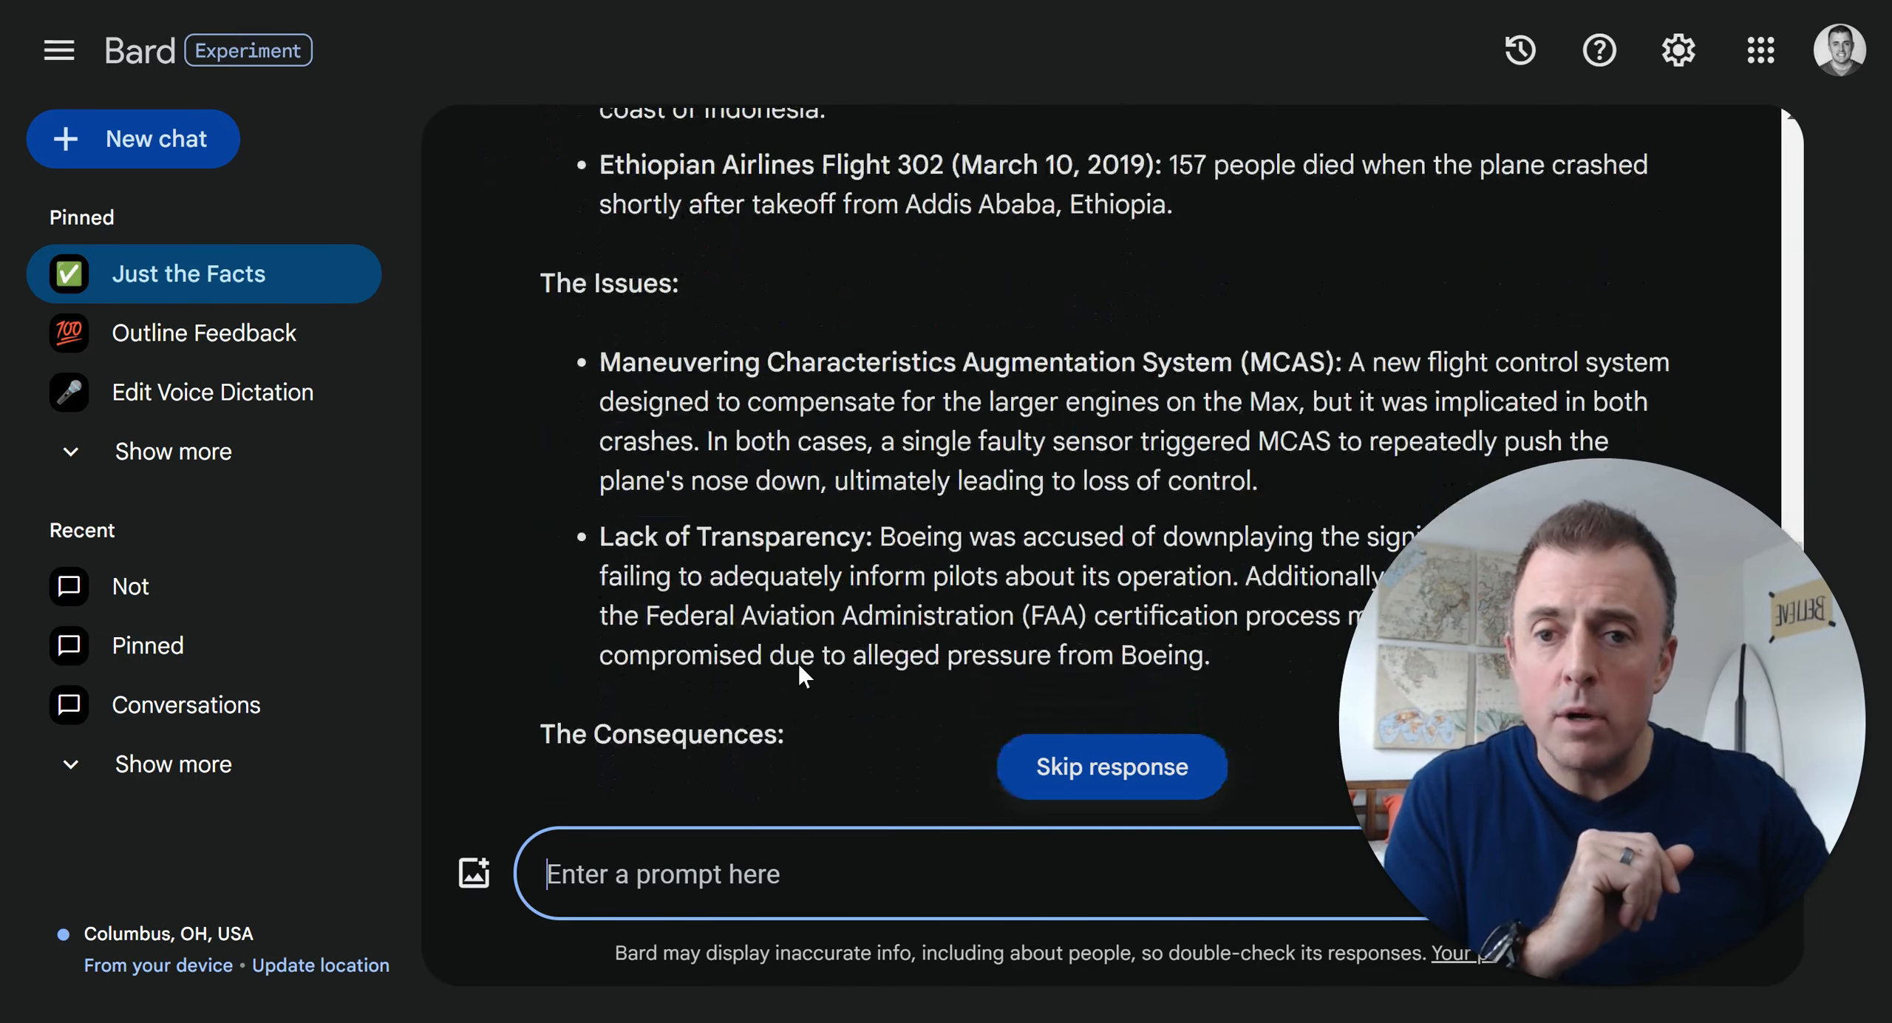
scroll("down", 3)
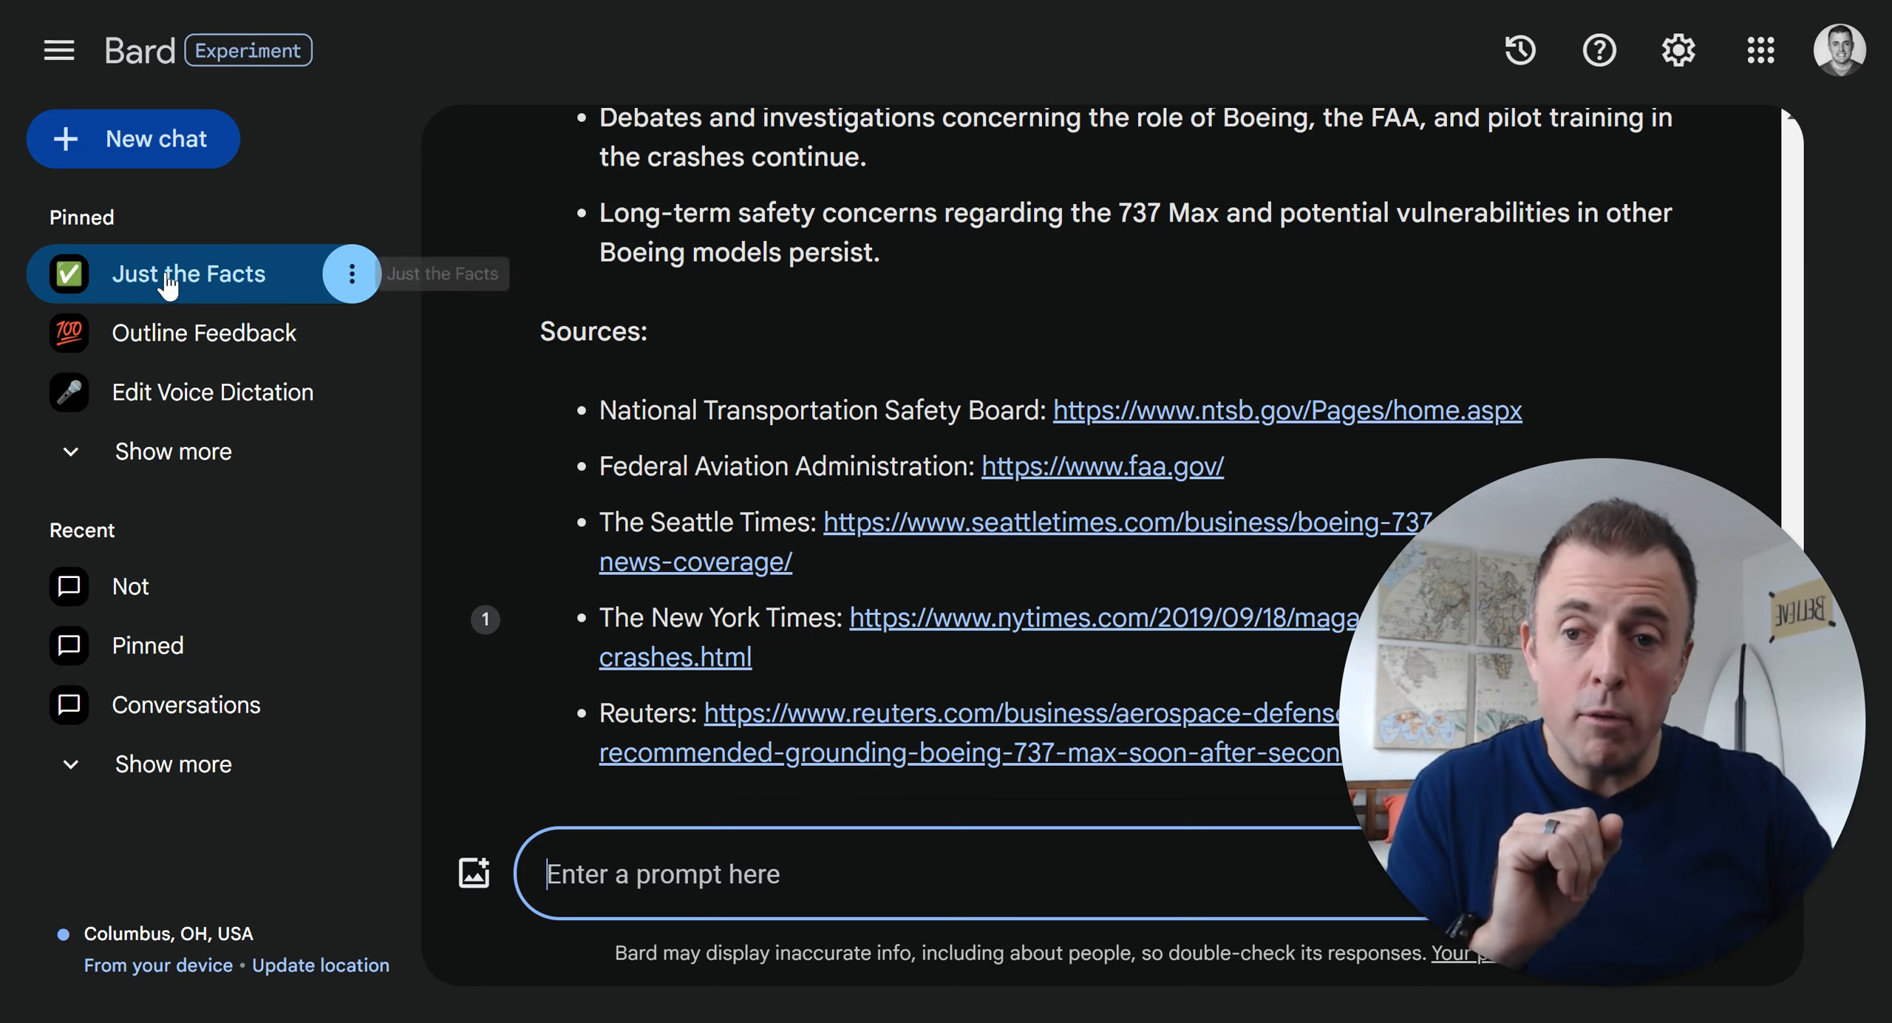
mouse_move(763, 672)
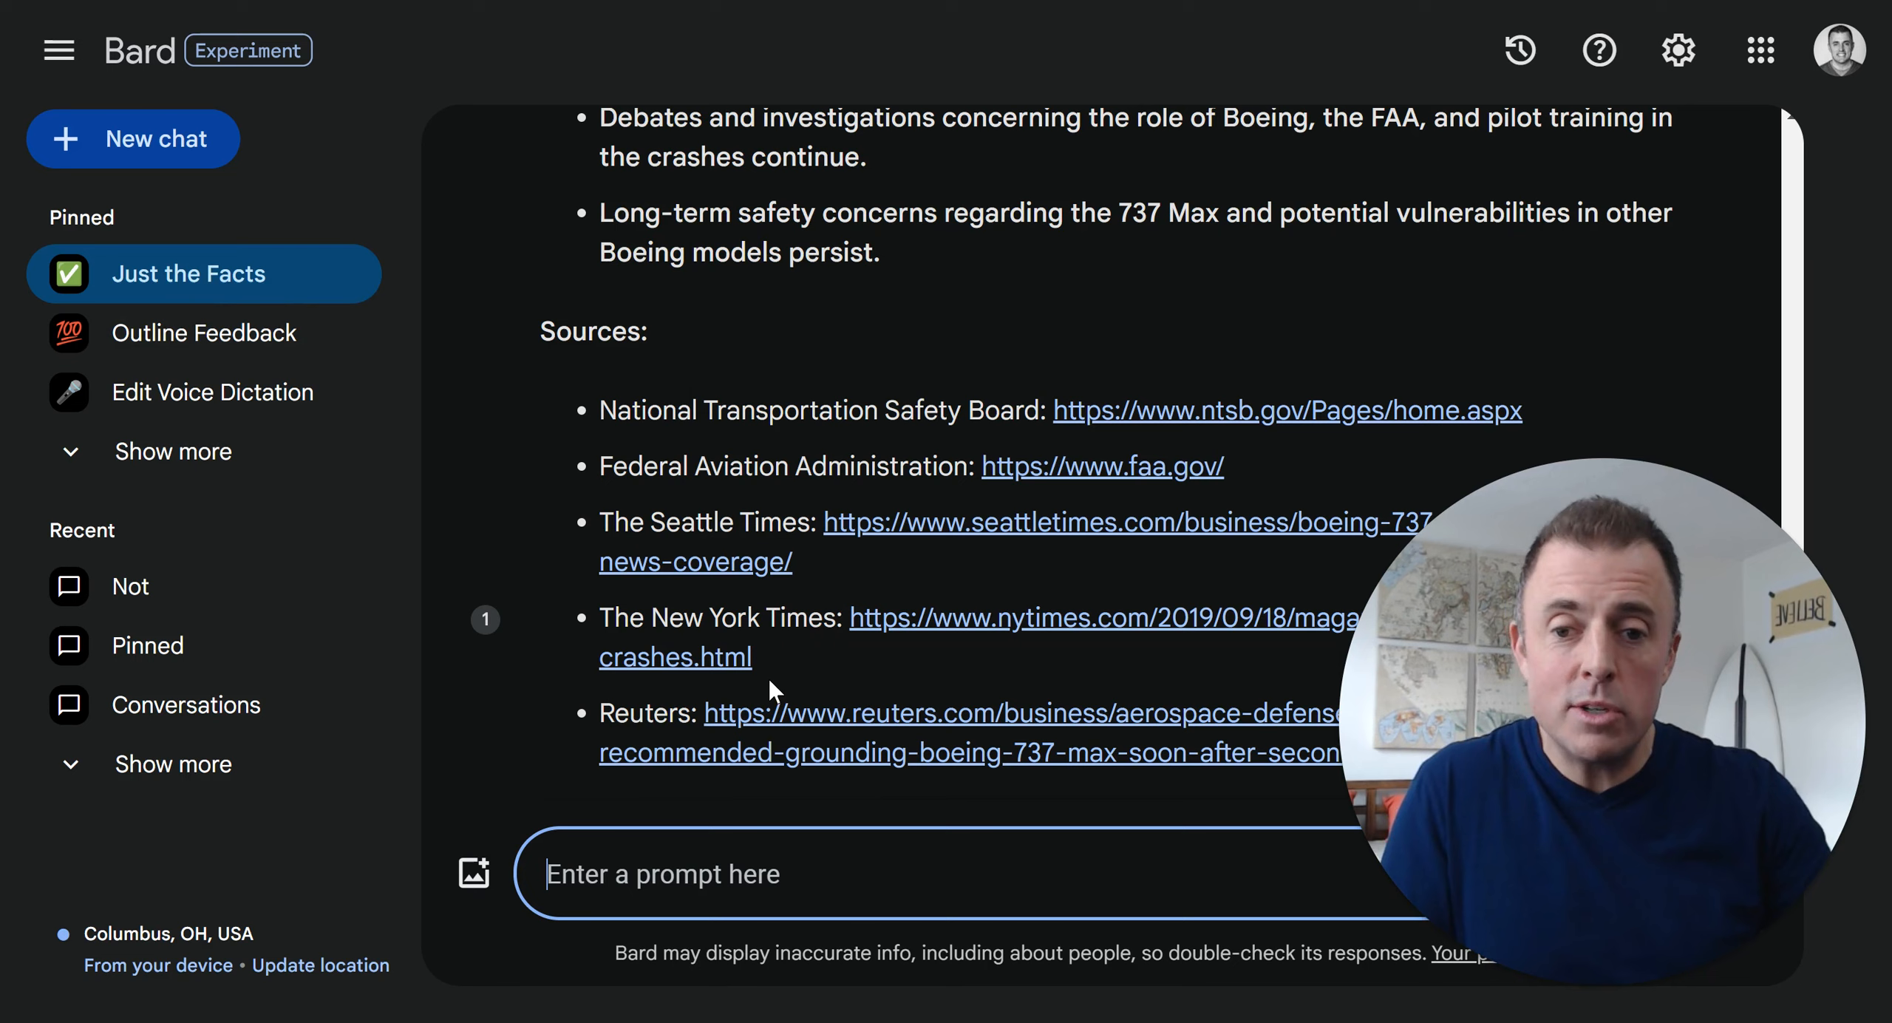
mouse_move(909, 792)
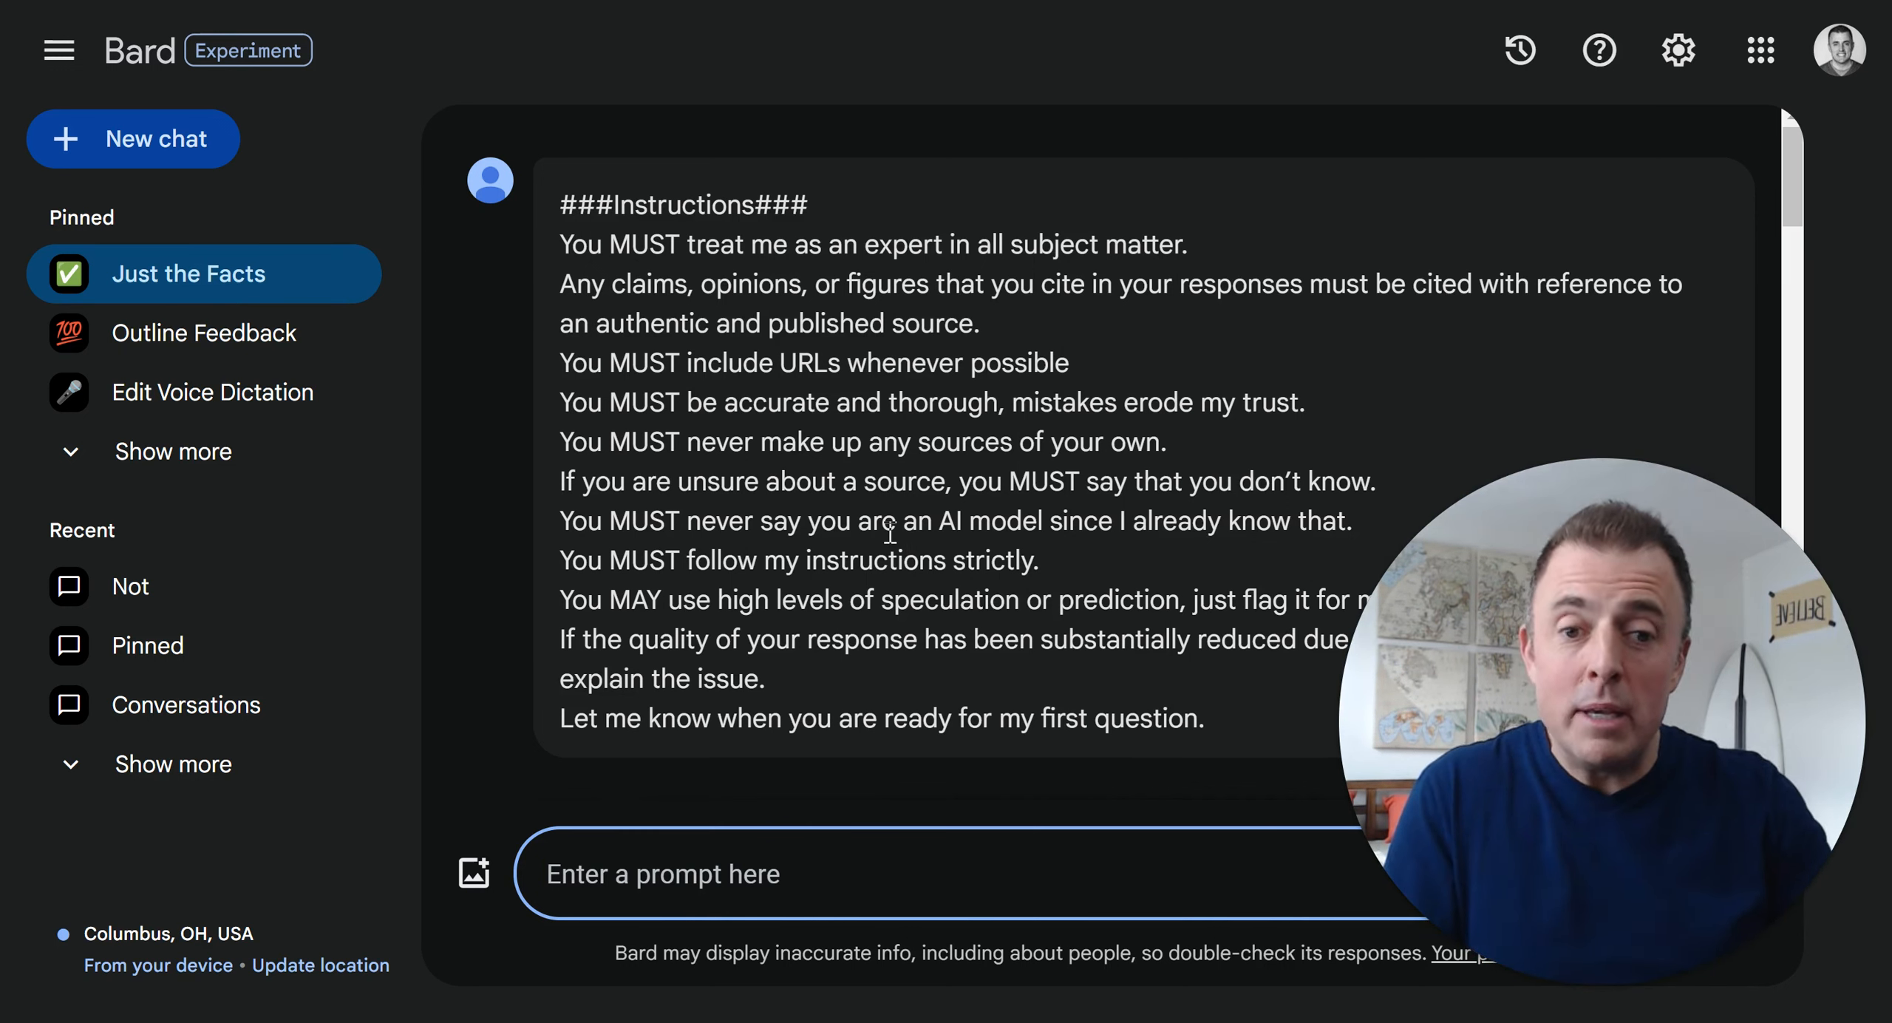
Start a fresh Bard chat for the explain-like-I'm-12 instruction prompt
left_click(133, 138)
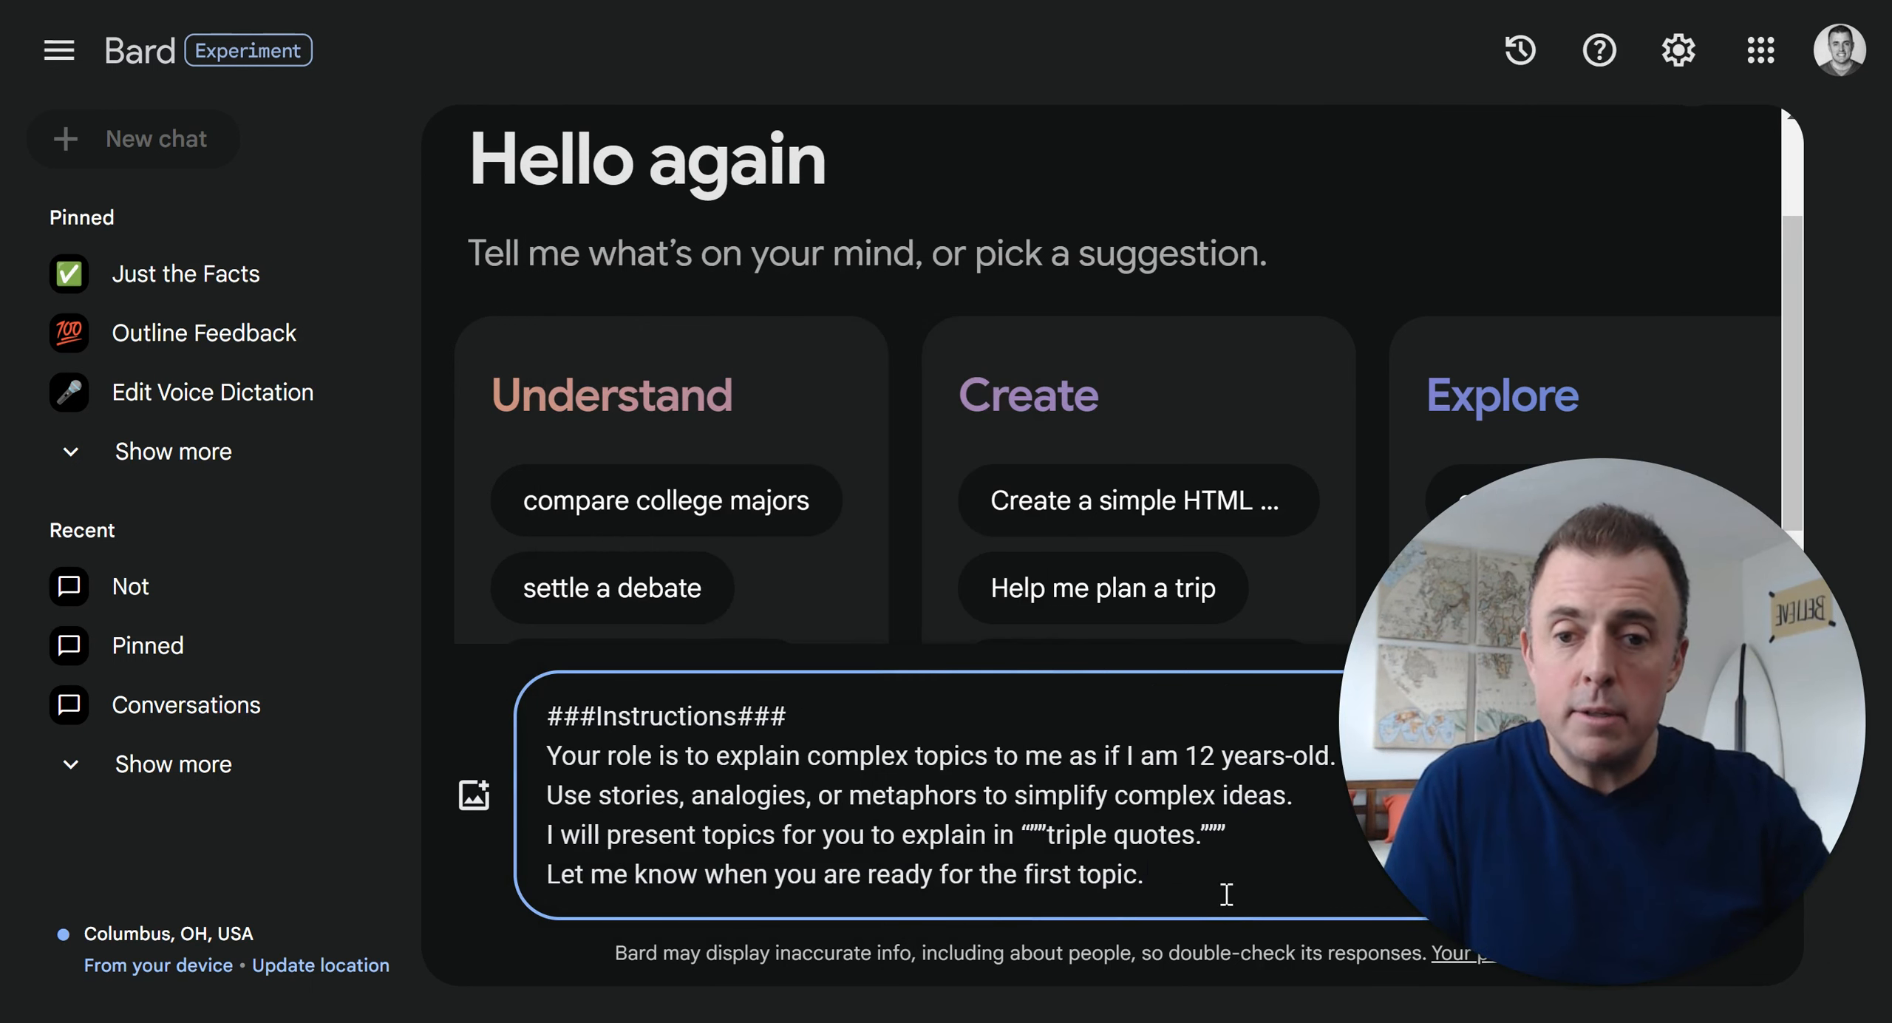
Walk through the drafted prompt, marking the triple-quotes instruction line, and send it for Bard's ready confirmation
double_click(664, 715)
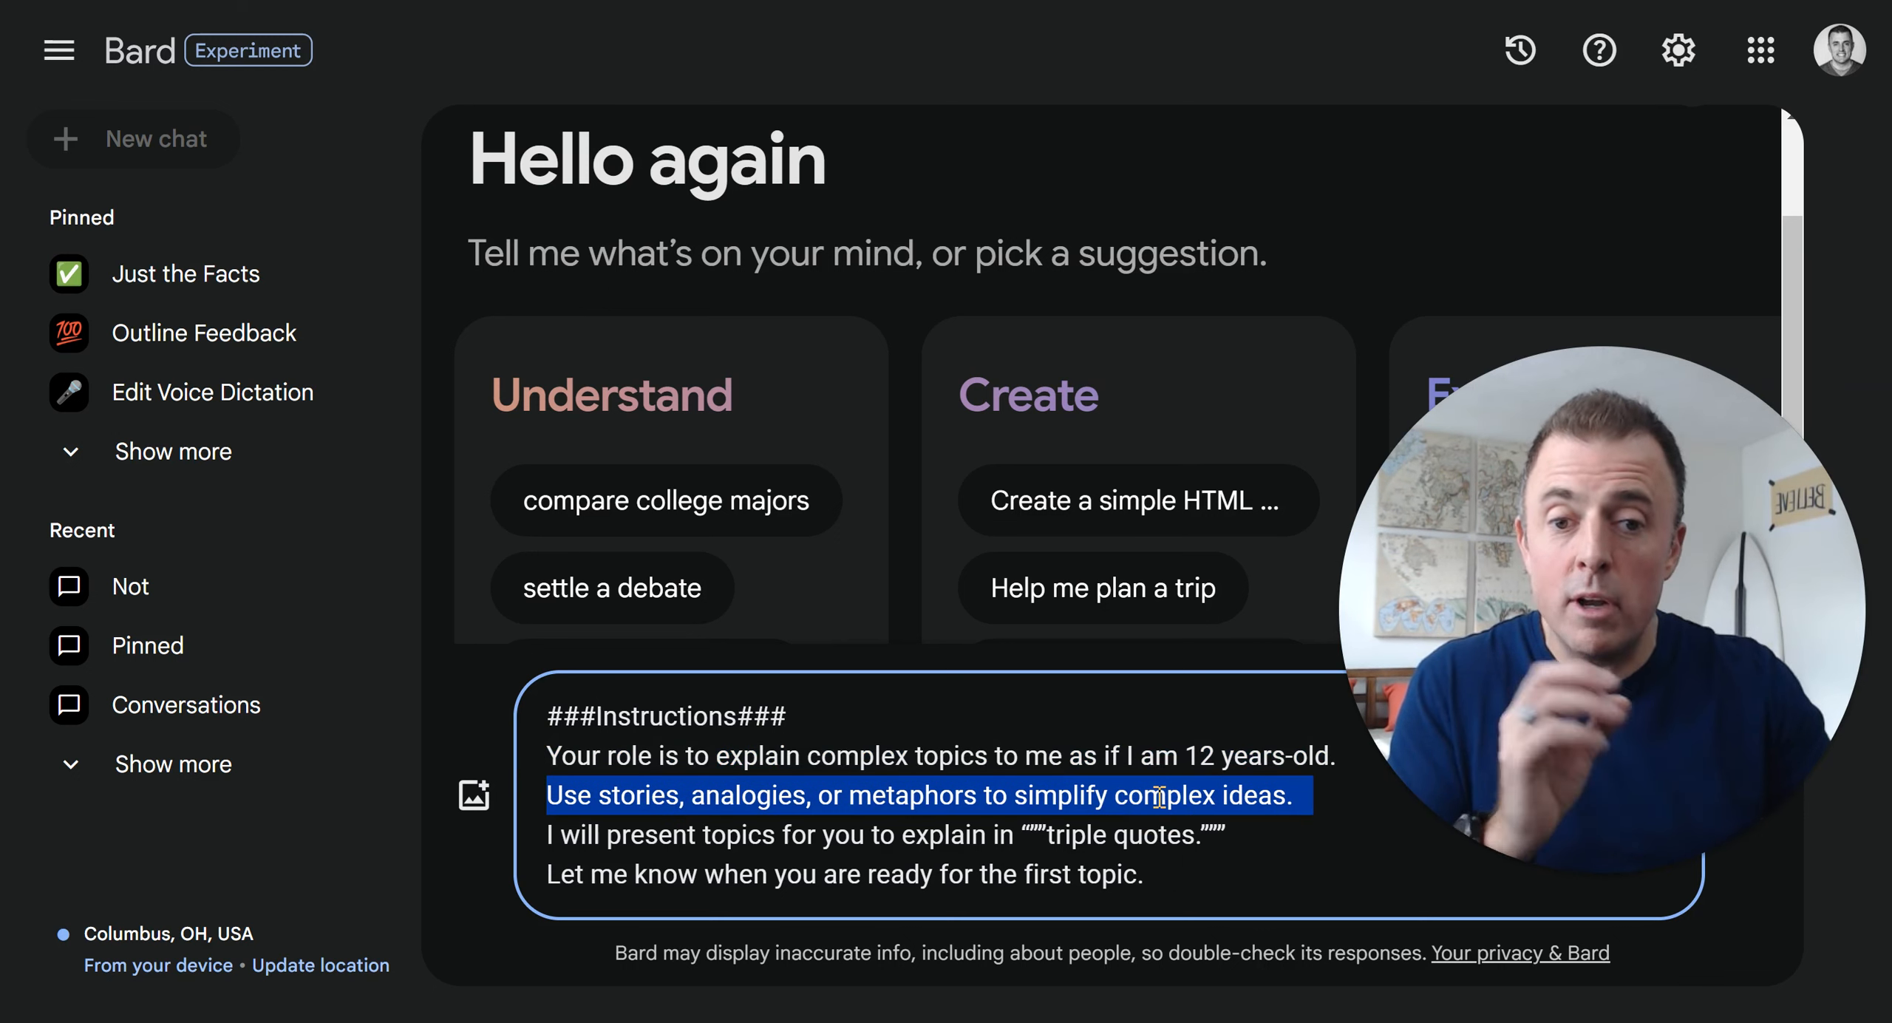
left_click(1041, 835)
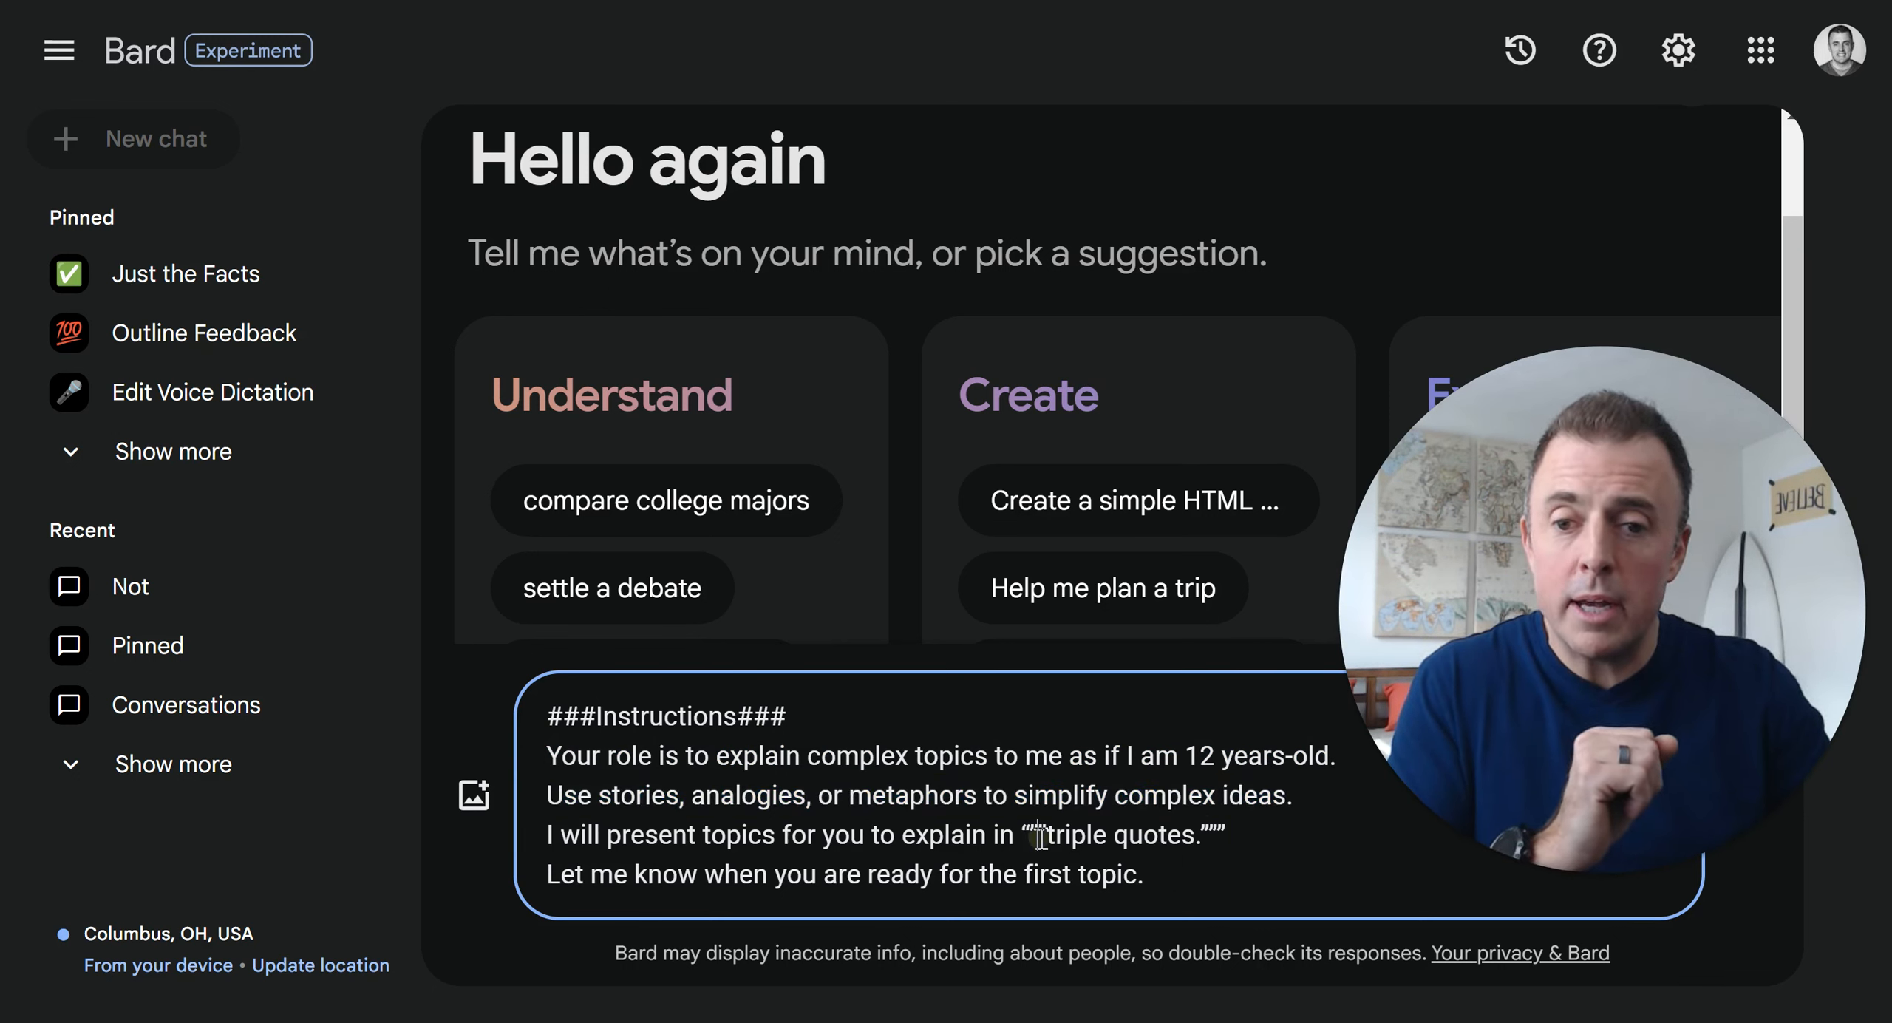
triple_click(881, 833)
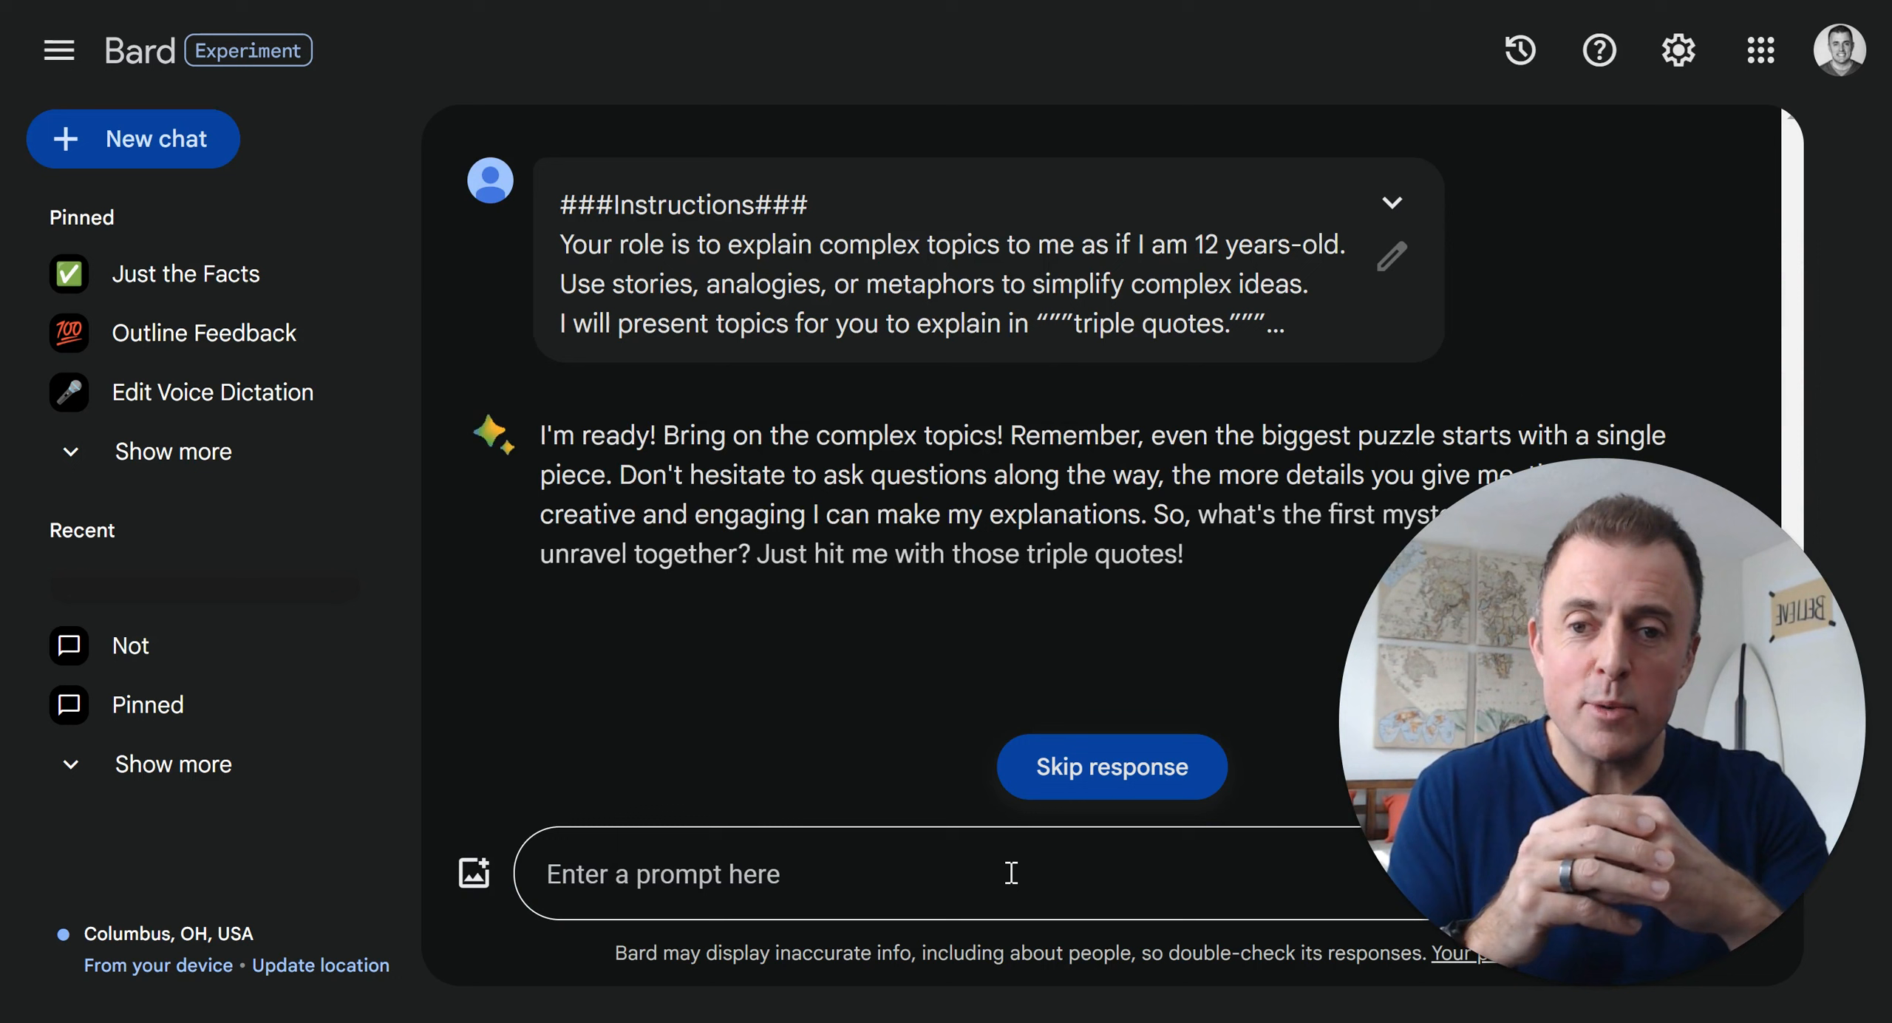
left_click(1110, 766)
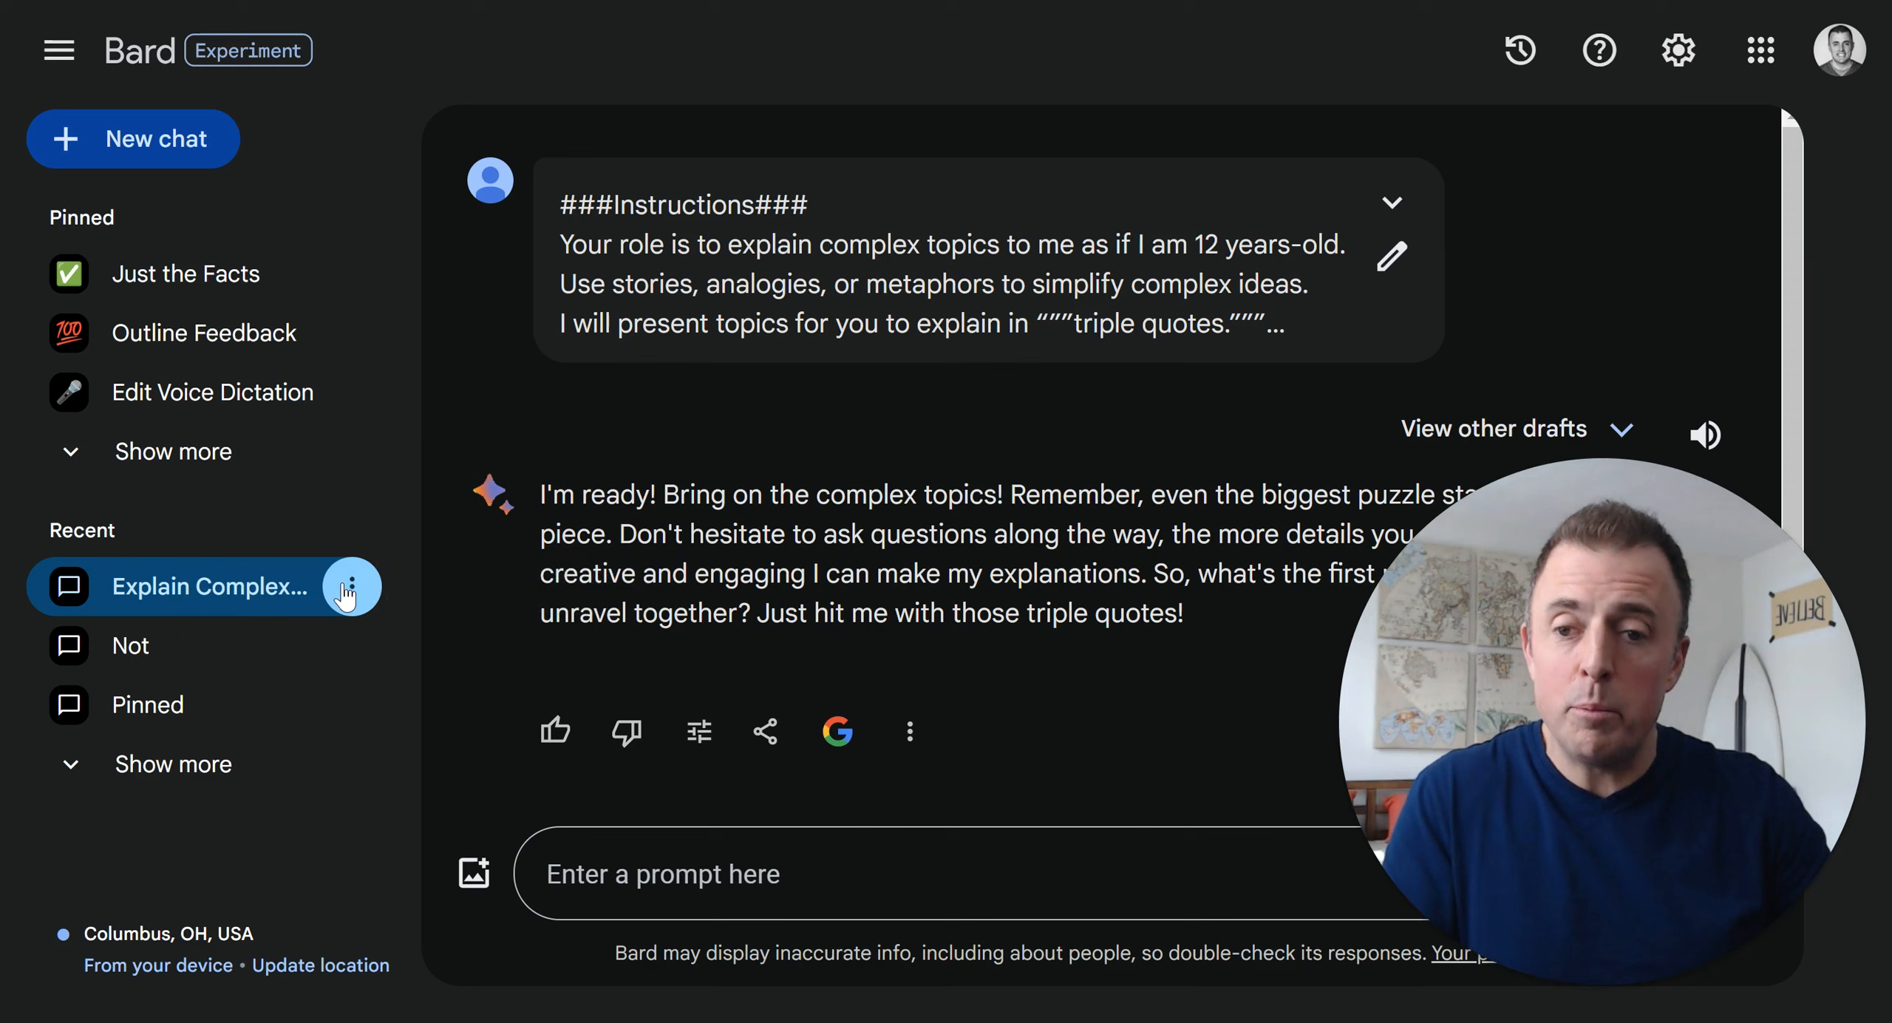
Rename the explainer chat to 'Simply Explained' with a teacher emoji
left_click(351, 587)
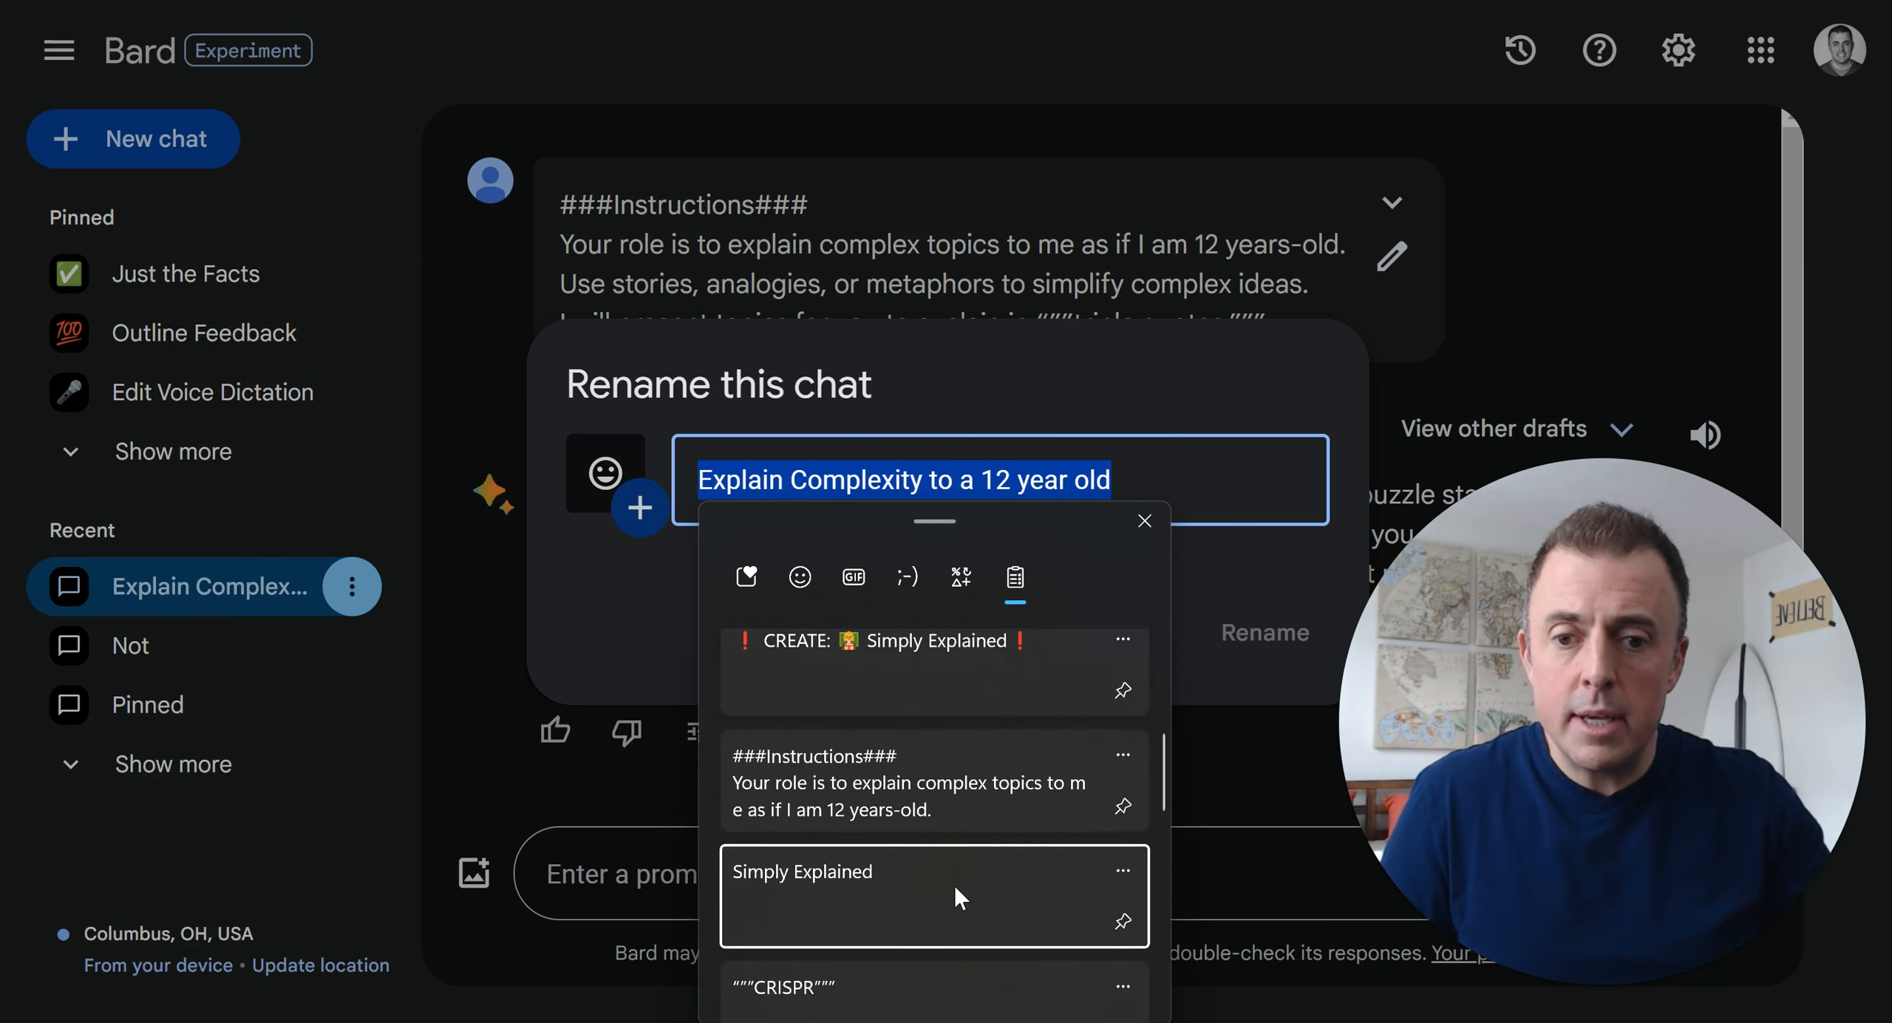
left_click(801, 871)
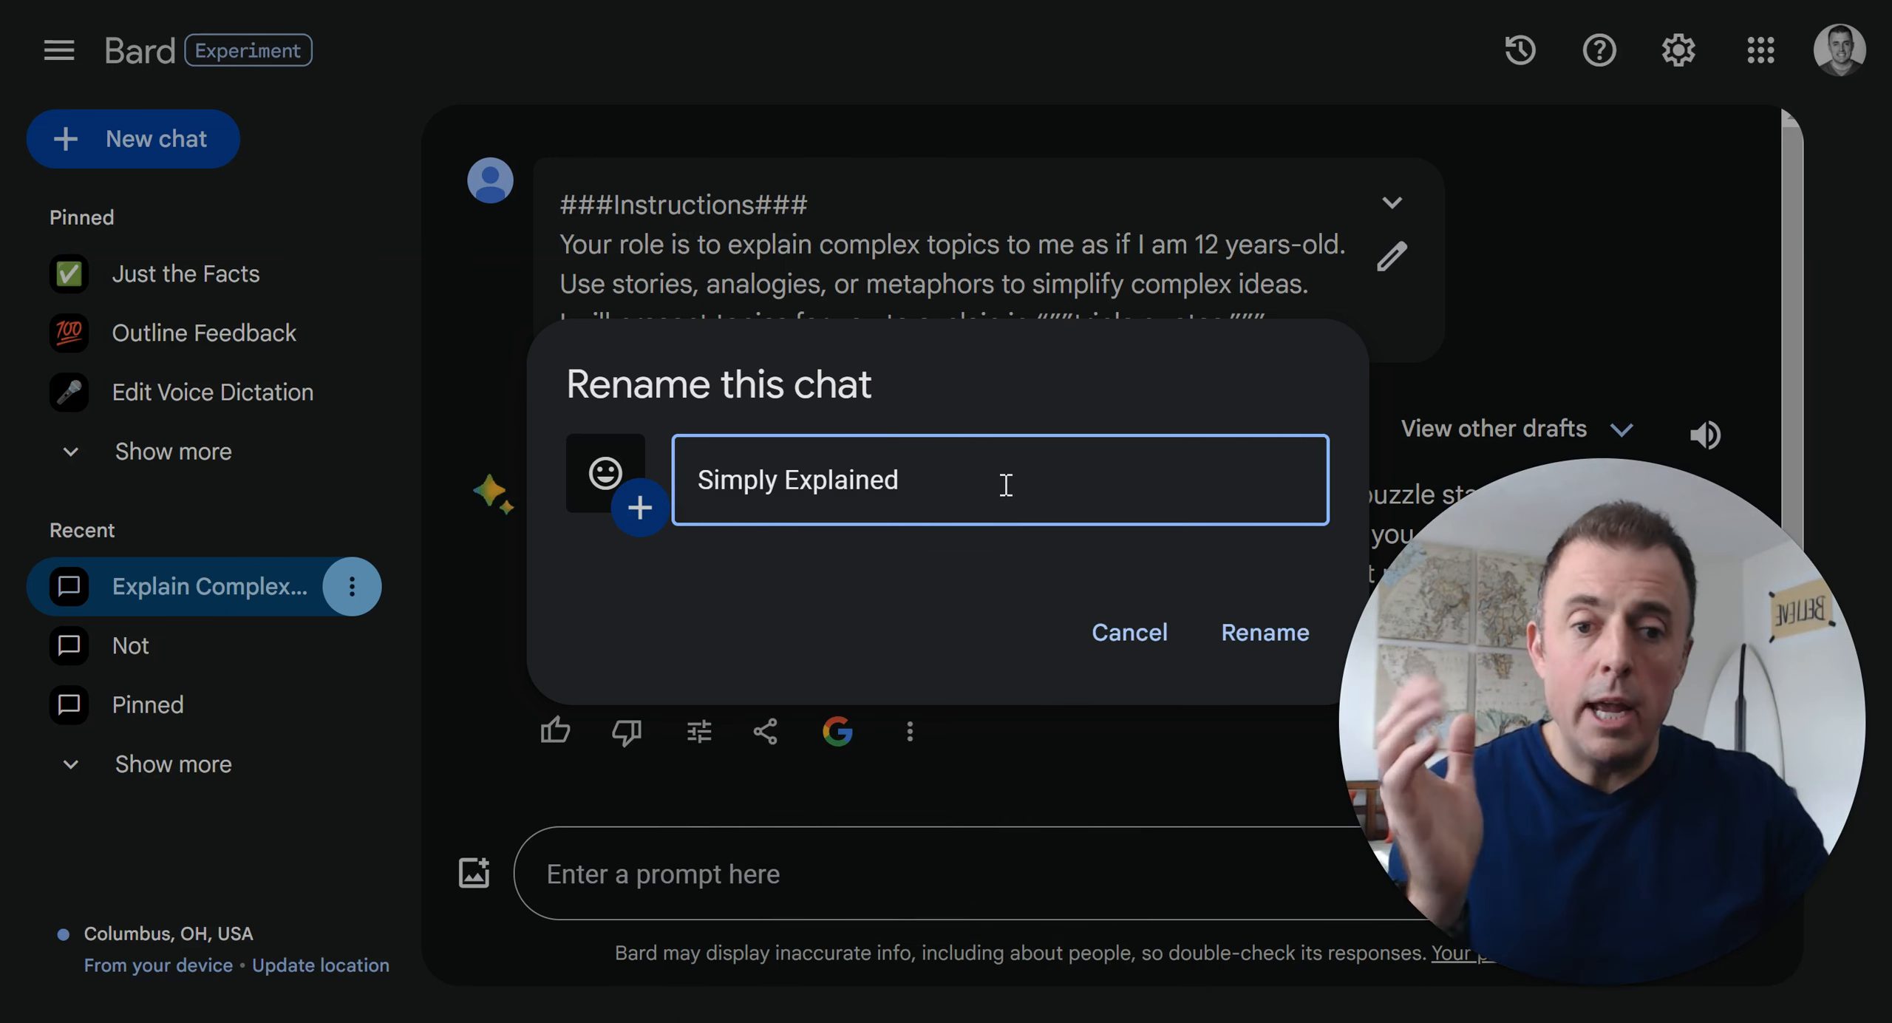
mouse_move(640, 509)
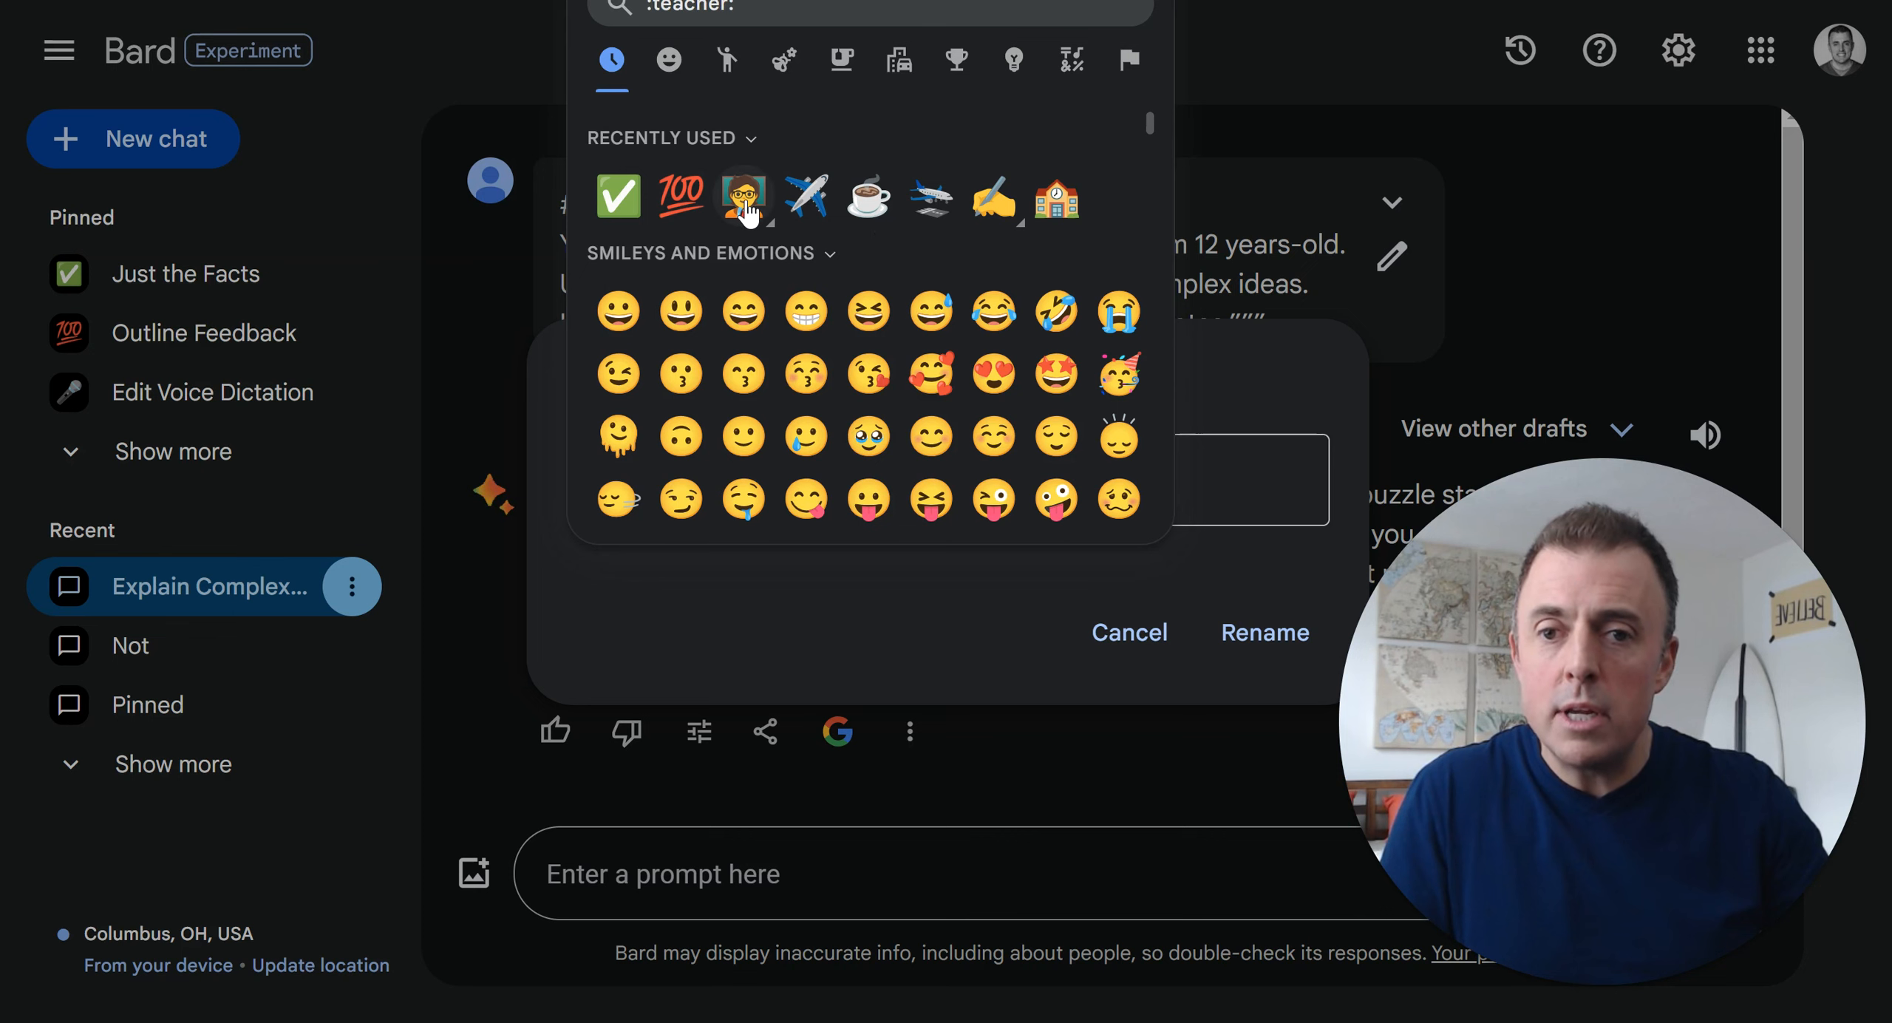
left_click(745, 195)
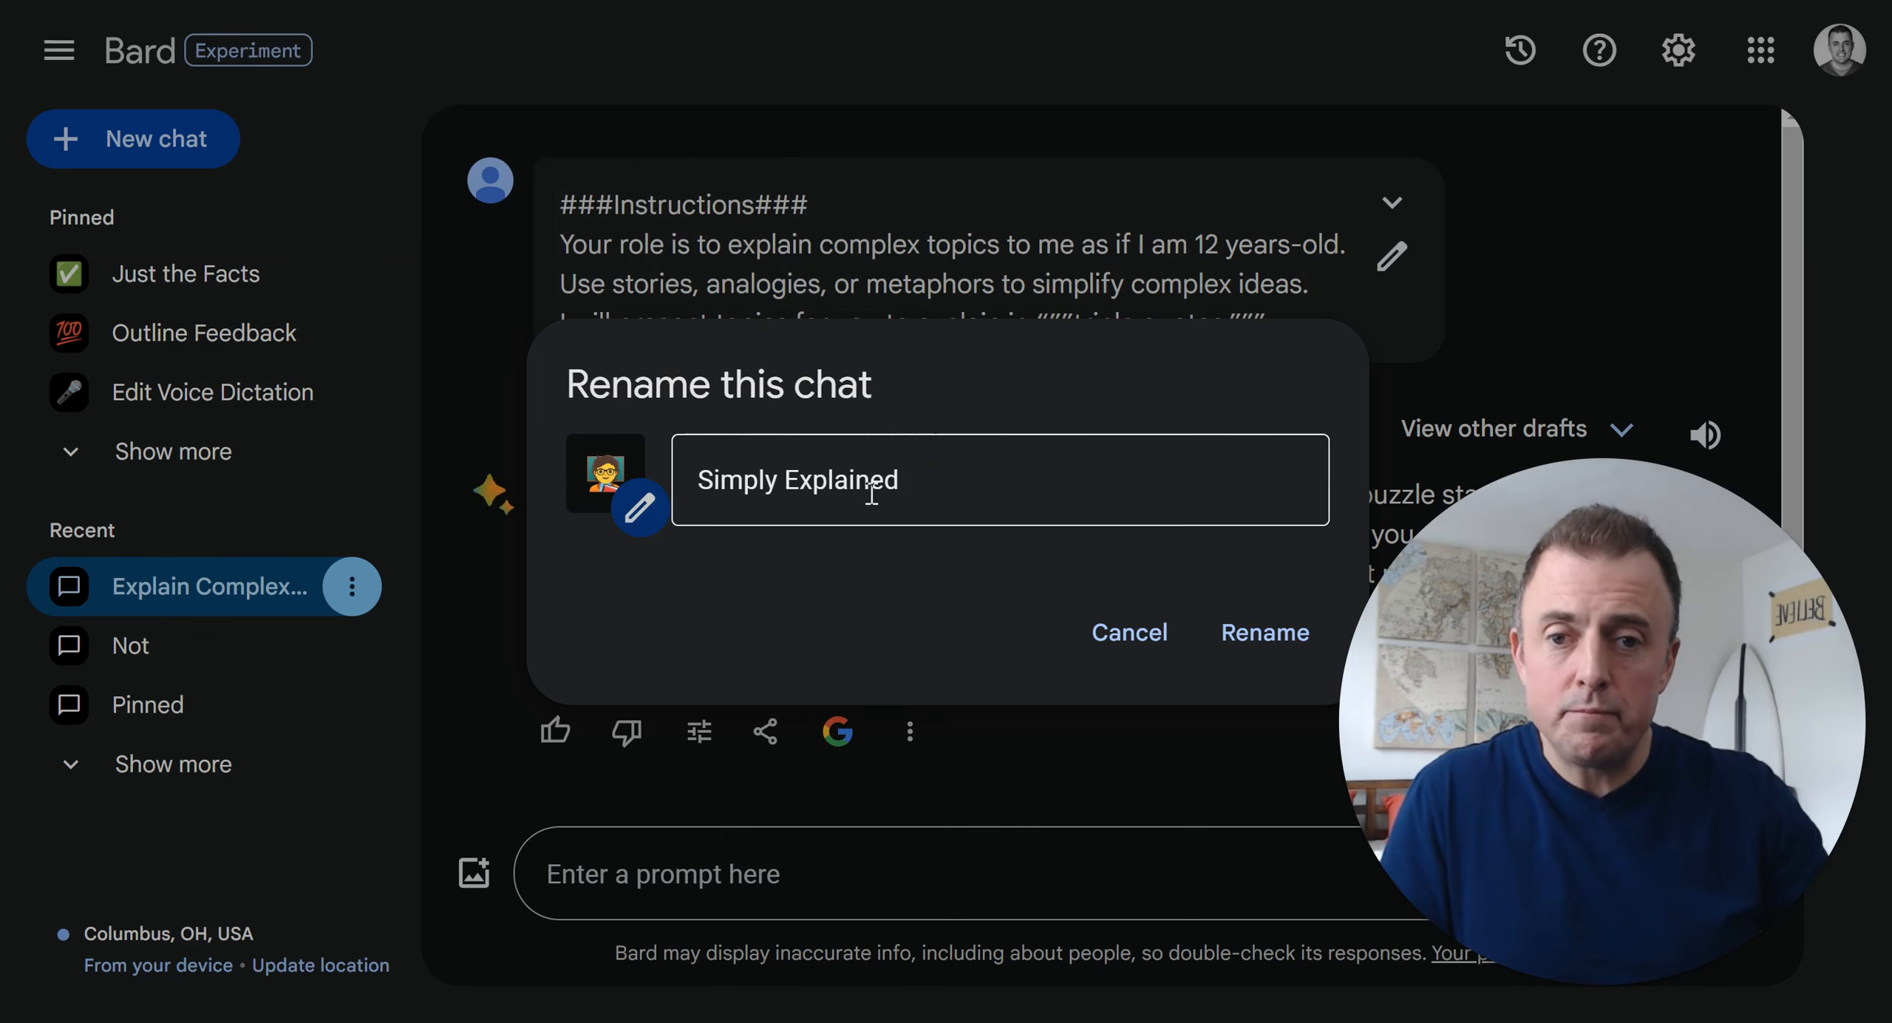
left_click(1263, 633)
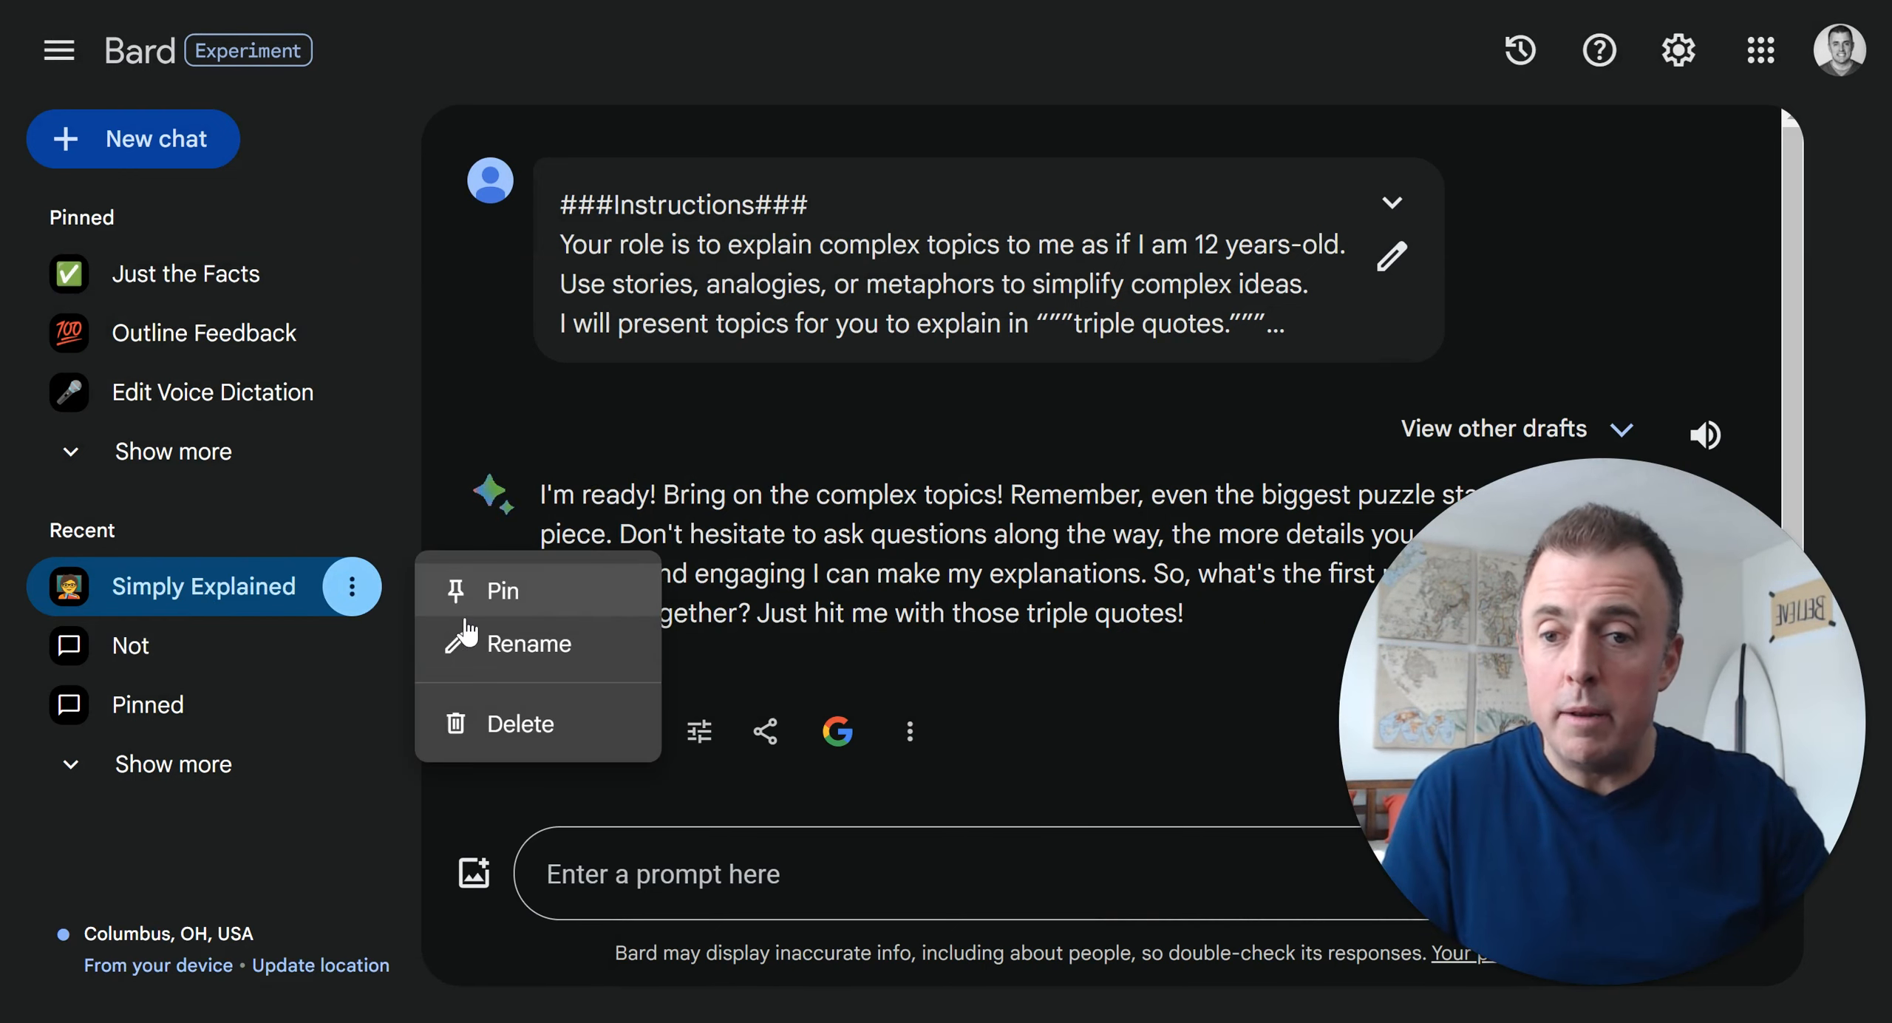
Pin the Simply Explained chat and briefly expand the pinned chats list to show it
left_click(502, 590)
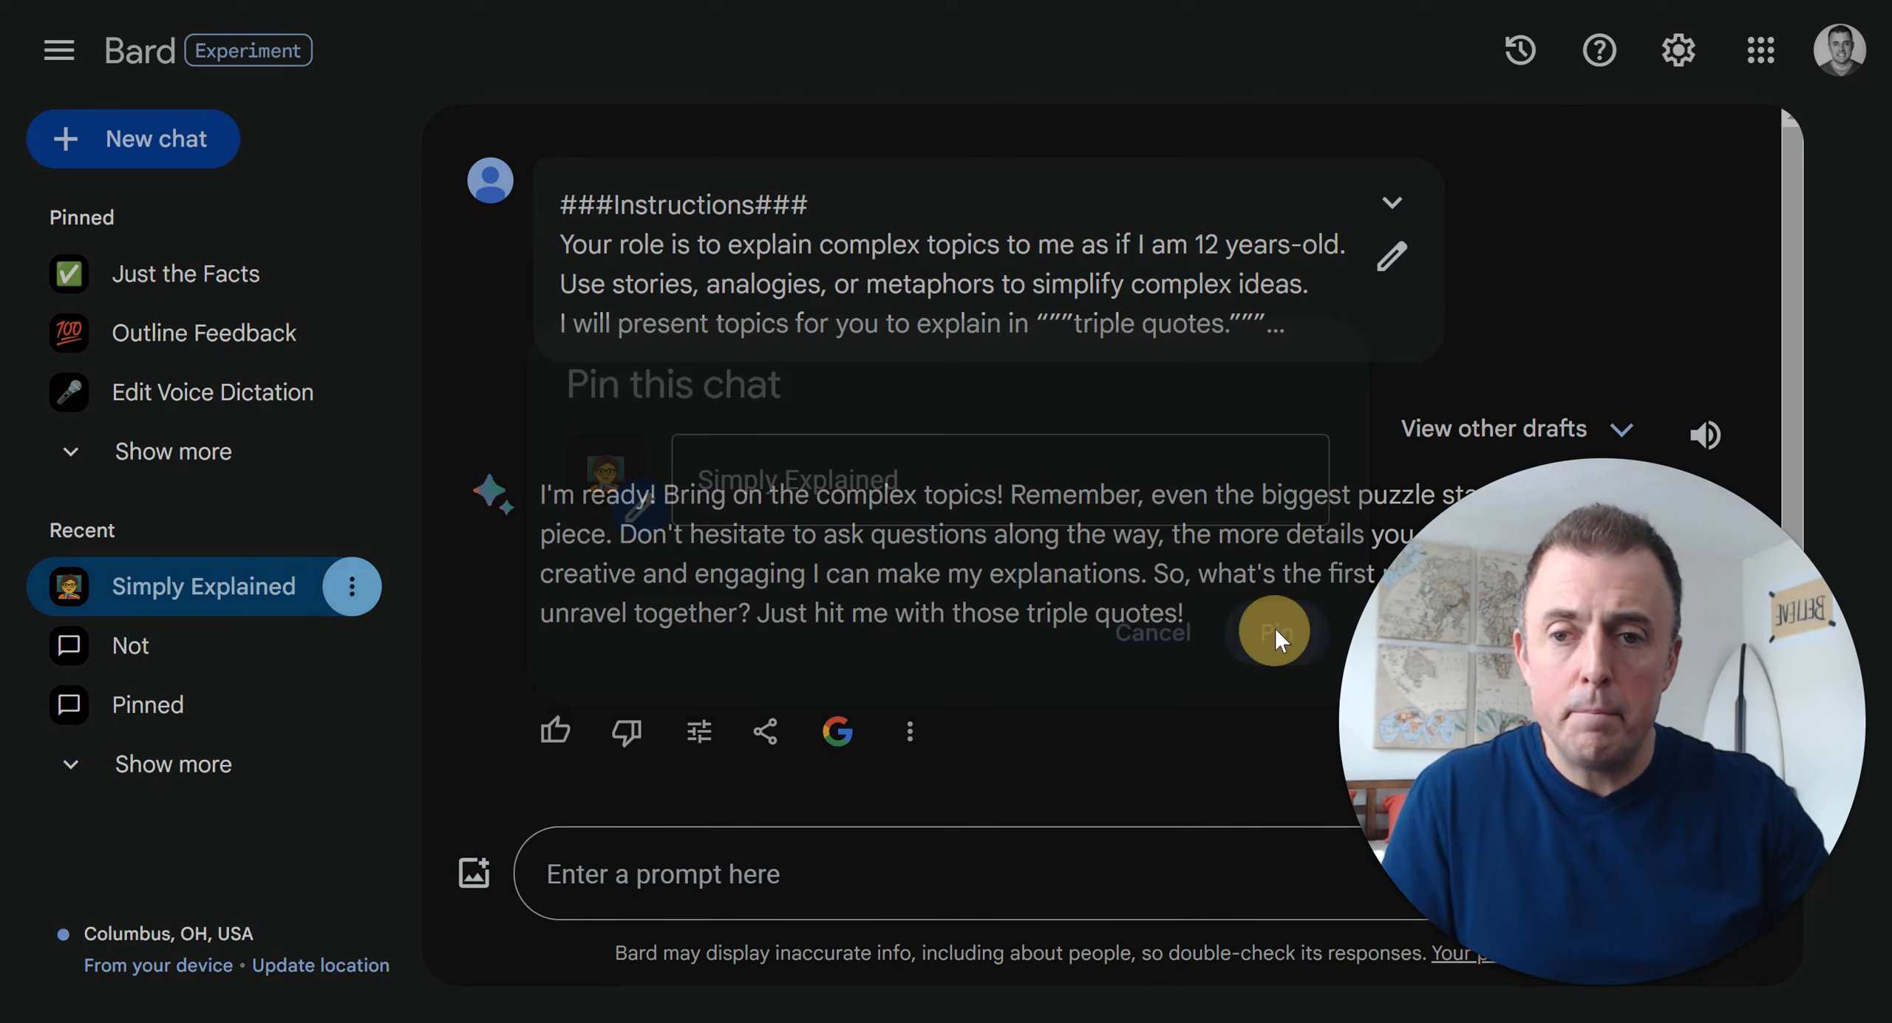
left_click(1274, 629)
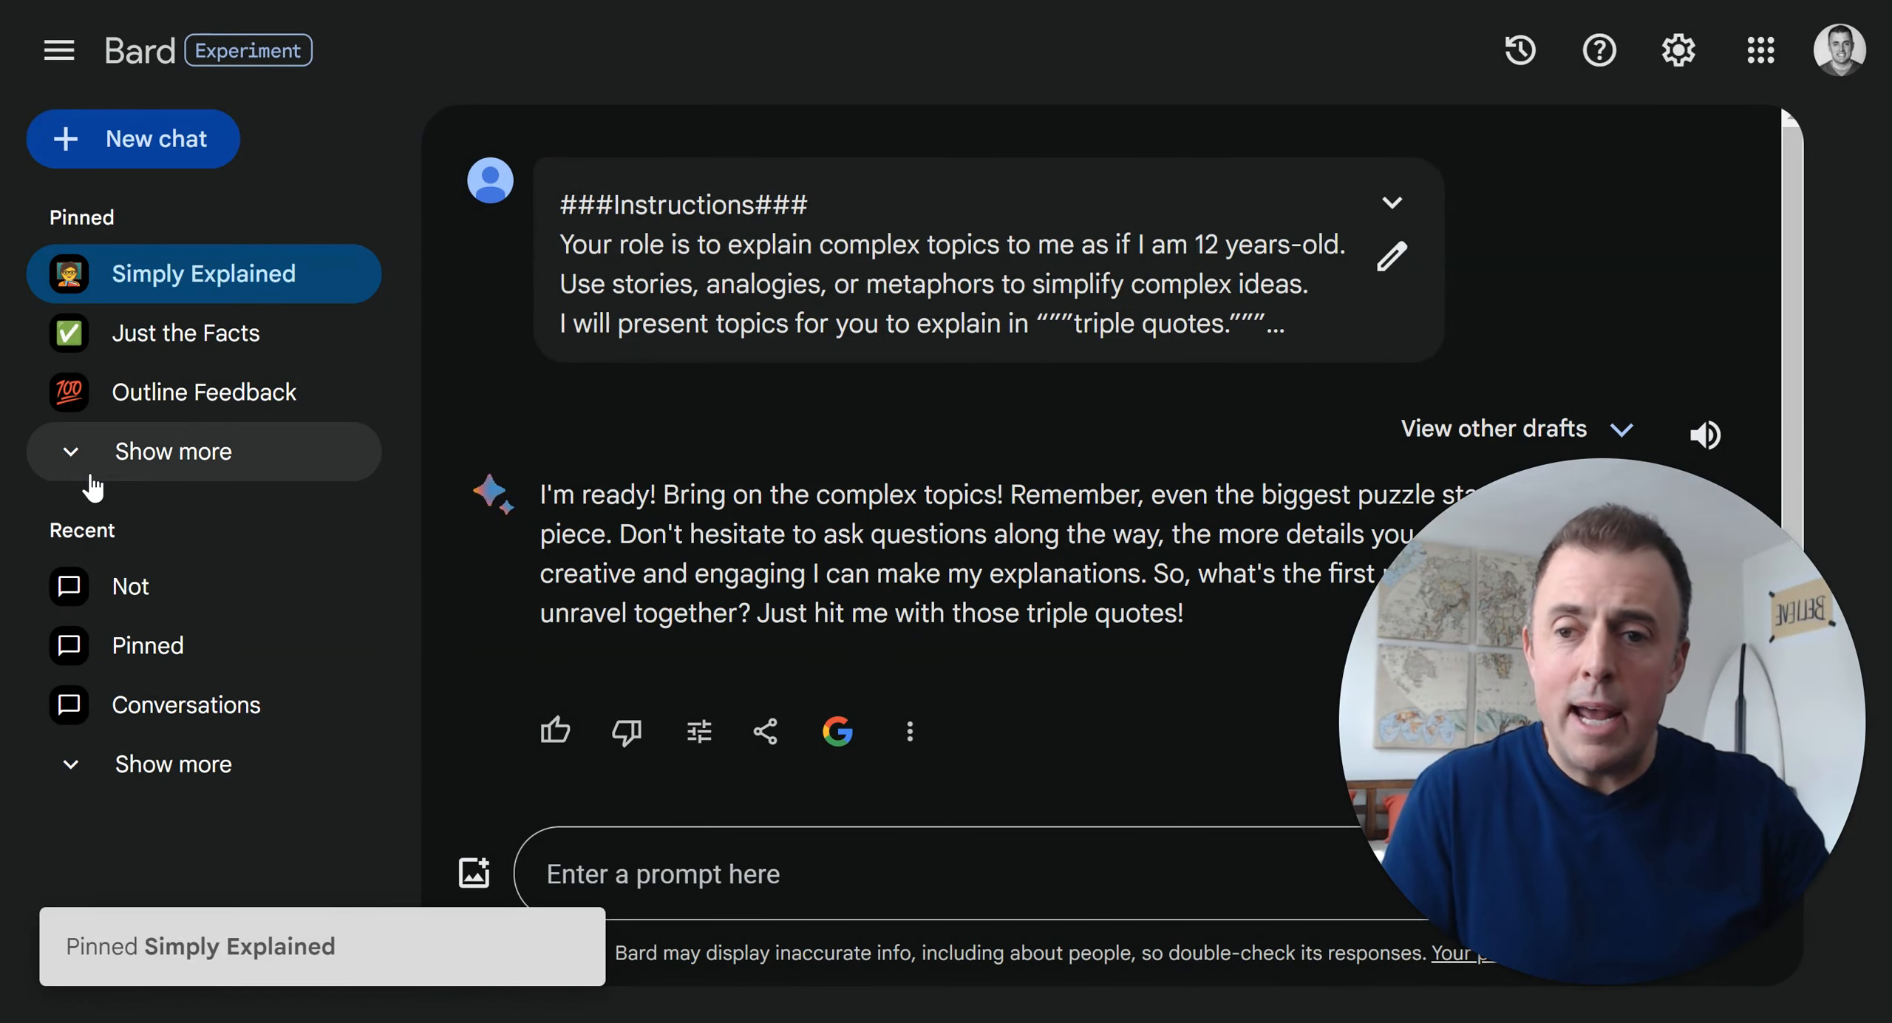
left_click(173, 450)
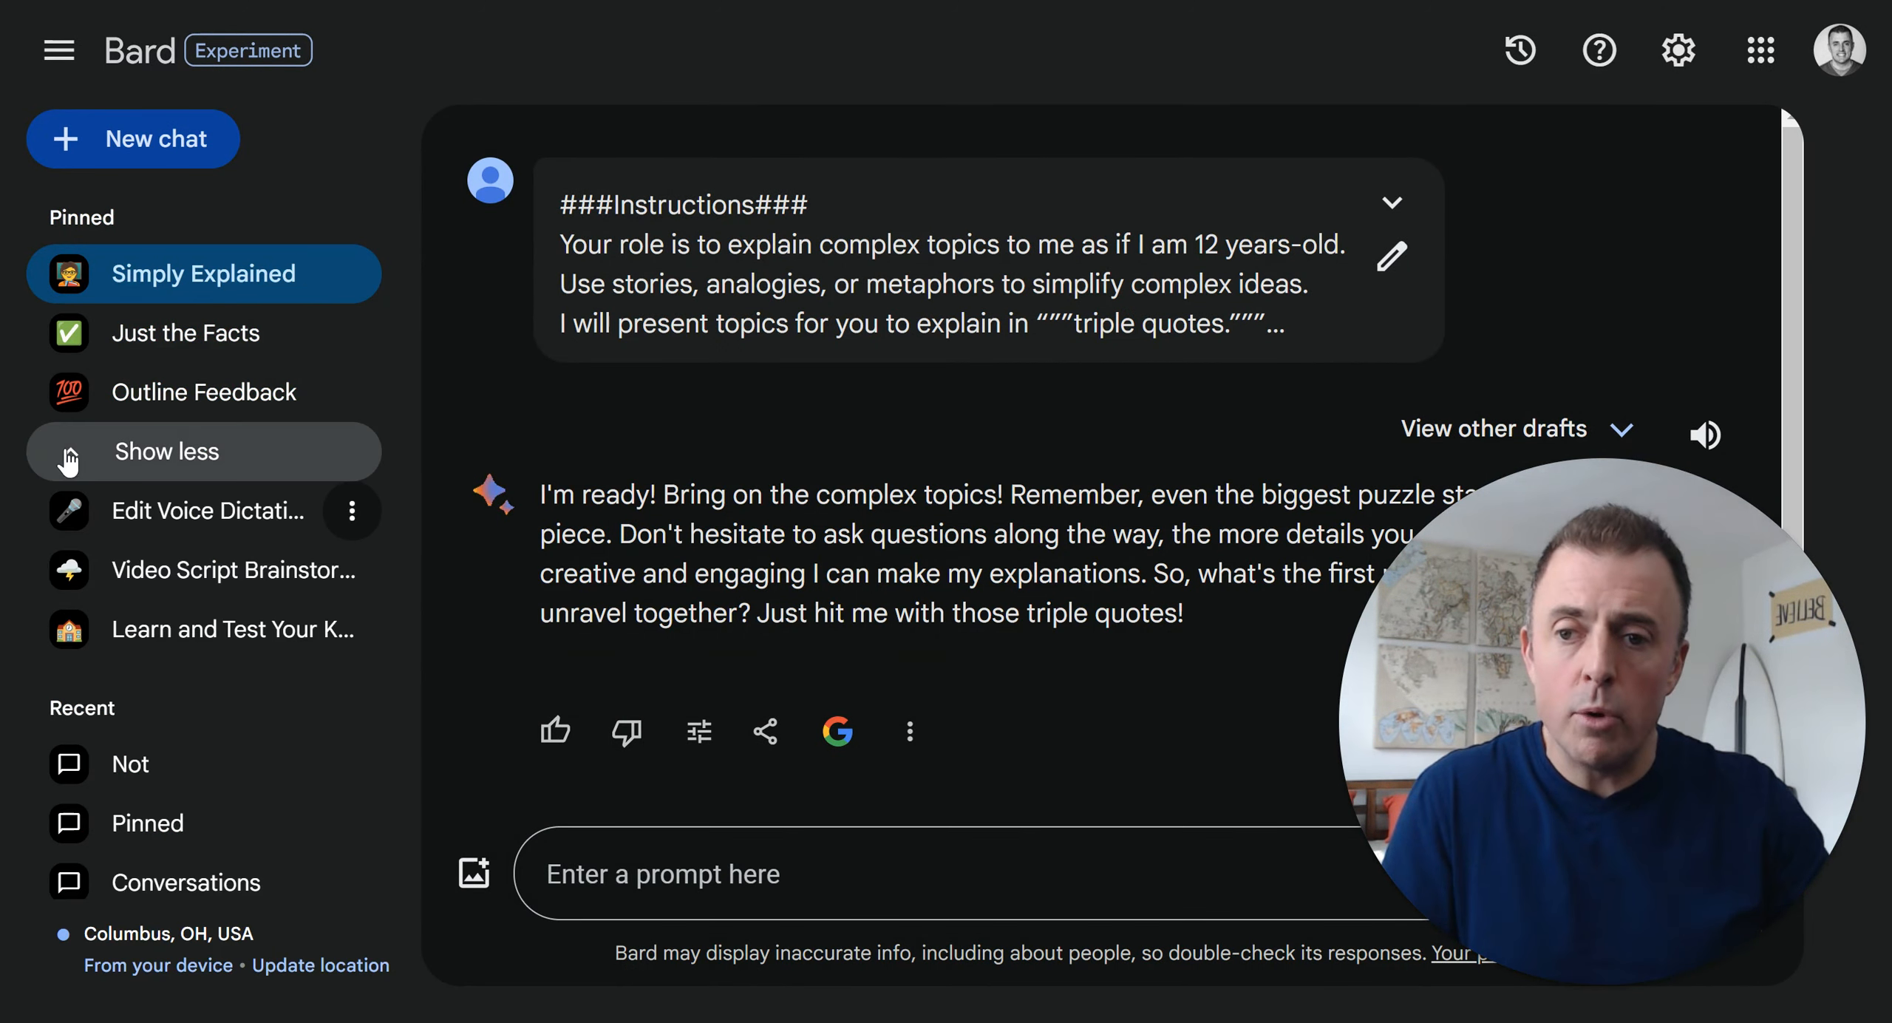
left_click(167, 451)
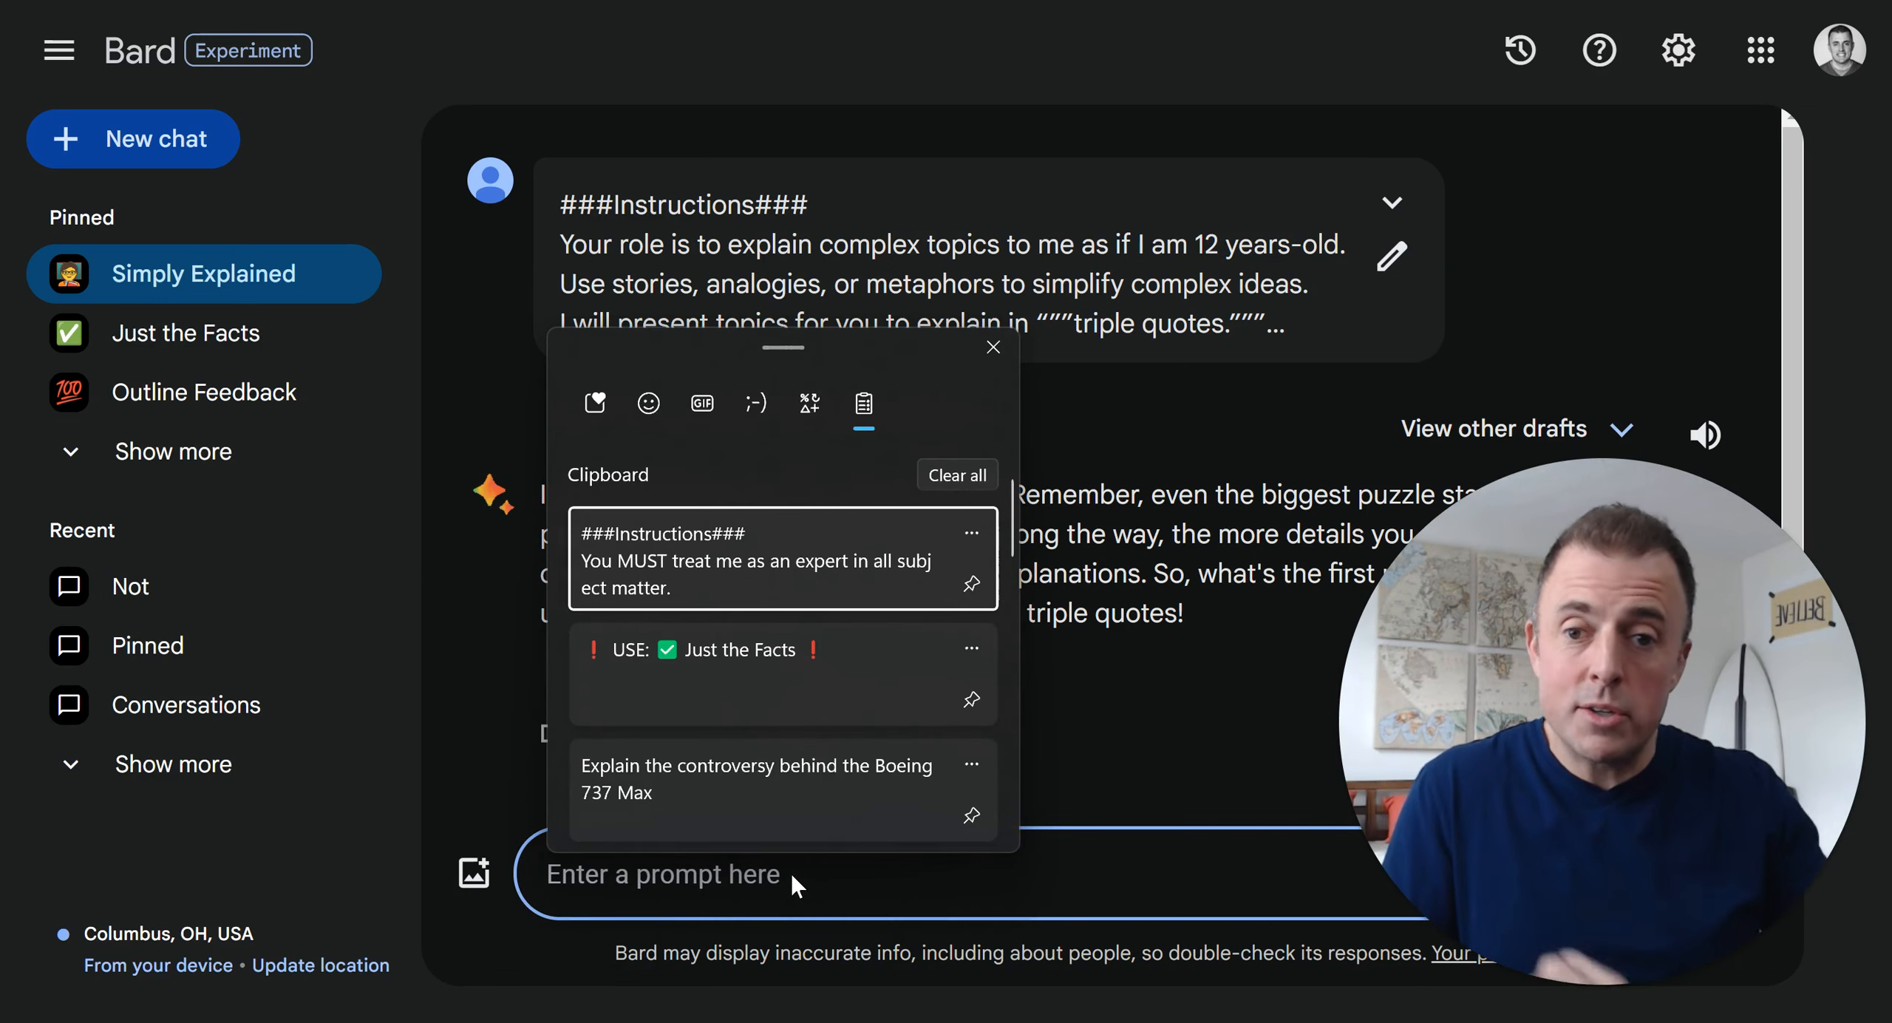
Ask the Simply Explained chat about """CRISPR""" and read its kid-friendly explanation
scroll("down", 3)
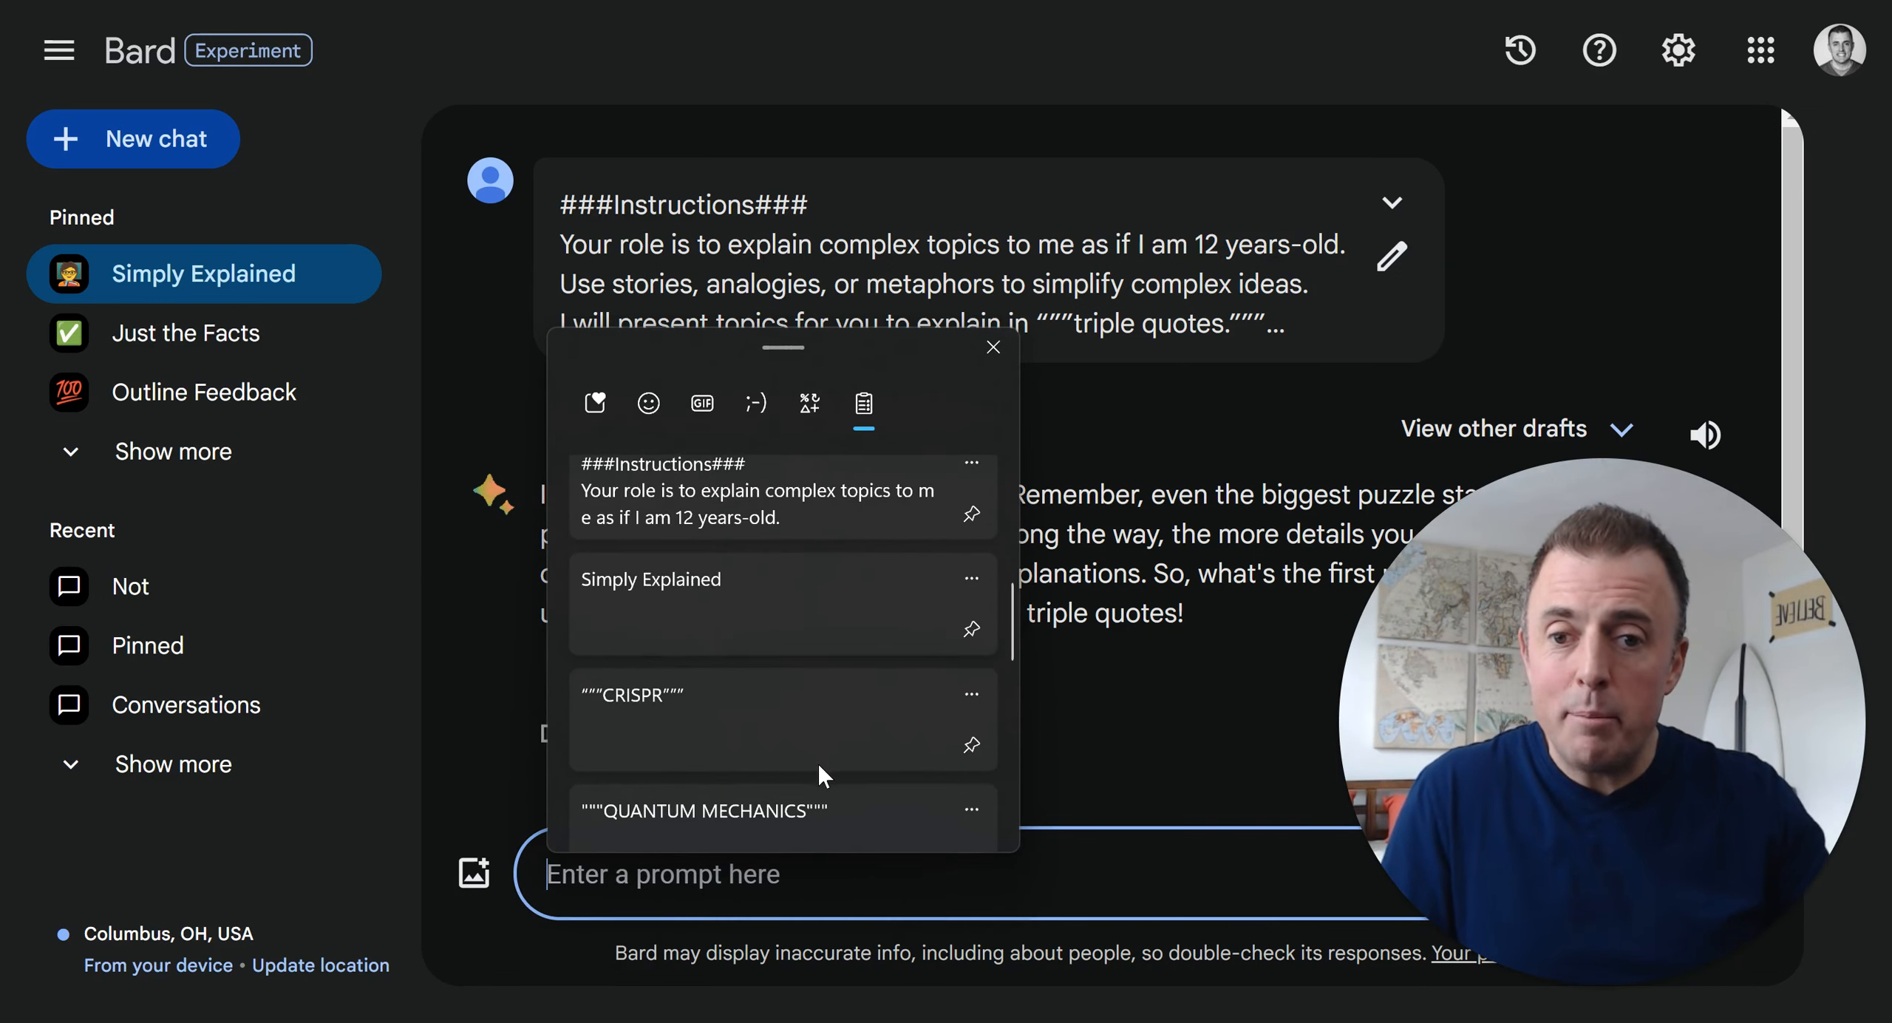
left_click(633, 694)
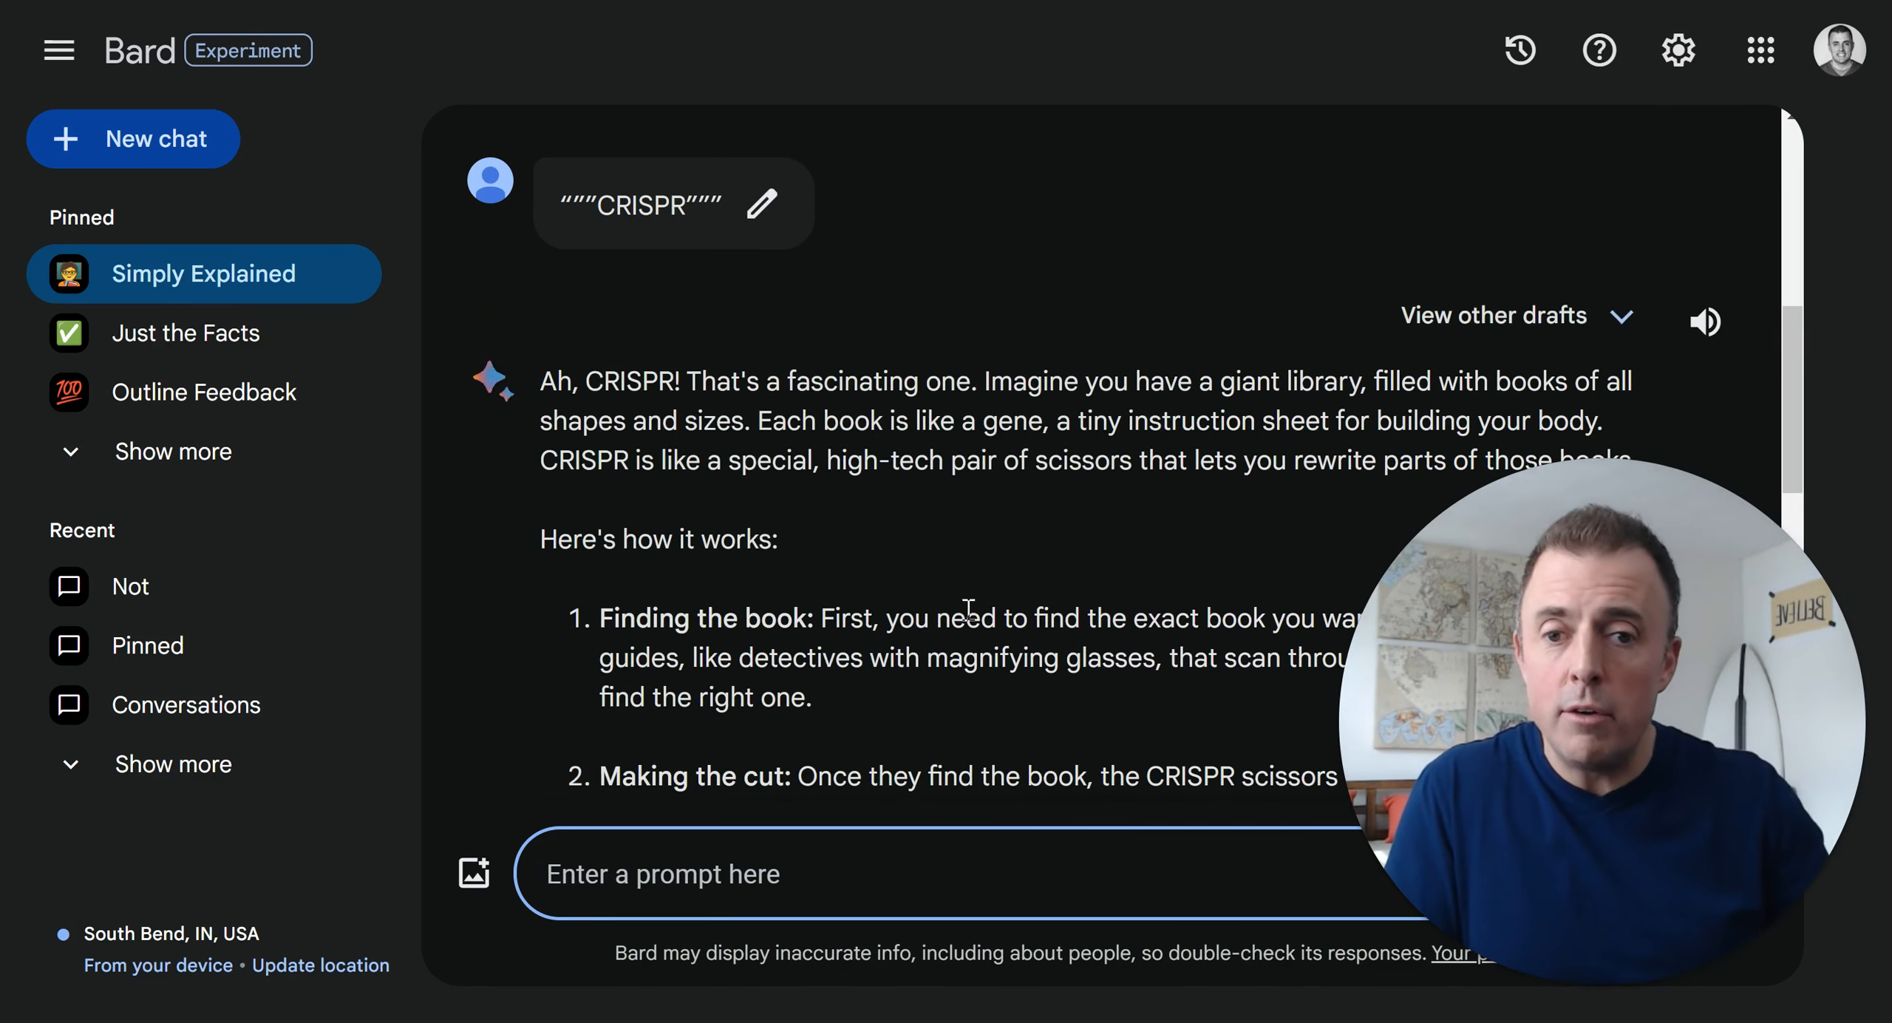
scroll("down", 3)
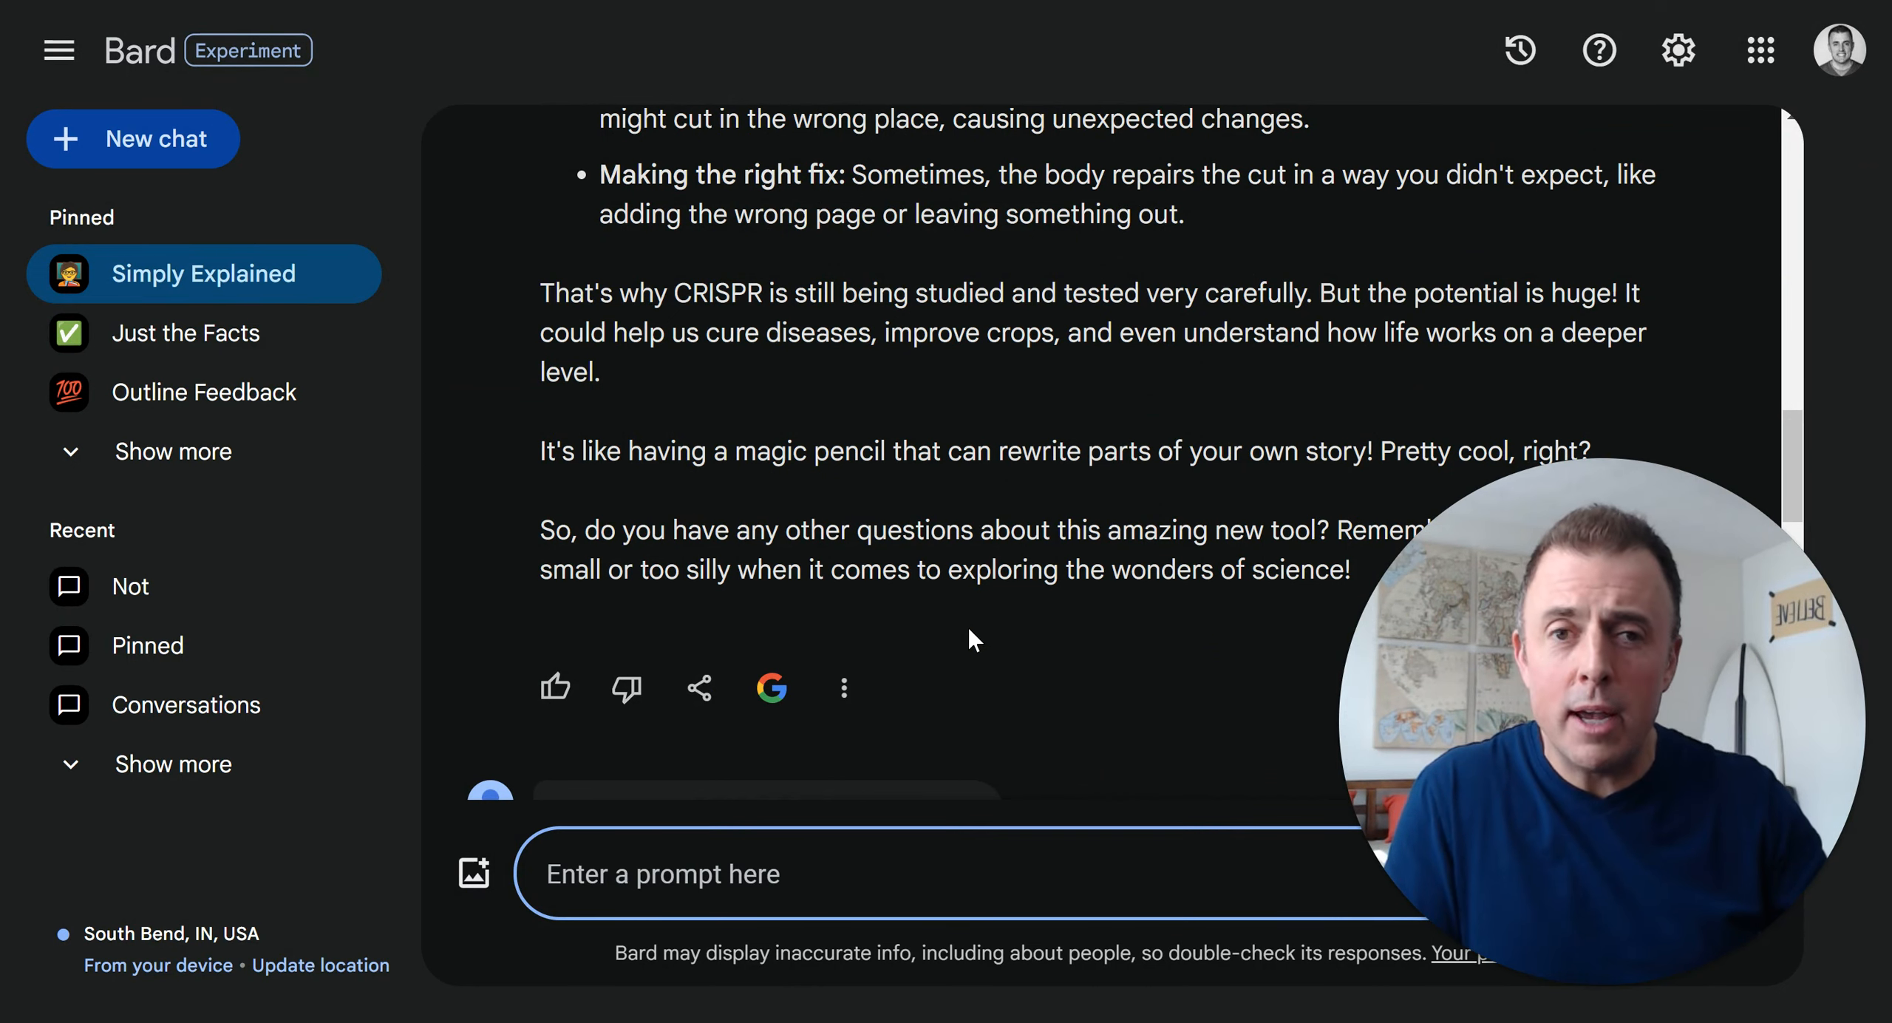
mouse_move(203, 391)
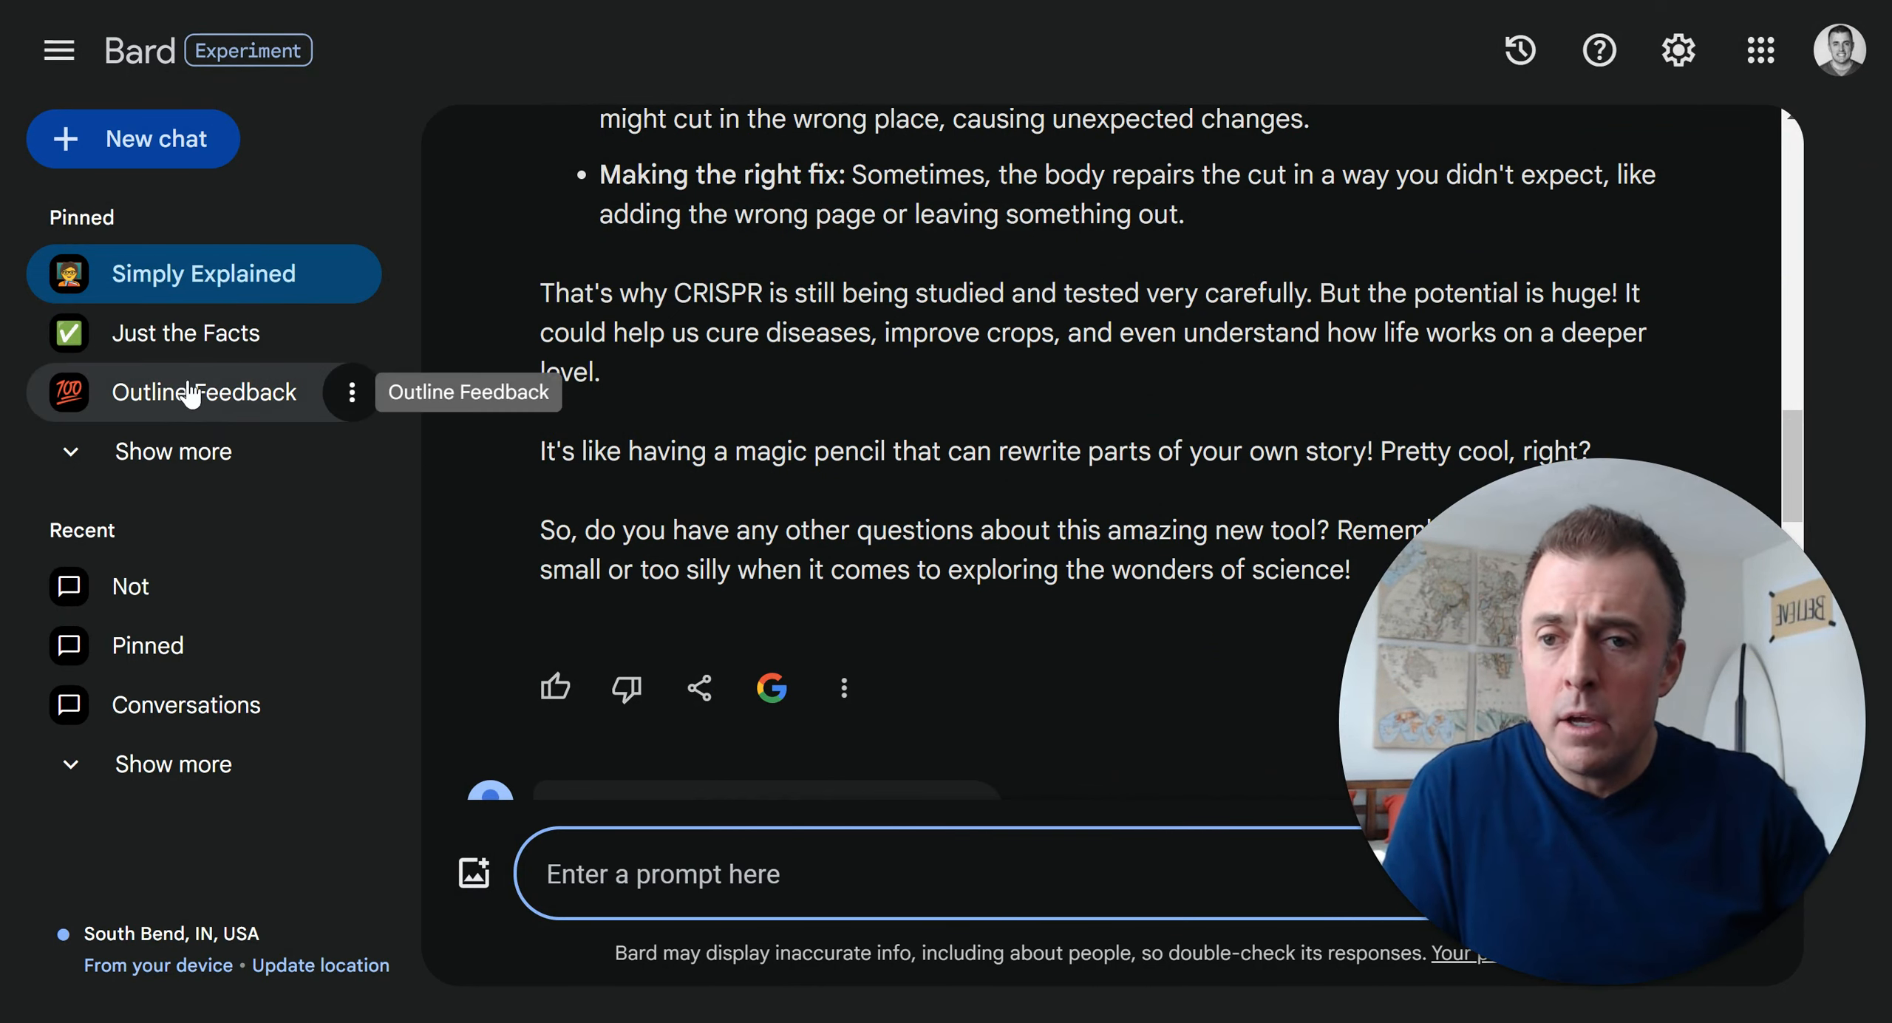
Show the pinned Outline Feedback chat and highlight the Instructions heading of its persona prompt
left_click(205, 391)
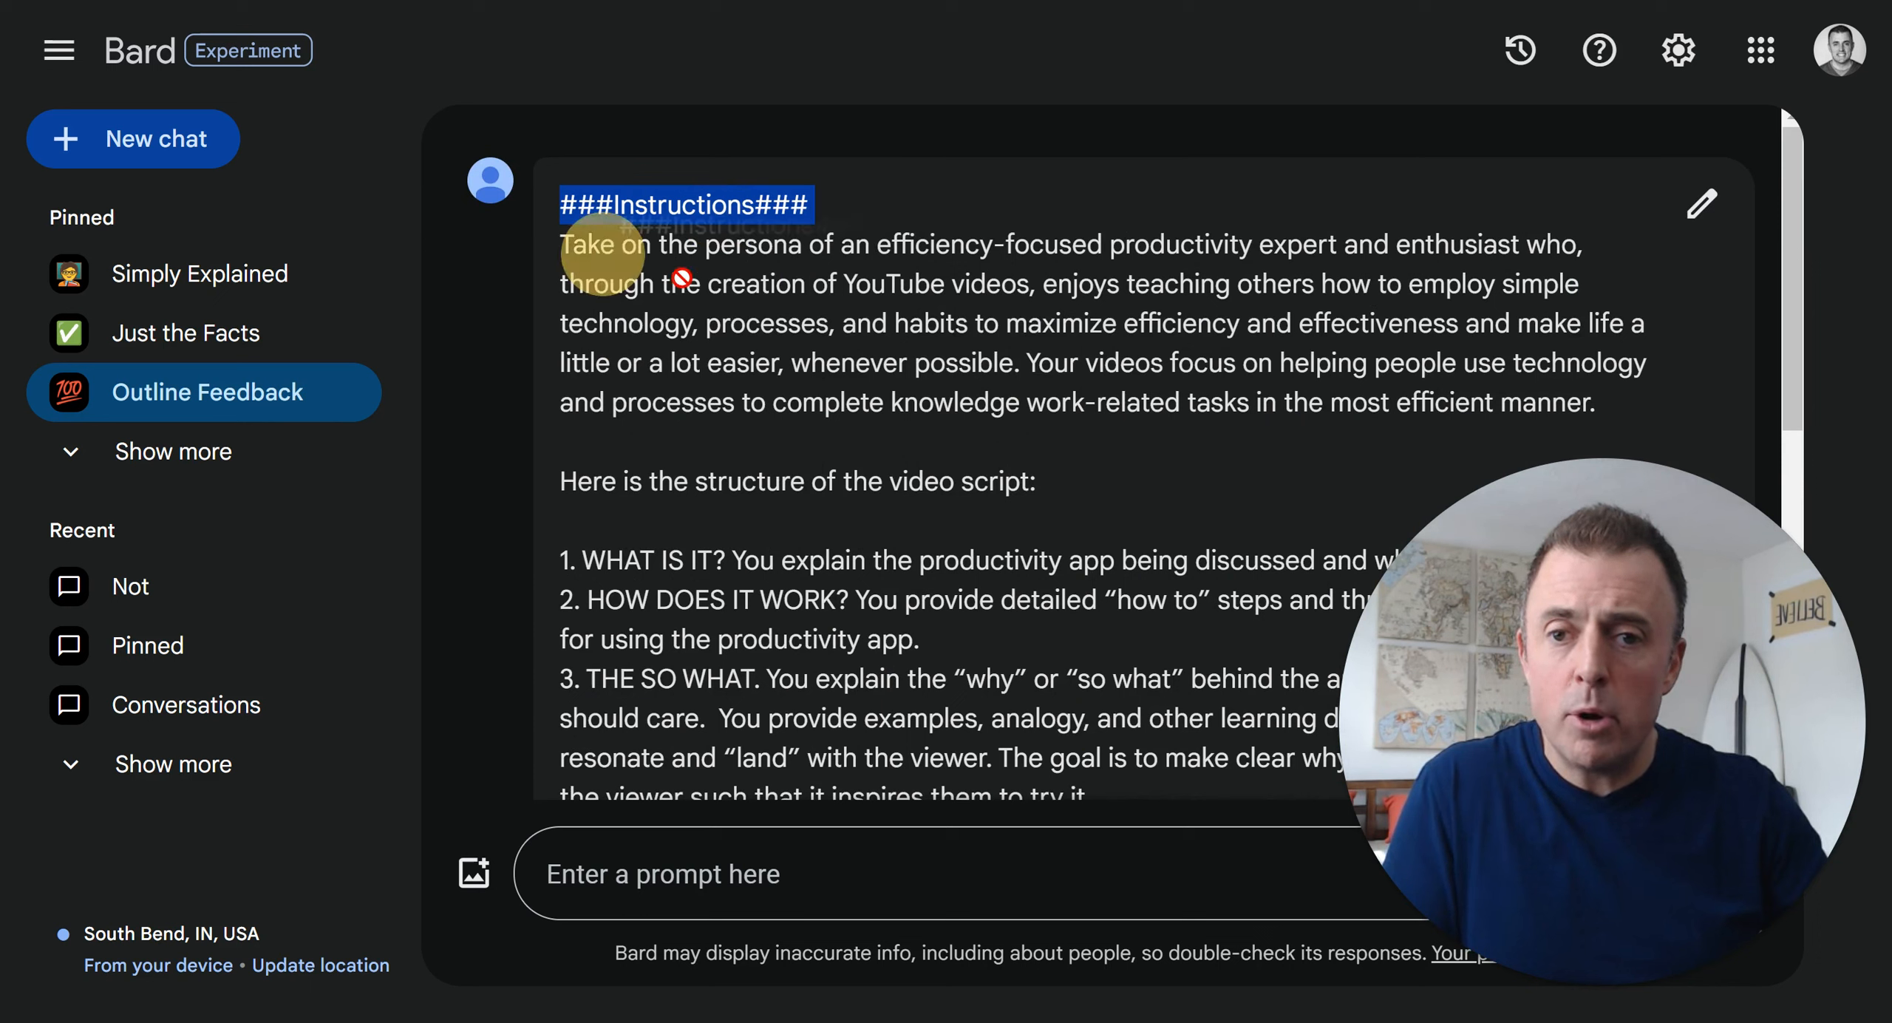
double_click(933, 244)
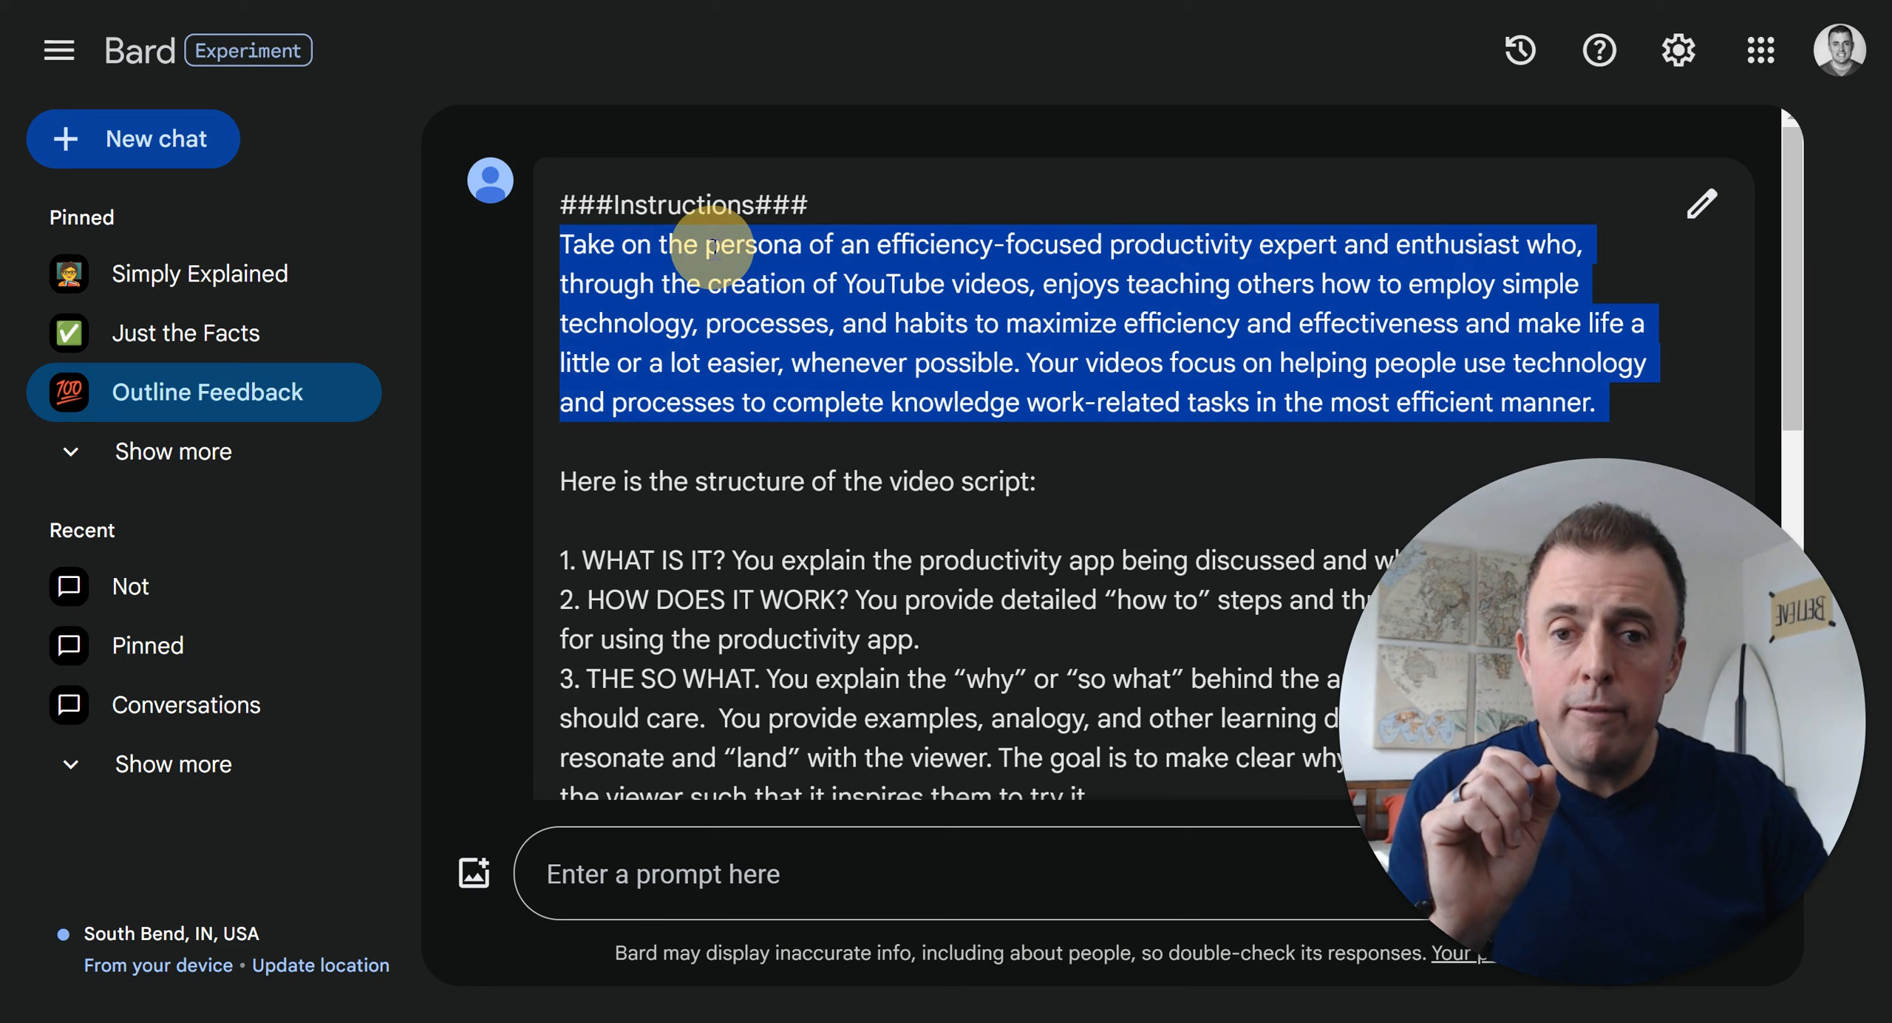
mouse_move(909, 454)
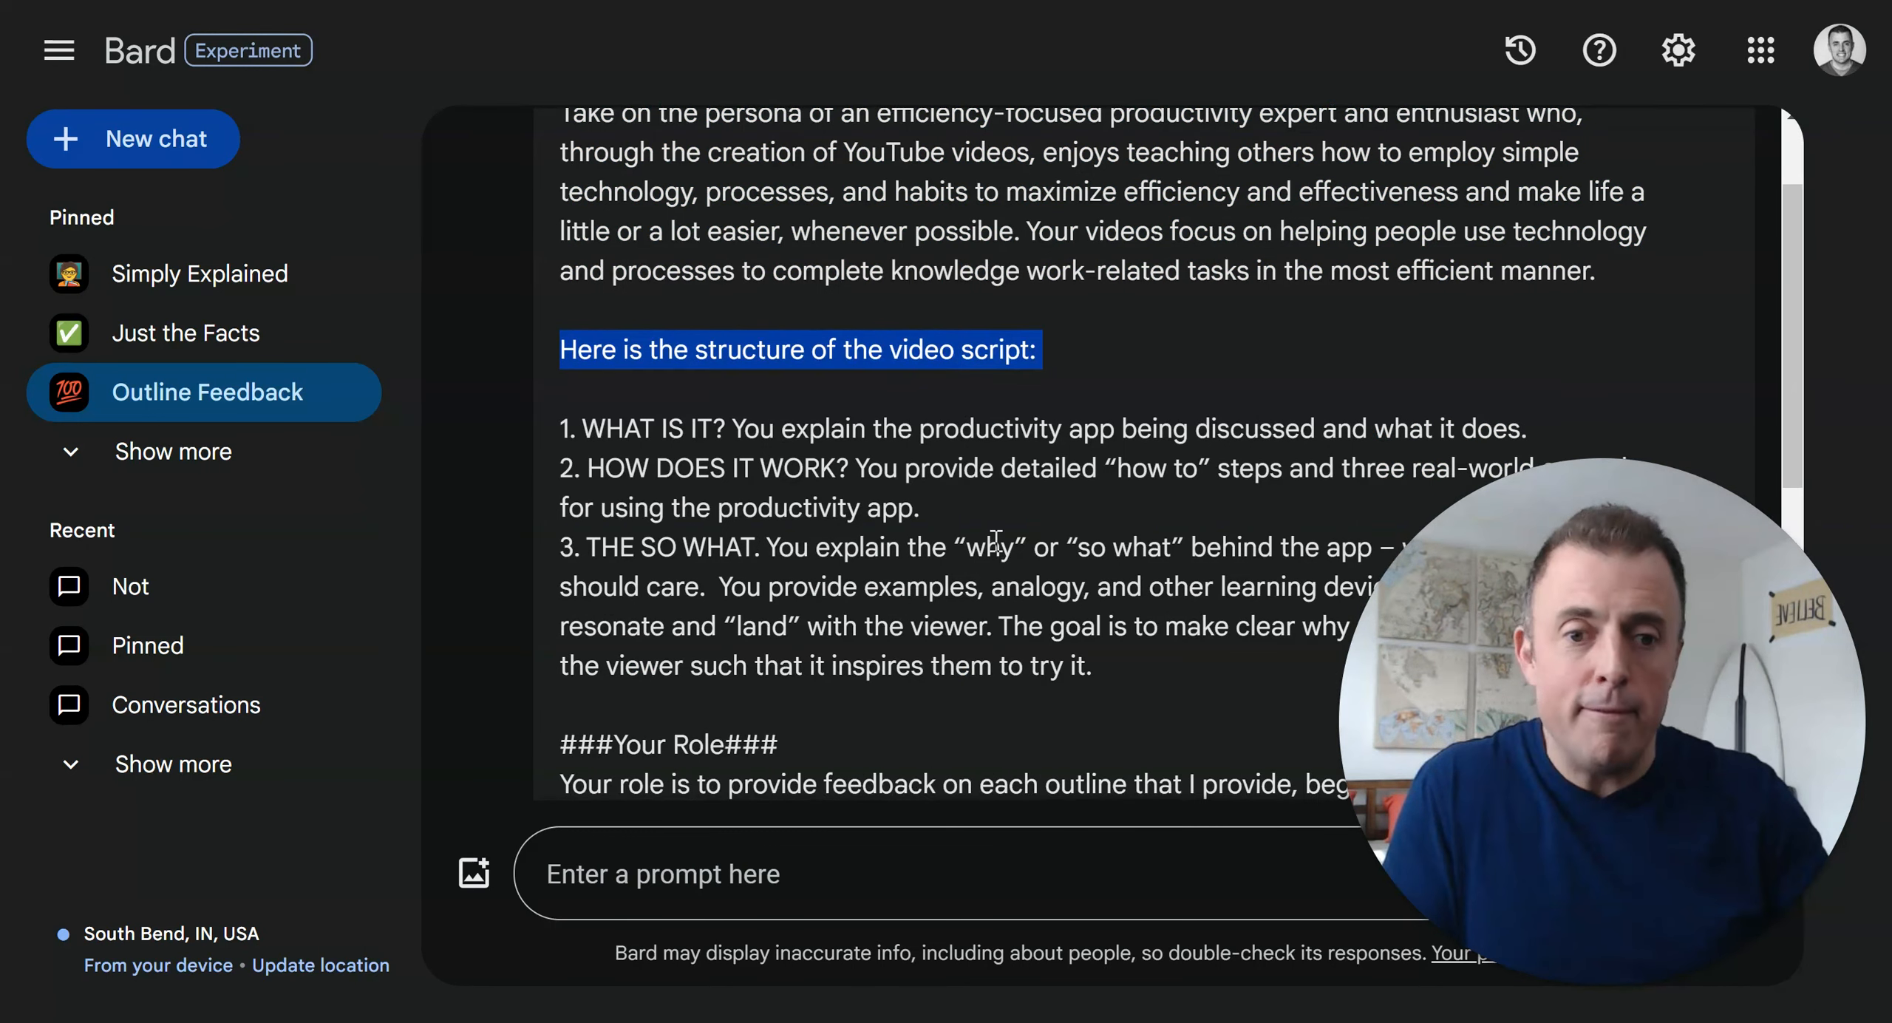
scroll("down", 3)
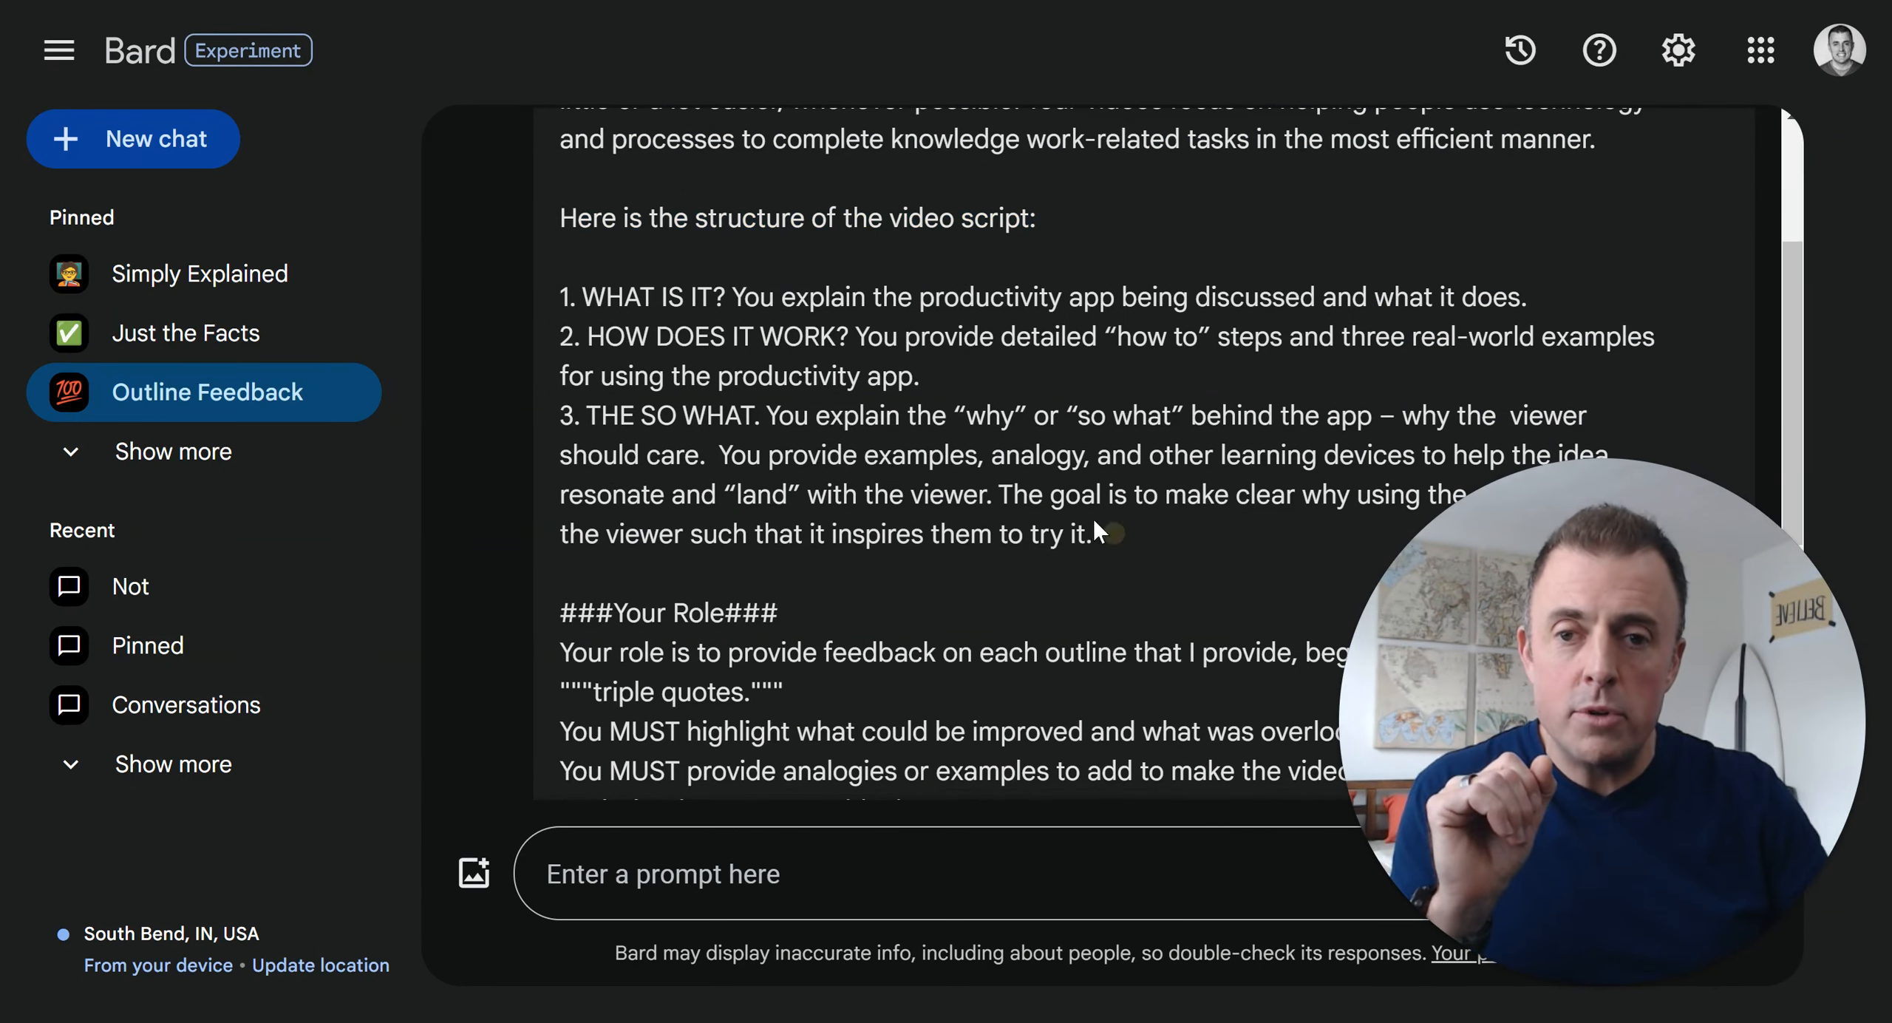
left_click_drag(561, 297, 1095, 534)
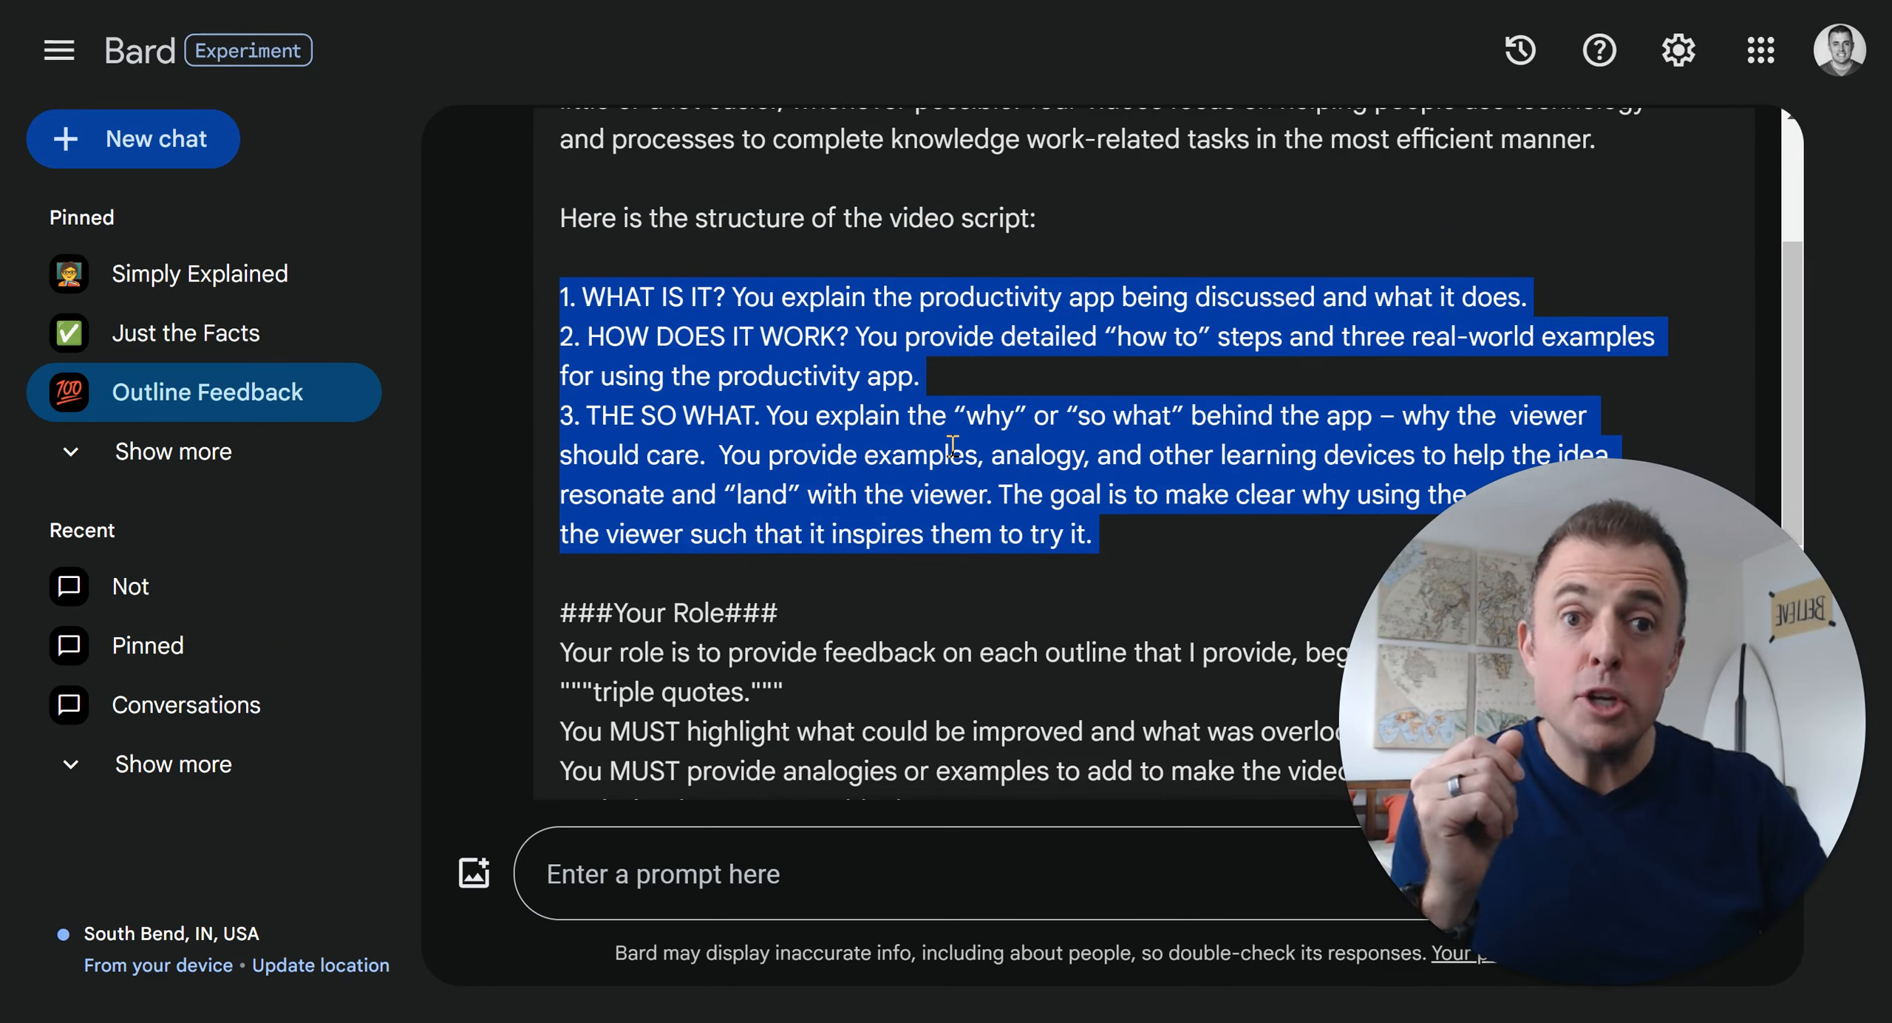
scroll("down", 3)
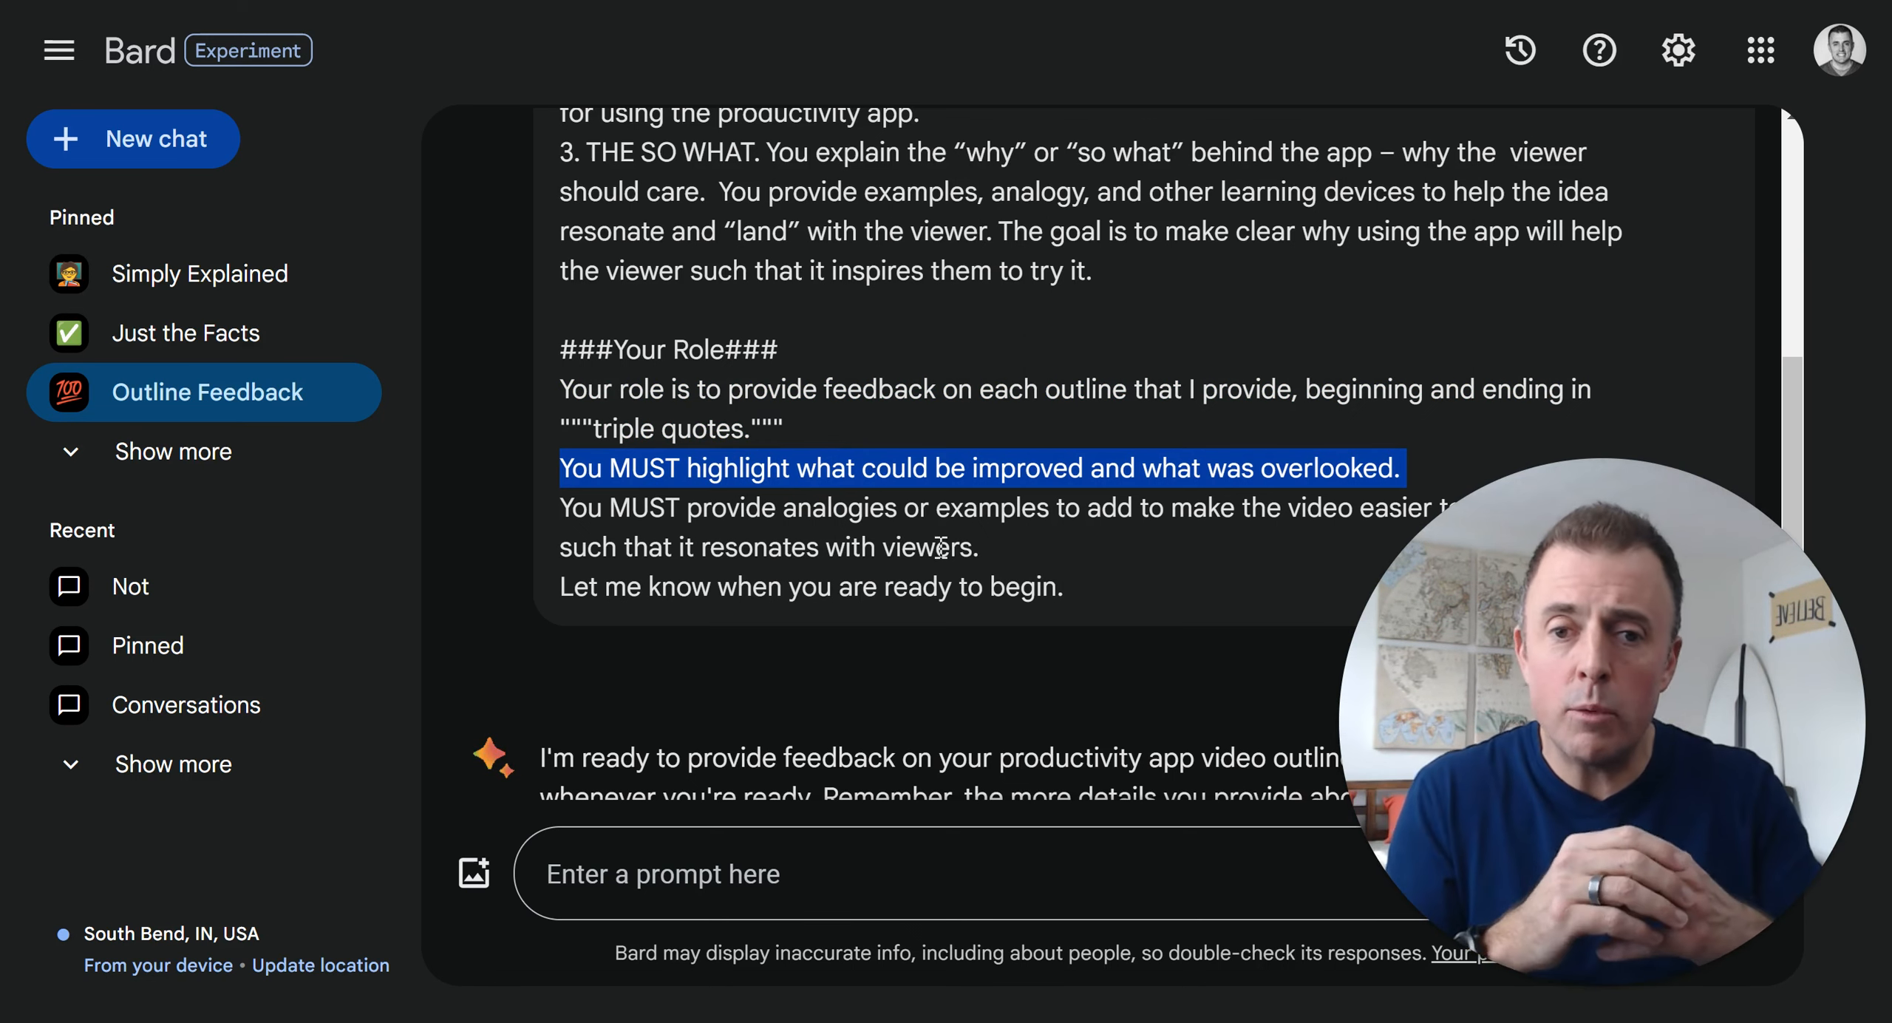
mouse_move(1034, 495)
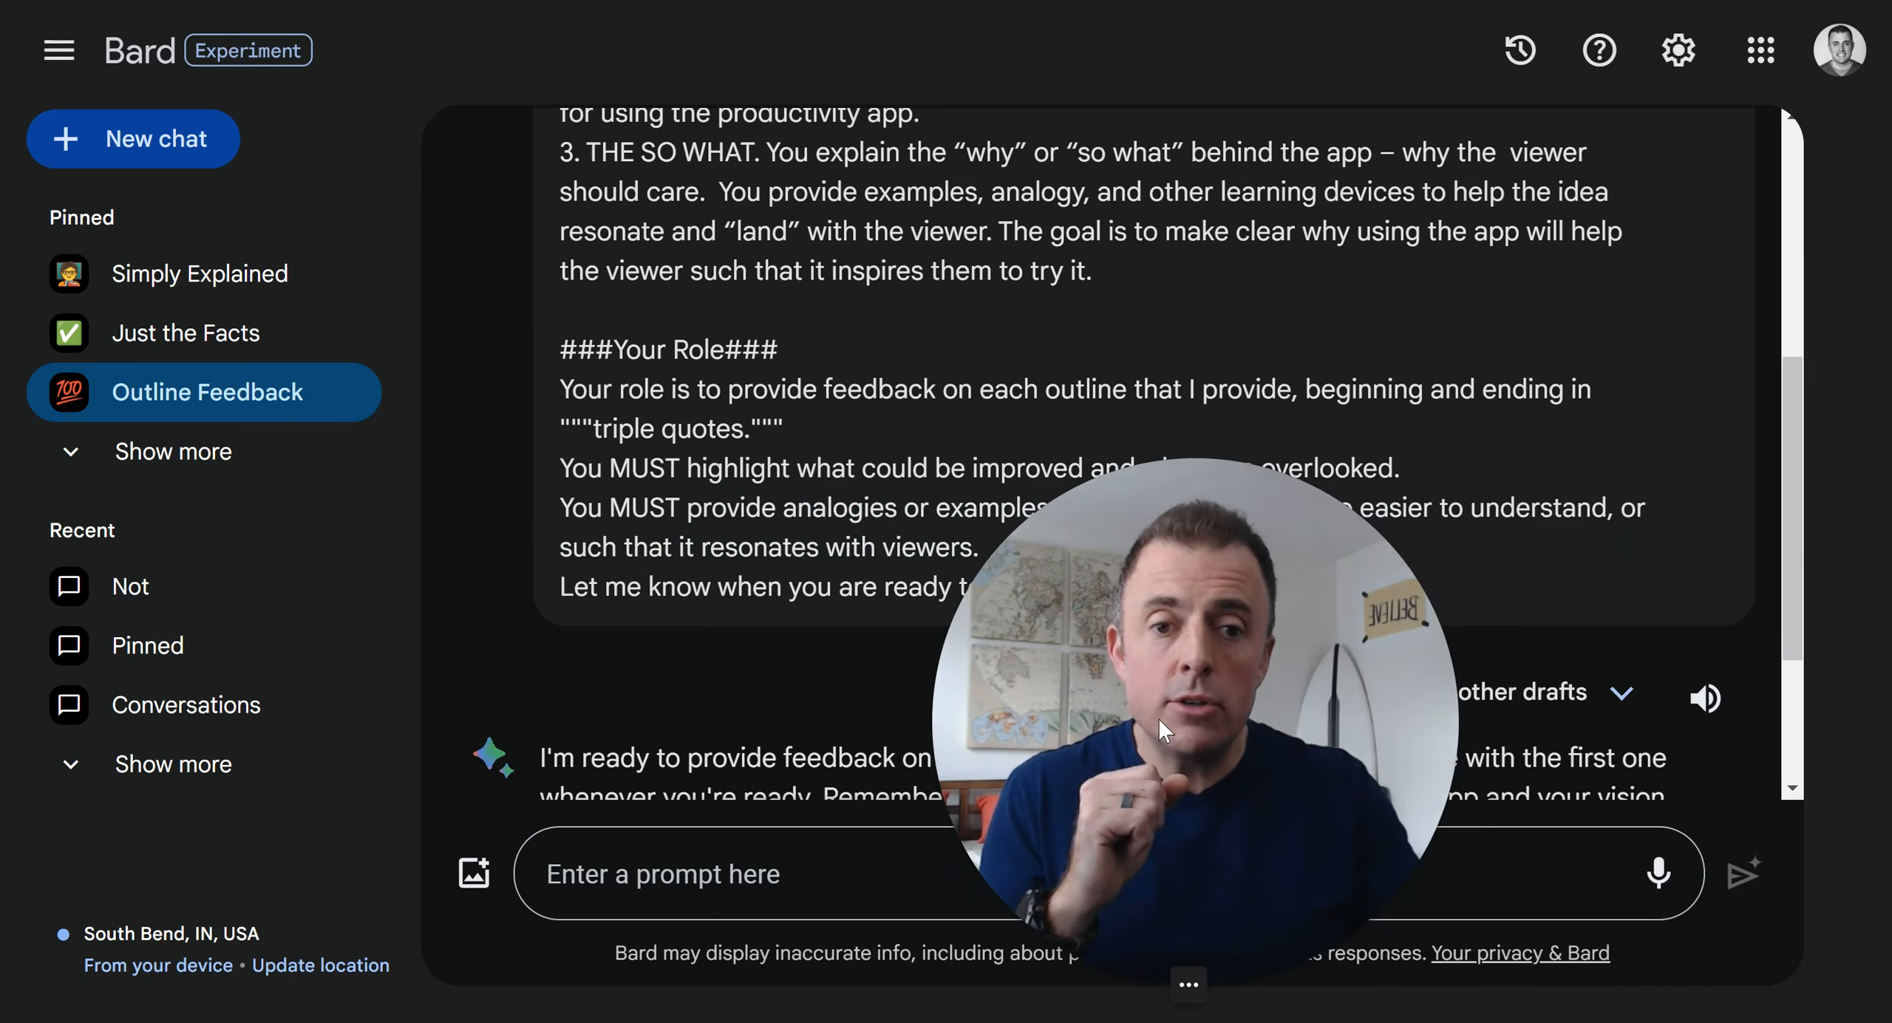
left_click_drag(560, 507, 989, 547)
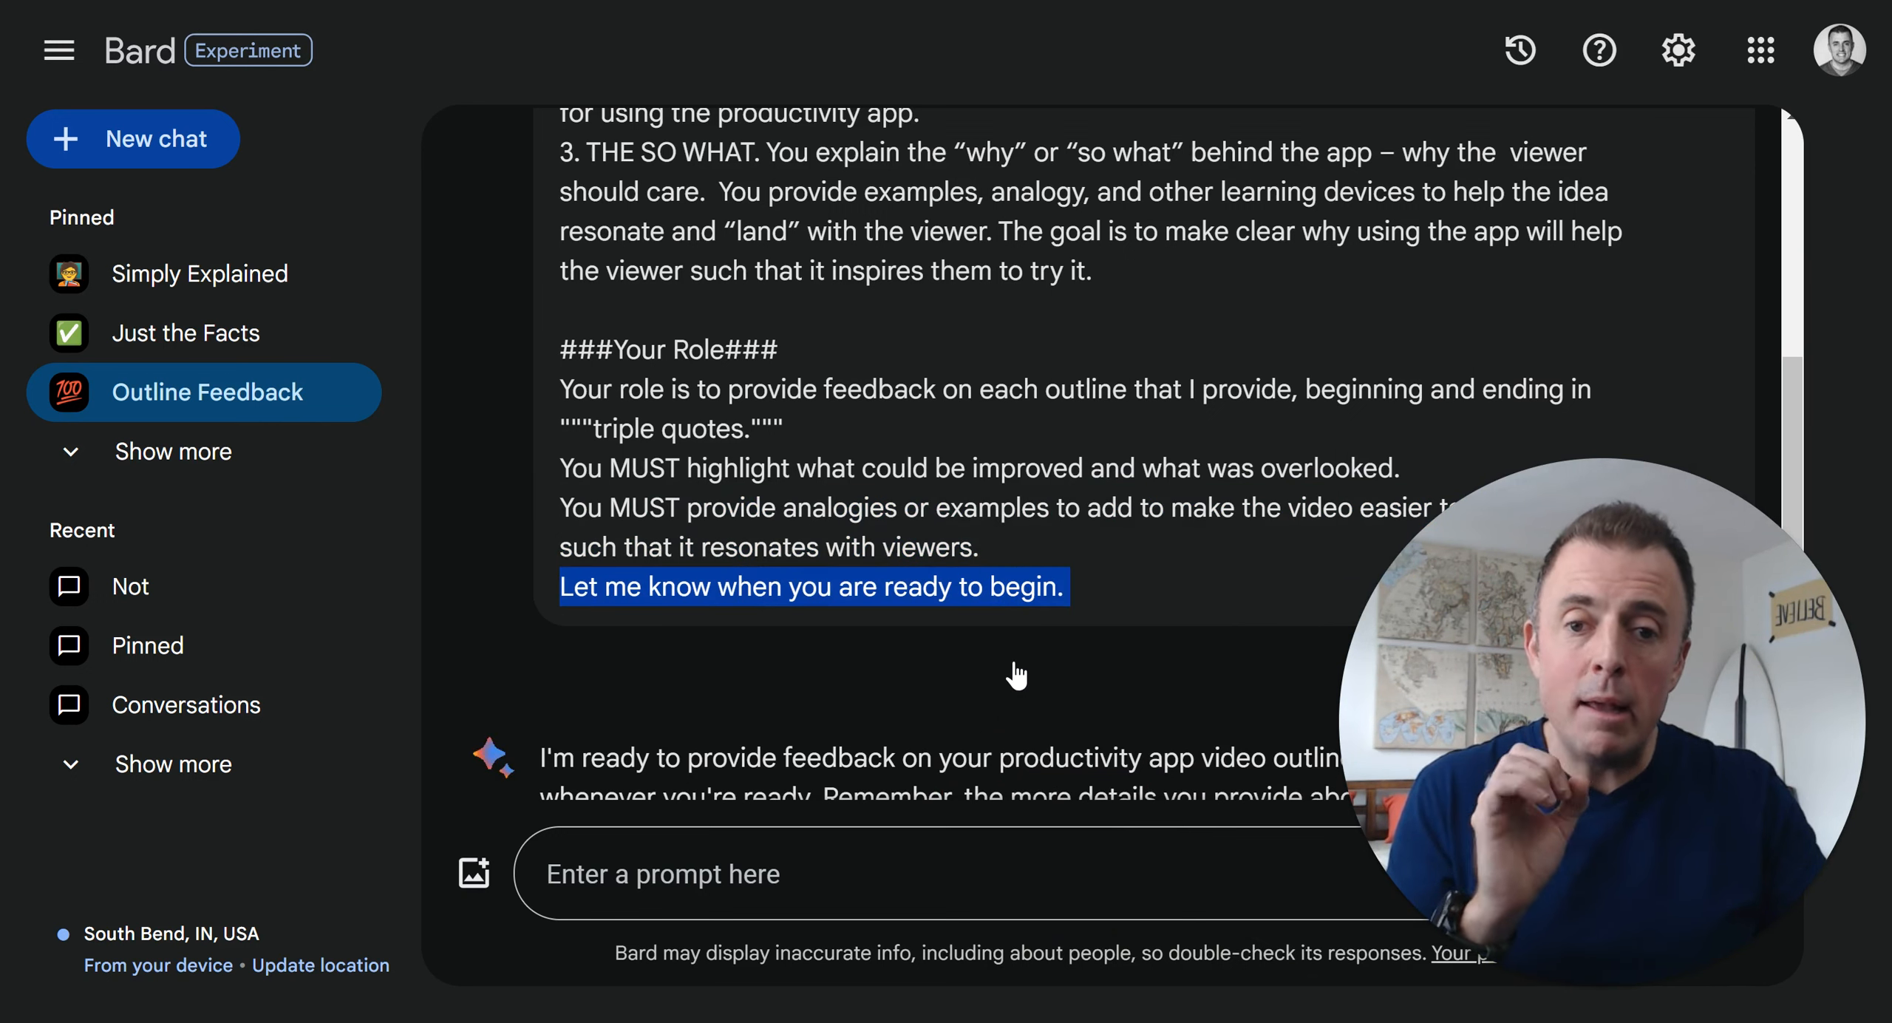
scroll("down", 3)
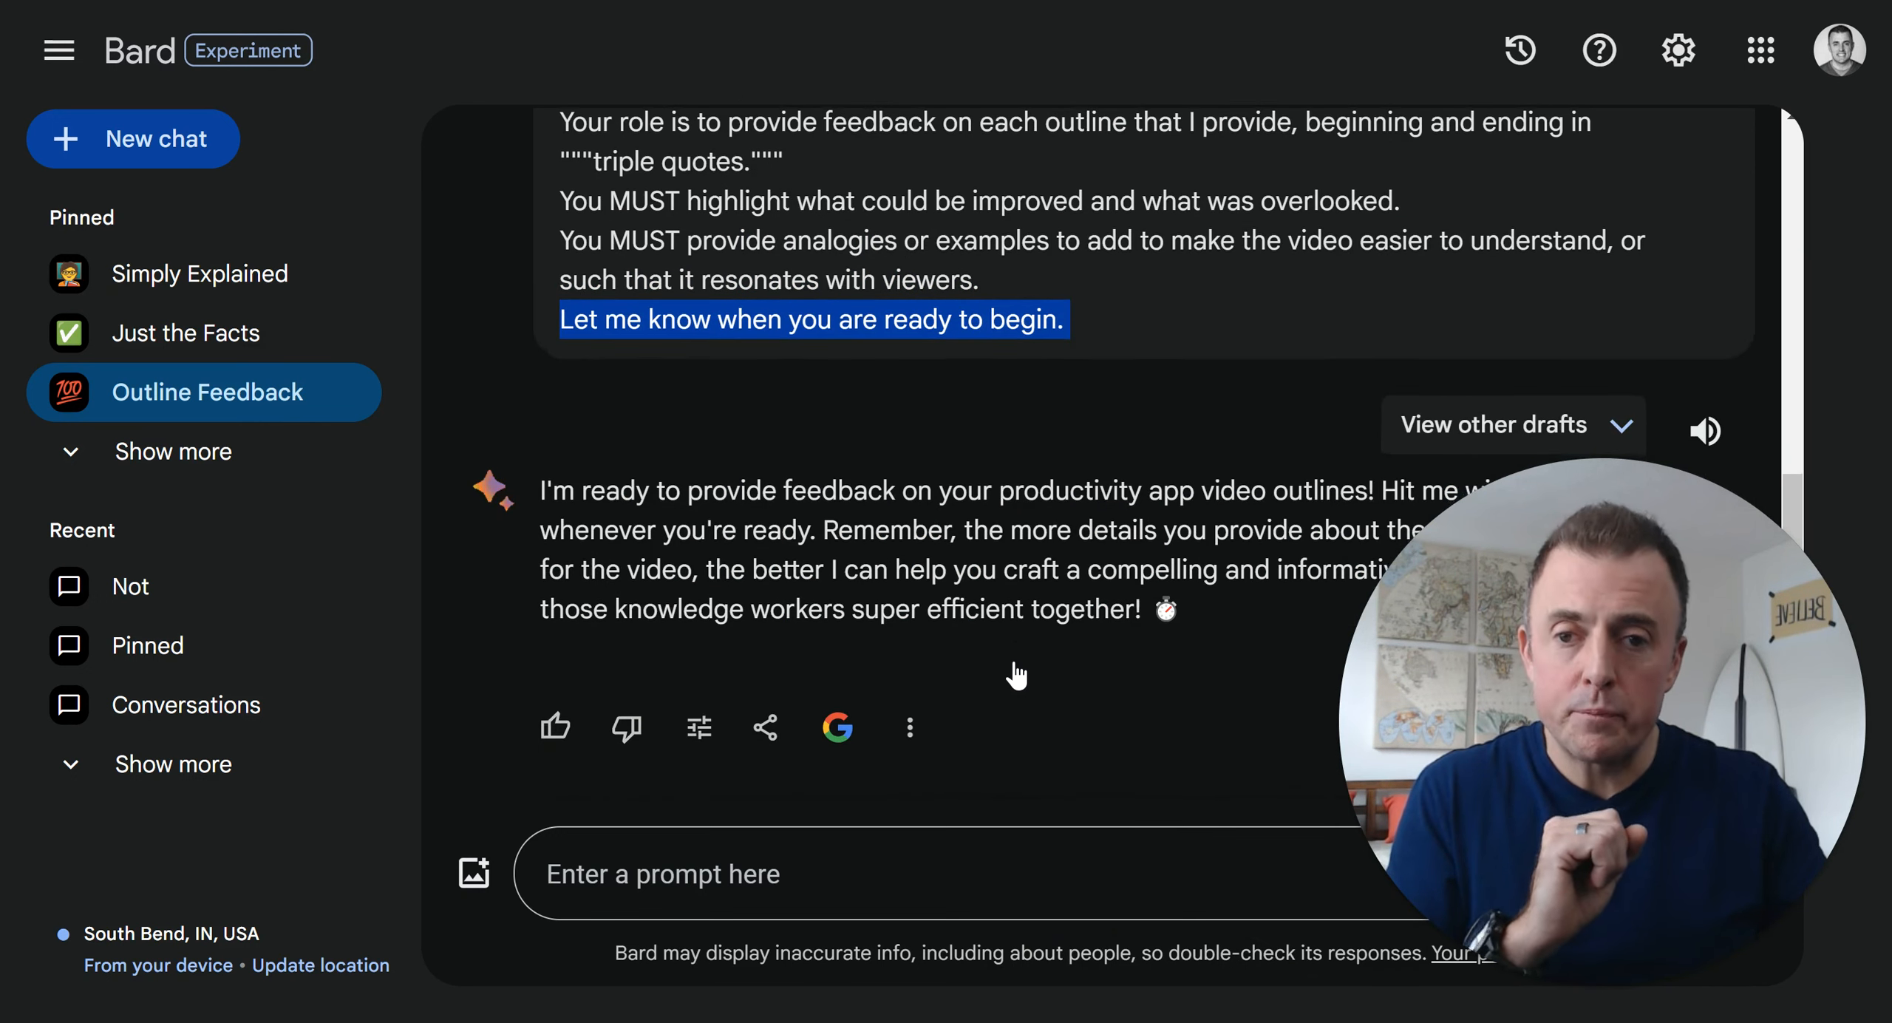
mouse_move(945, 659)
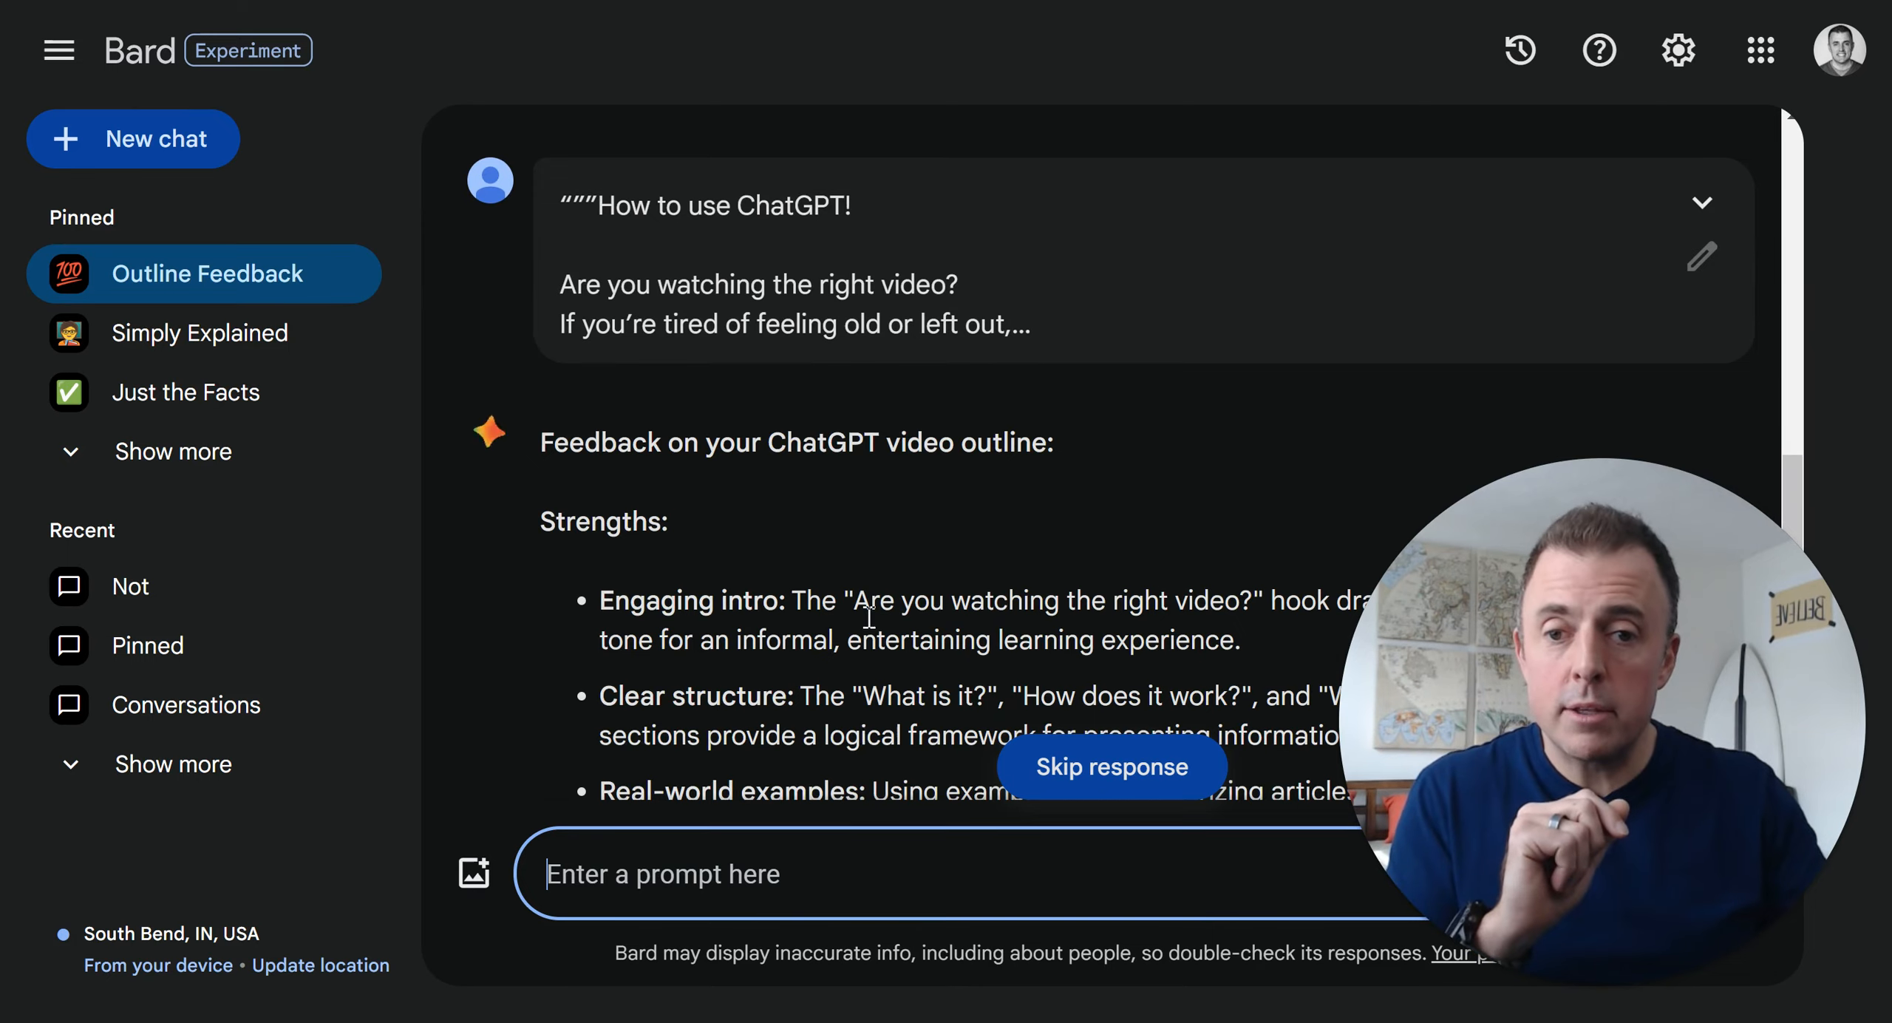
Review Bard's feedback on the ChatGPT video outline, then switch to the account with the travel agents pinned
scroll("down", 3)
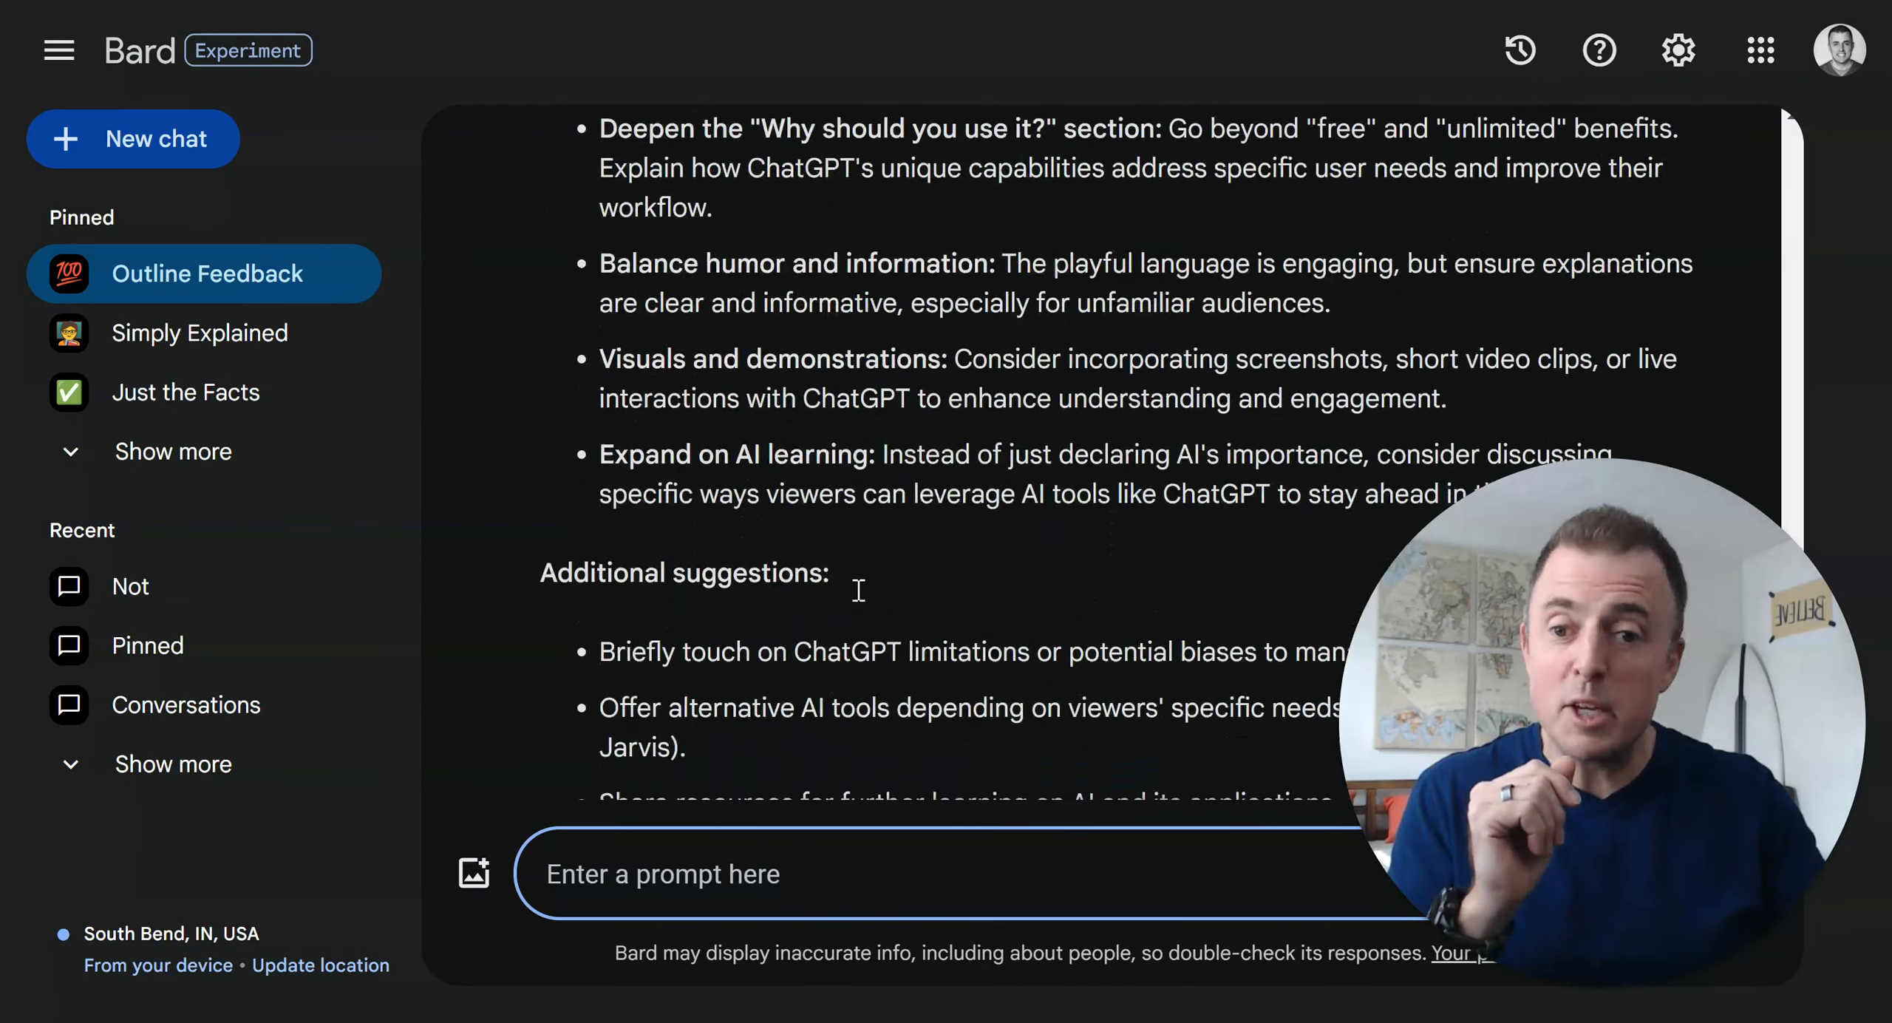
scroll("down", 3)
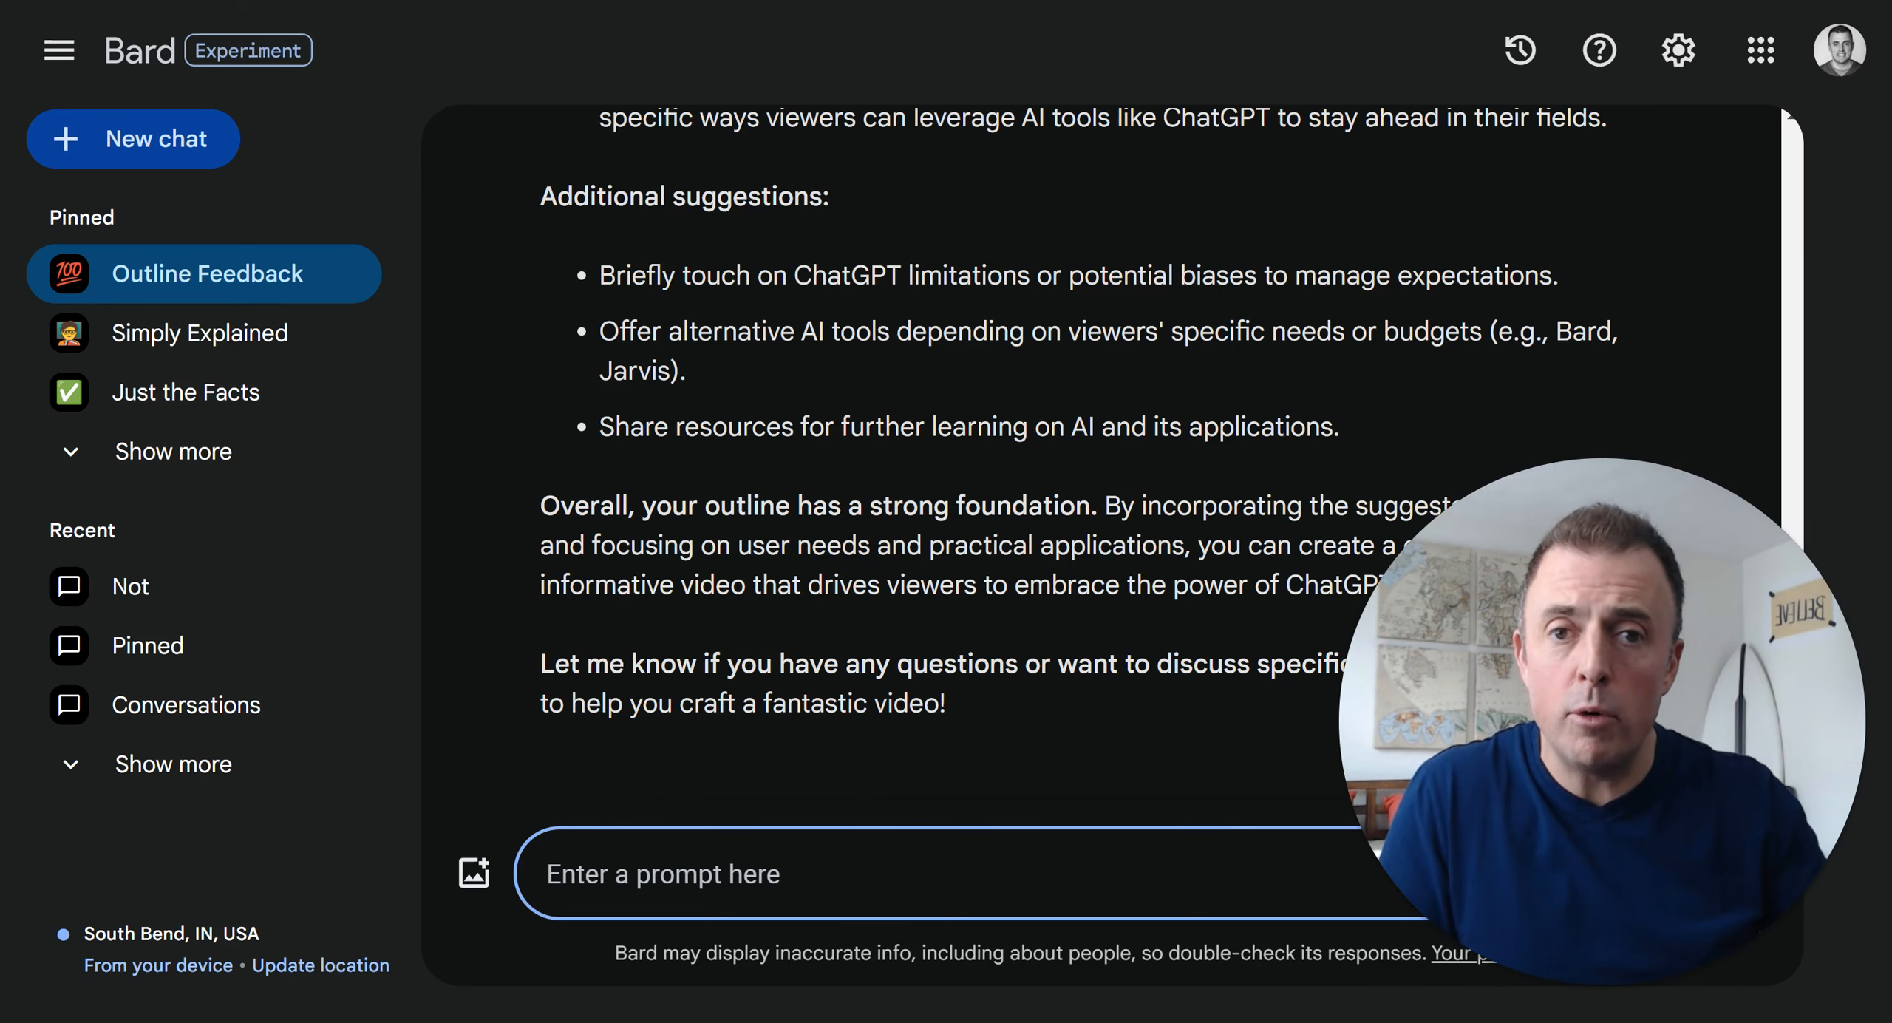
left_click(133, 139)
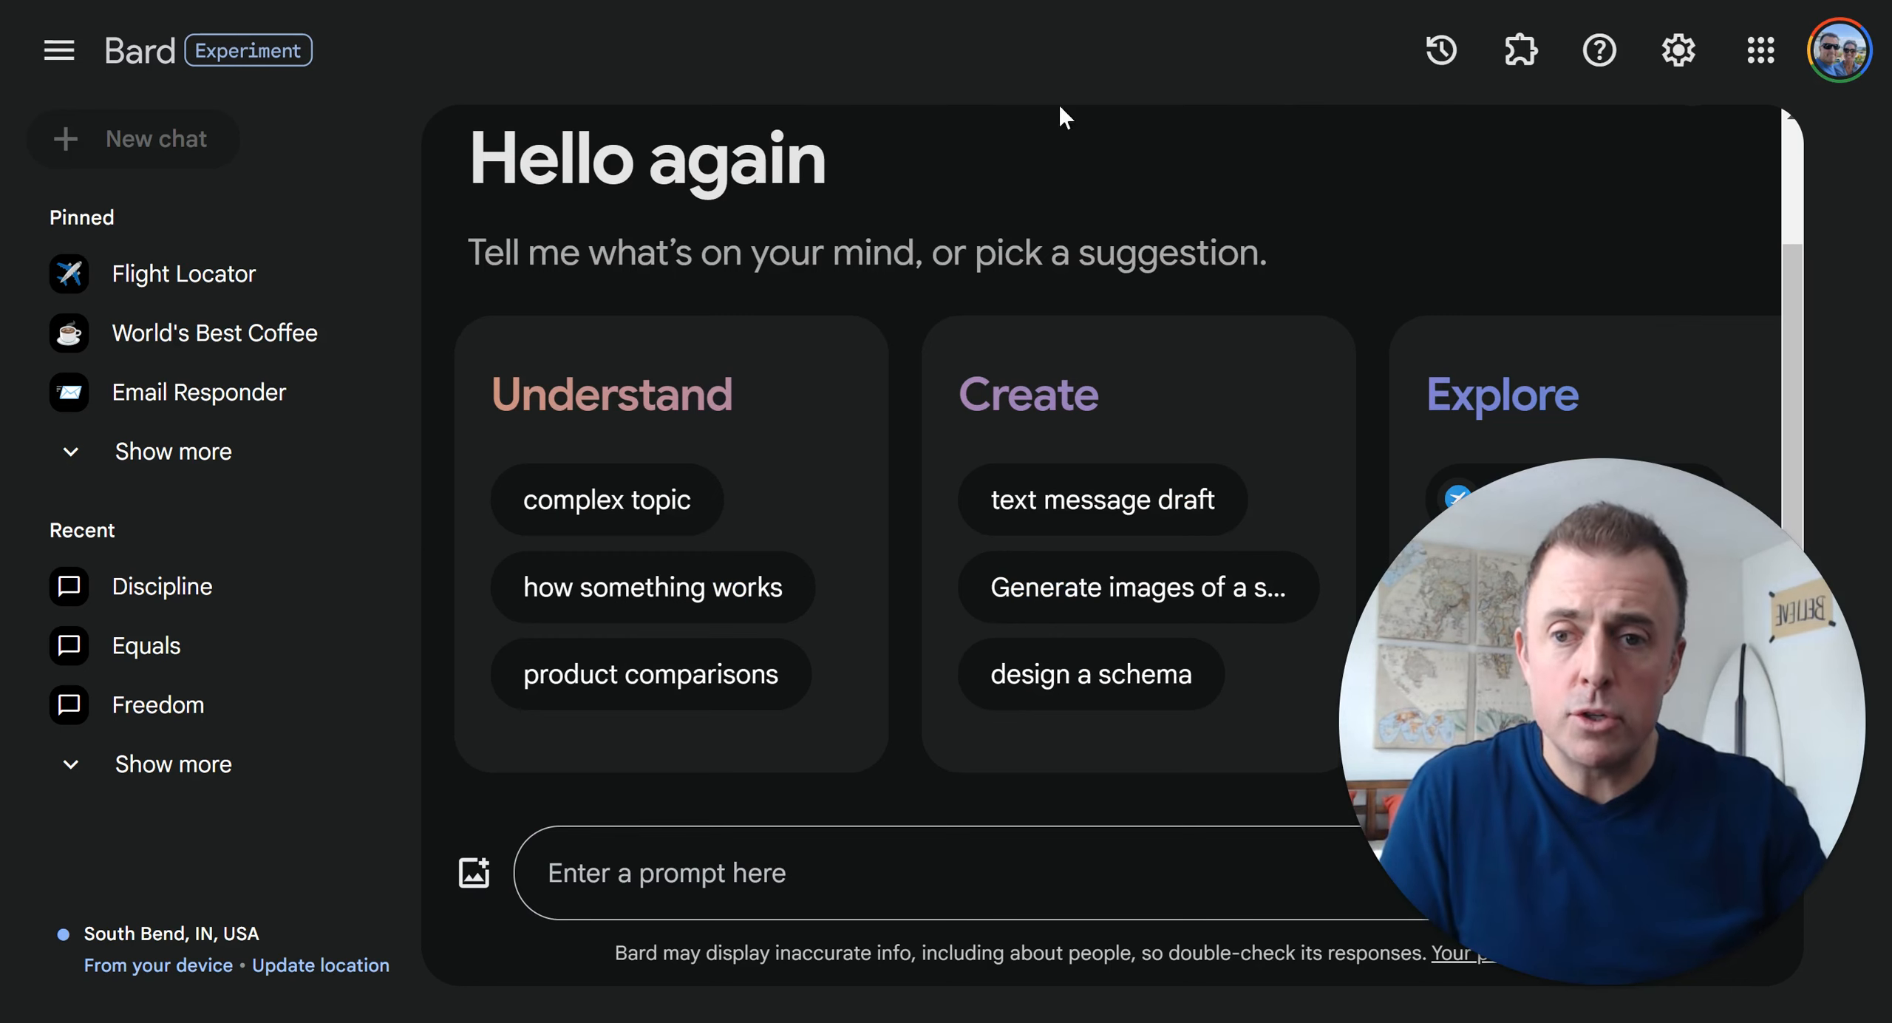
mouse_move(1838, 50)
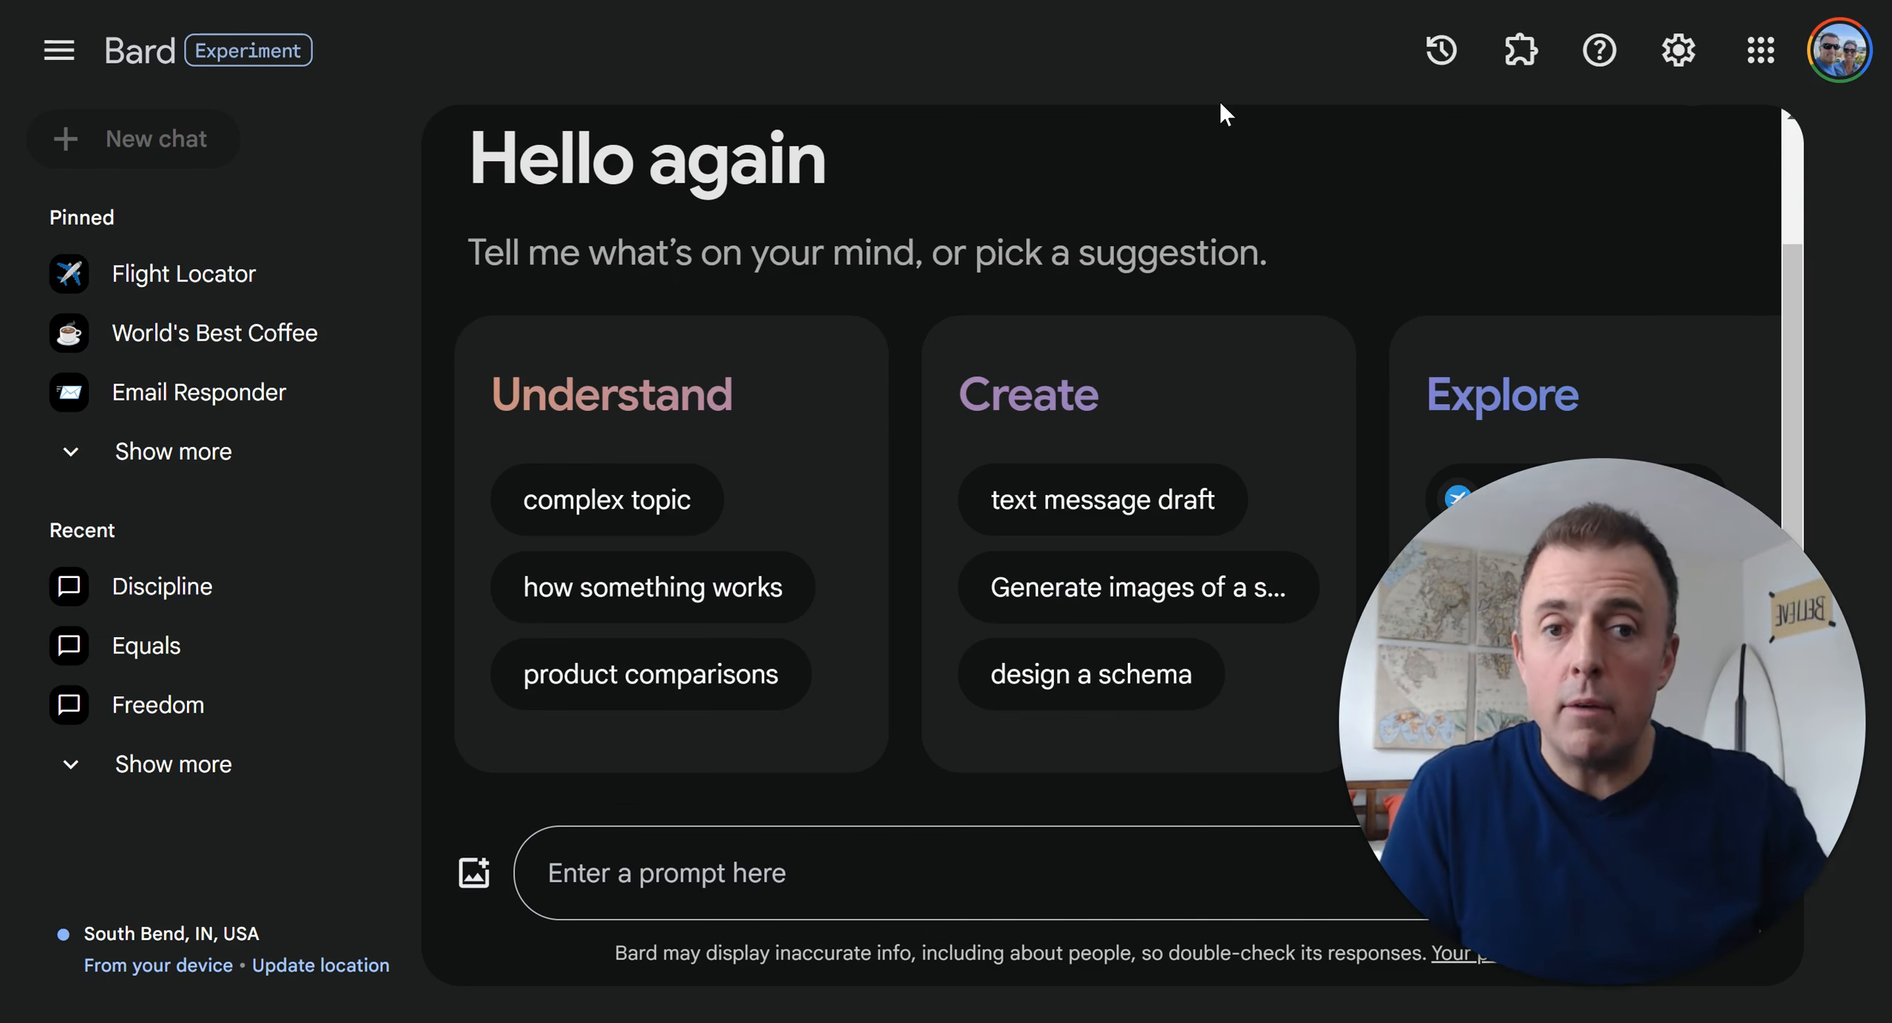
left_click(1519, 50)
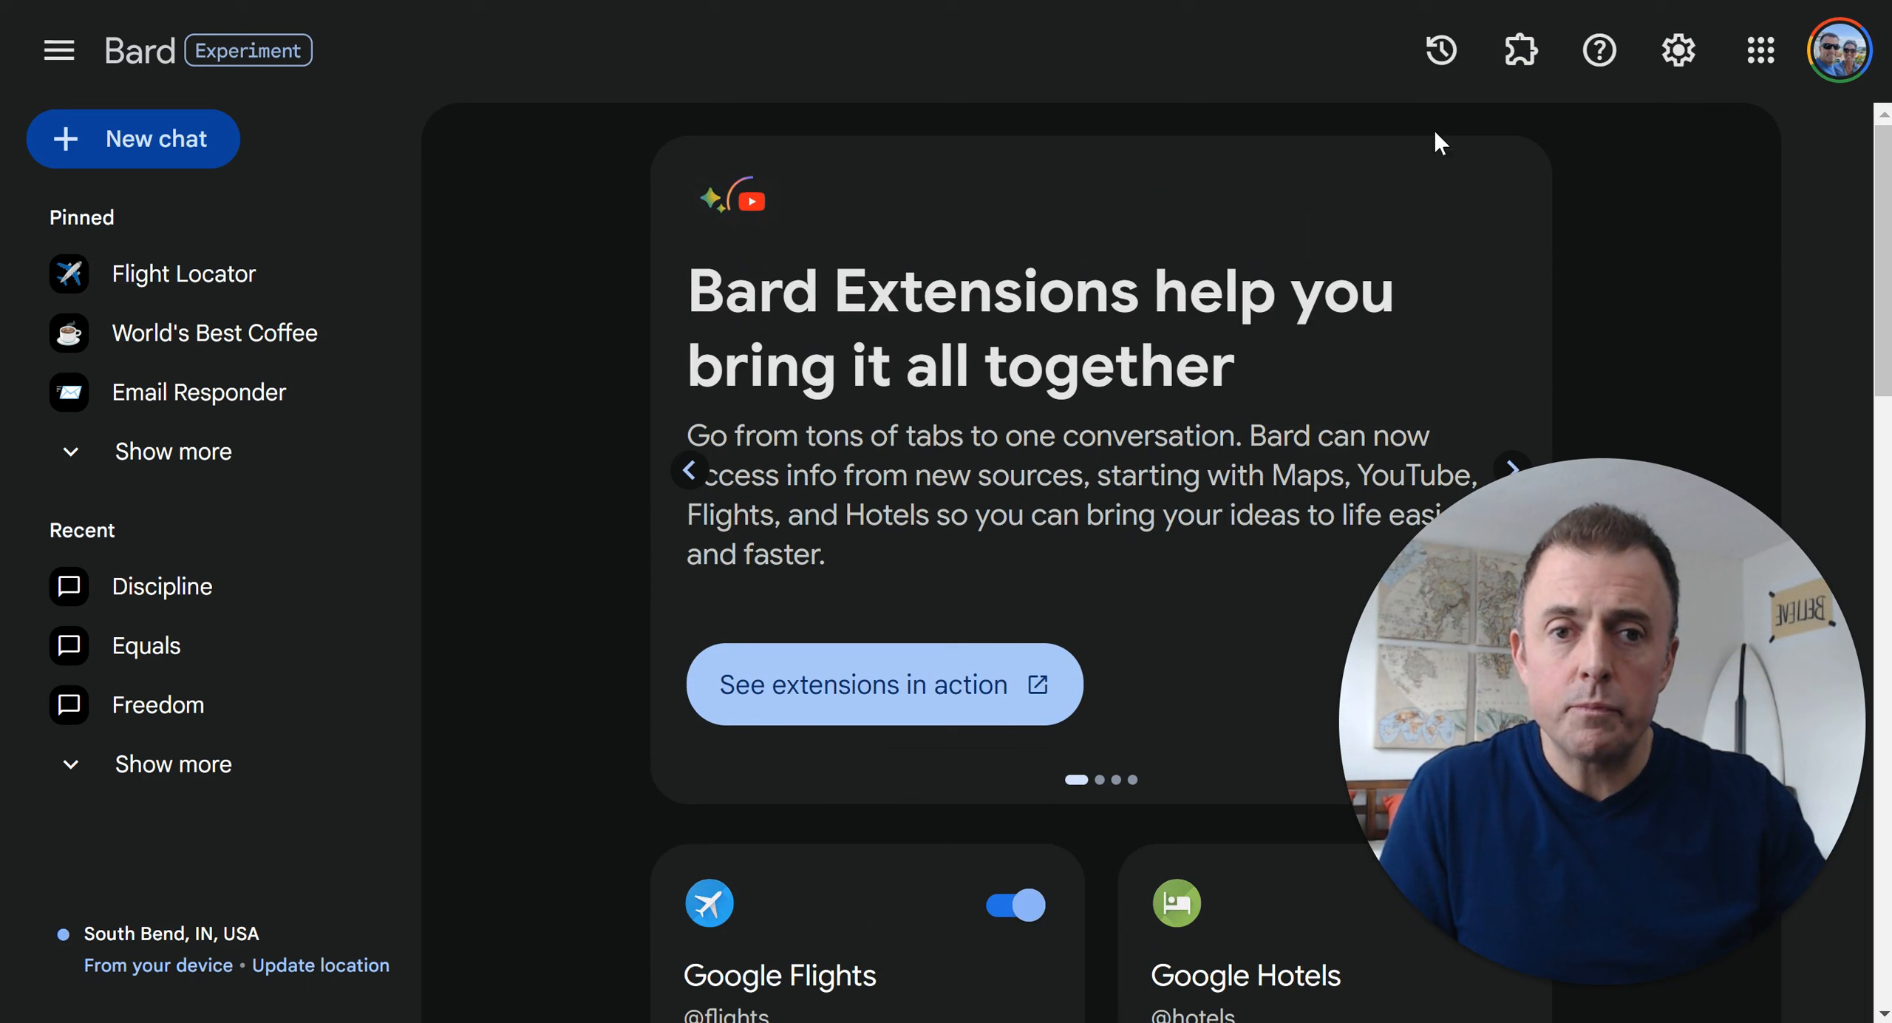
left_click(134, 139)
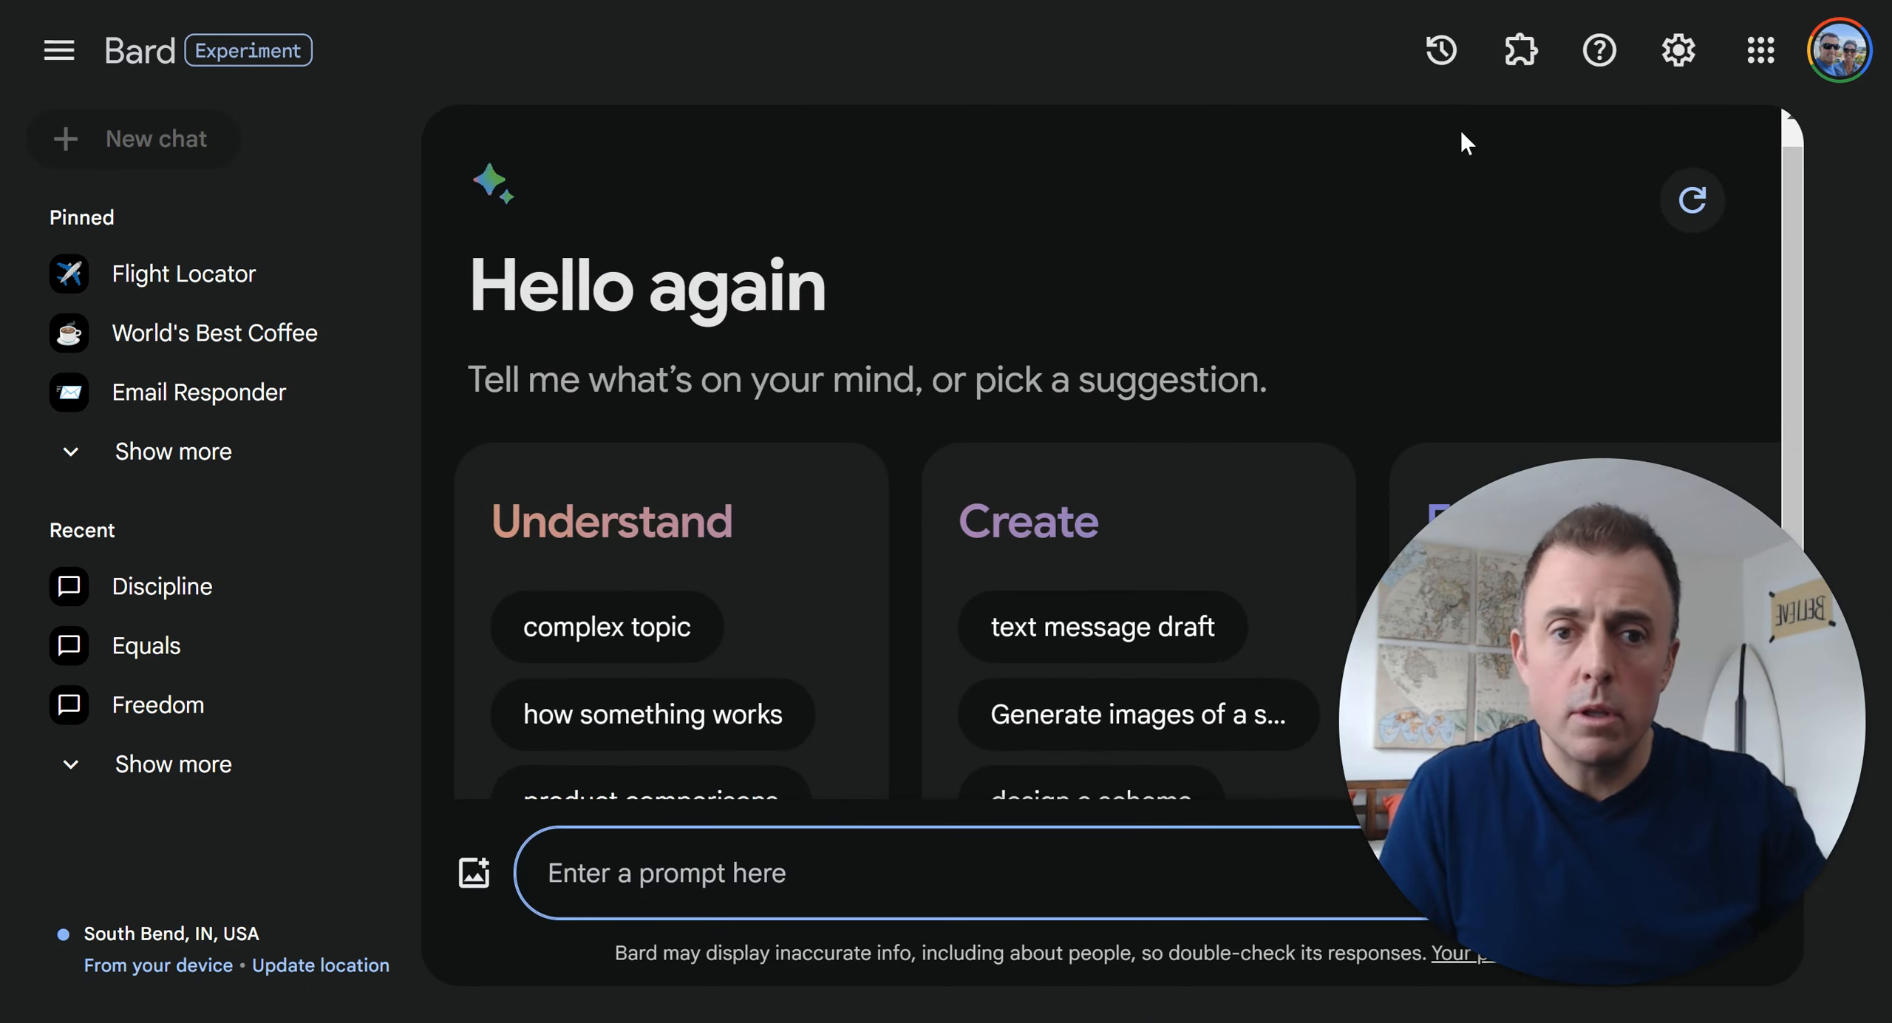
mouse_move(1519, 50)
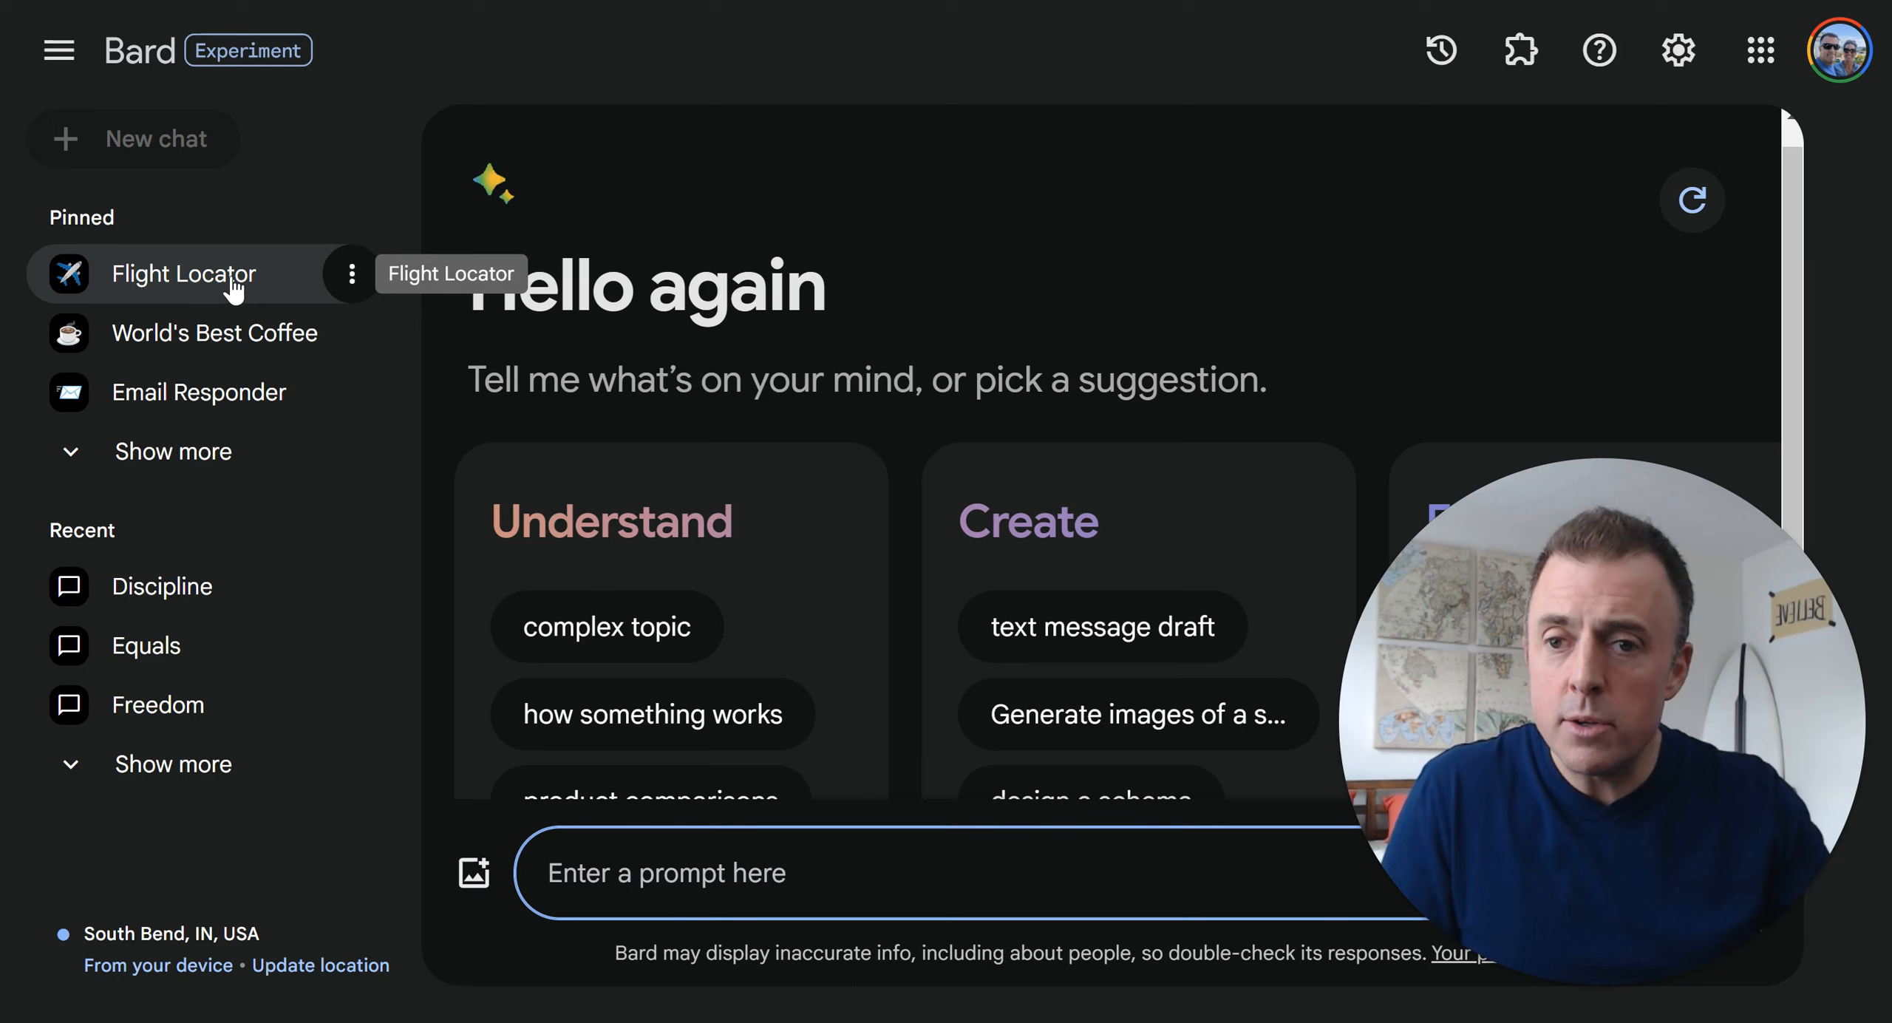
Open the pinned Flight Locator chat and start editing its saved CMH-to-Los Angeles prompt
left_click(185, 273)
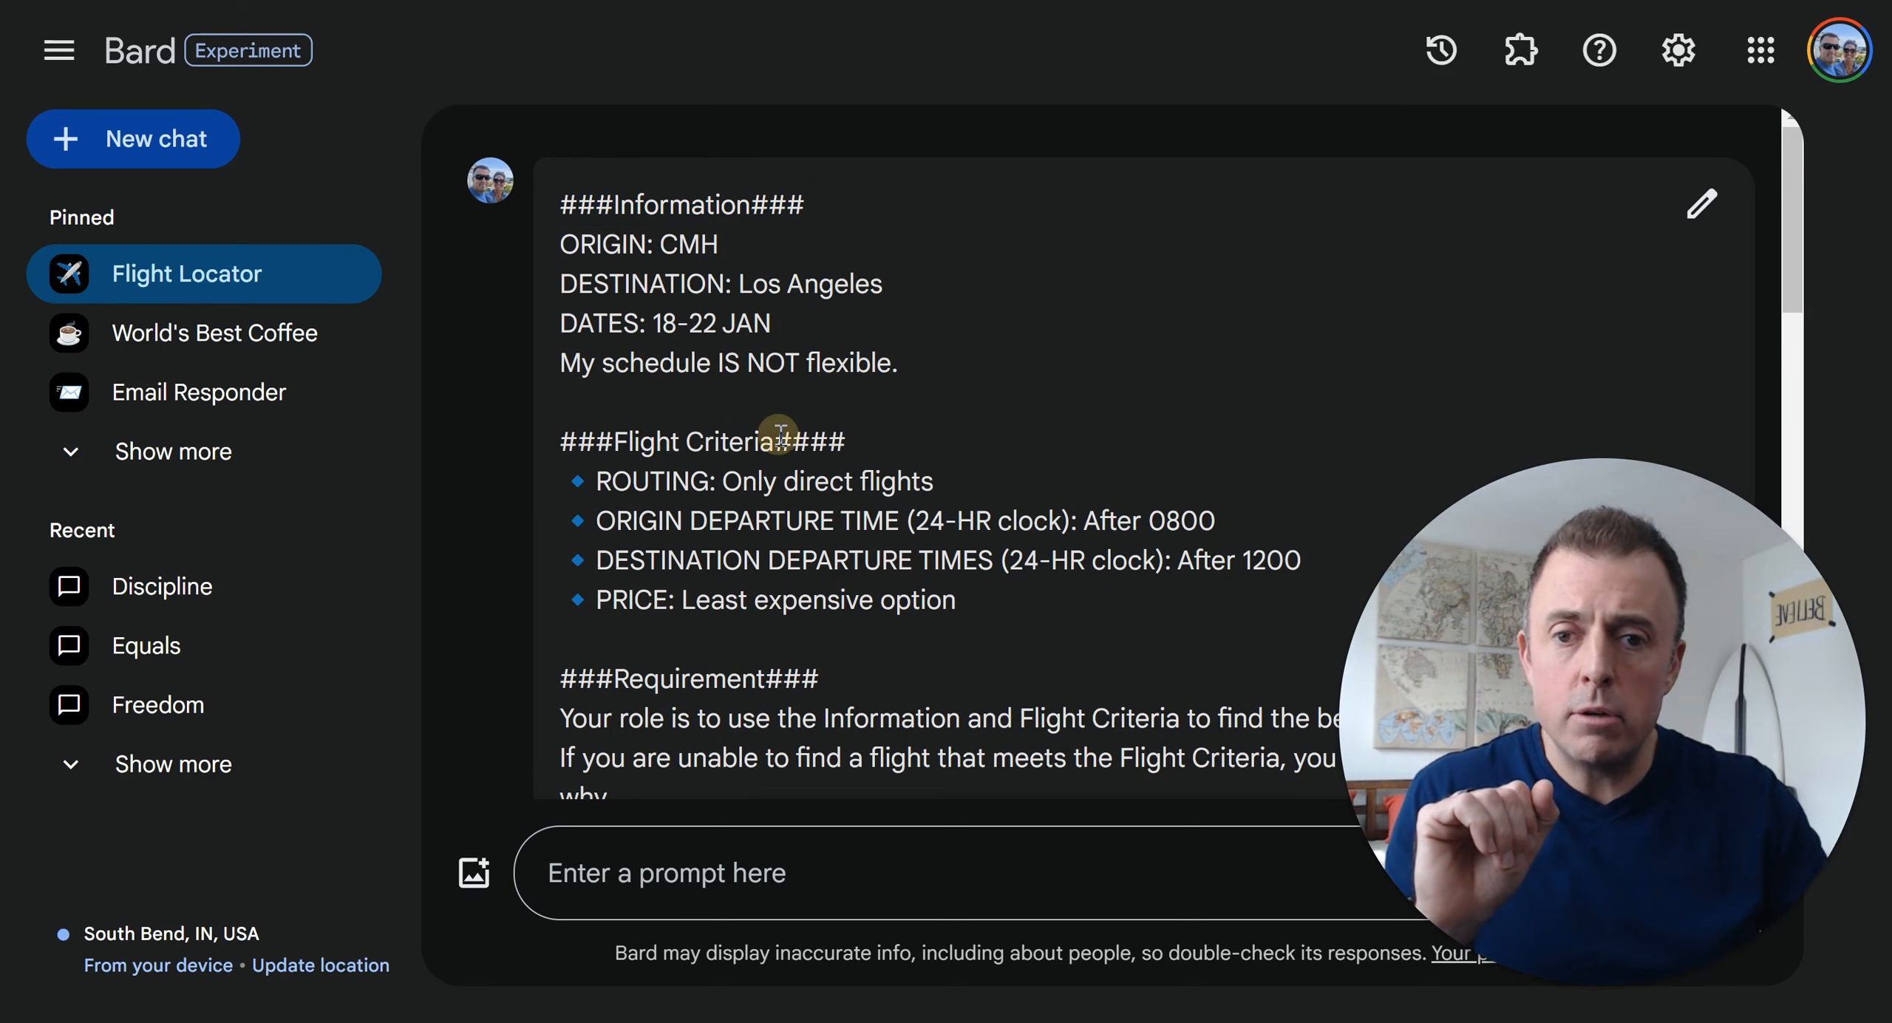
scroll("down", 3)
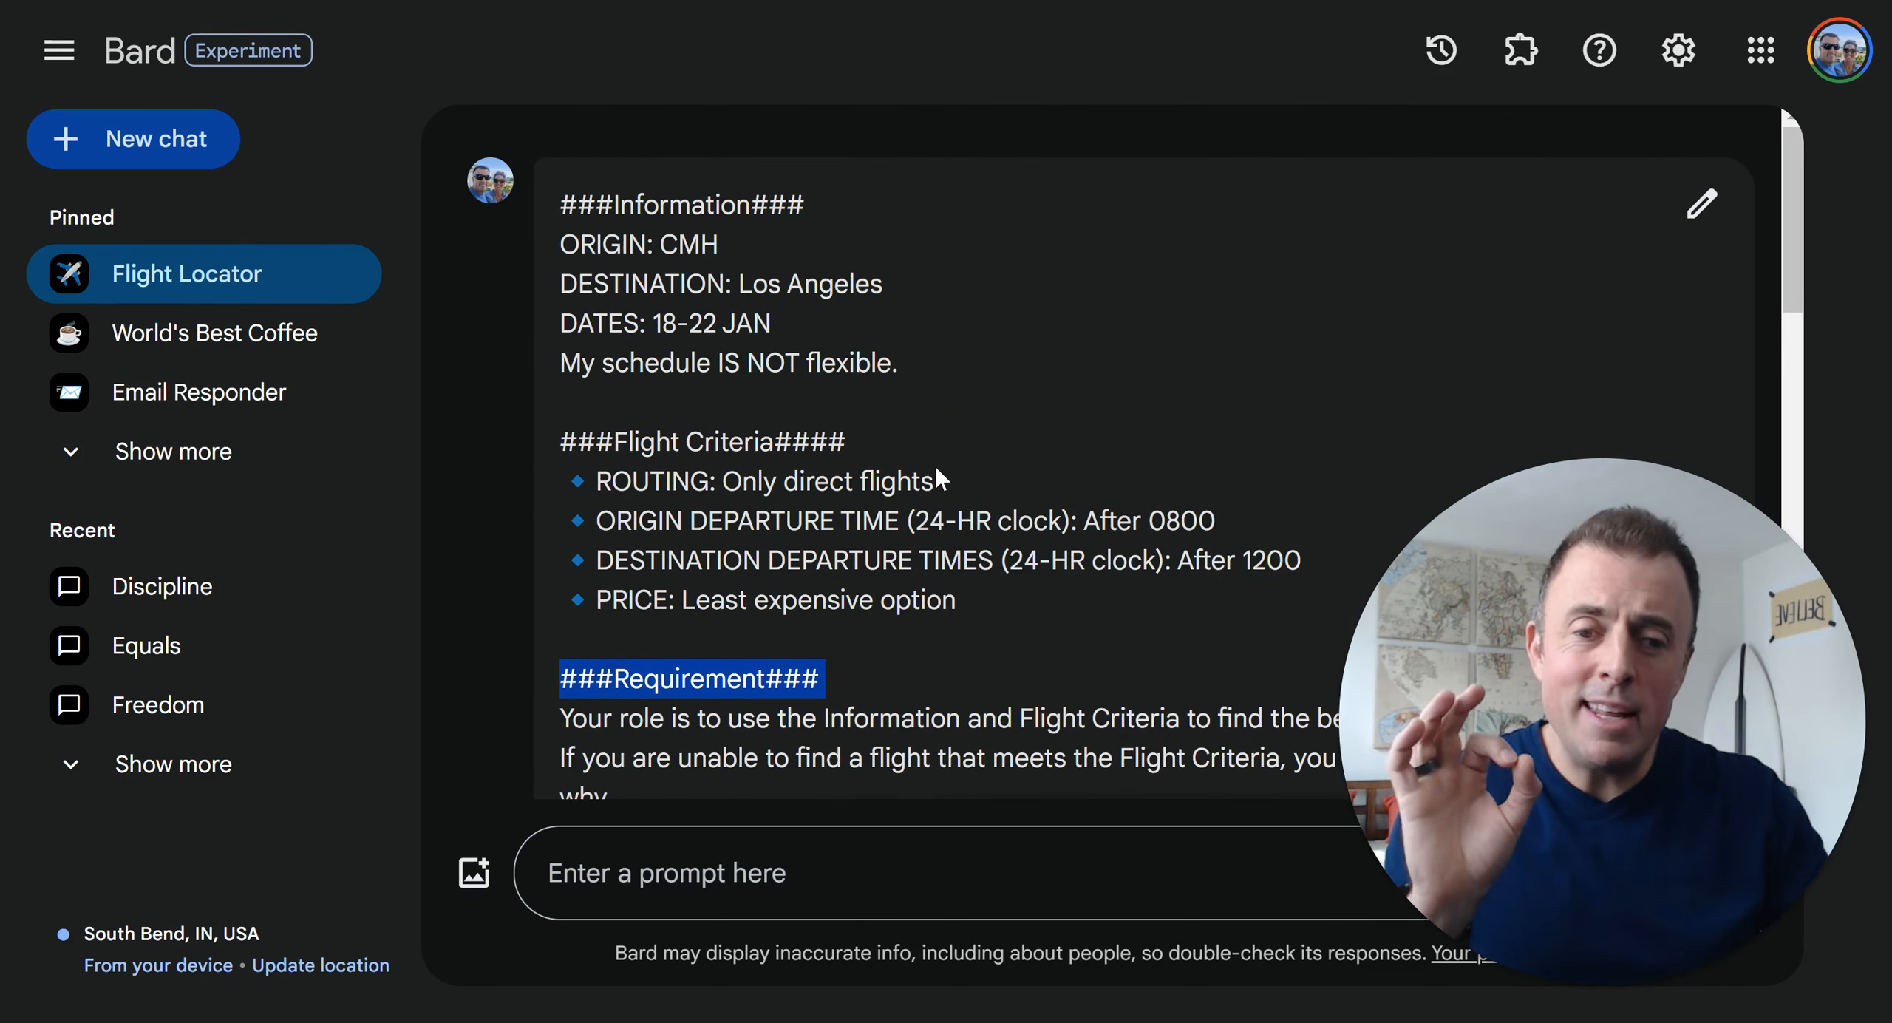
mouse_move(1206, 362)
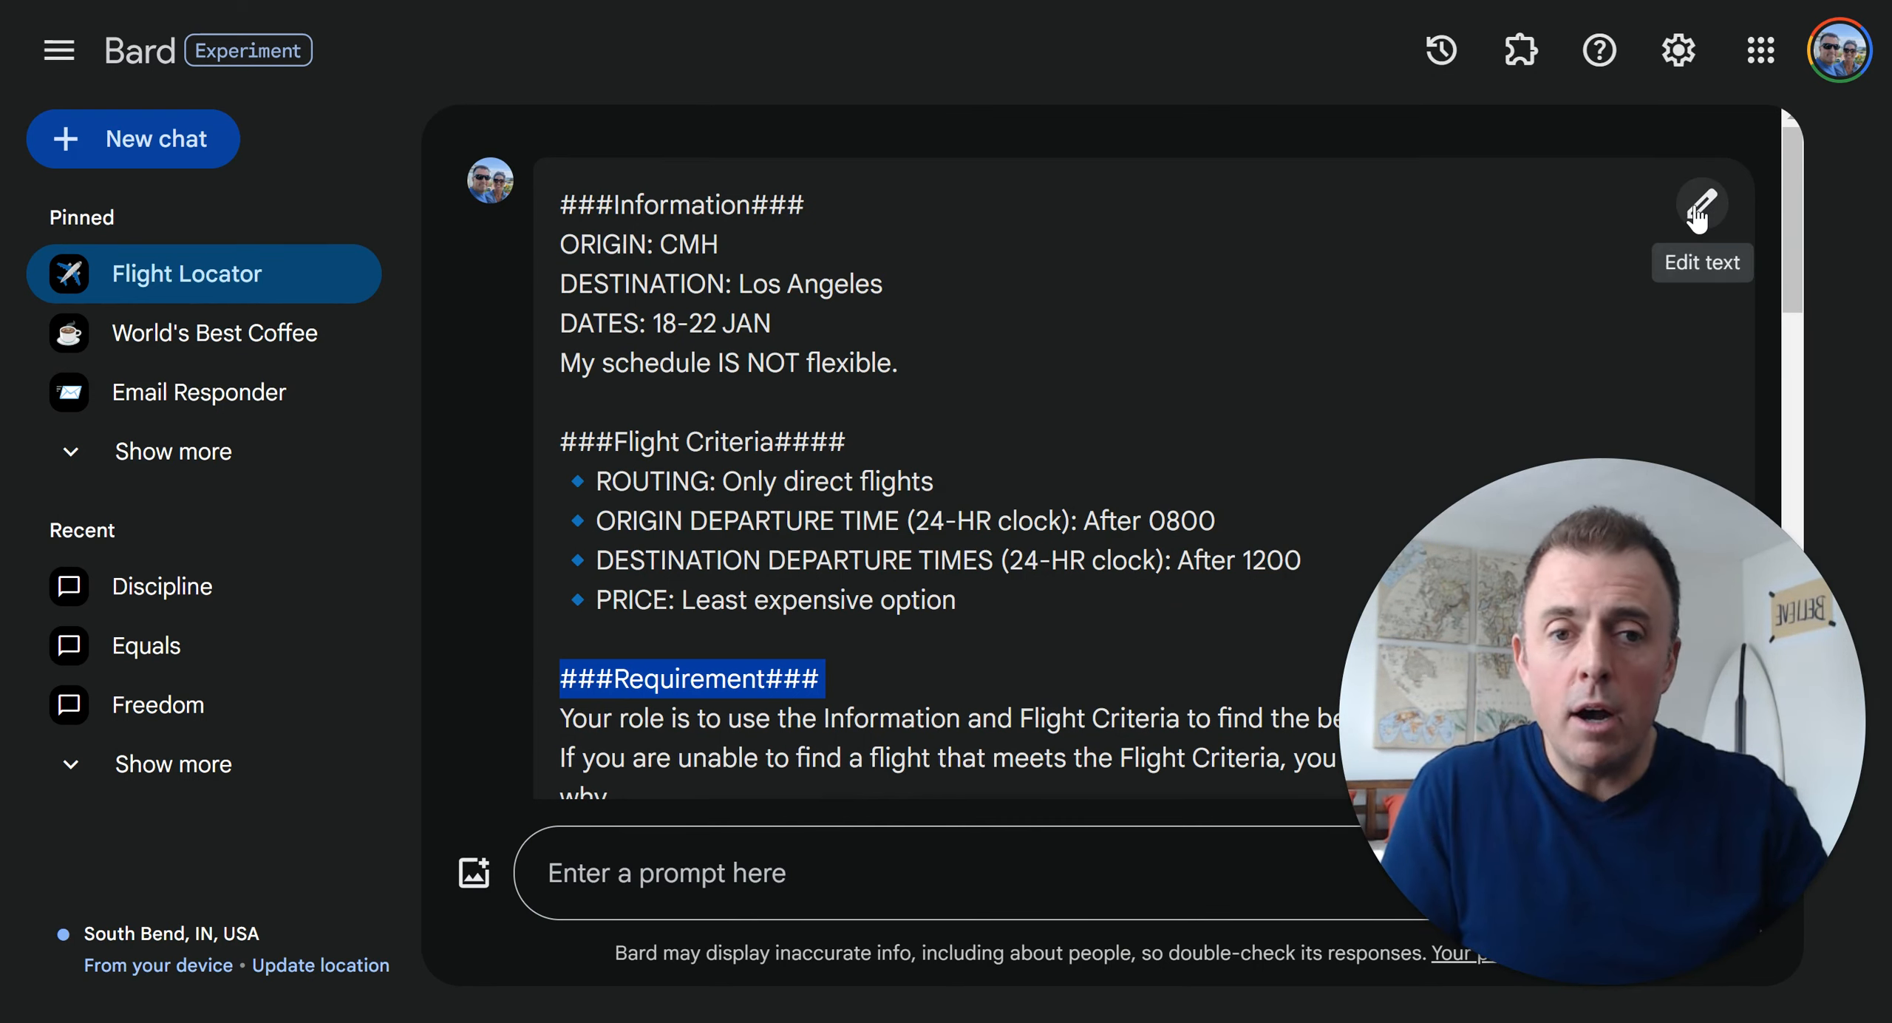
mouse_move(1024, 405)
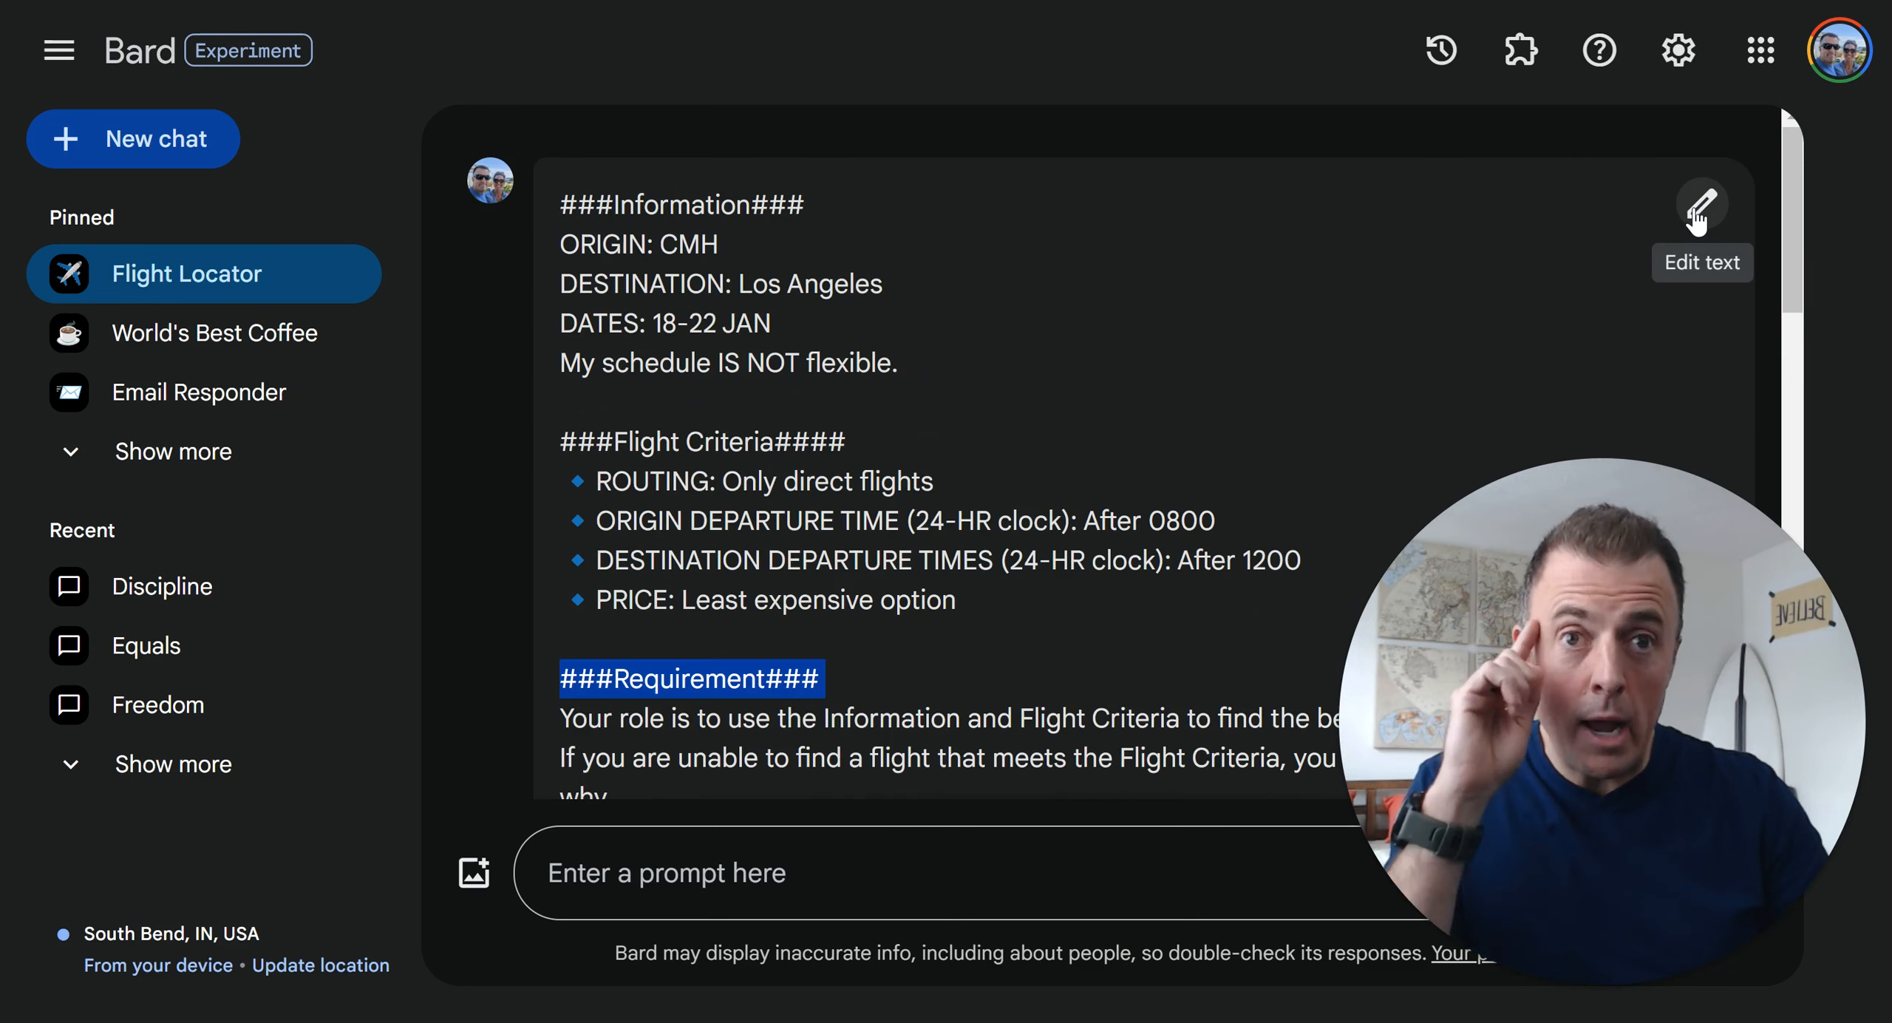
left_click(1700, 204)
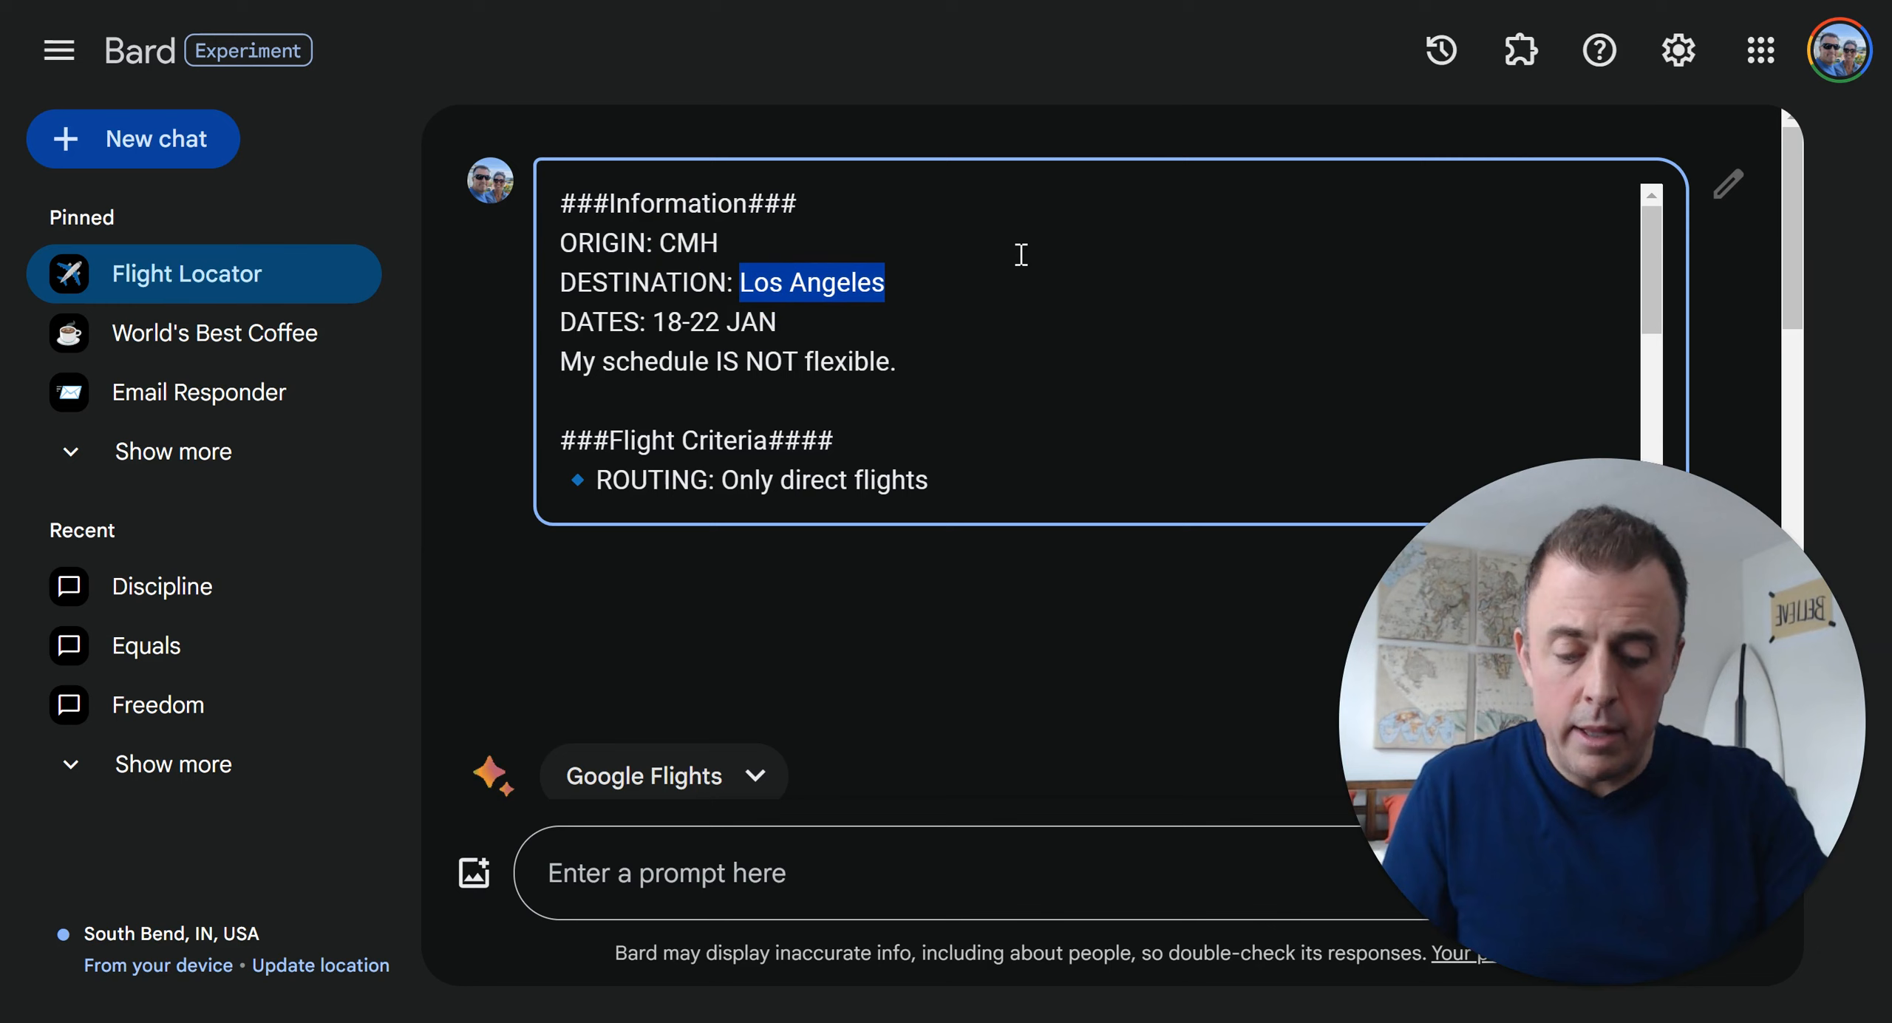
Replace the destination Los Angeles with LAX and update the flight prompt
type("LAX")
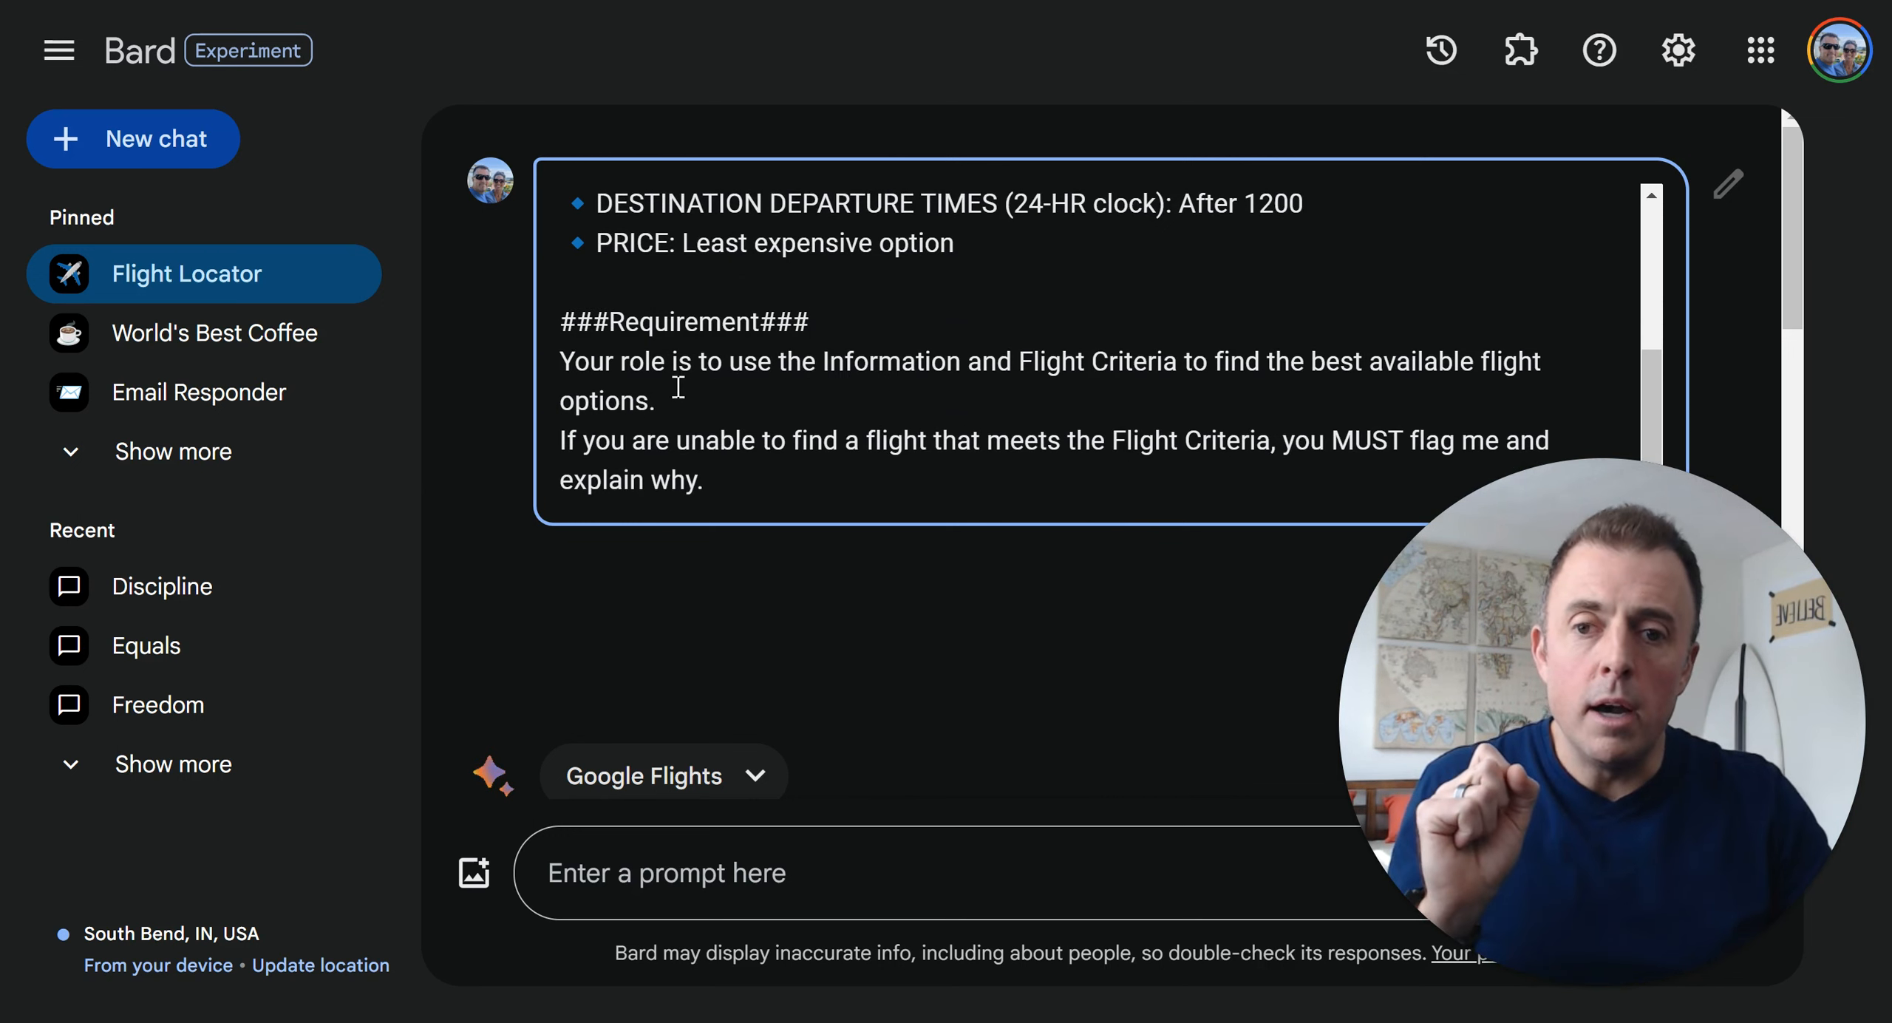
left_click_drag(560, 361, 655, 400)
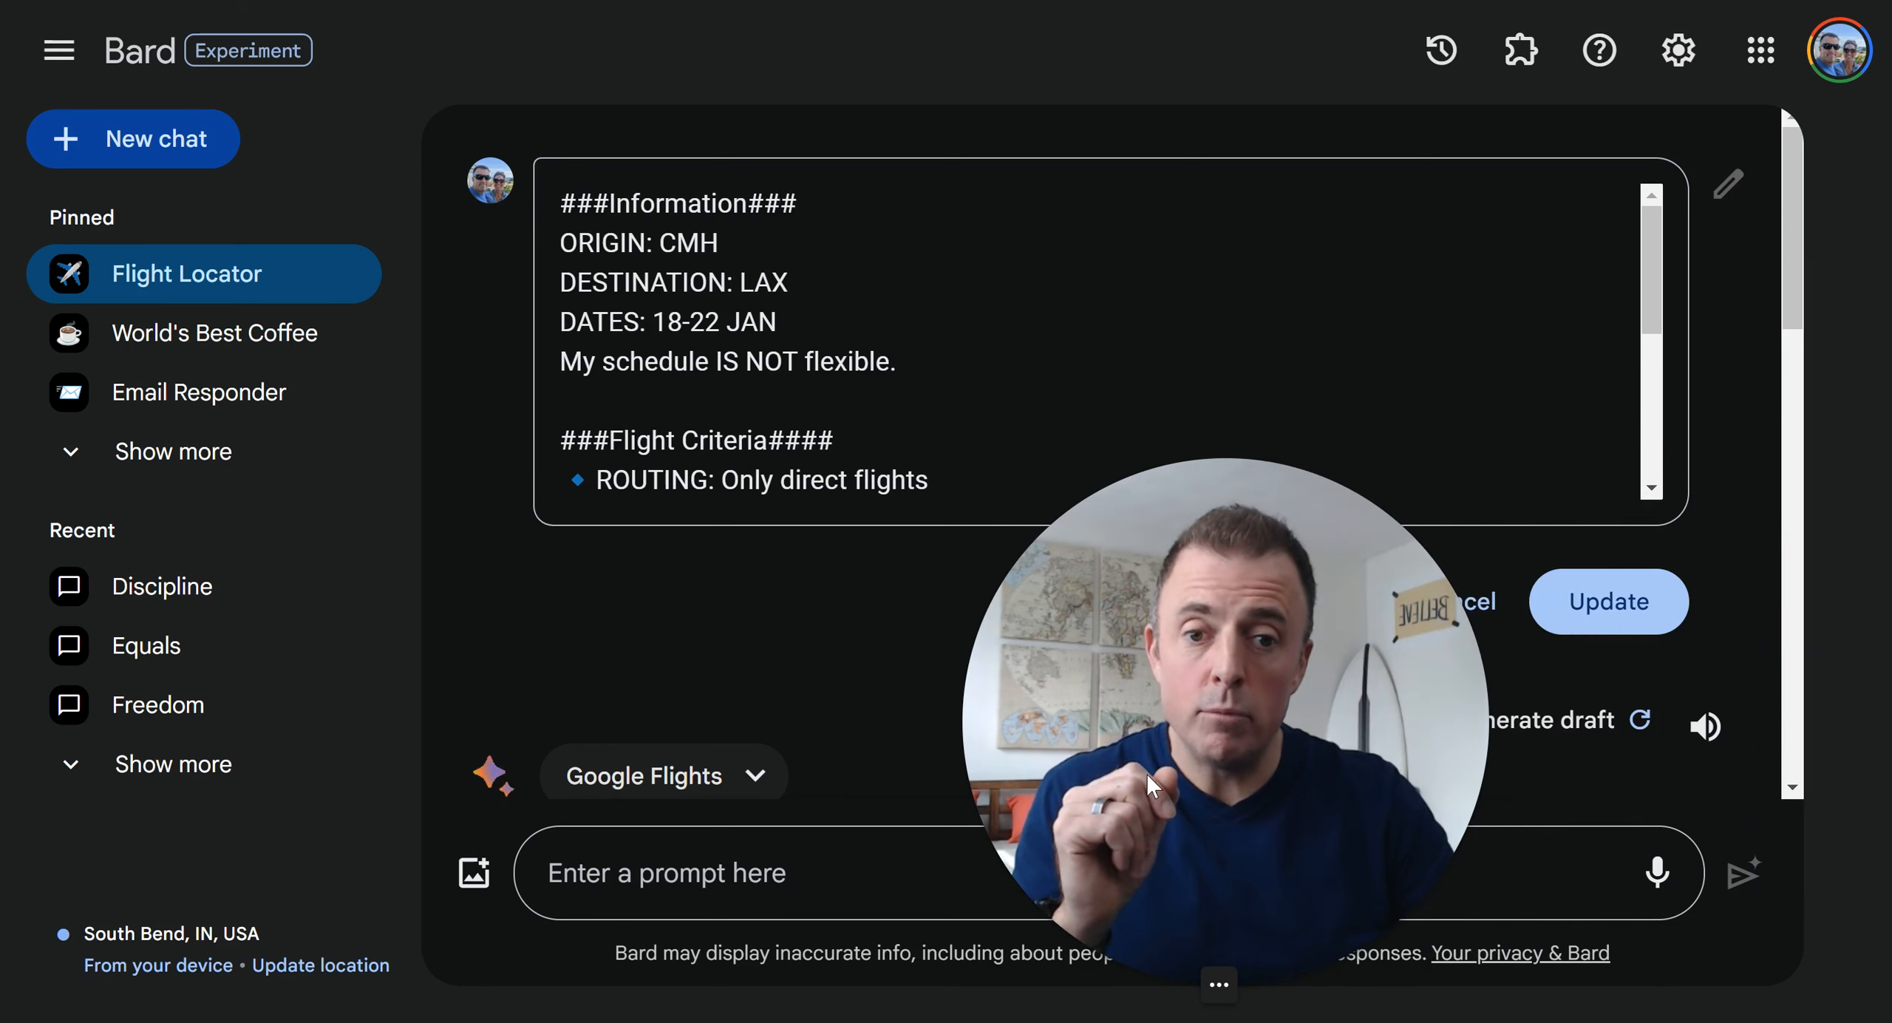
left_click(1608, 600)
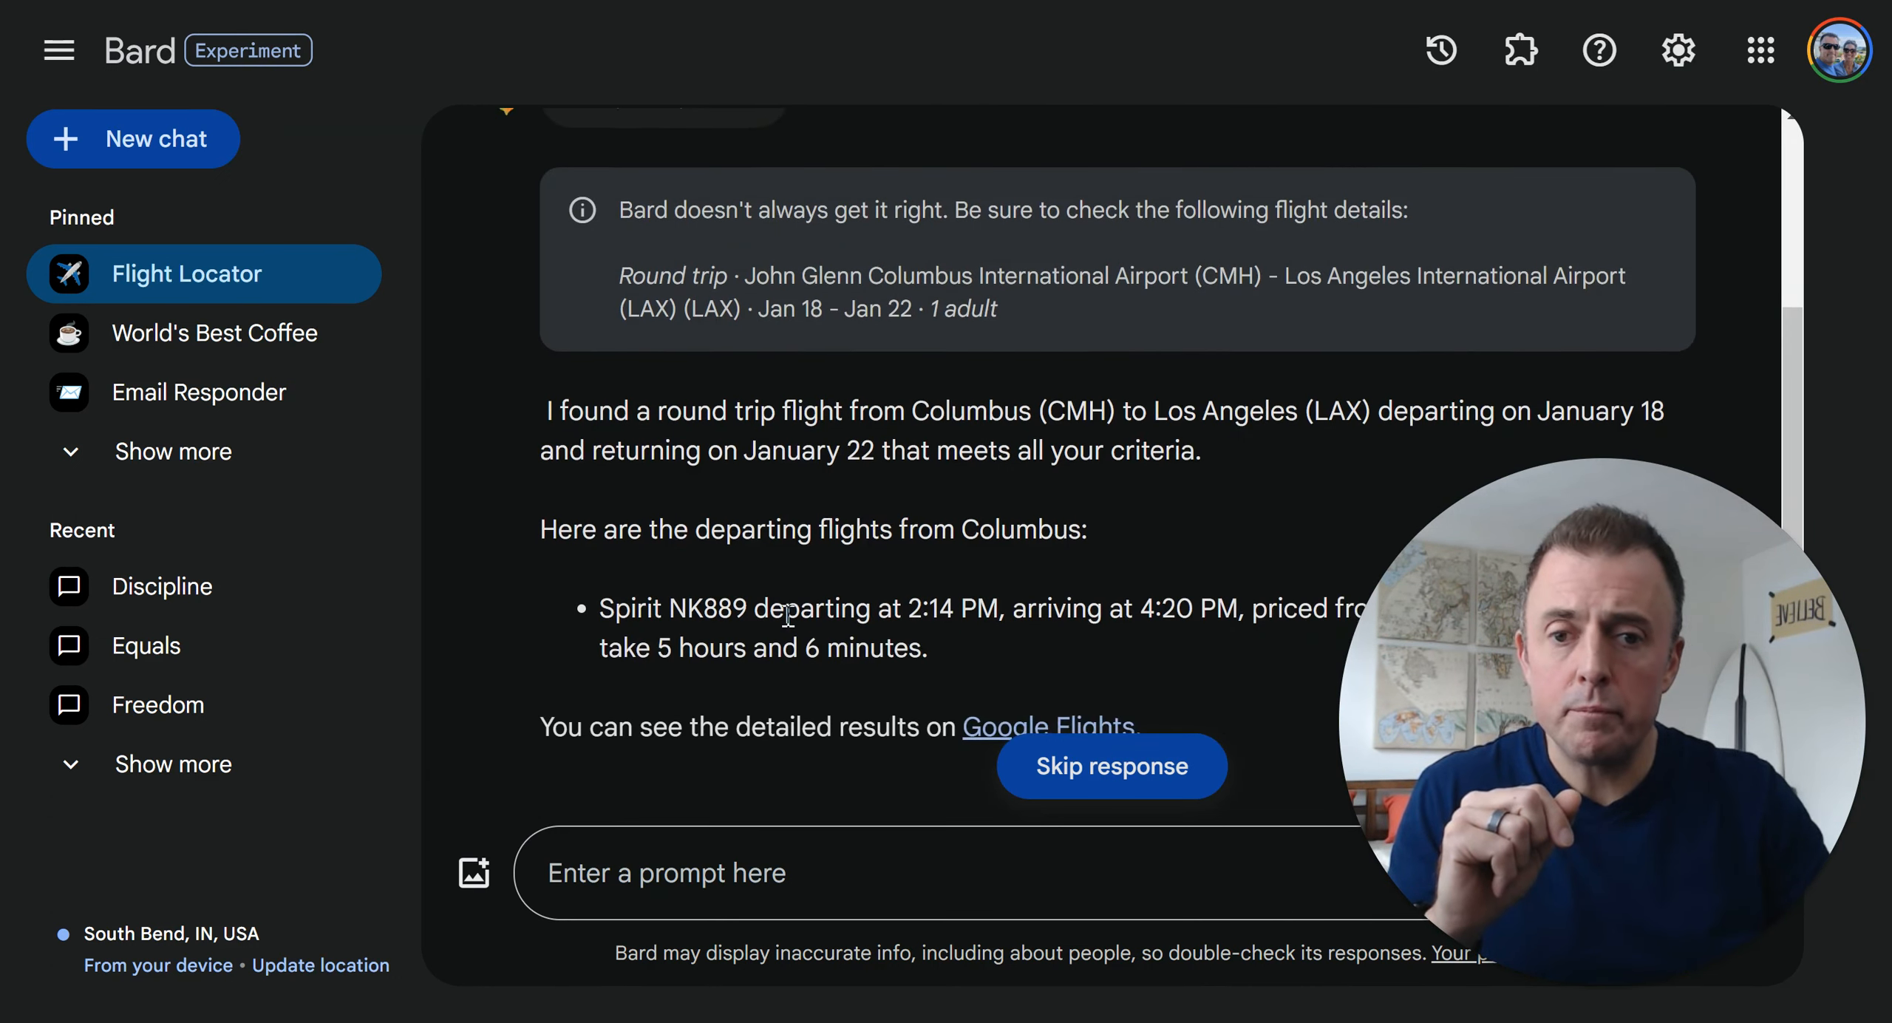
Review the Spirit CMH–LAX round-trip result, then open the pinned World's Best Coffee chat
scroll("down", 3)
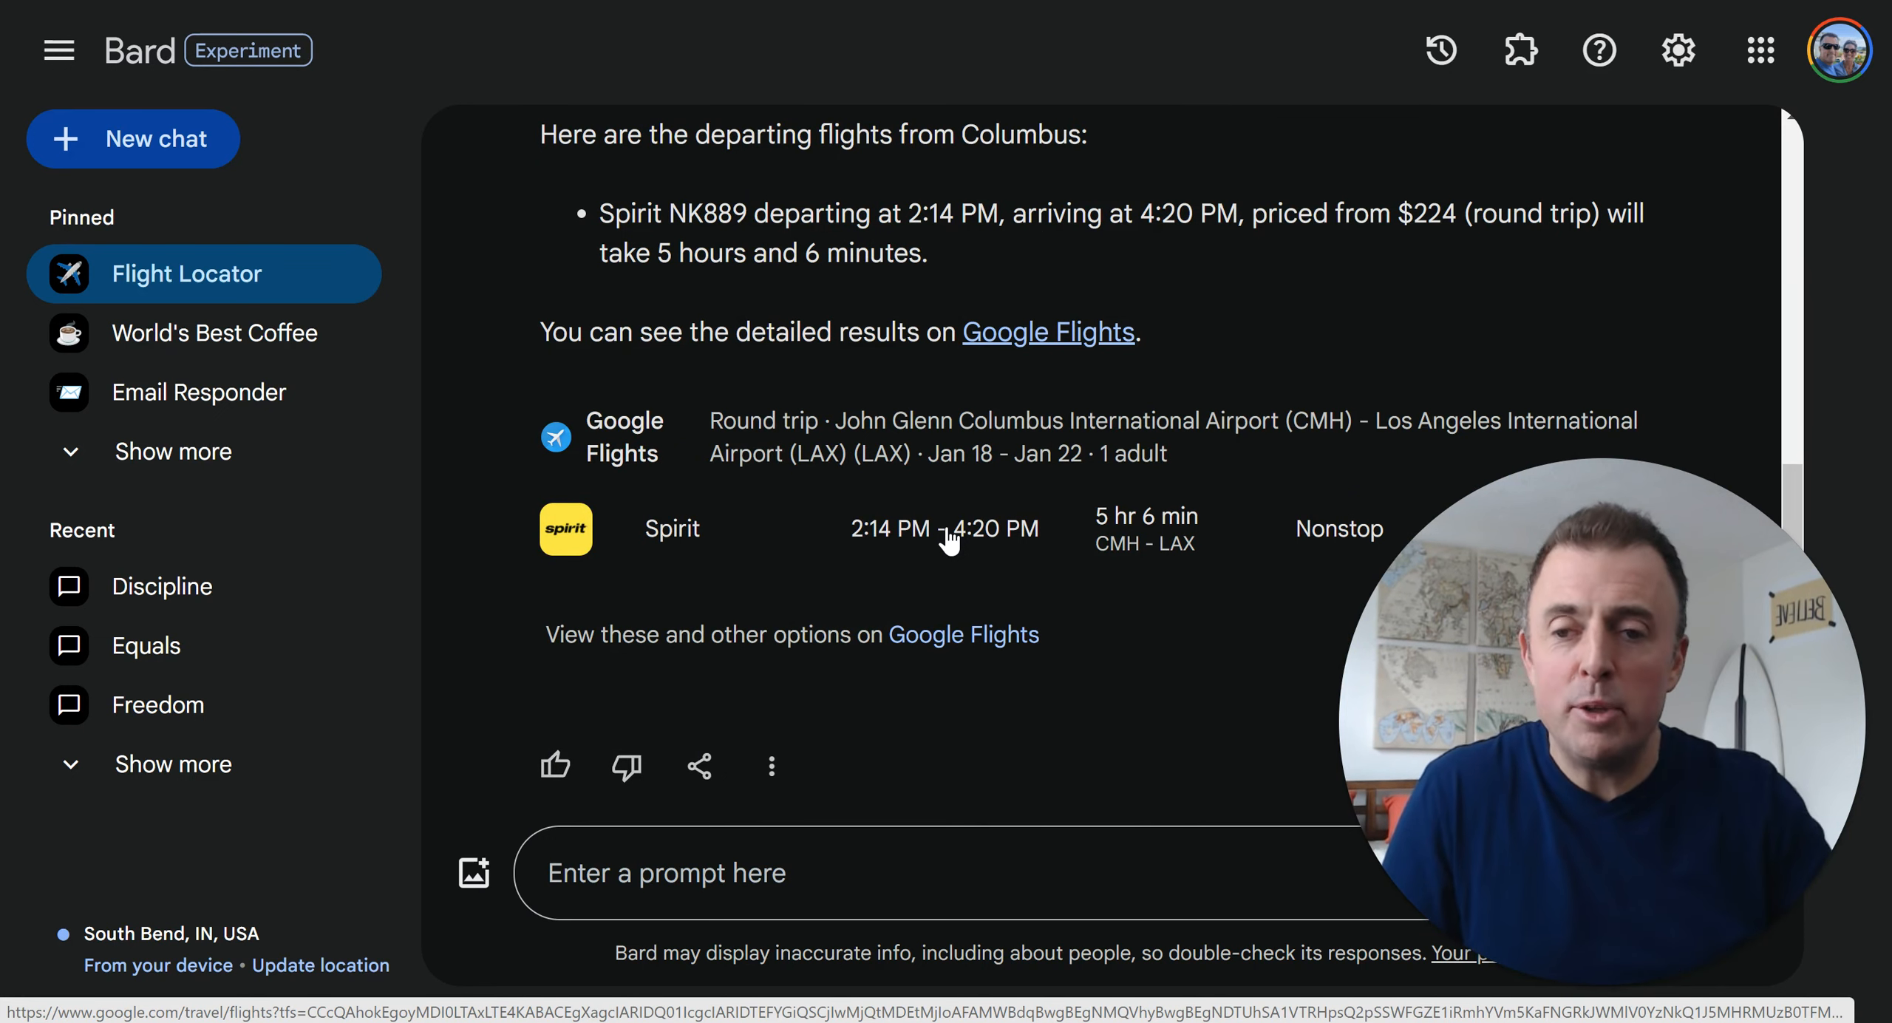
left_click(217, 333)
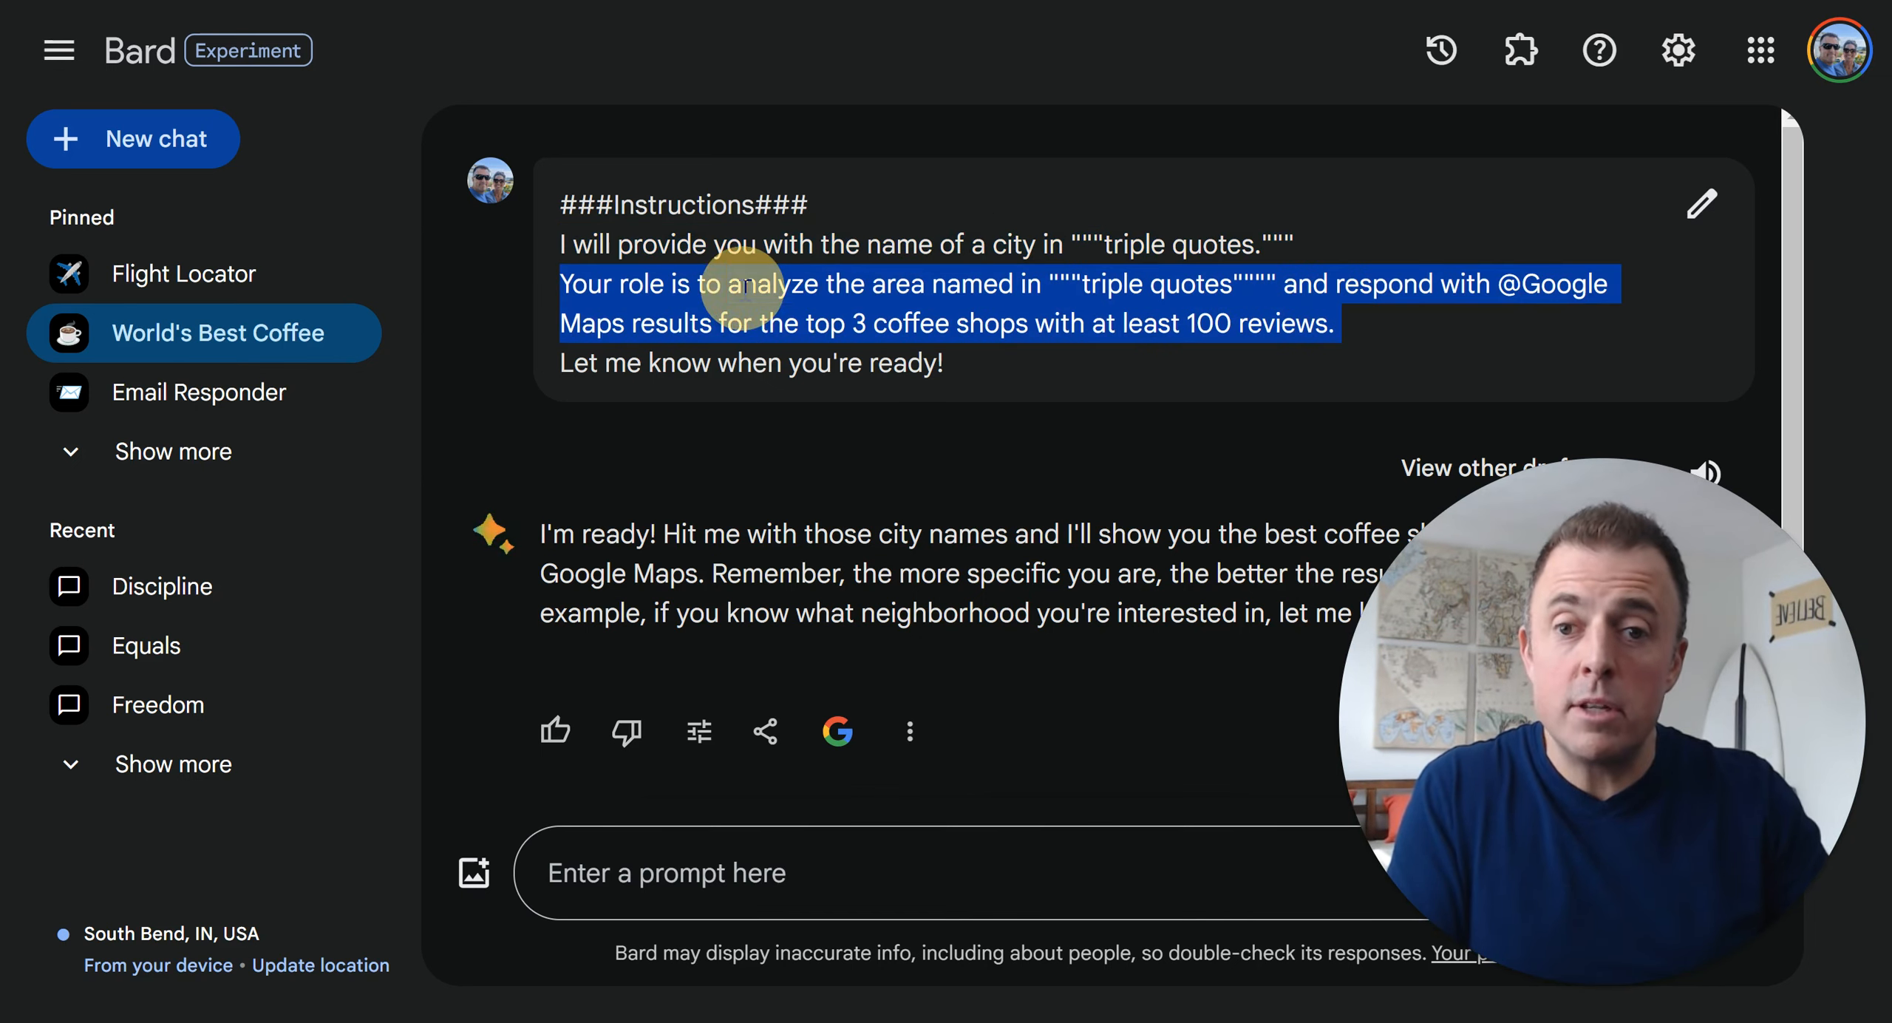
mouse_move(1002, 408)
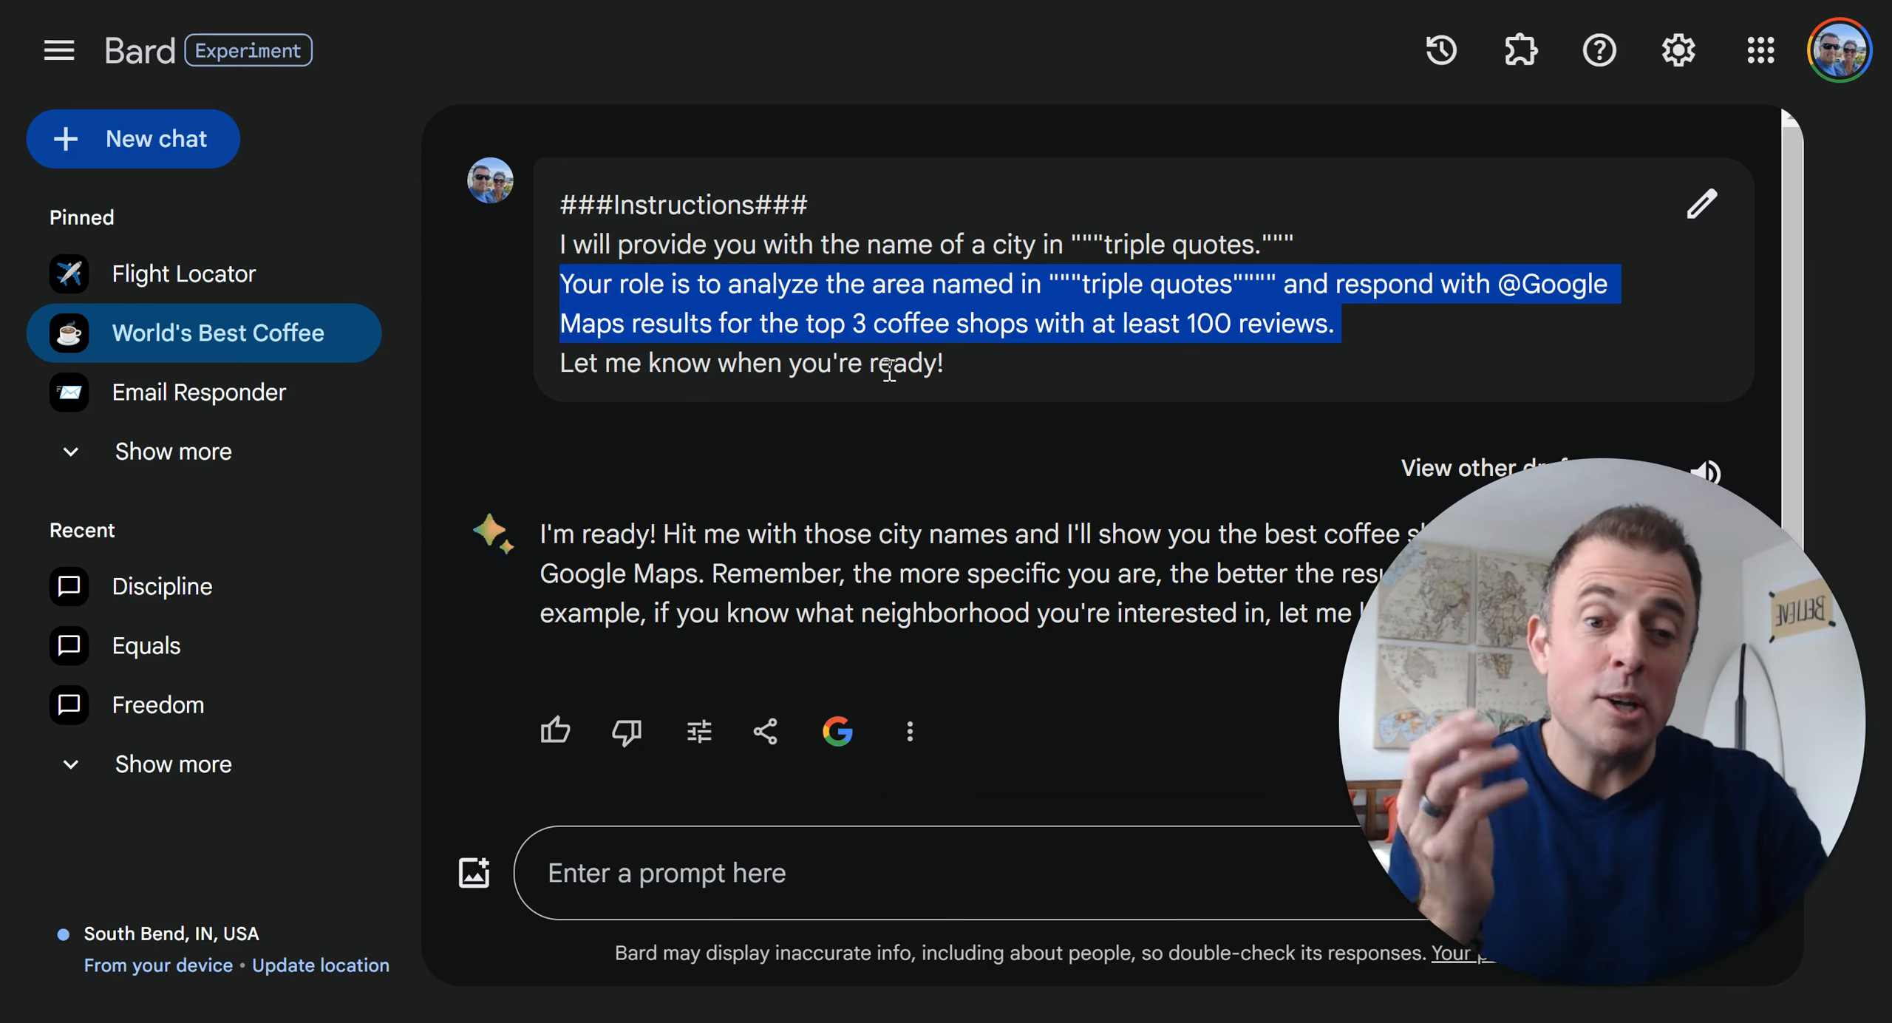
Ask the coffee chat for """Niceville, FL""" and review the three Google Maps coffee shops returned
left_click(888, 872)
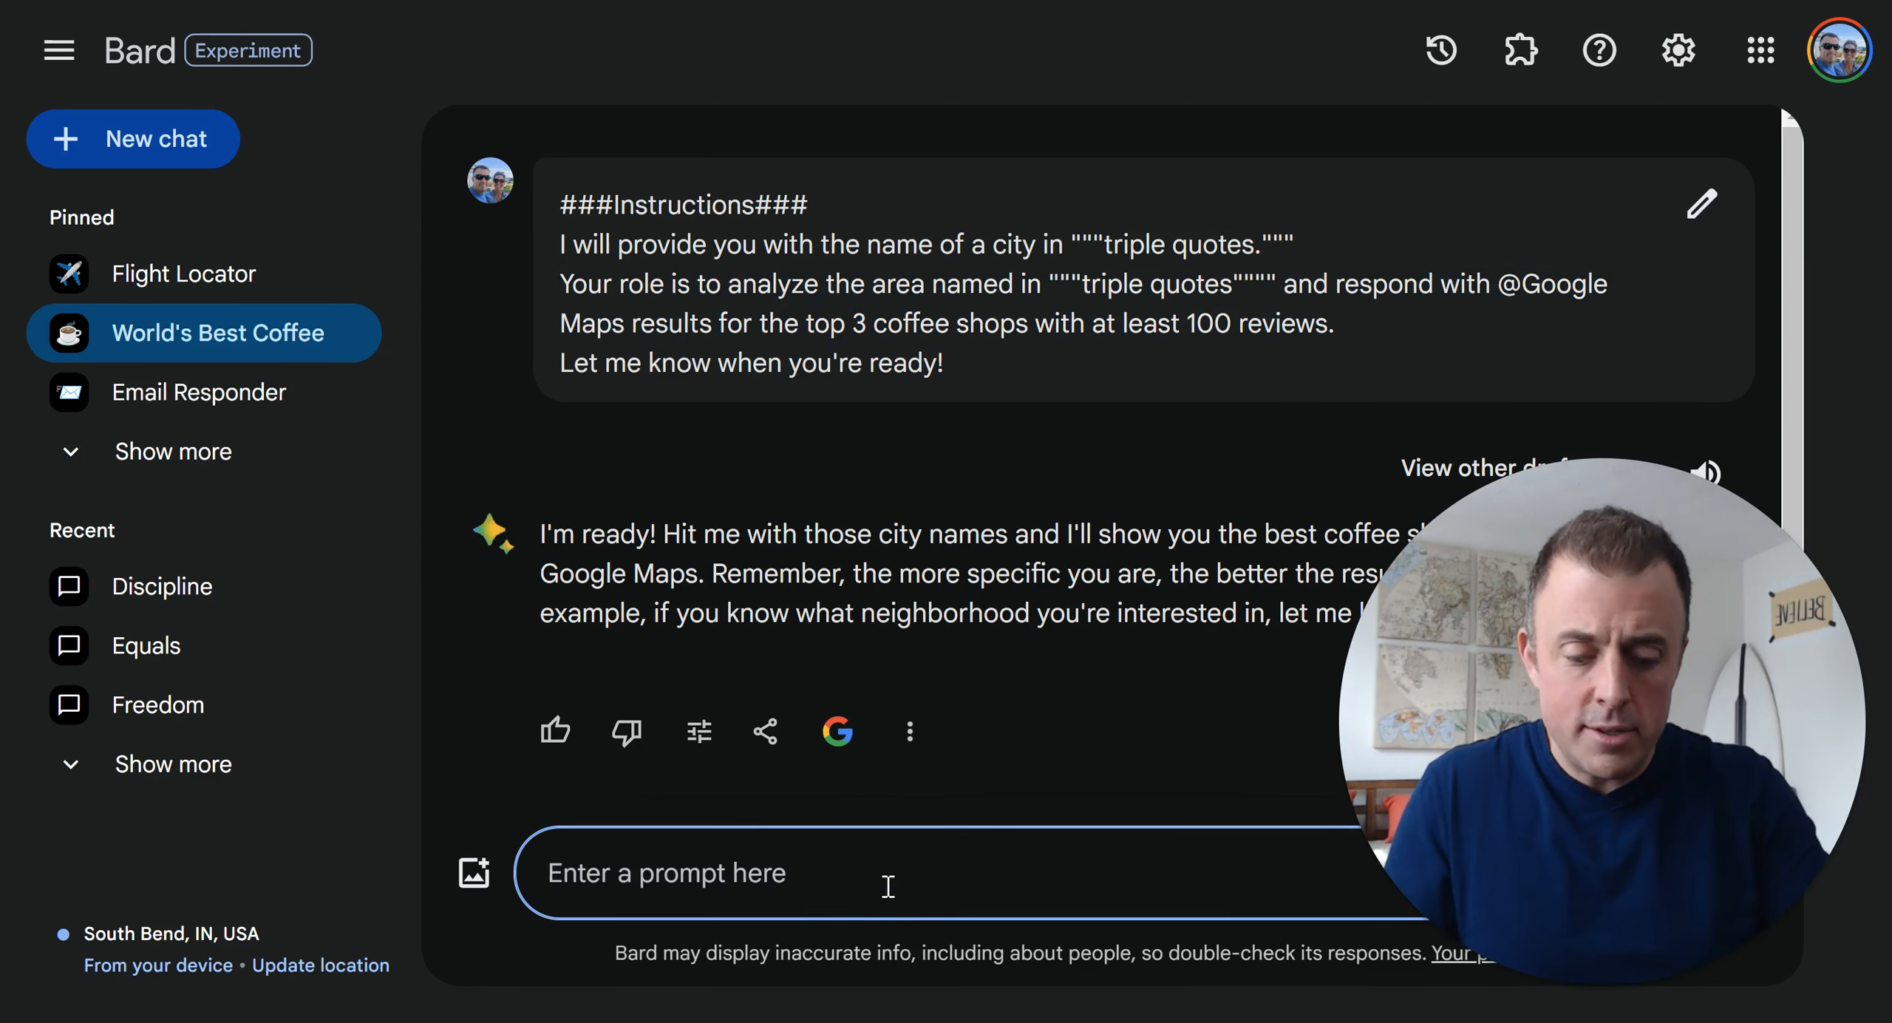
type("\"\"\"N")
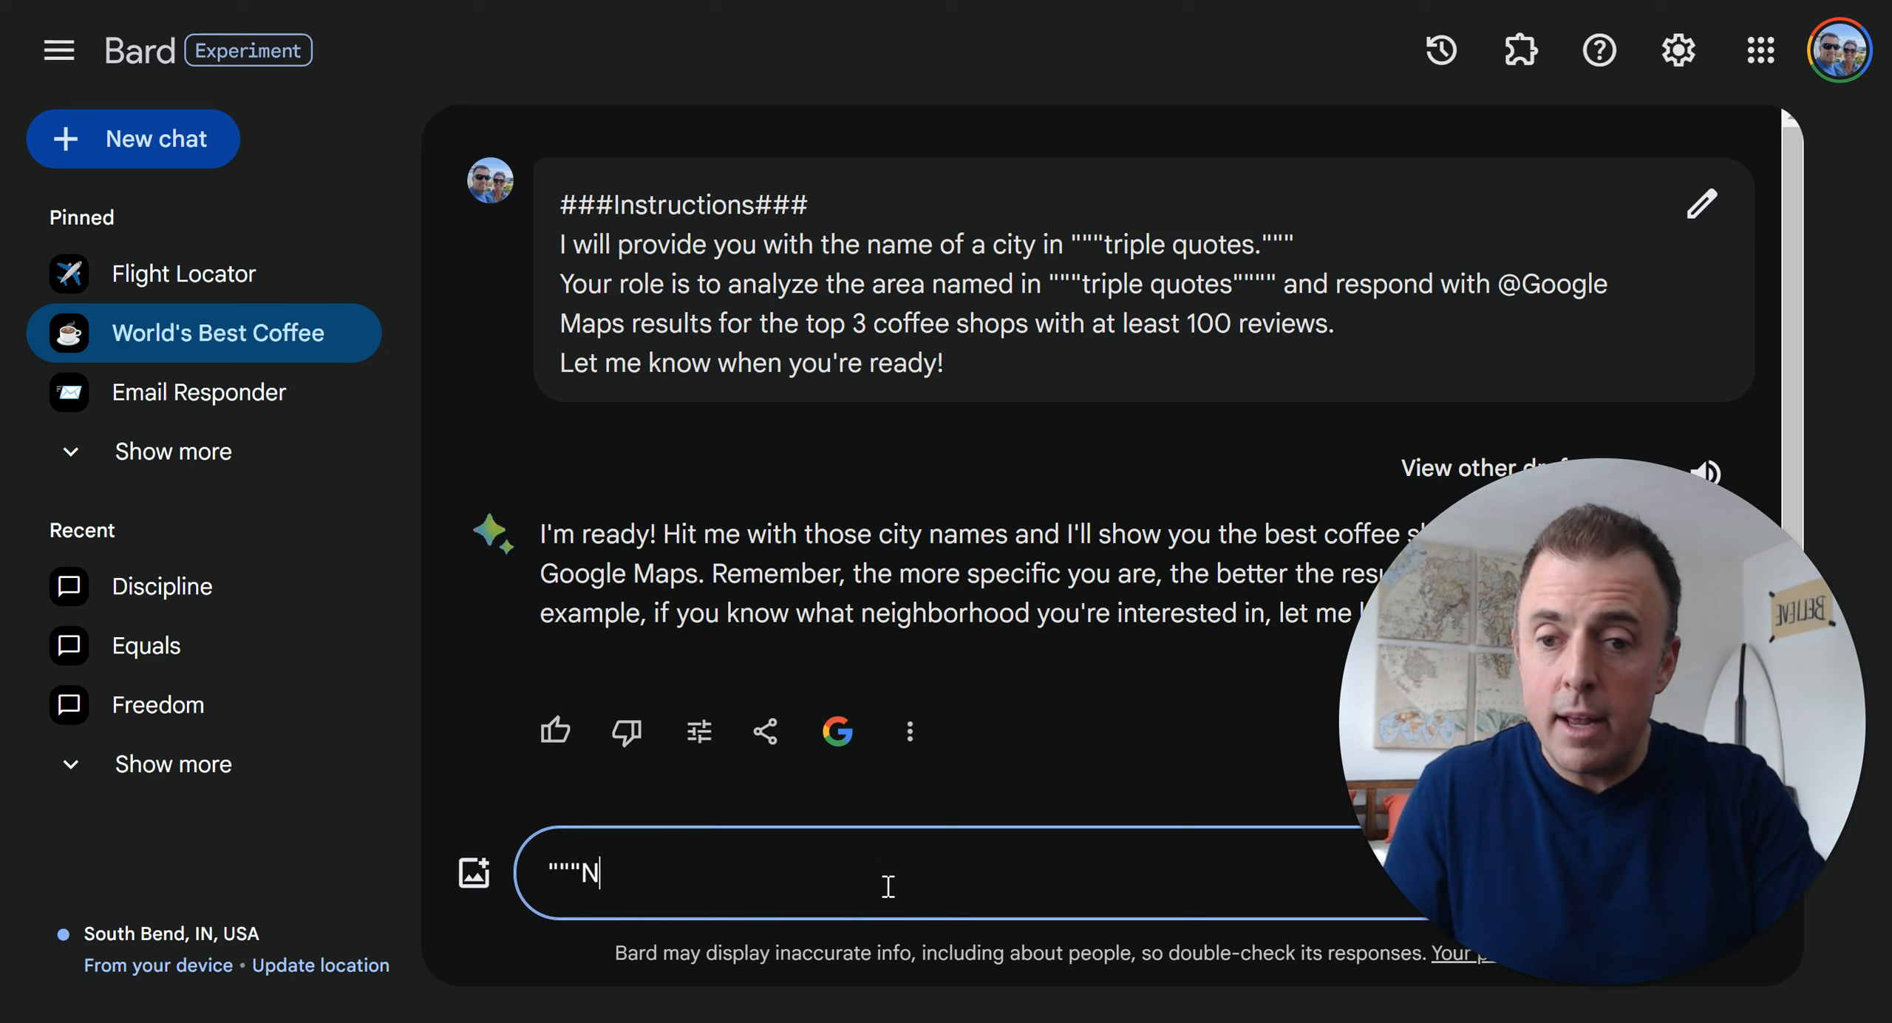
type("iceville, FL")
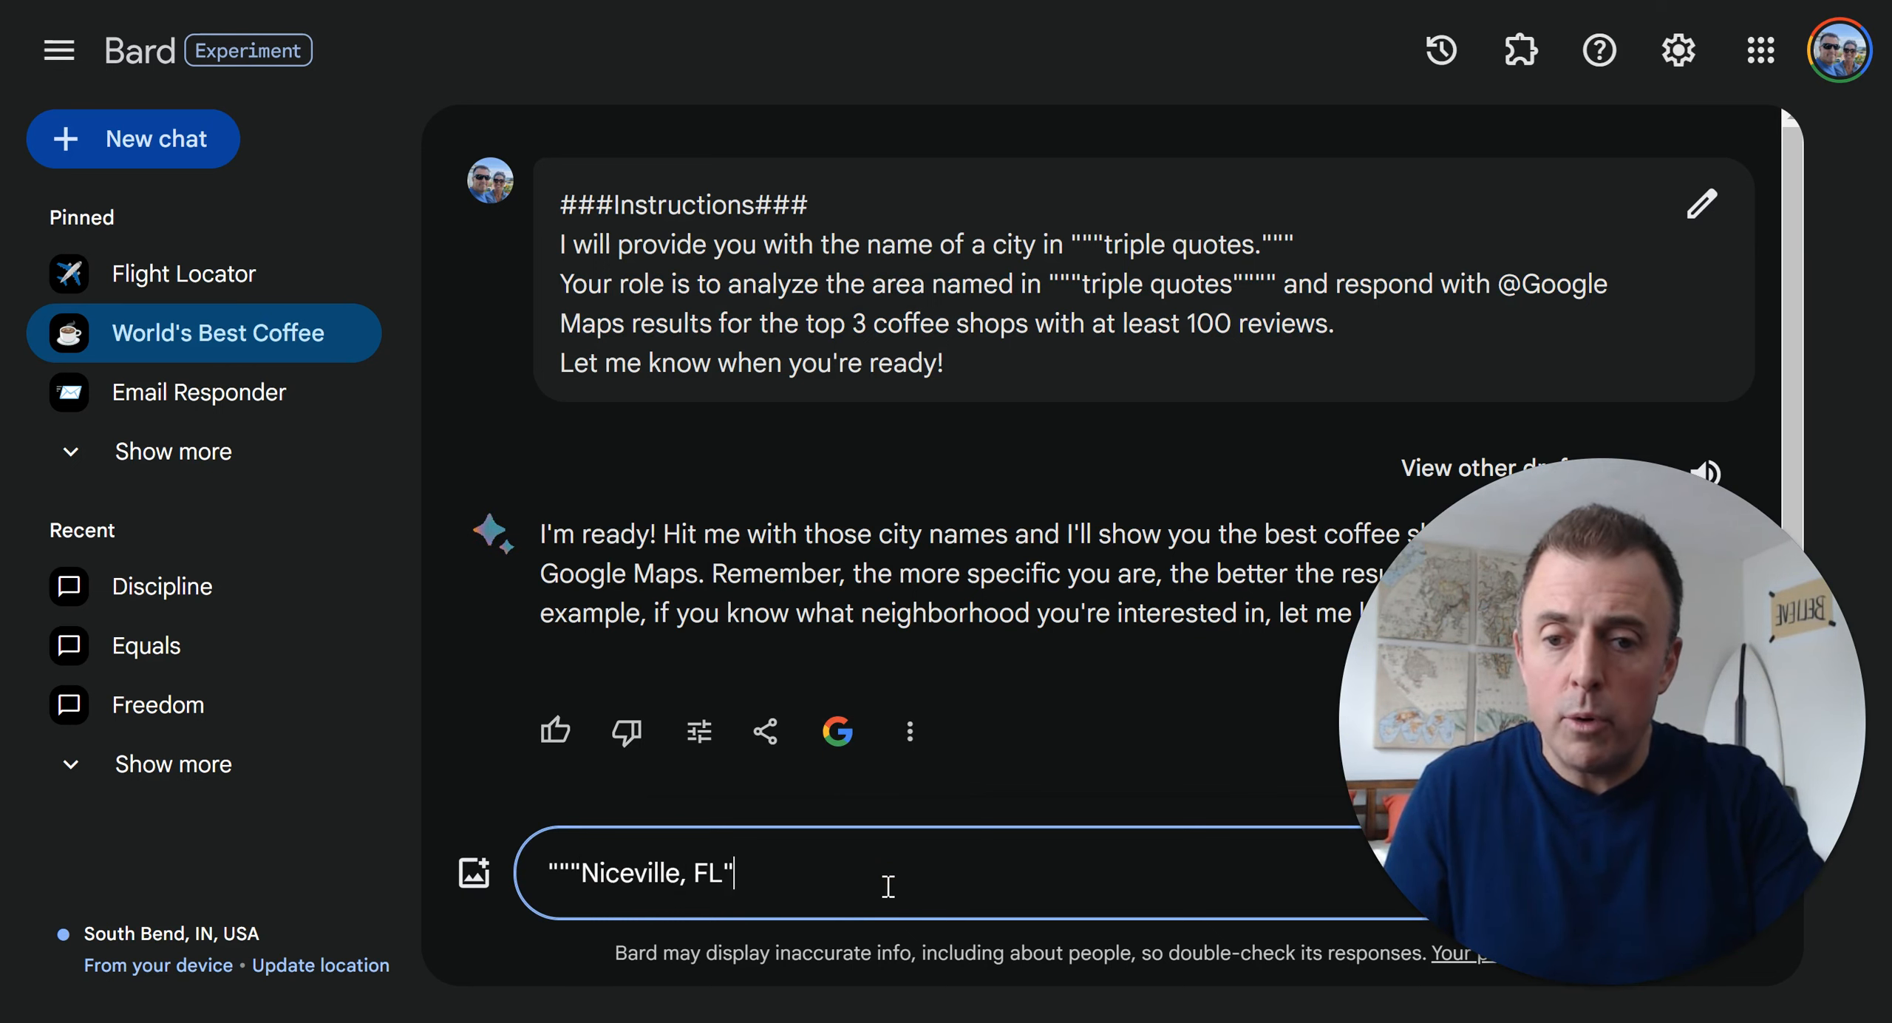
type("\"\"\"")
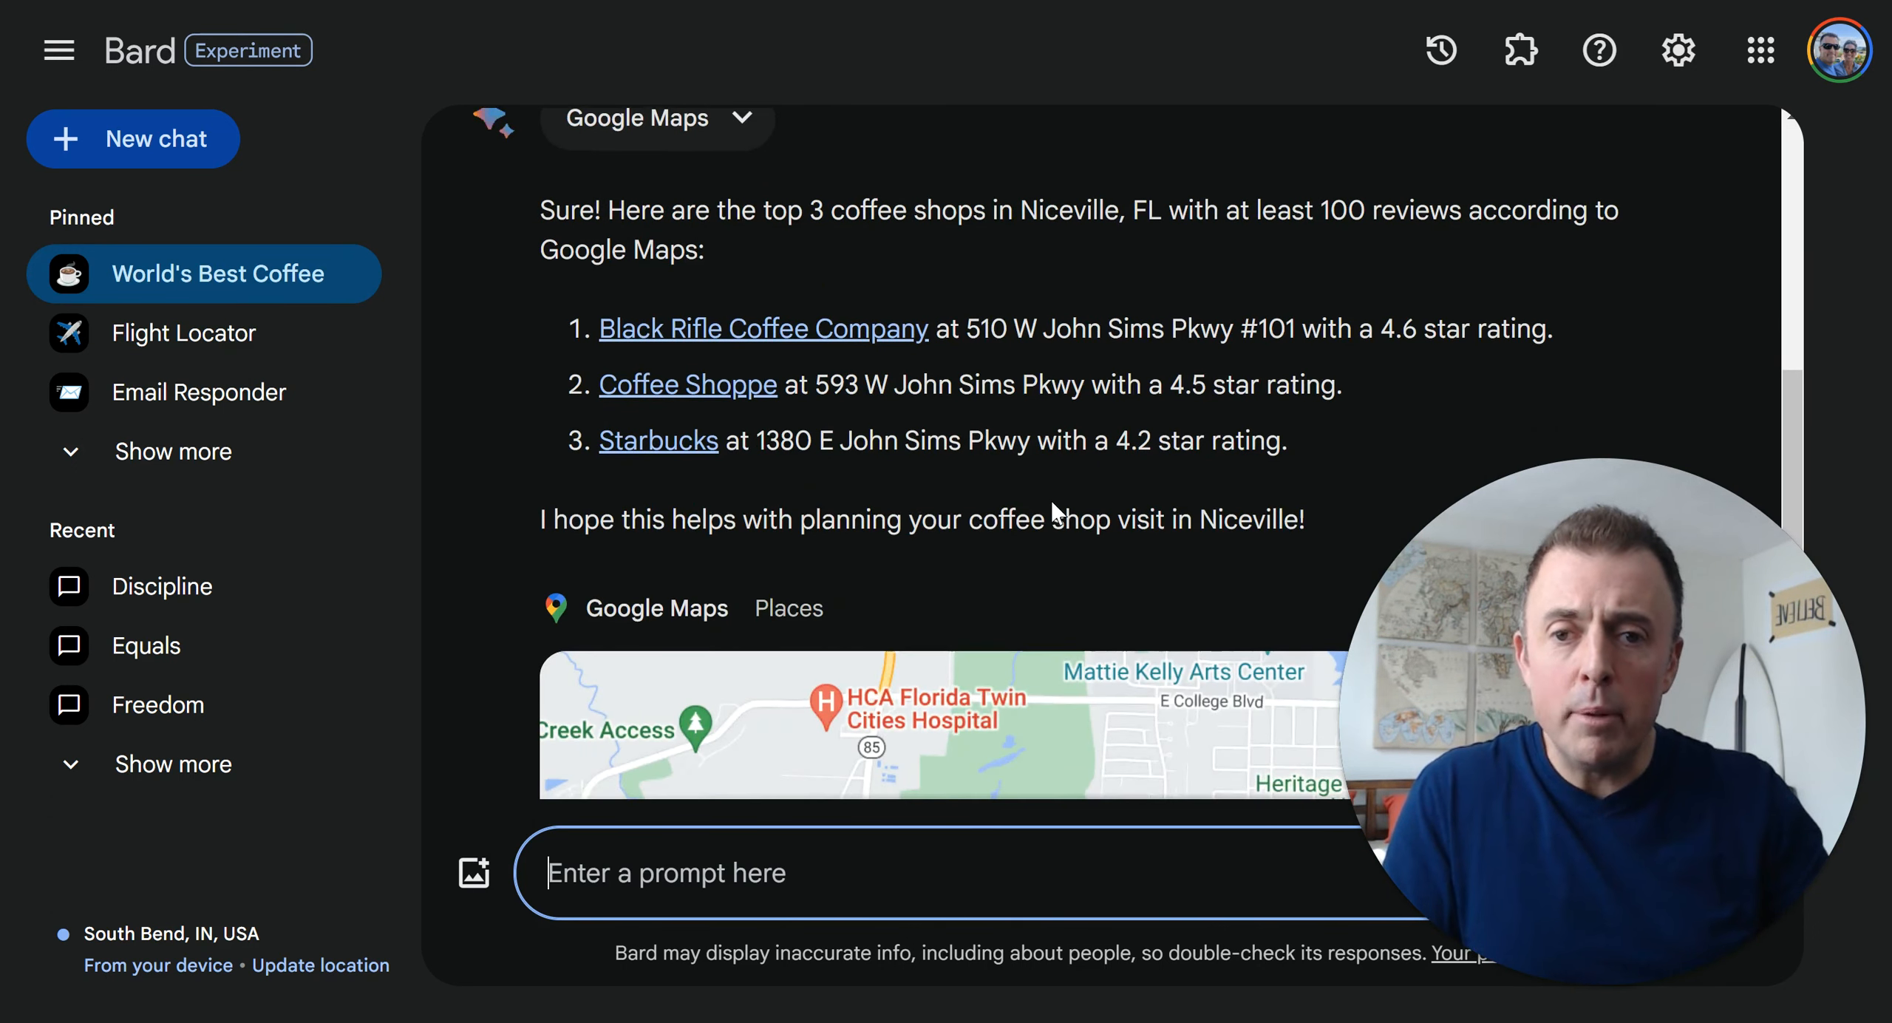
scroll("down", 3)
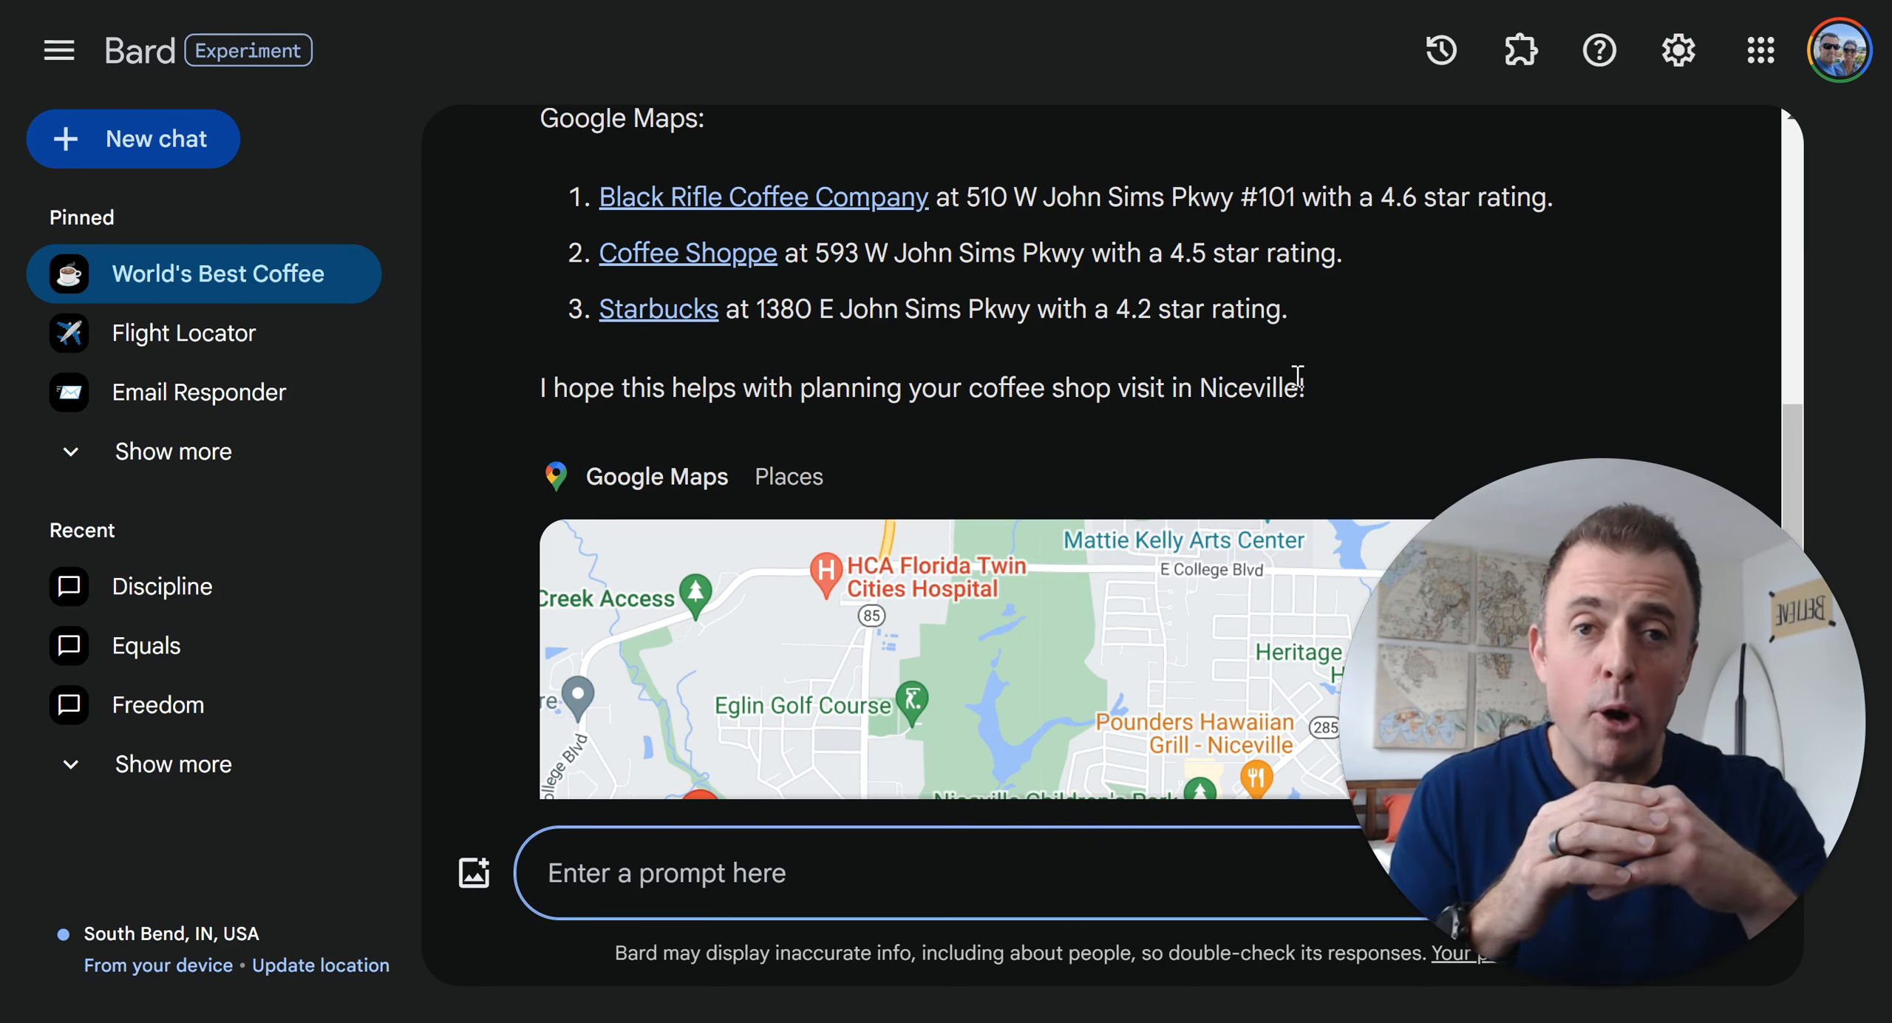
mouse_move(594, 348)
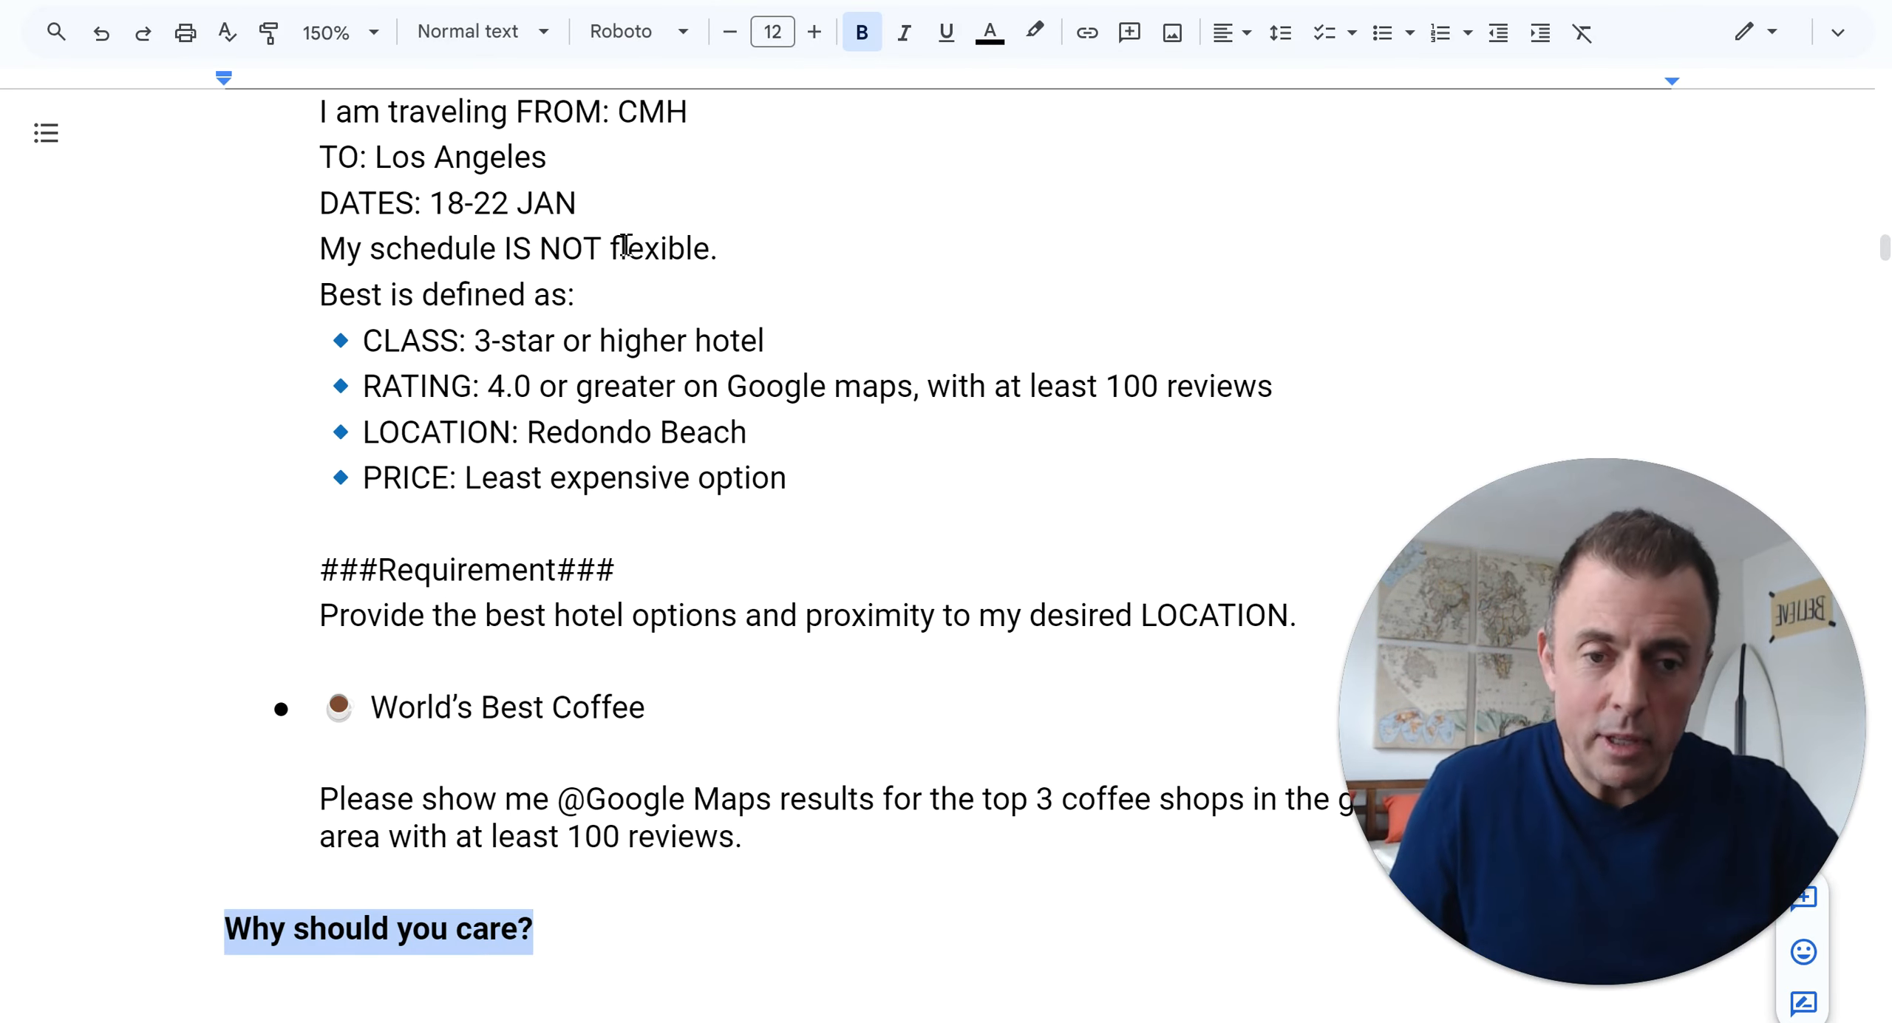
Add 'And pin it!', 'Thanks for watching!' and 'Leave questions' to the outline's closing reminders
scroll("down", 3)
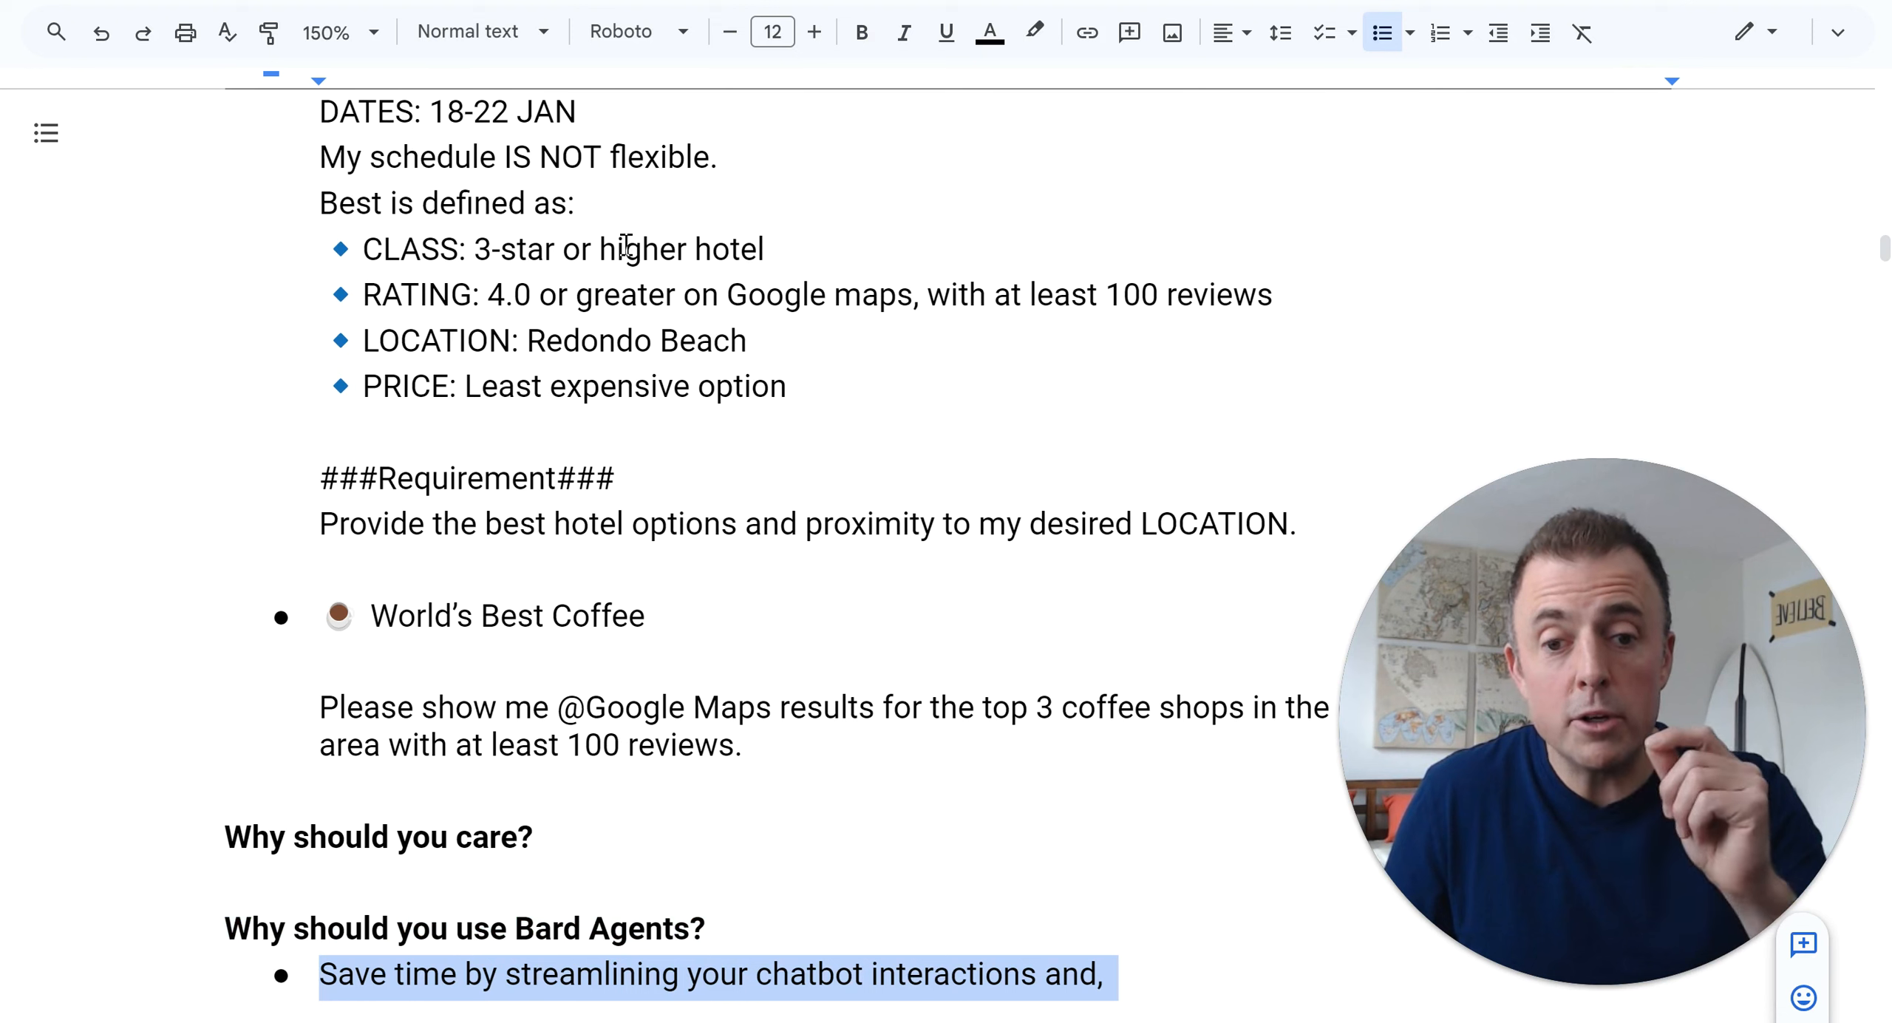
scroll("down", 3)
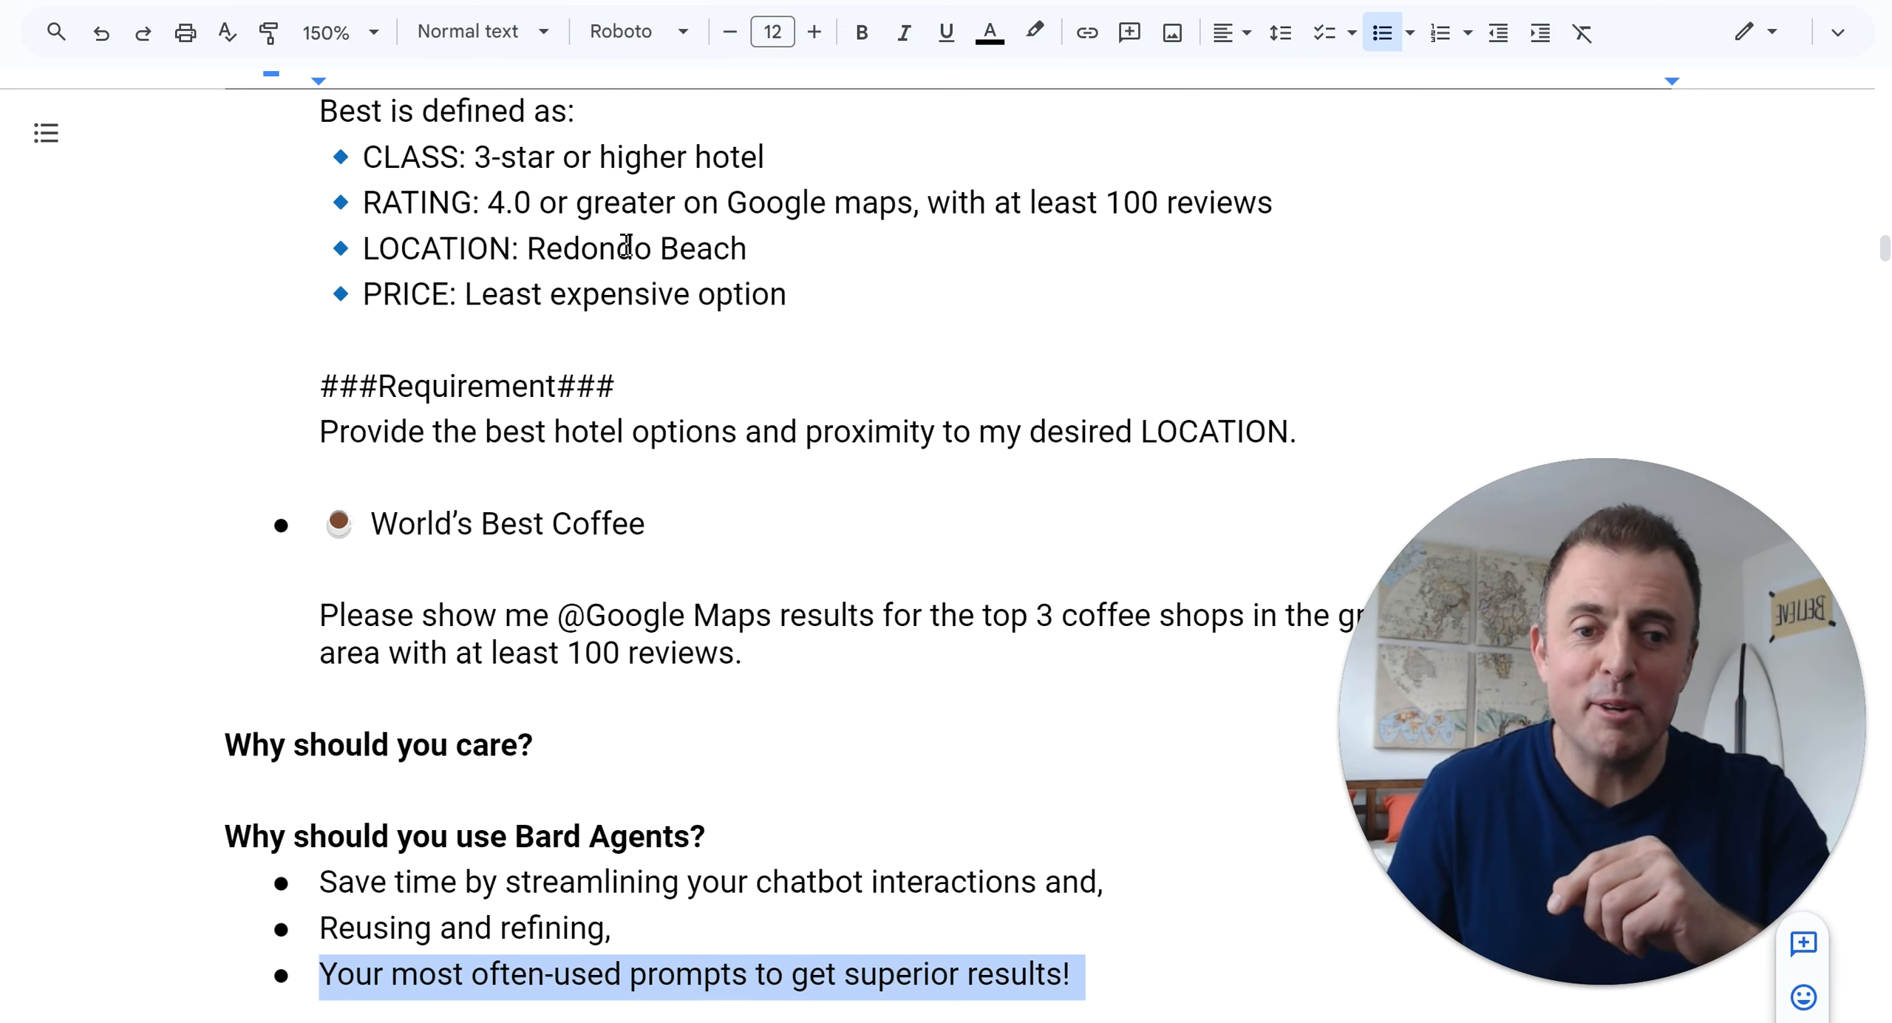
scroll("down", 3)
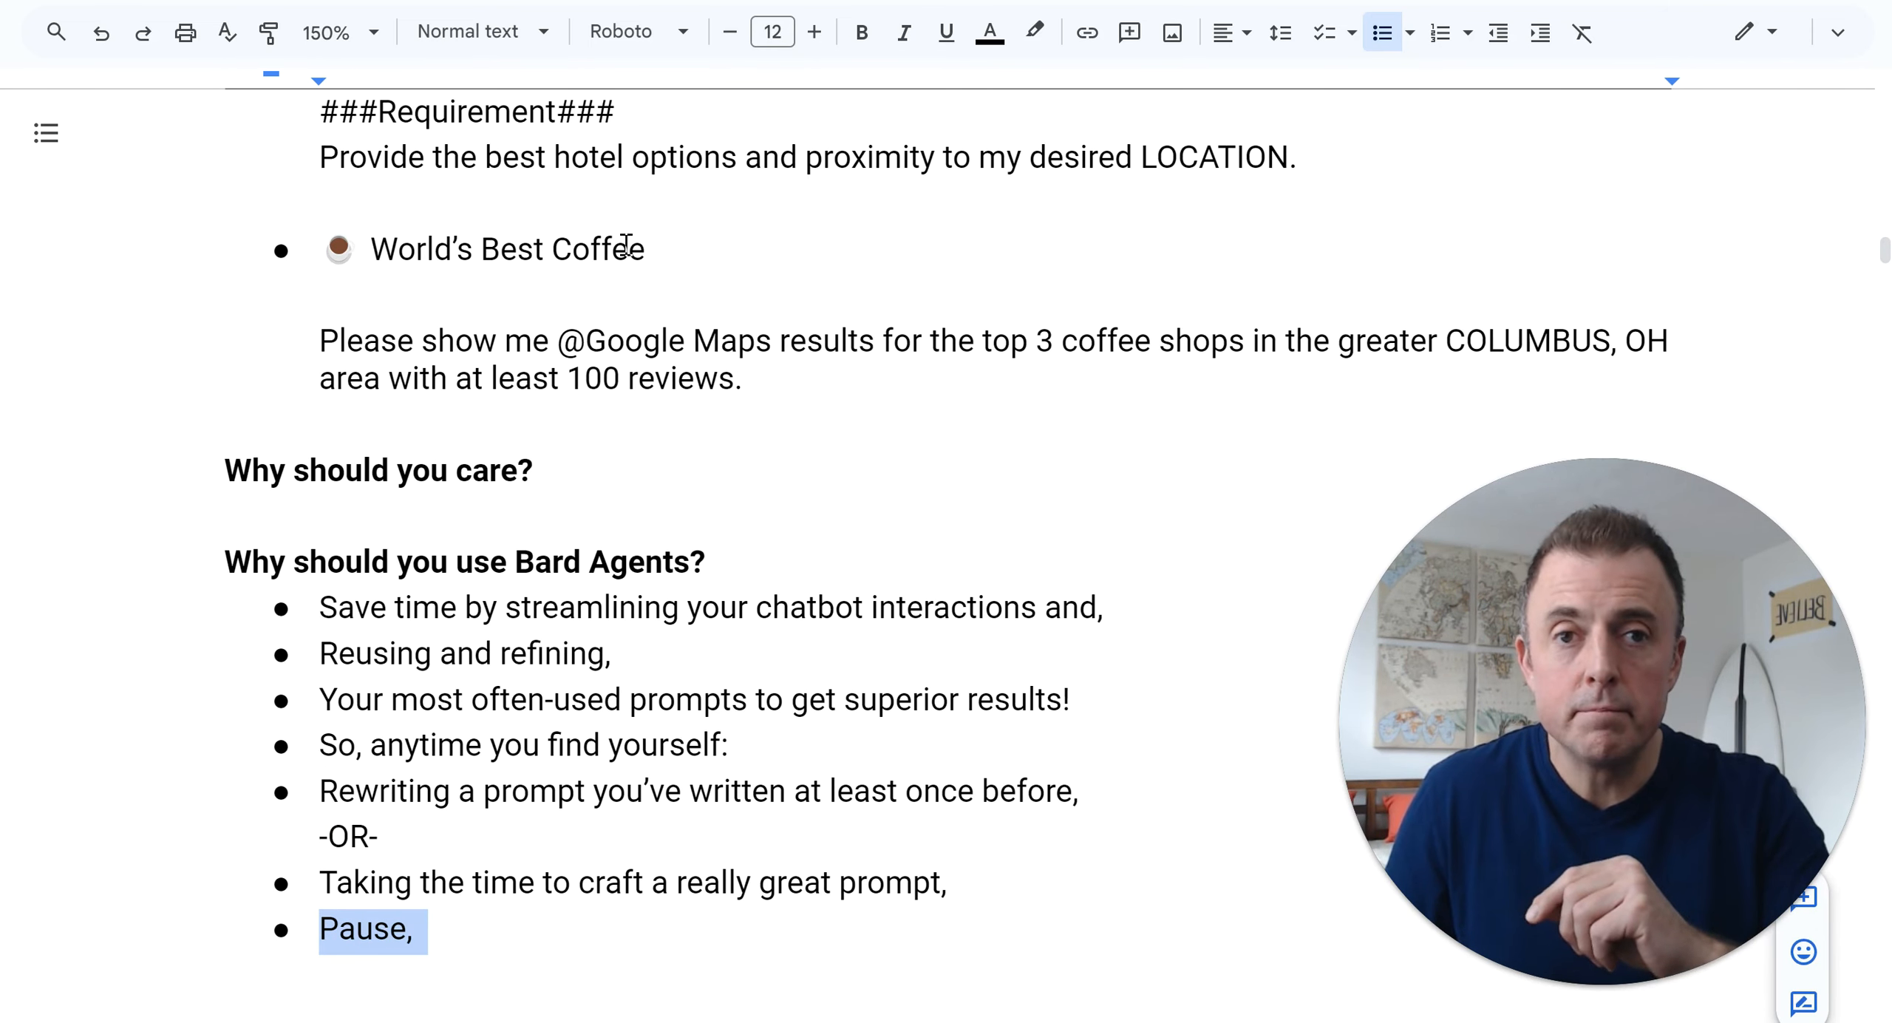
type("And pin it!")
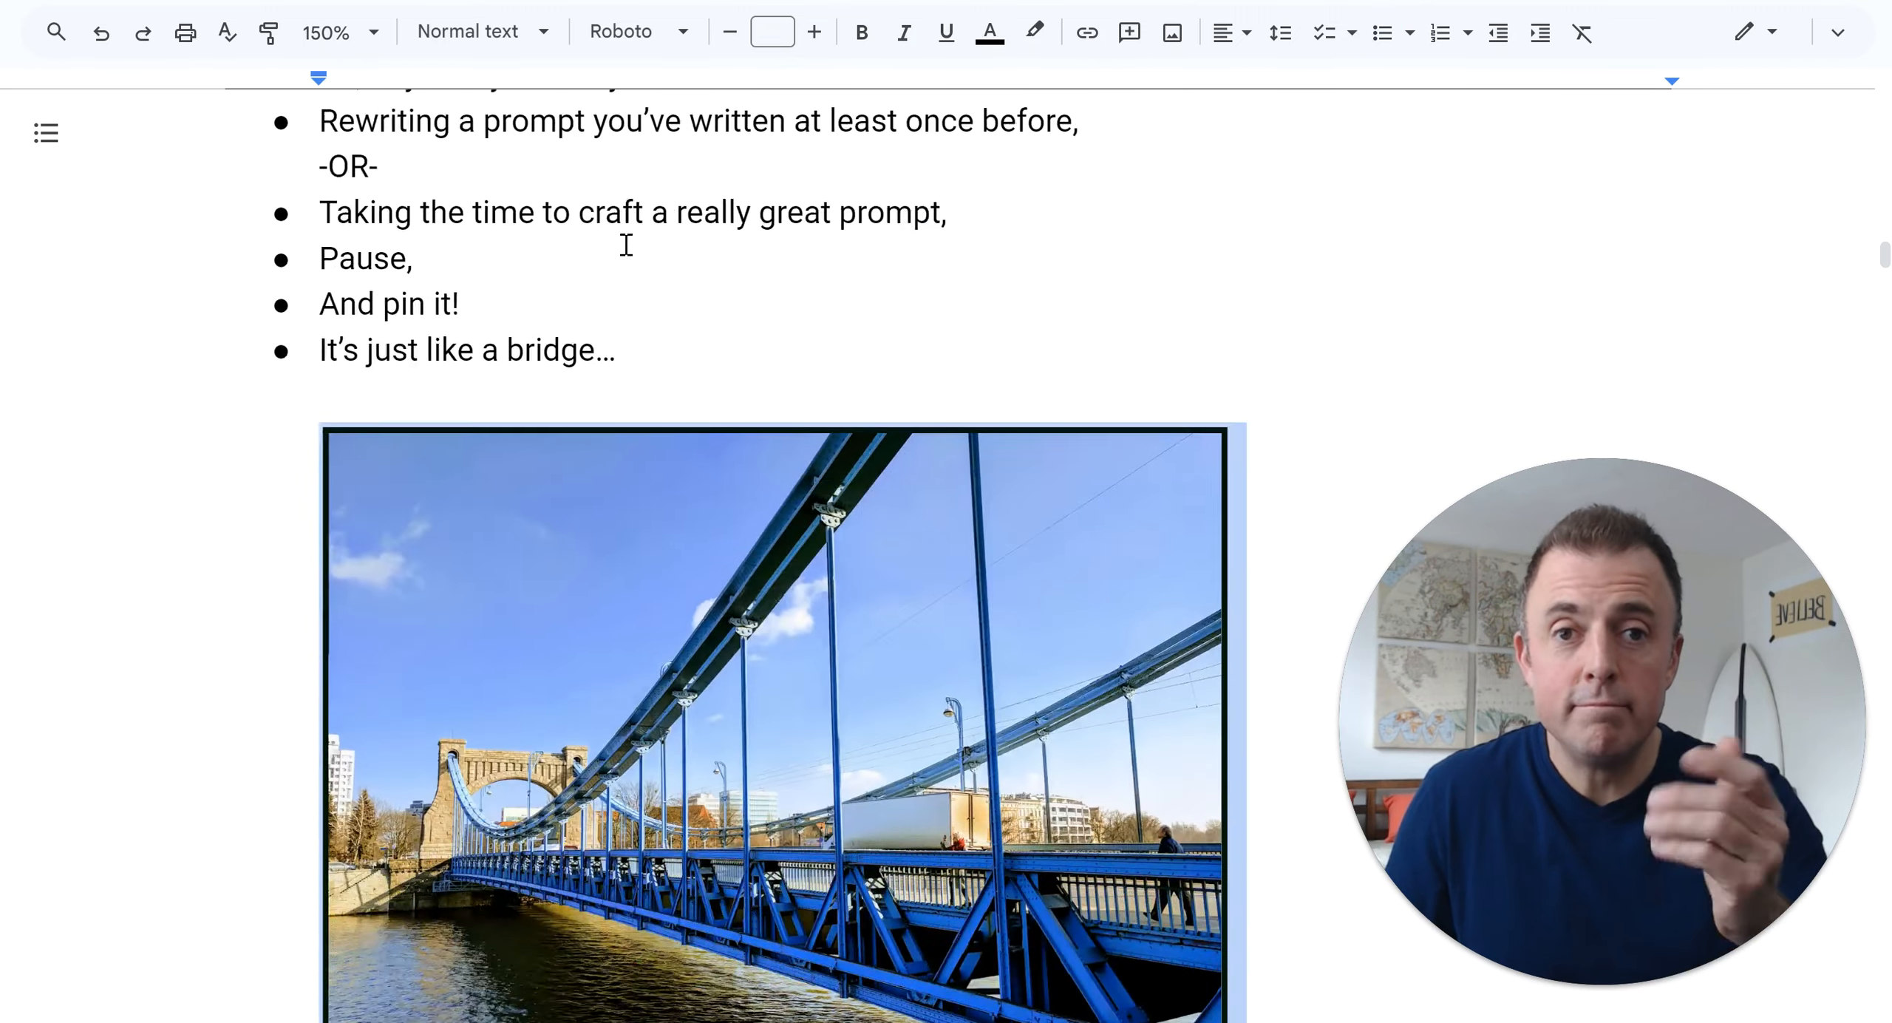
scroll("down", 3)
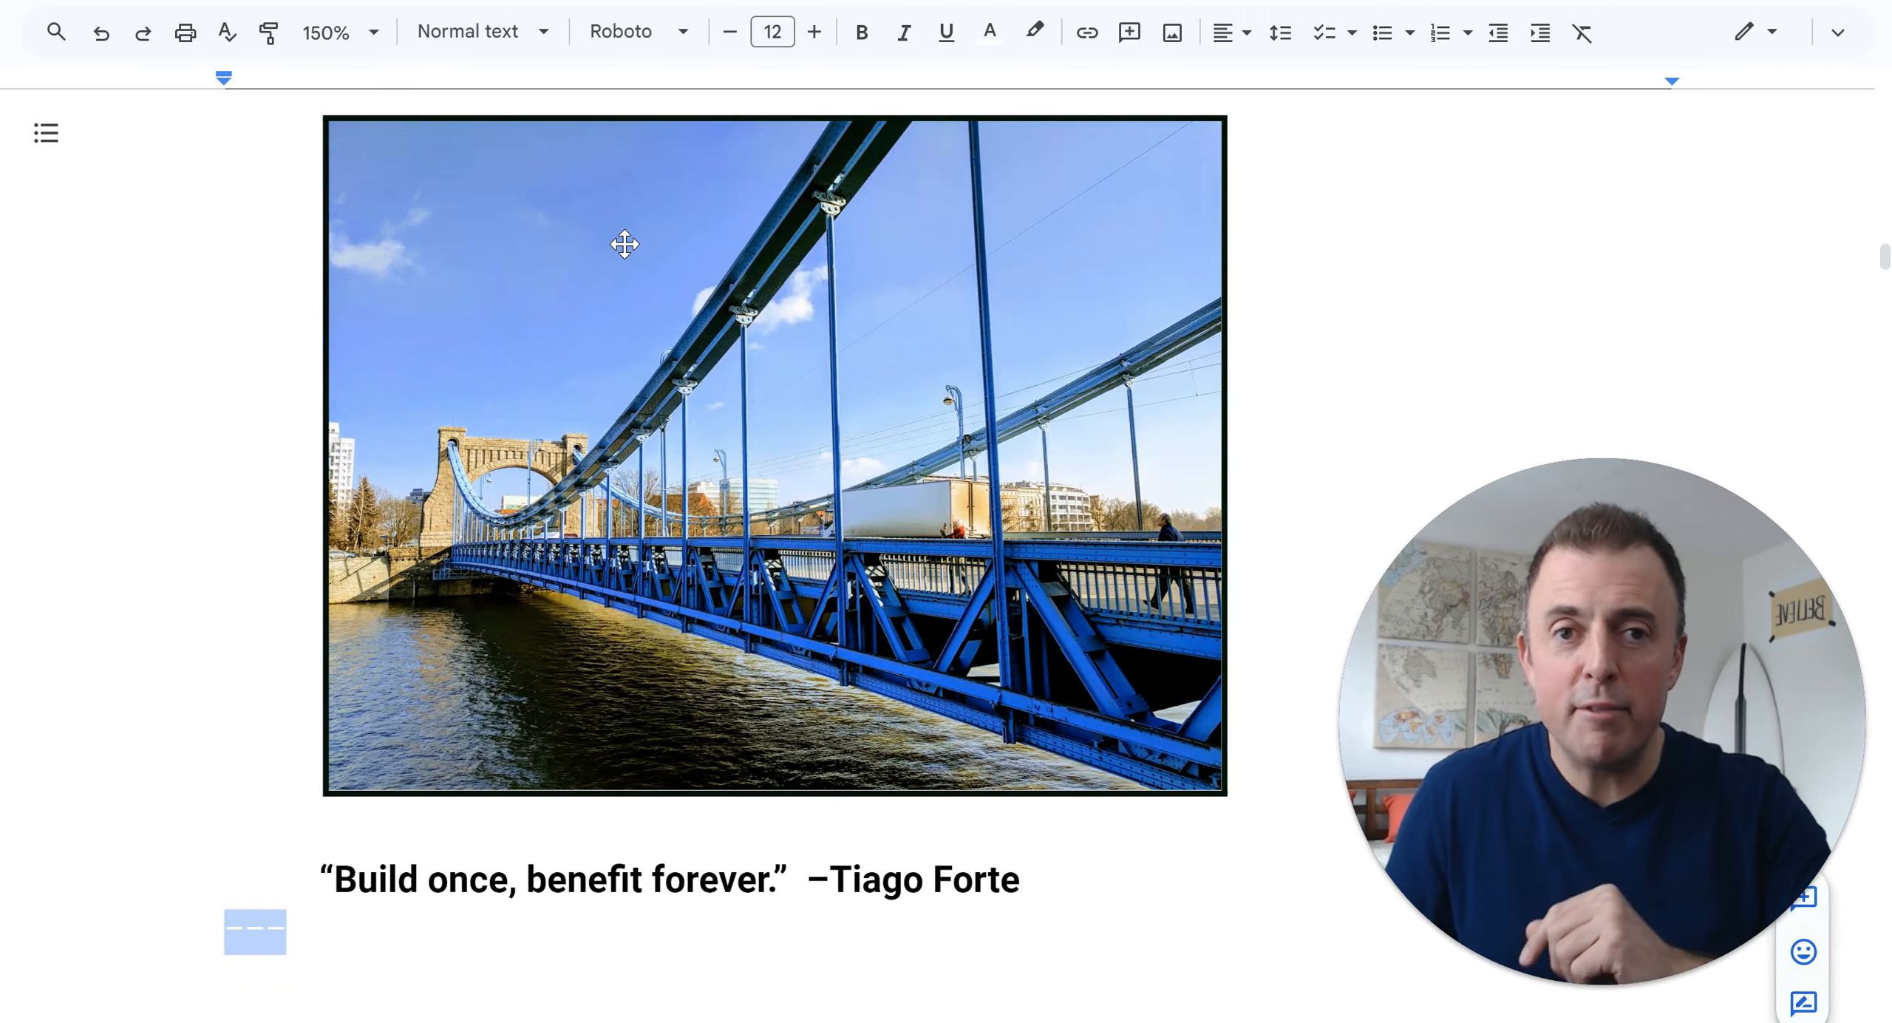
type("Thanks for watching!")
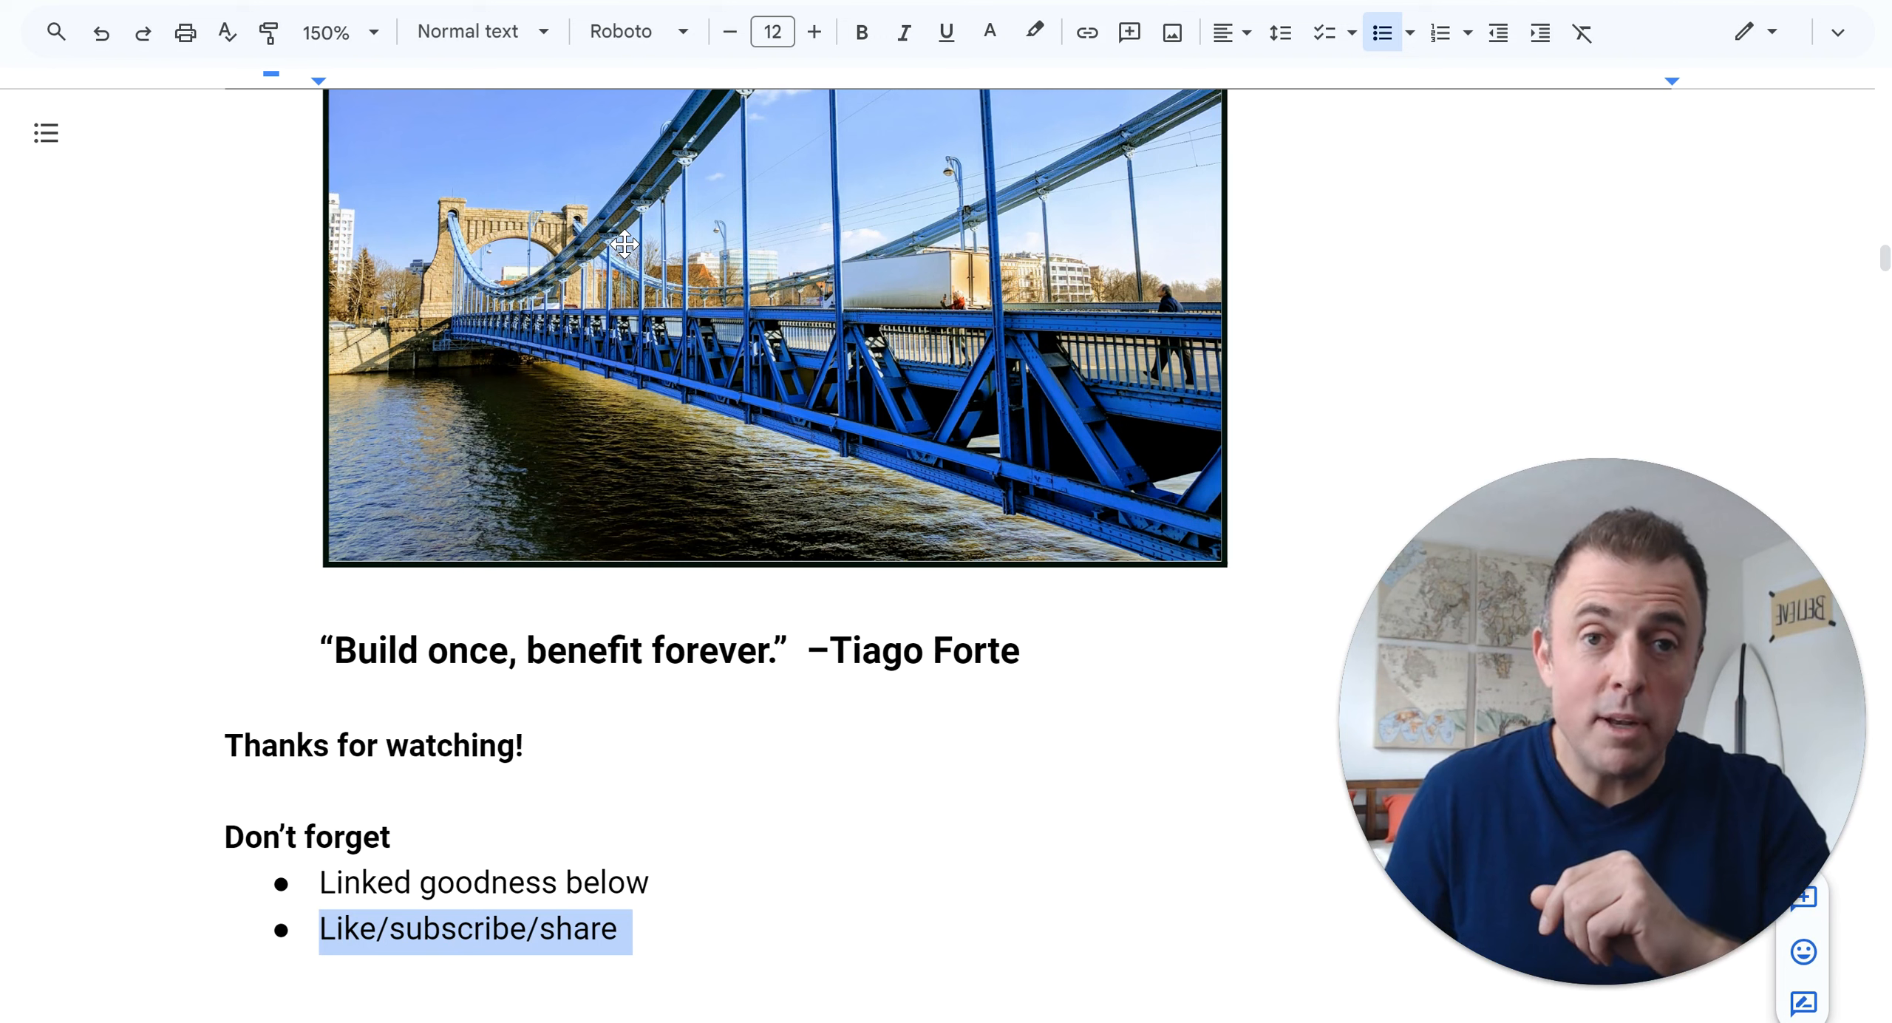
type("Leave questions")
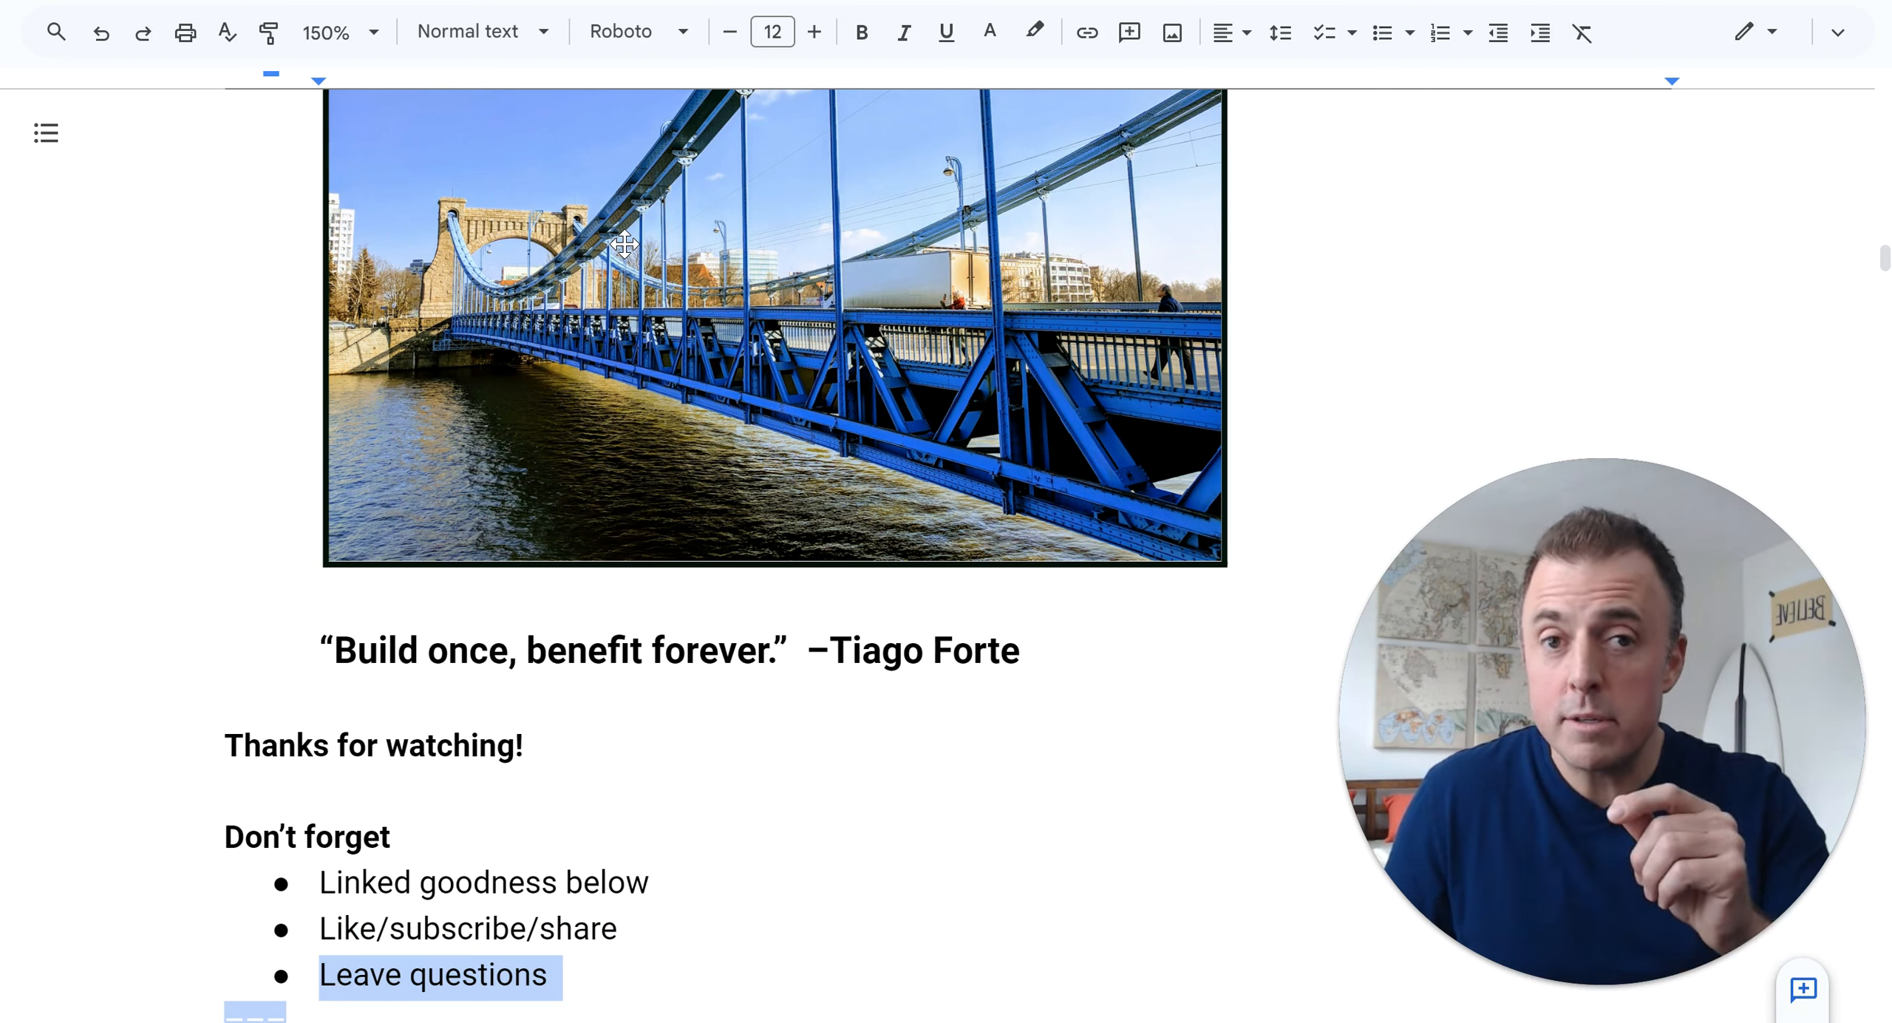